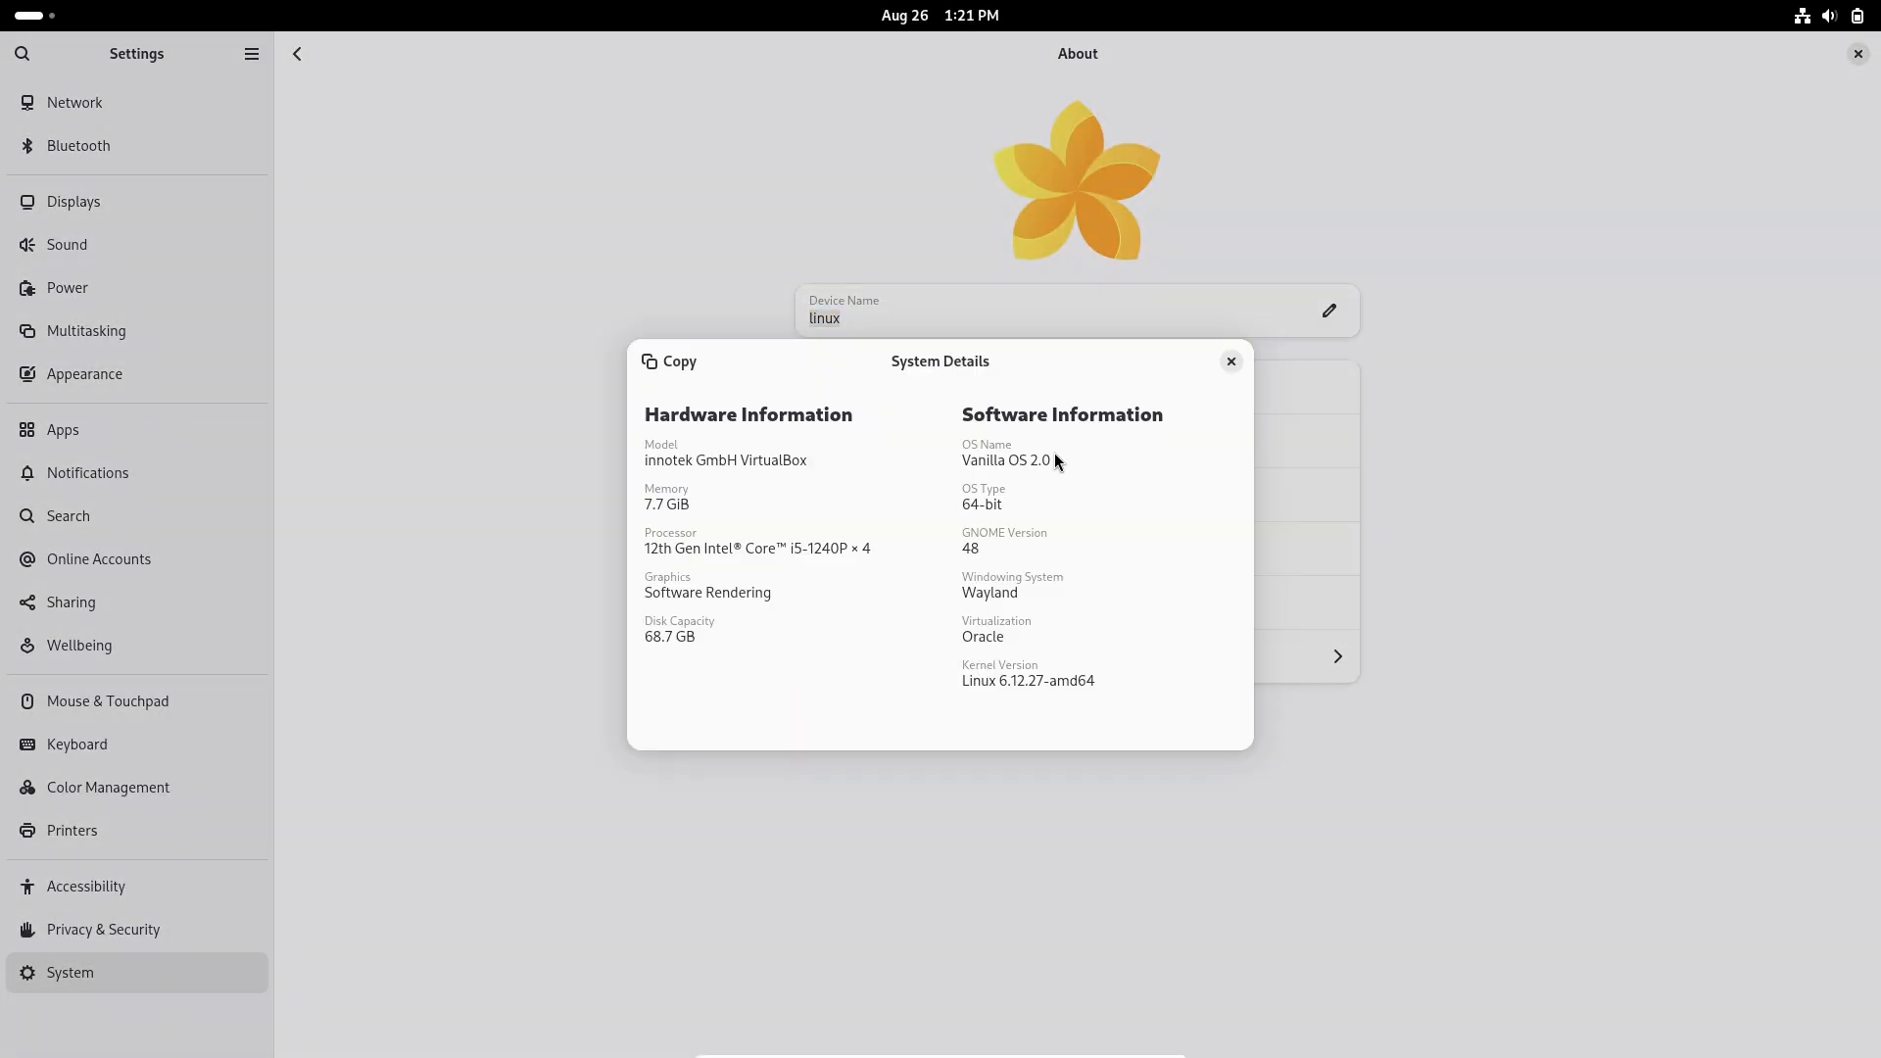
- Check System Details, visit Wellbeing and Power, enable Show Battery Percentage, then close Settings
{"action": "double_click", "coordinate": [1005, 459]}
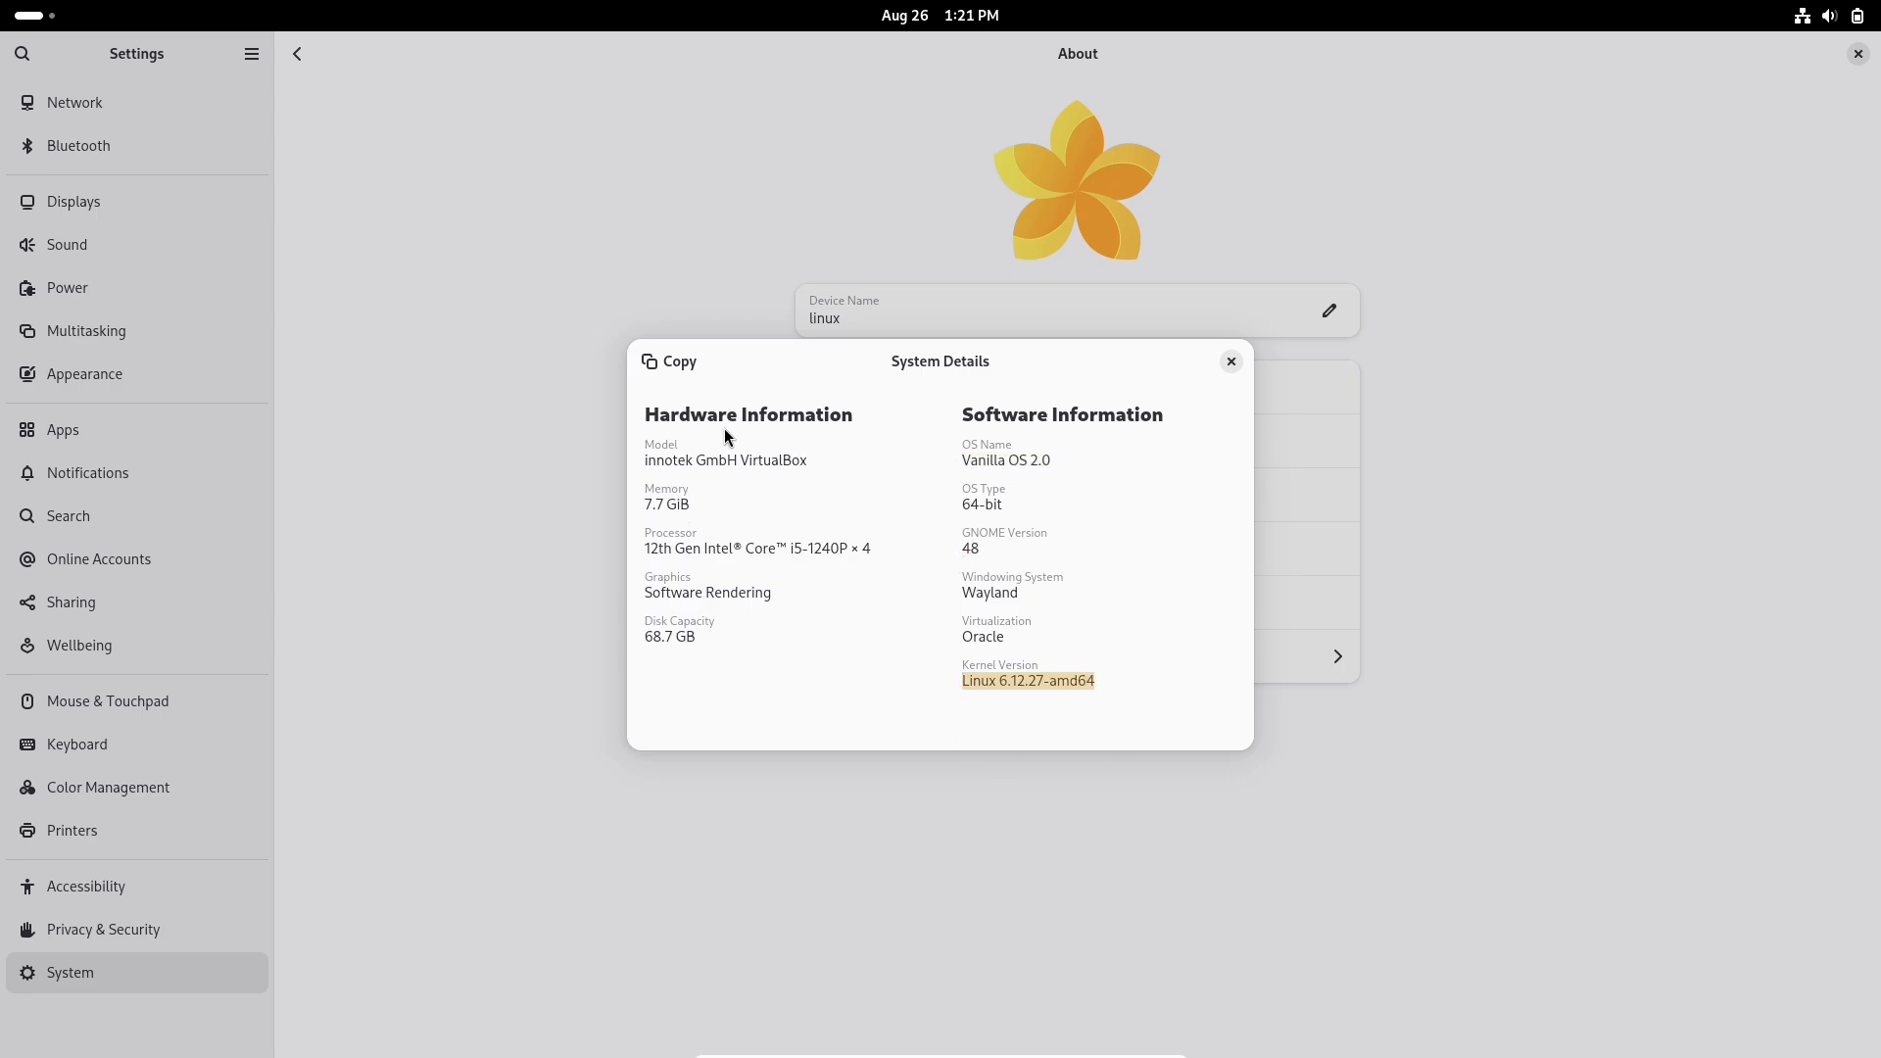
{"action": "left_click", "coordinate": [79, 645]}
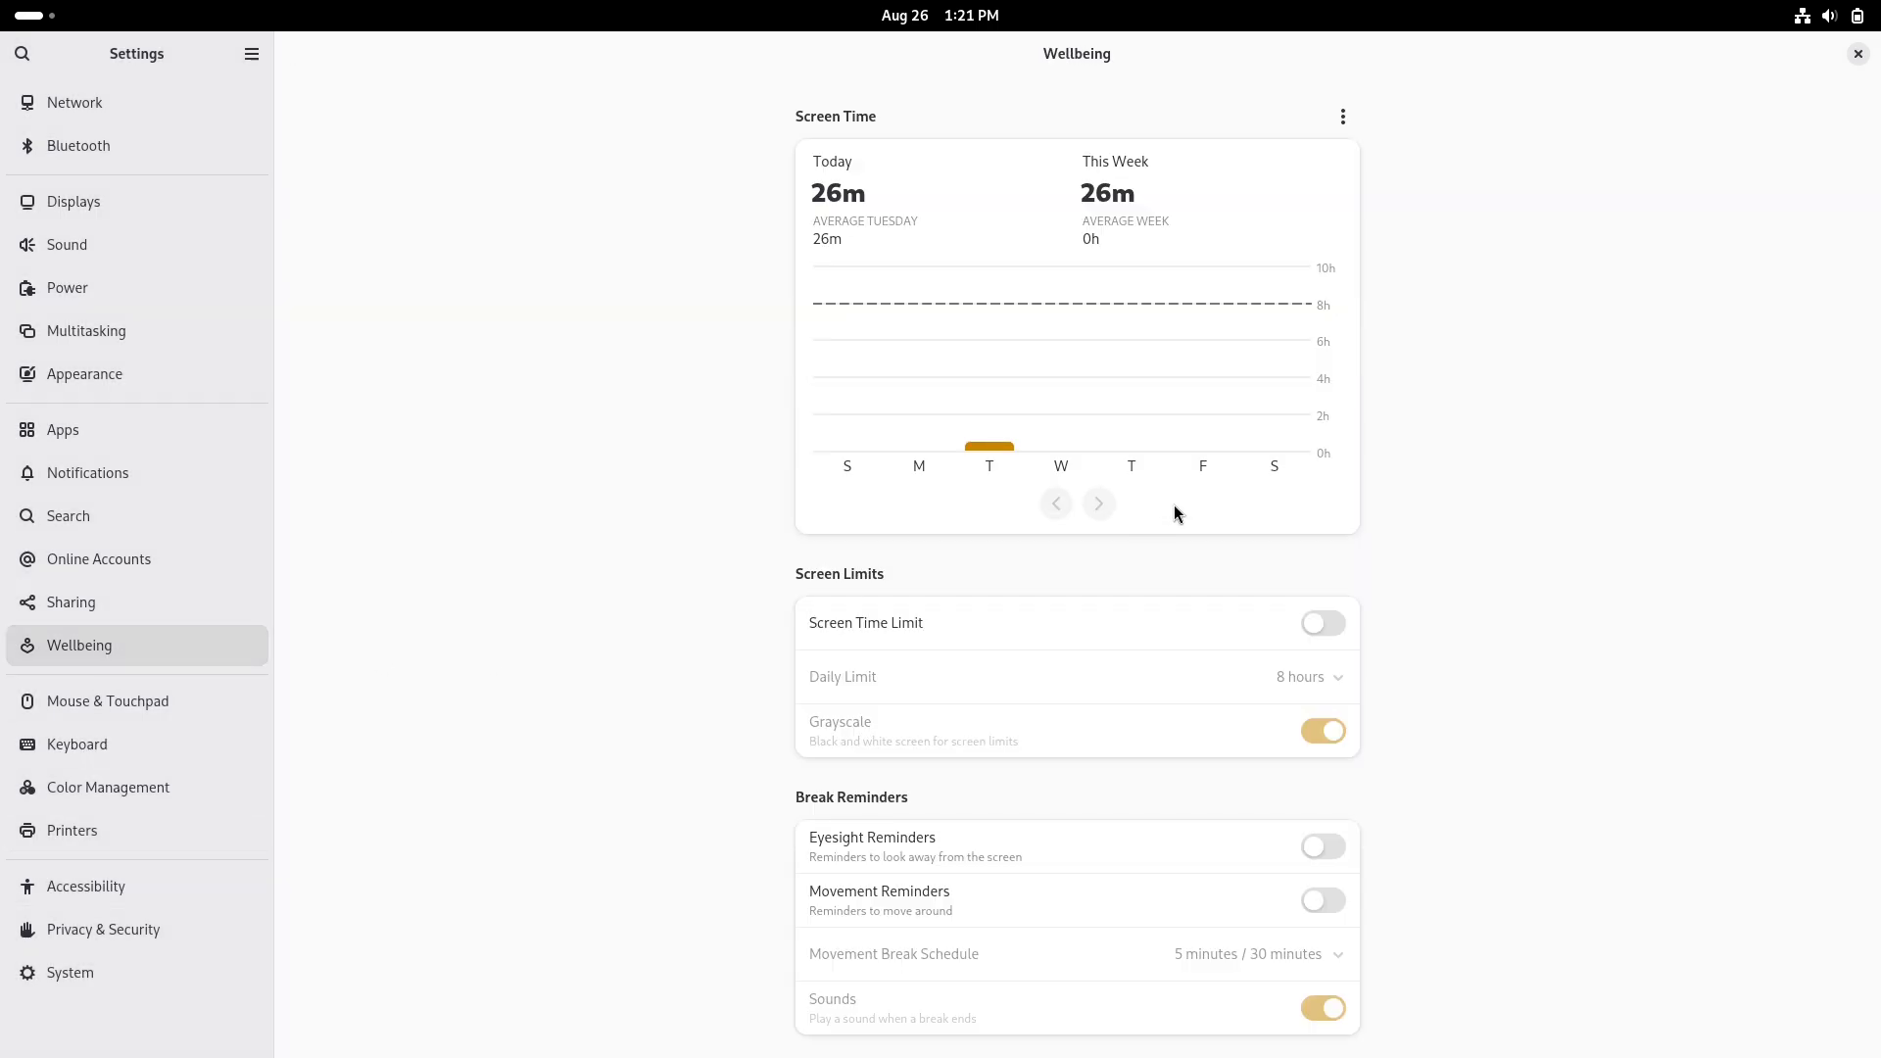
{"action": "left_click", "coordinate": [68, 287]}
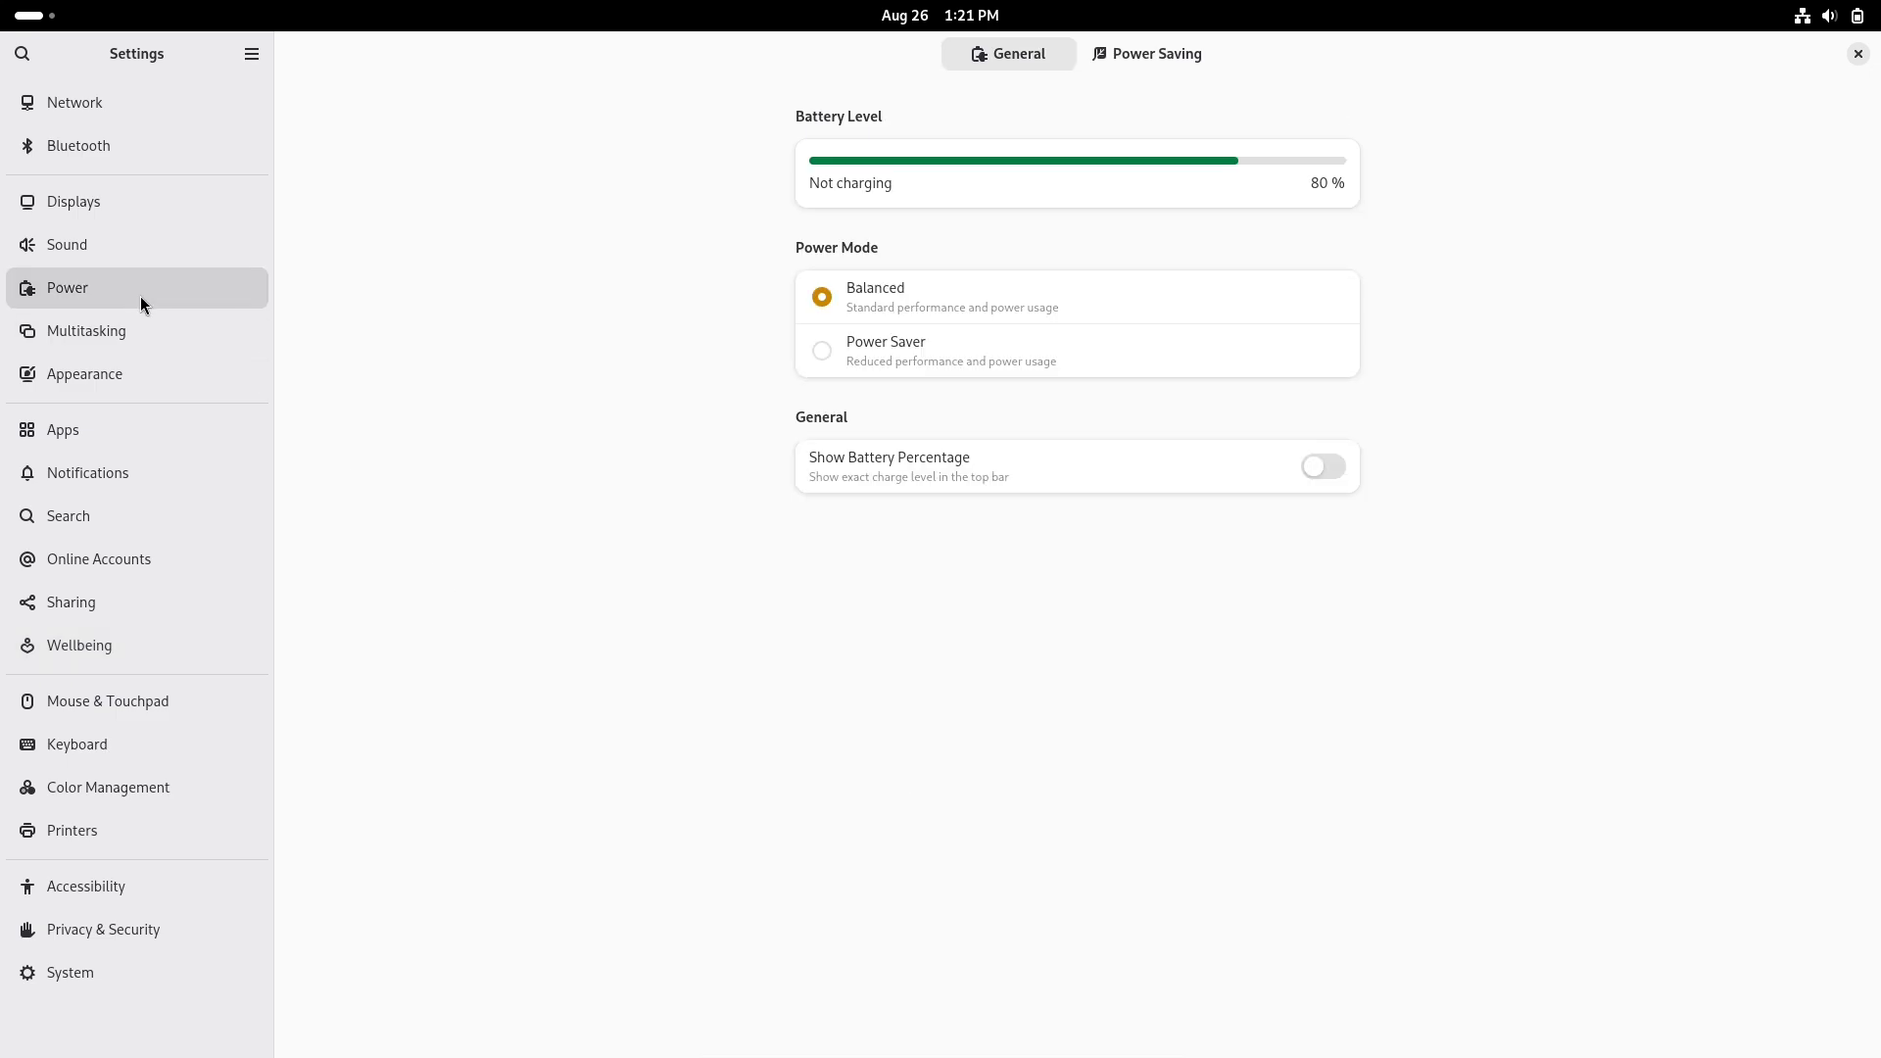
{"action": "left_click", "coordinate": [1321, 465]}
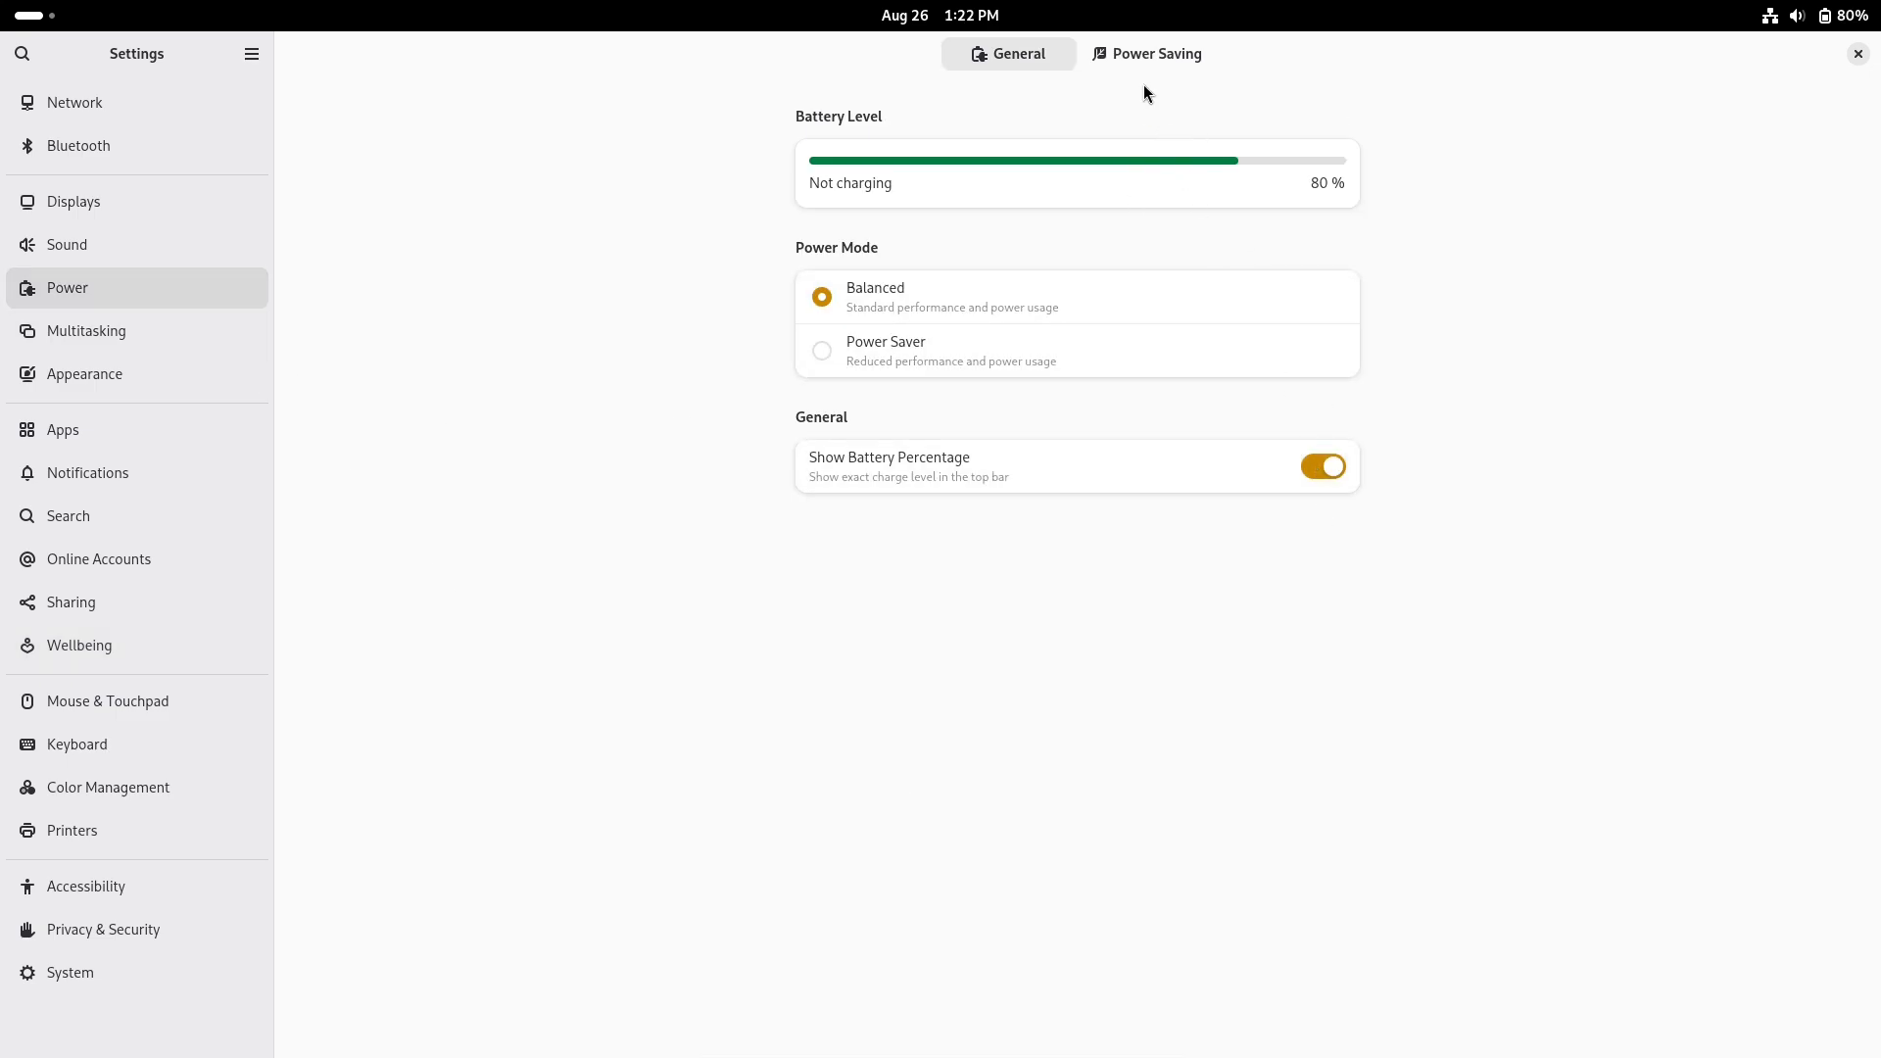
{"action": "left_click", "coordinate": [1858, 53]}
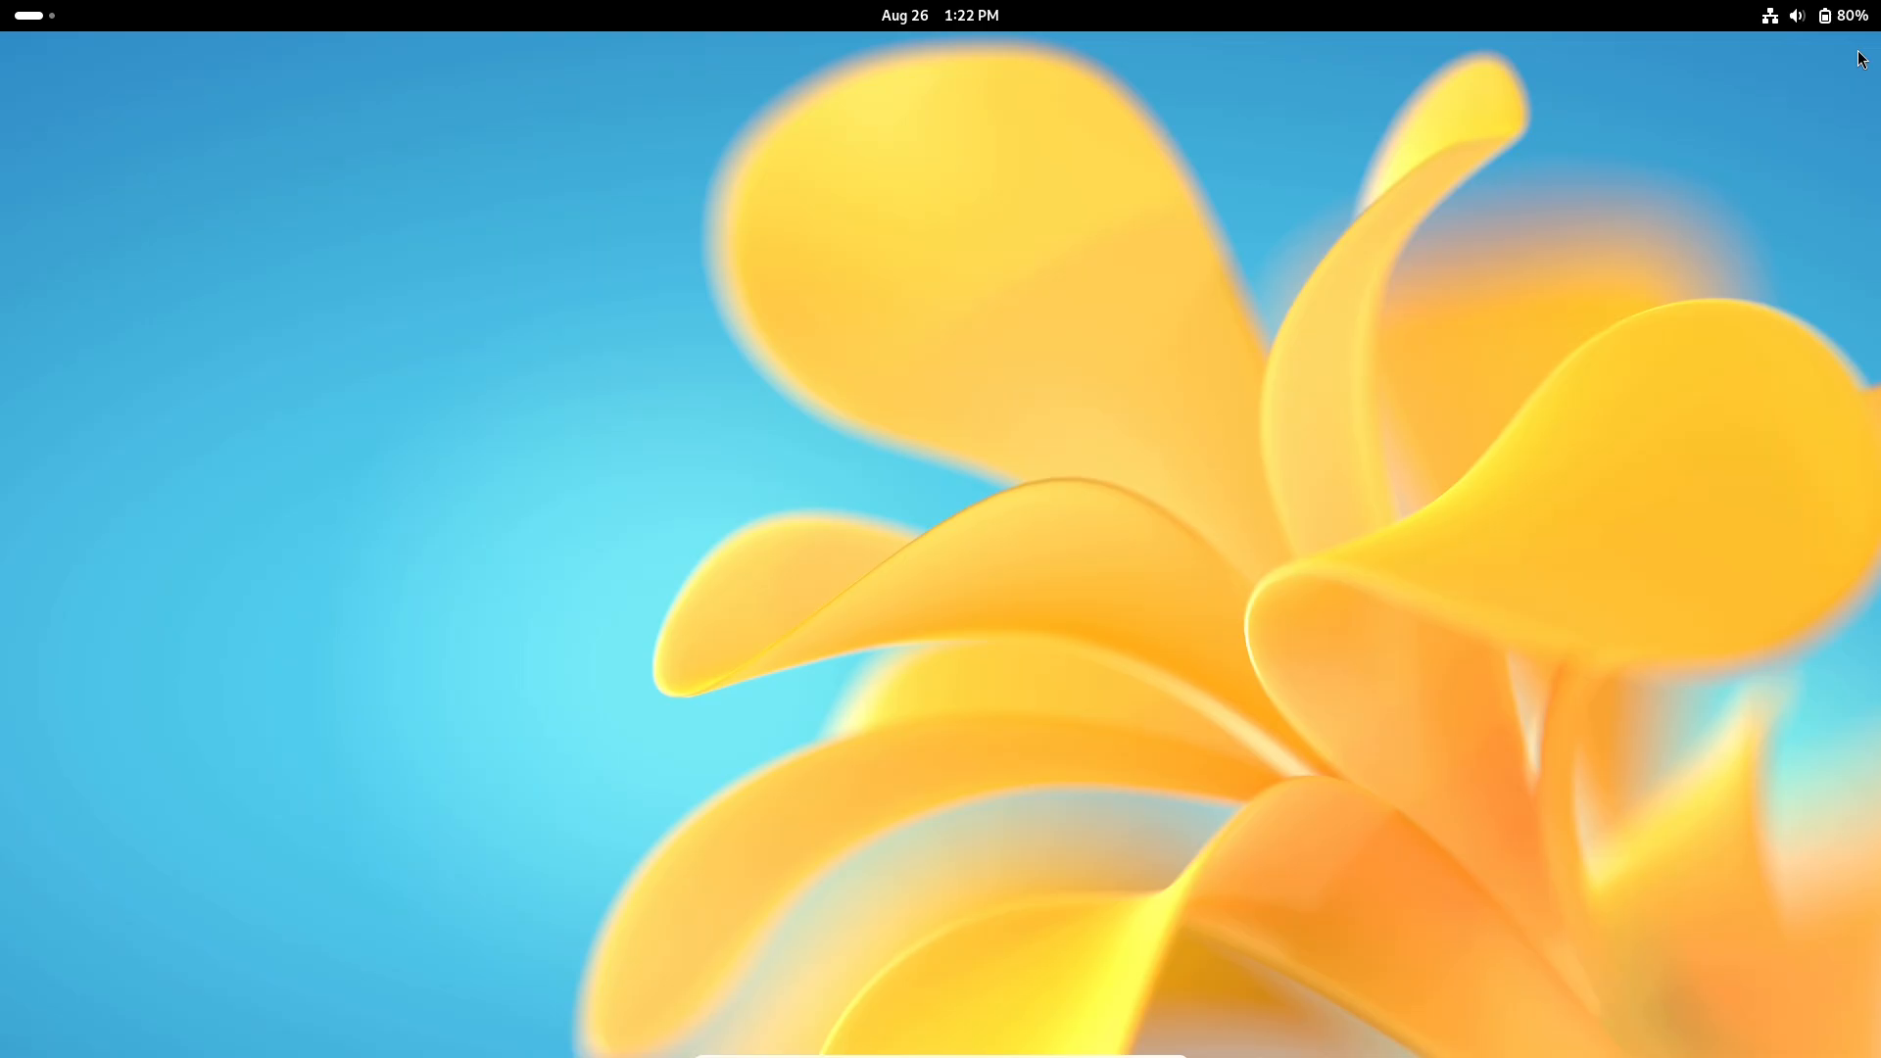
- Open Extension Manager, view installed and Browse extensions, then launch System Monitor
{"action": "left_click", "coordinate": [1093, 996]}
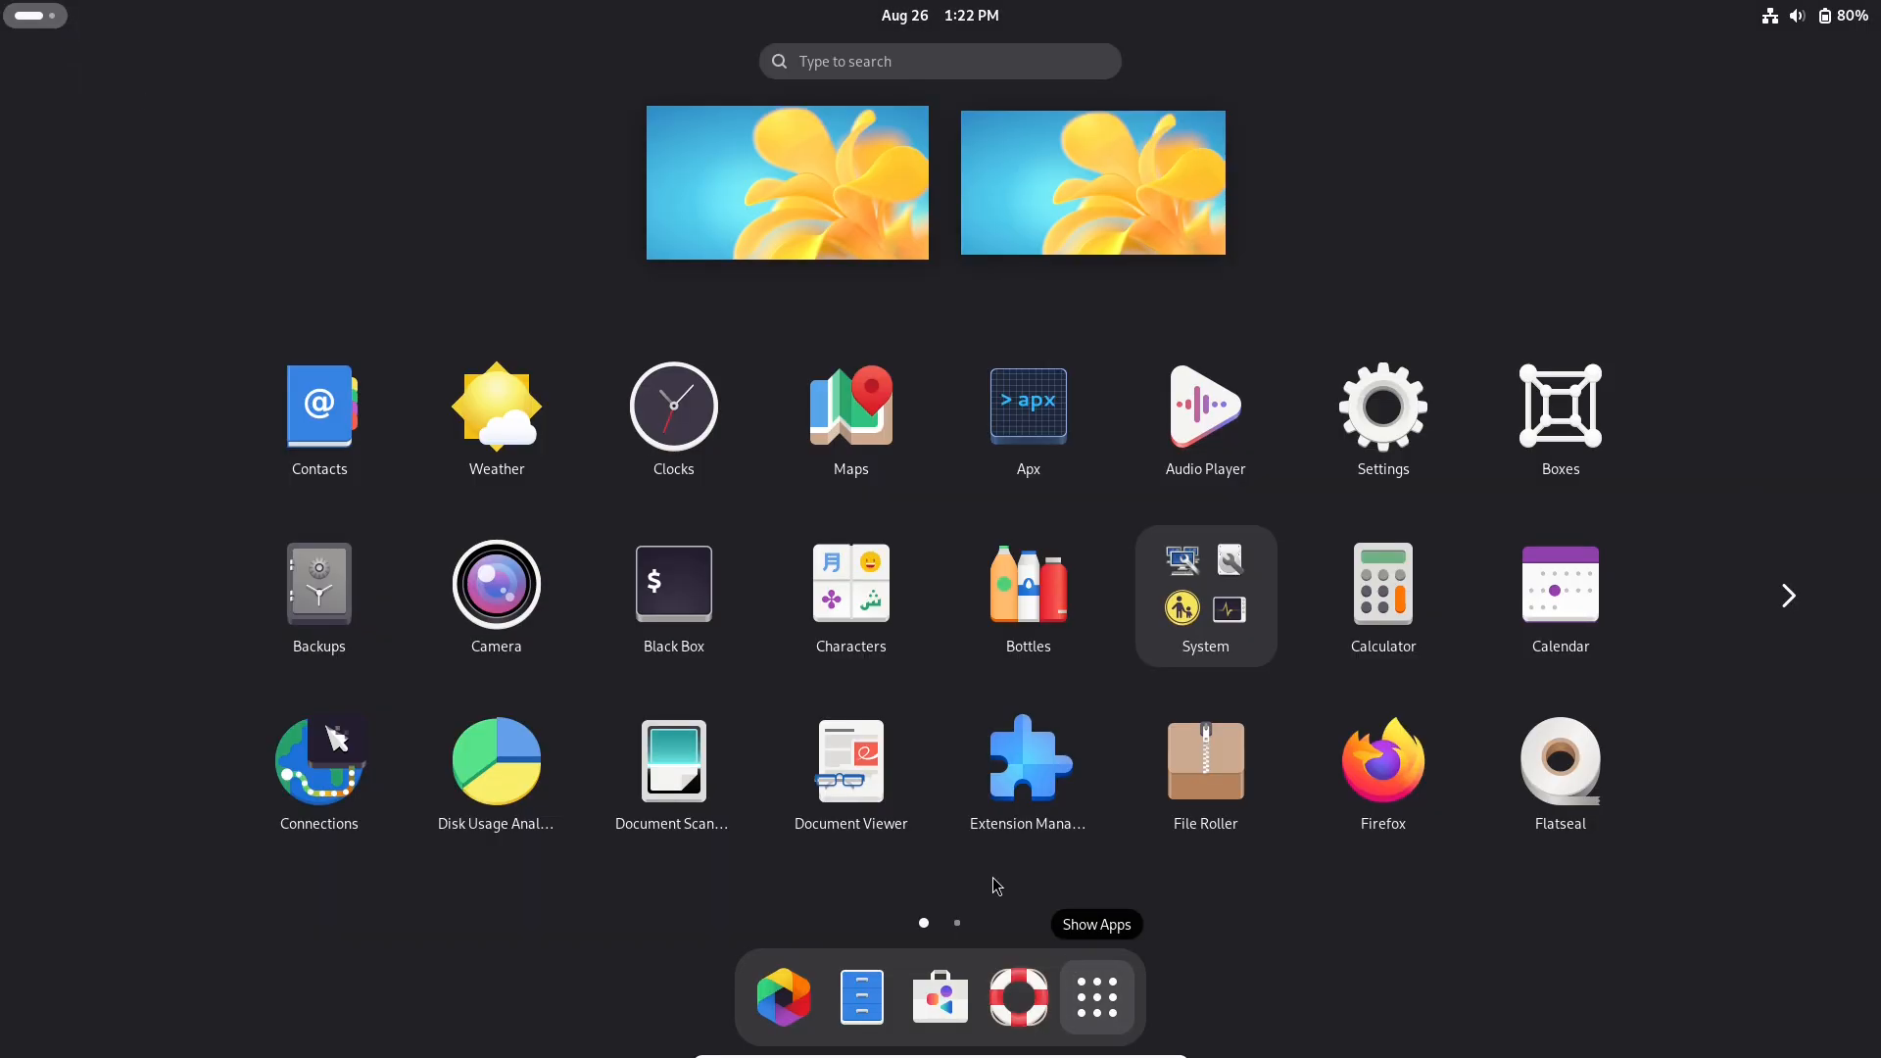
{"action": "mouse_move", "coordinate": [1027, 758]}
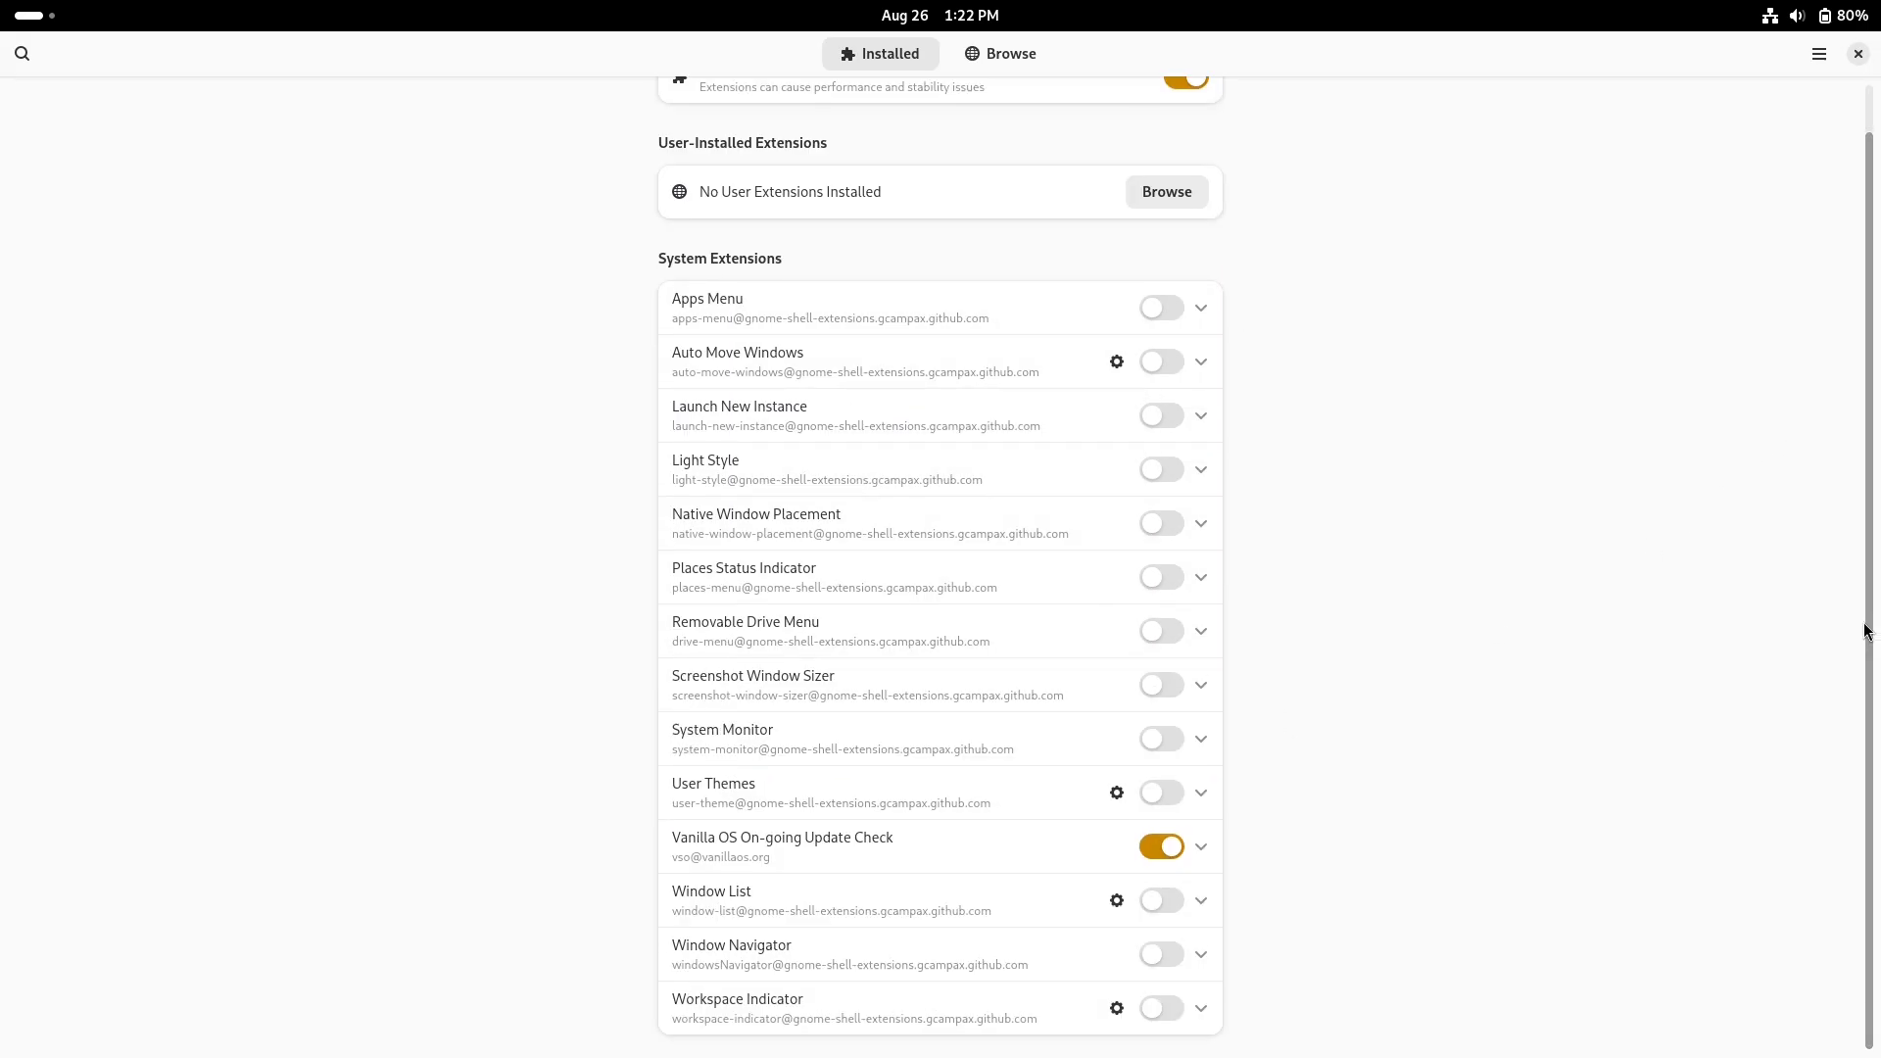
{"action": "left_click", "coordinate": [1000, 53]}
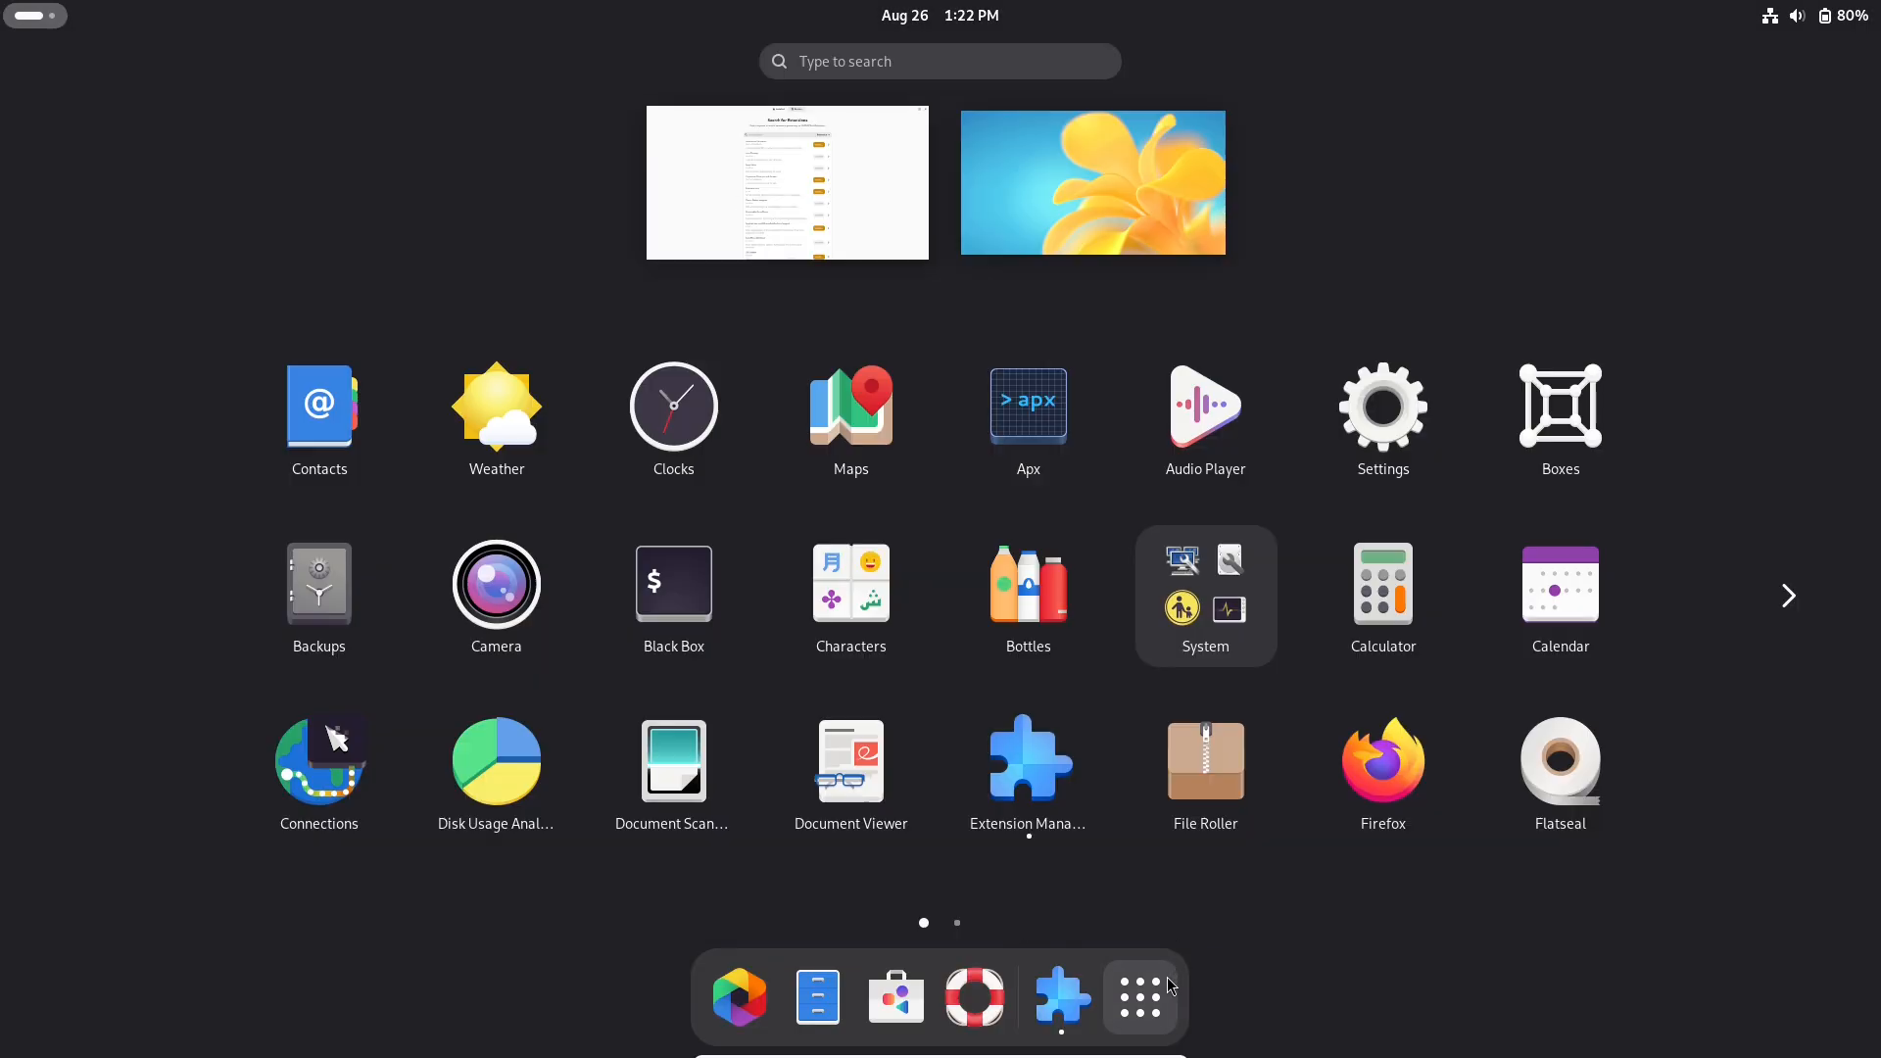
{"action": "left_click", "coordinate": [1061, 997]}
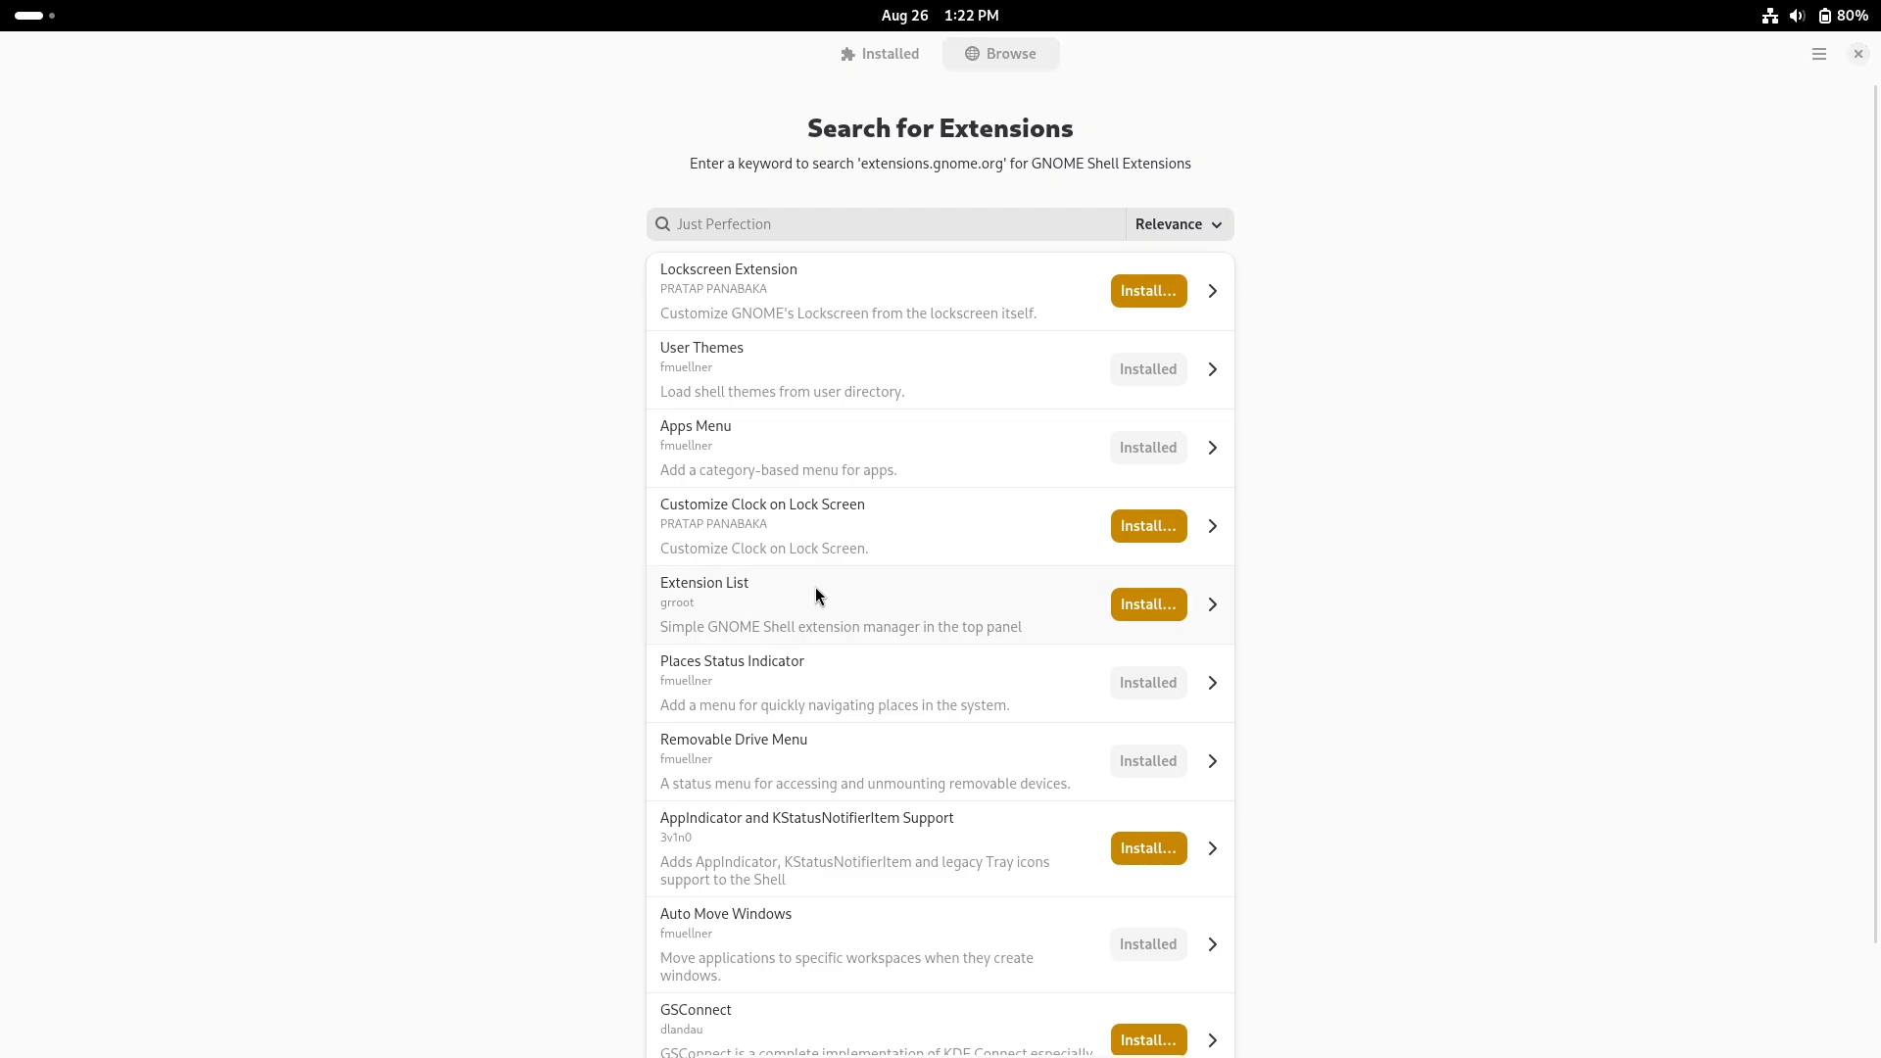
{"action": "left_click", "coordinate": [1818, 53]}
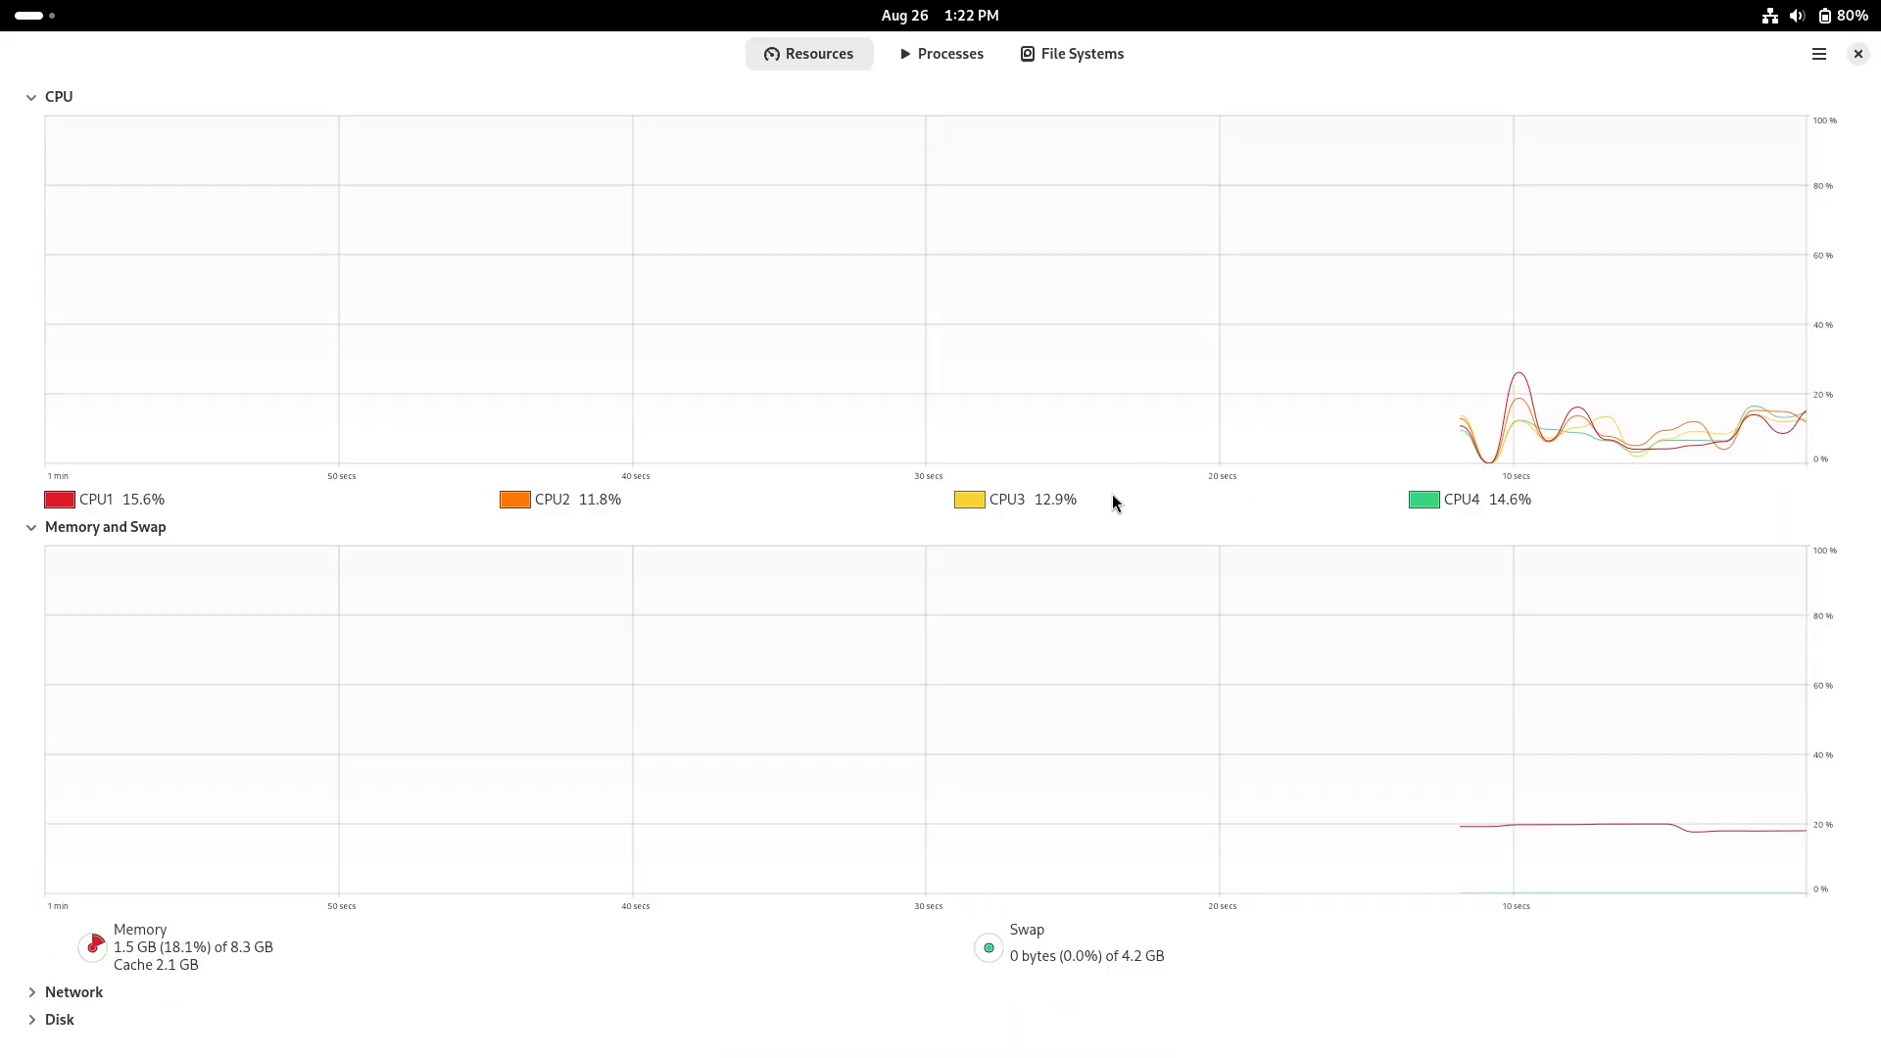
- View System Monitor's About dialog and scroll the Processes list, then close the app
{"action": "left_click", "coordinate": [1818, 53]}
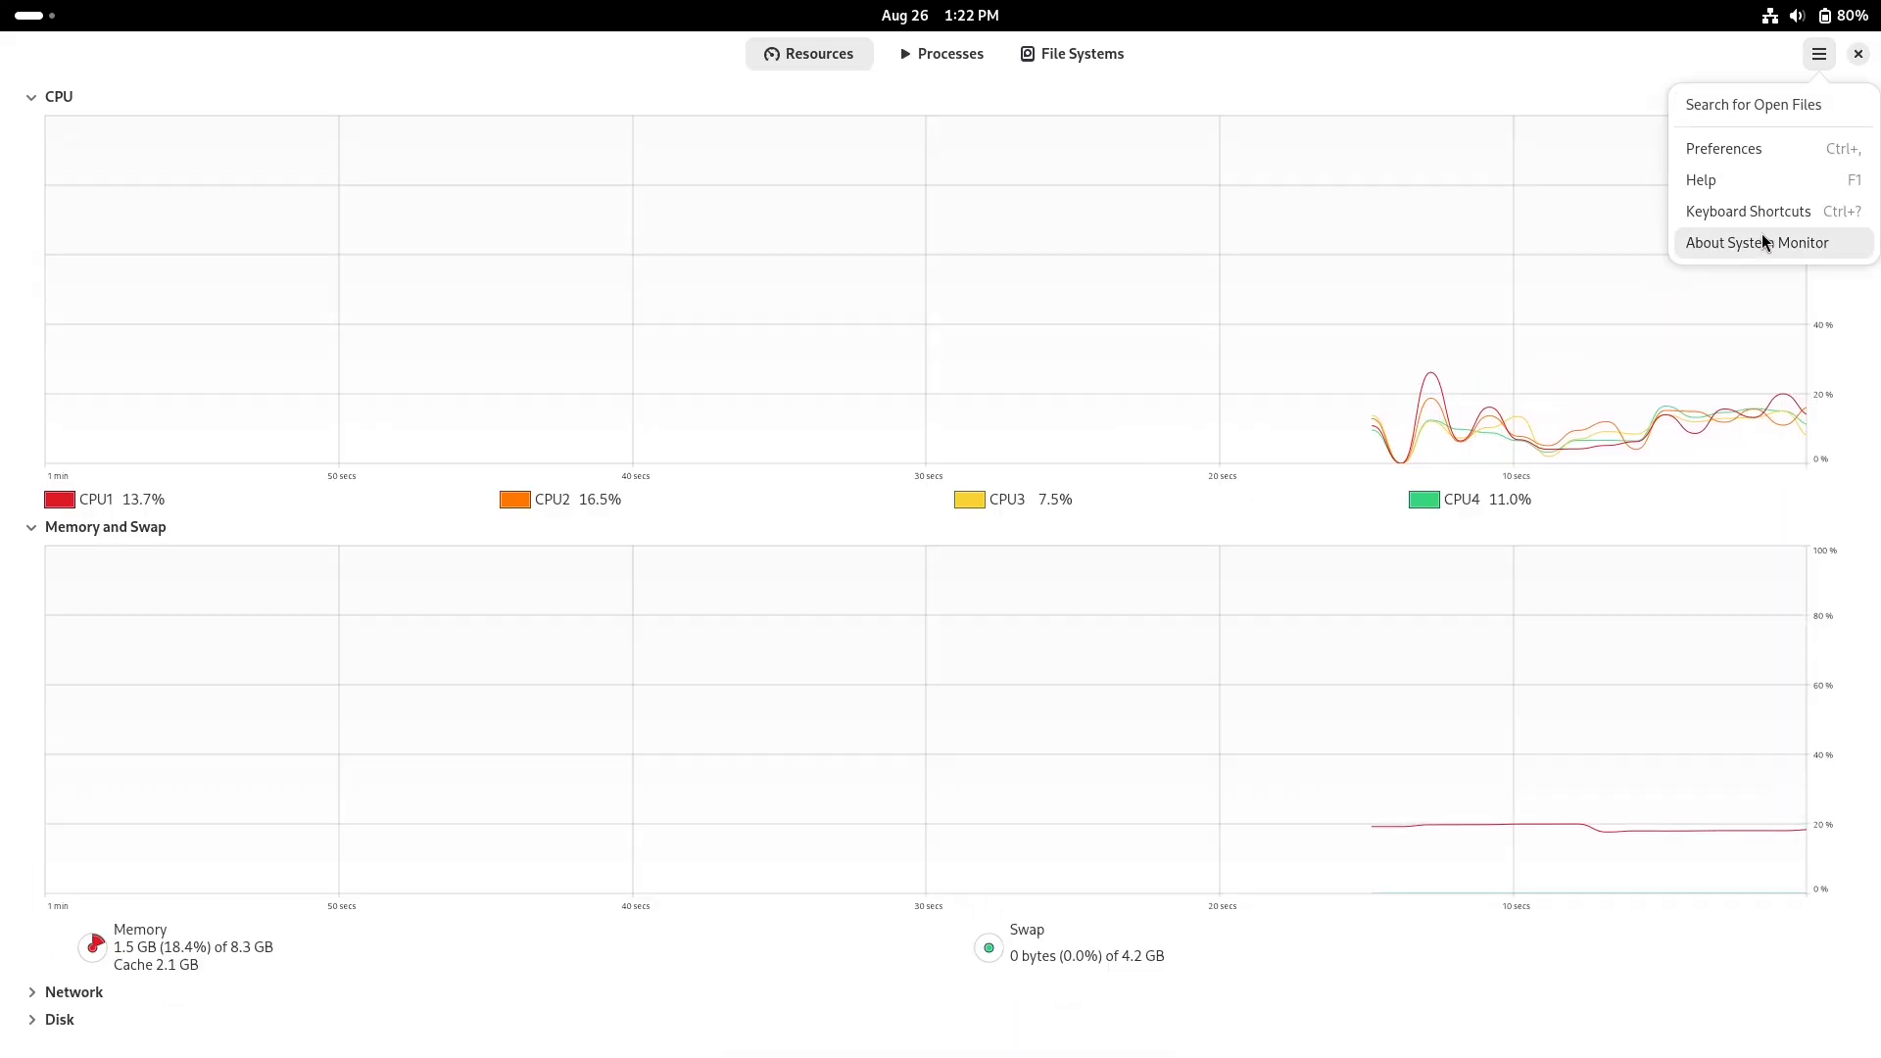
{"action": "left_click", "coordinate": [1755, 242]}
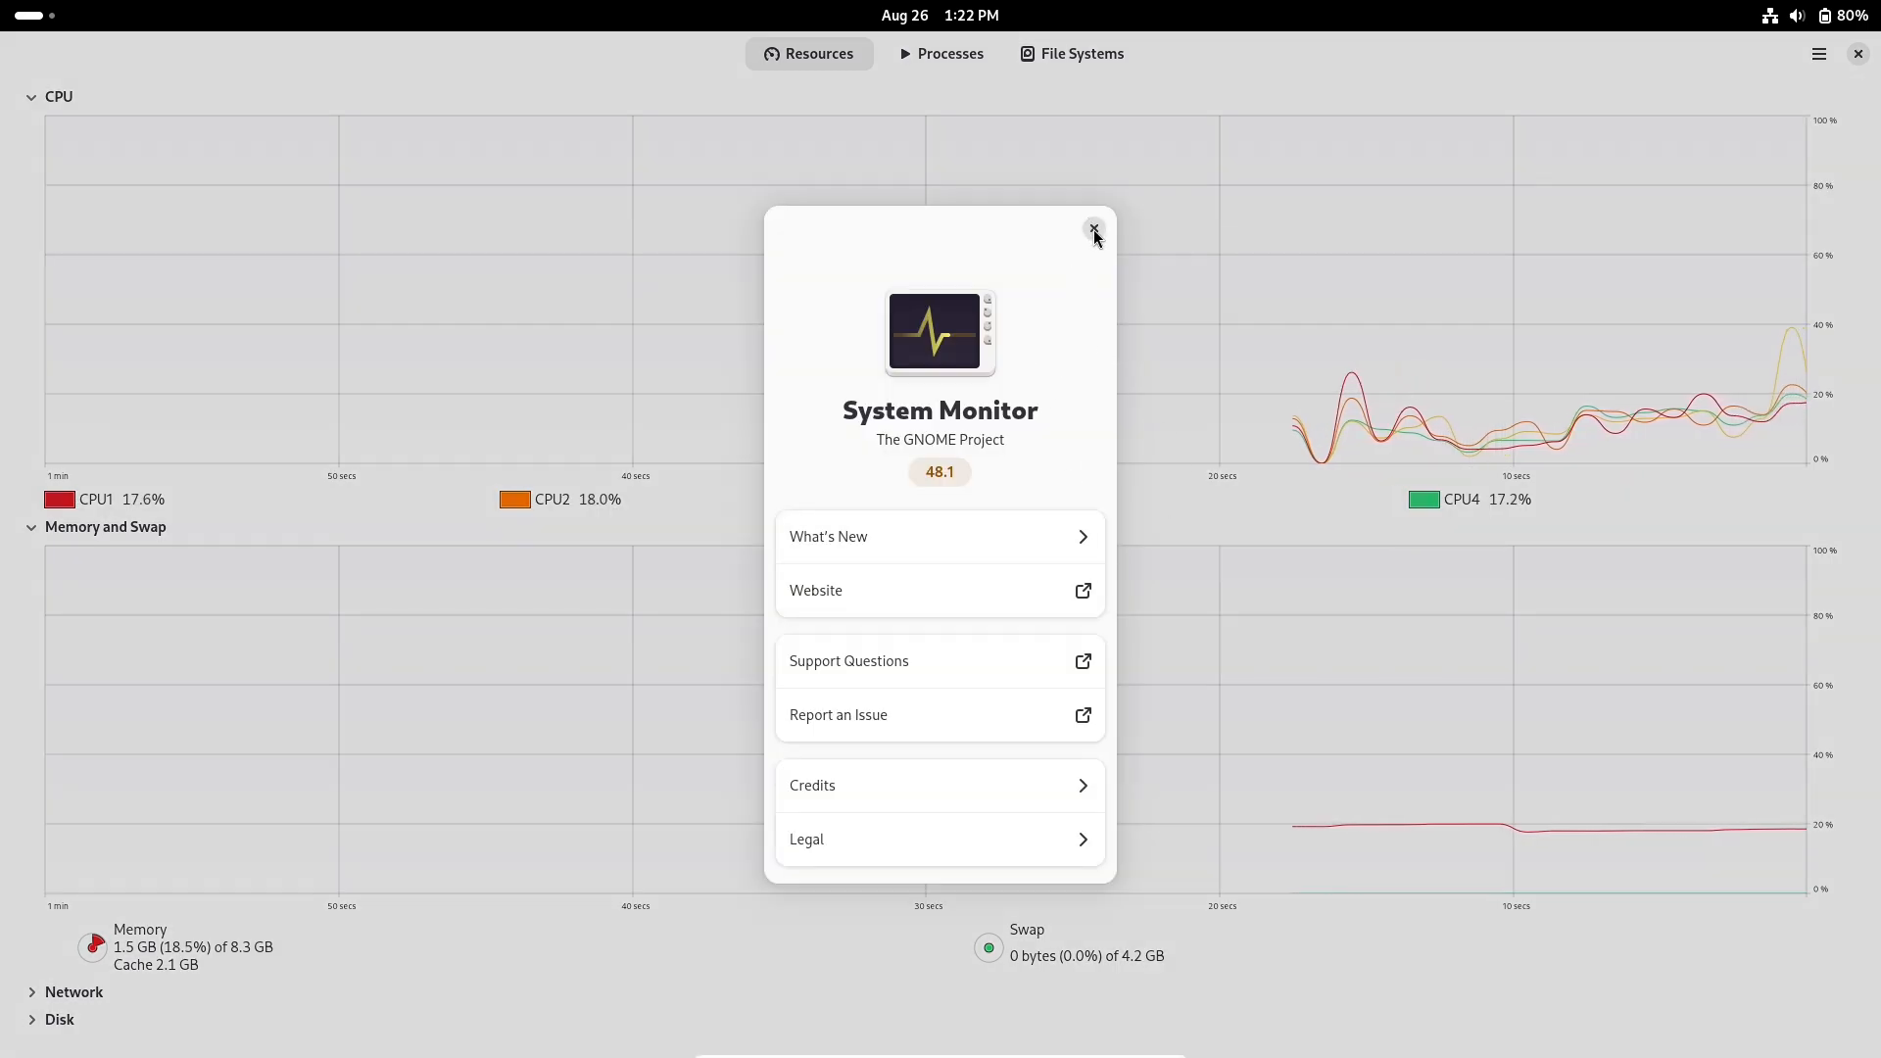
{"action": "left_click", "coordinate": [1093, 228]}
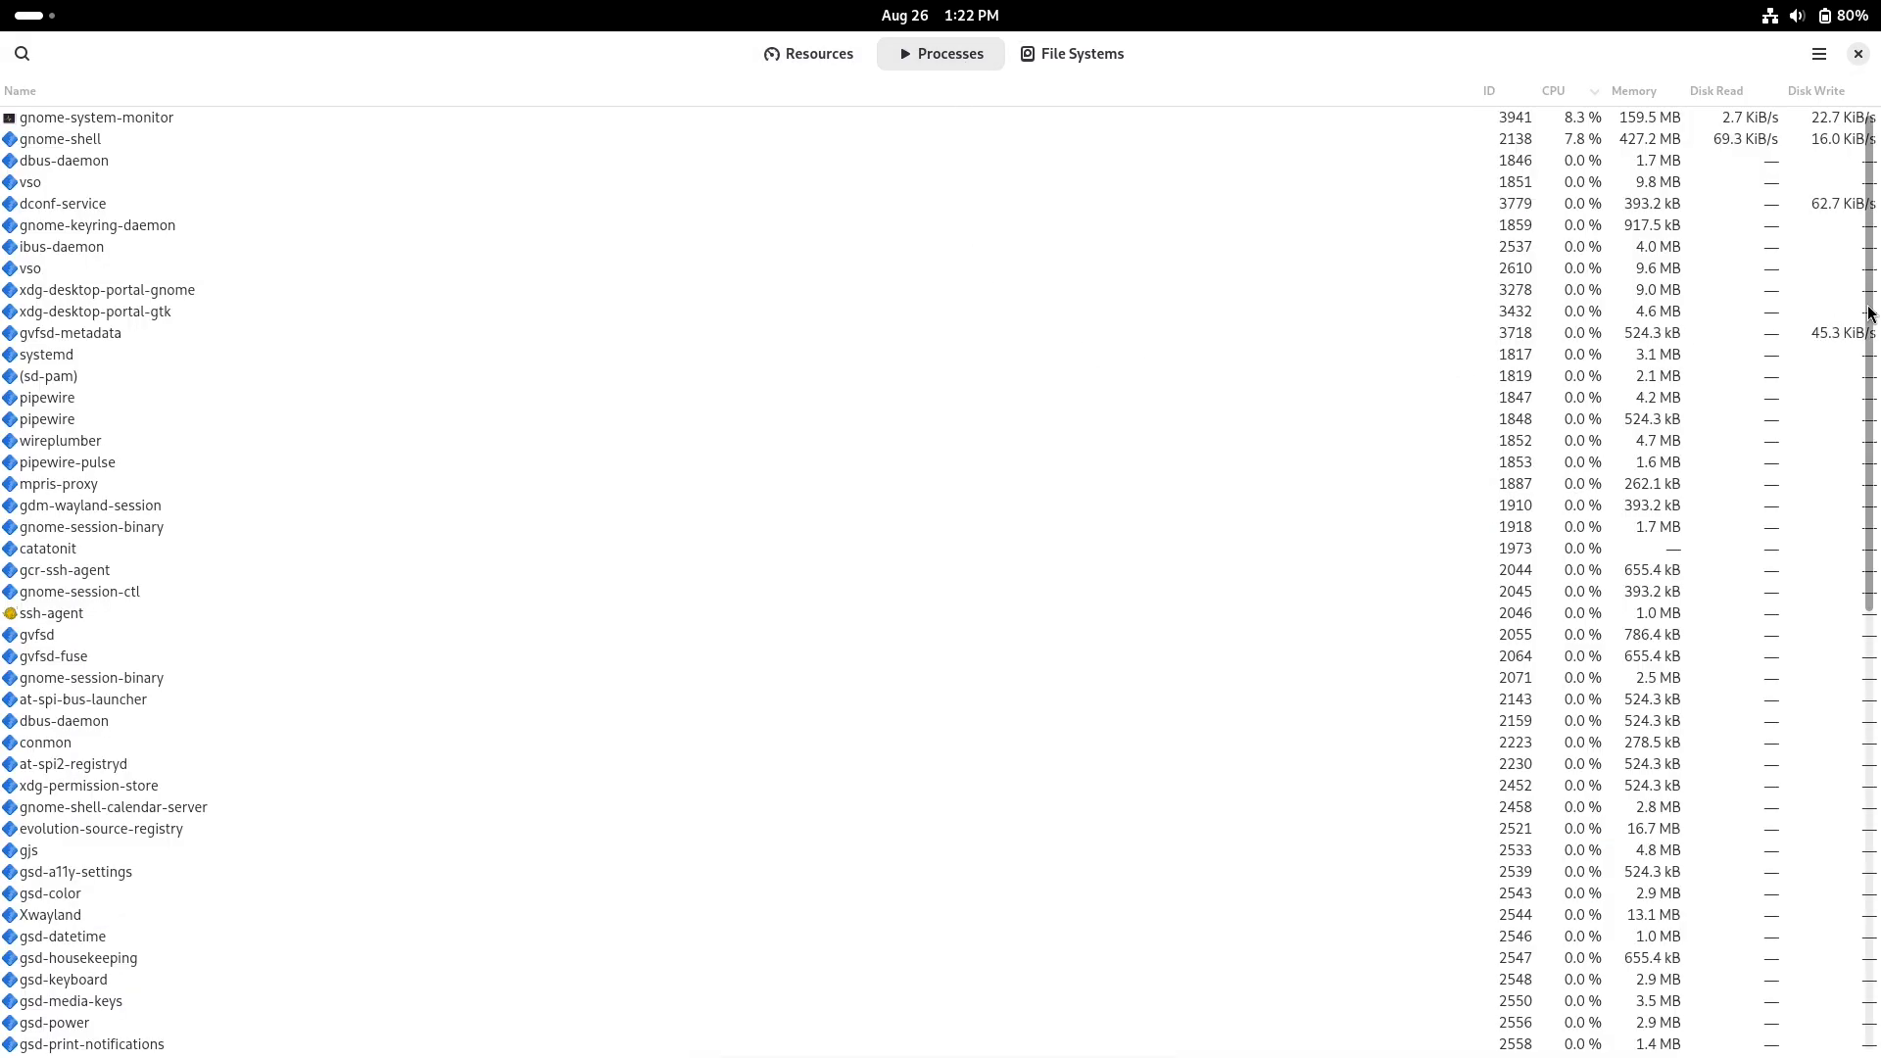
{"action": "scroll", "scroll_direction": "down", "scroll_amount": 3}
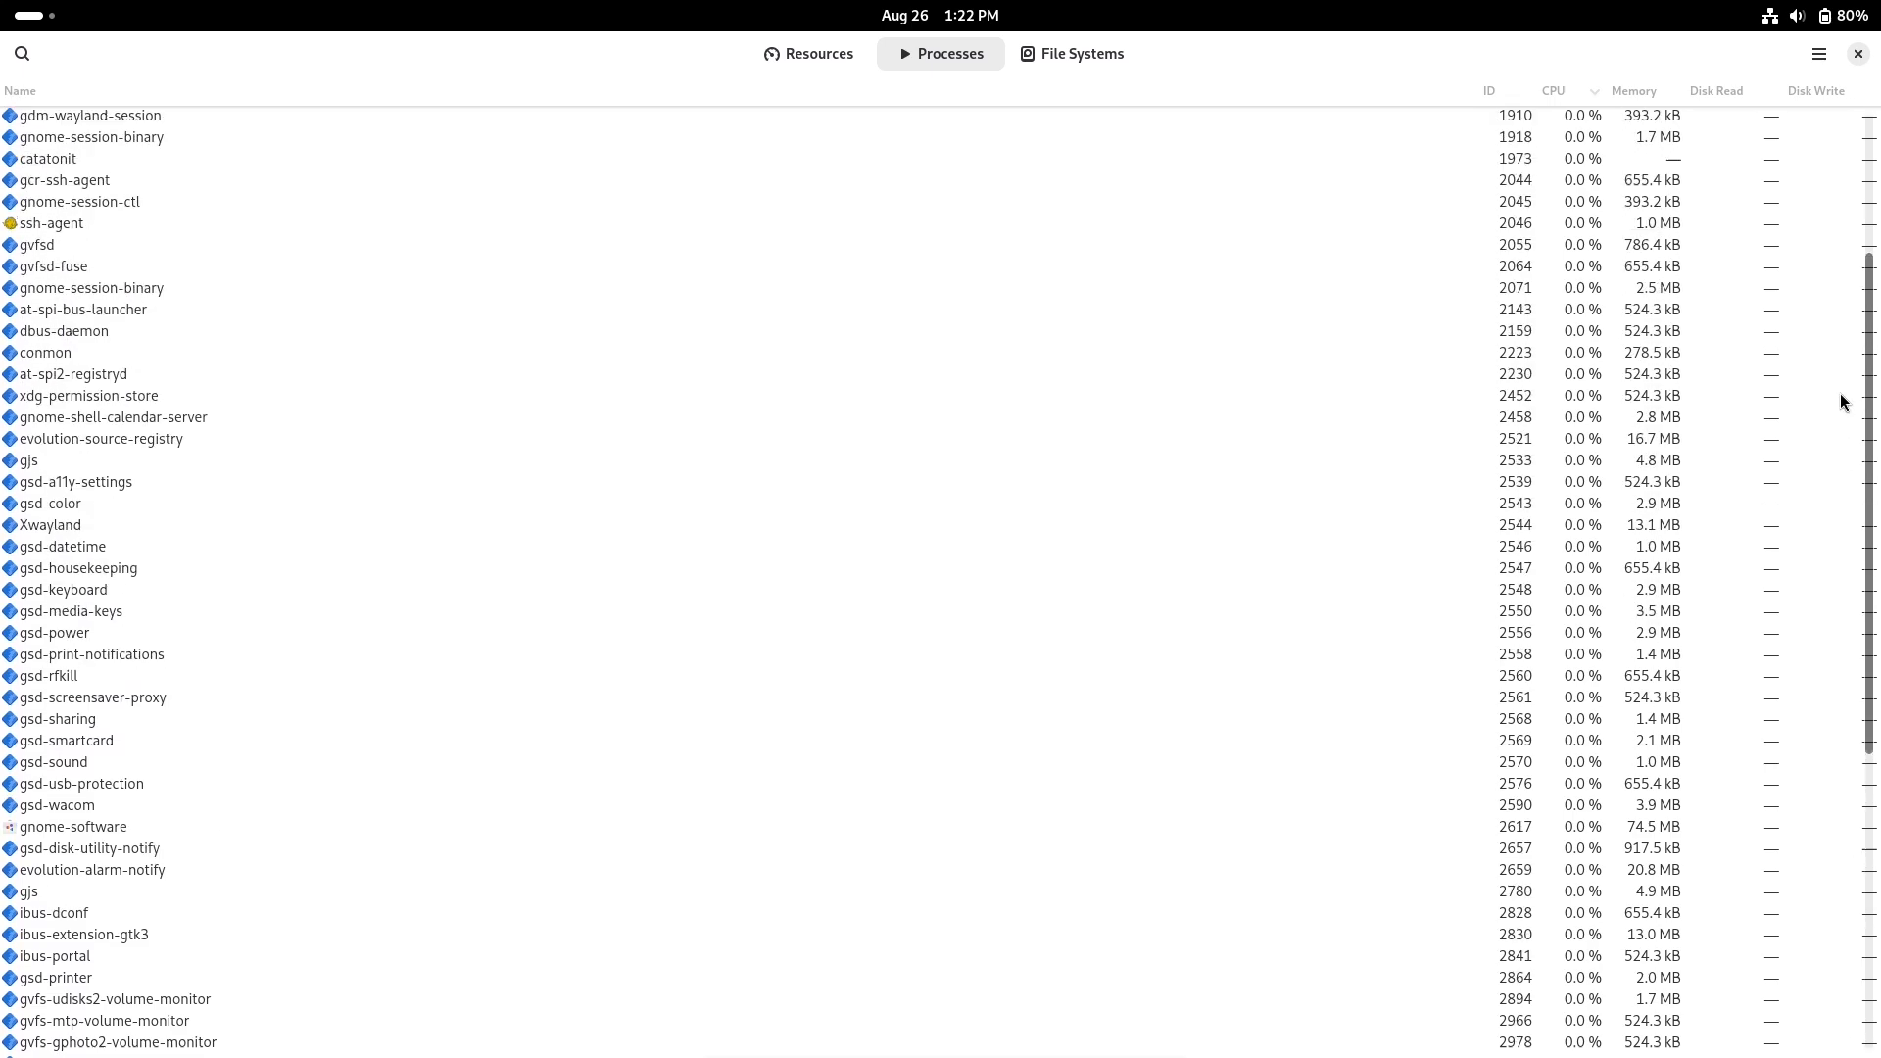
{"action": "left_click", "coordinate": [809, 53]}
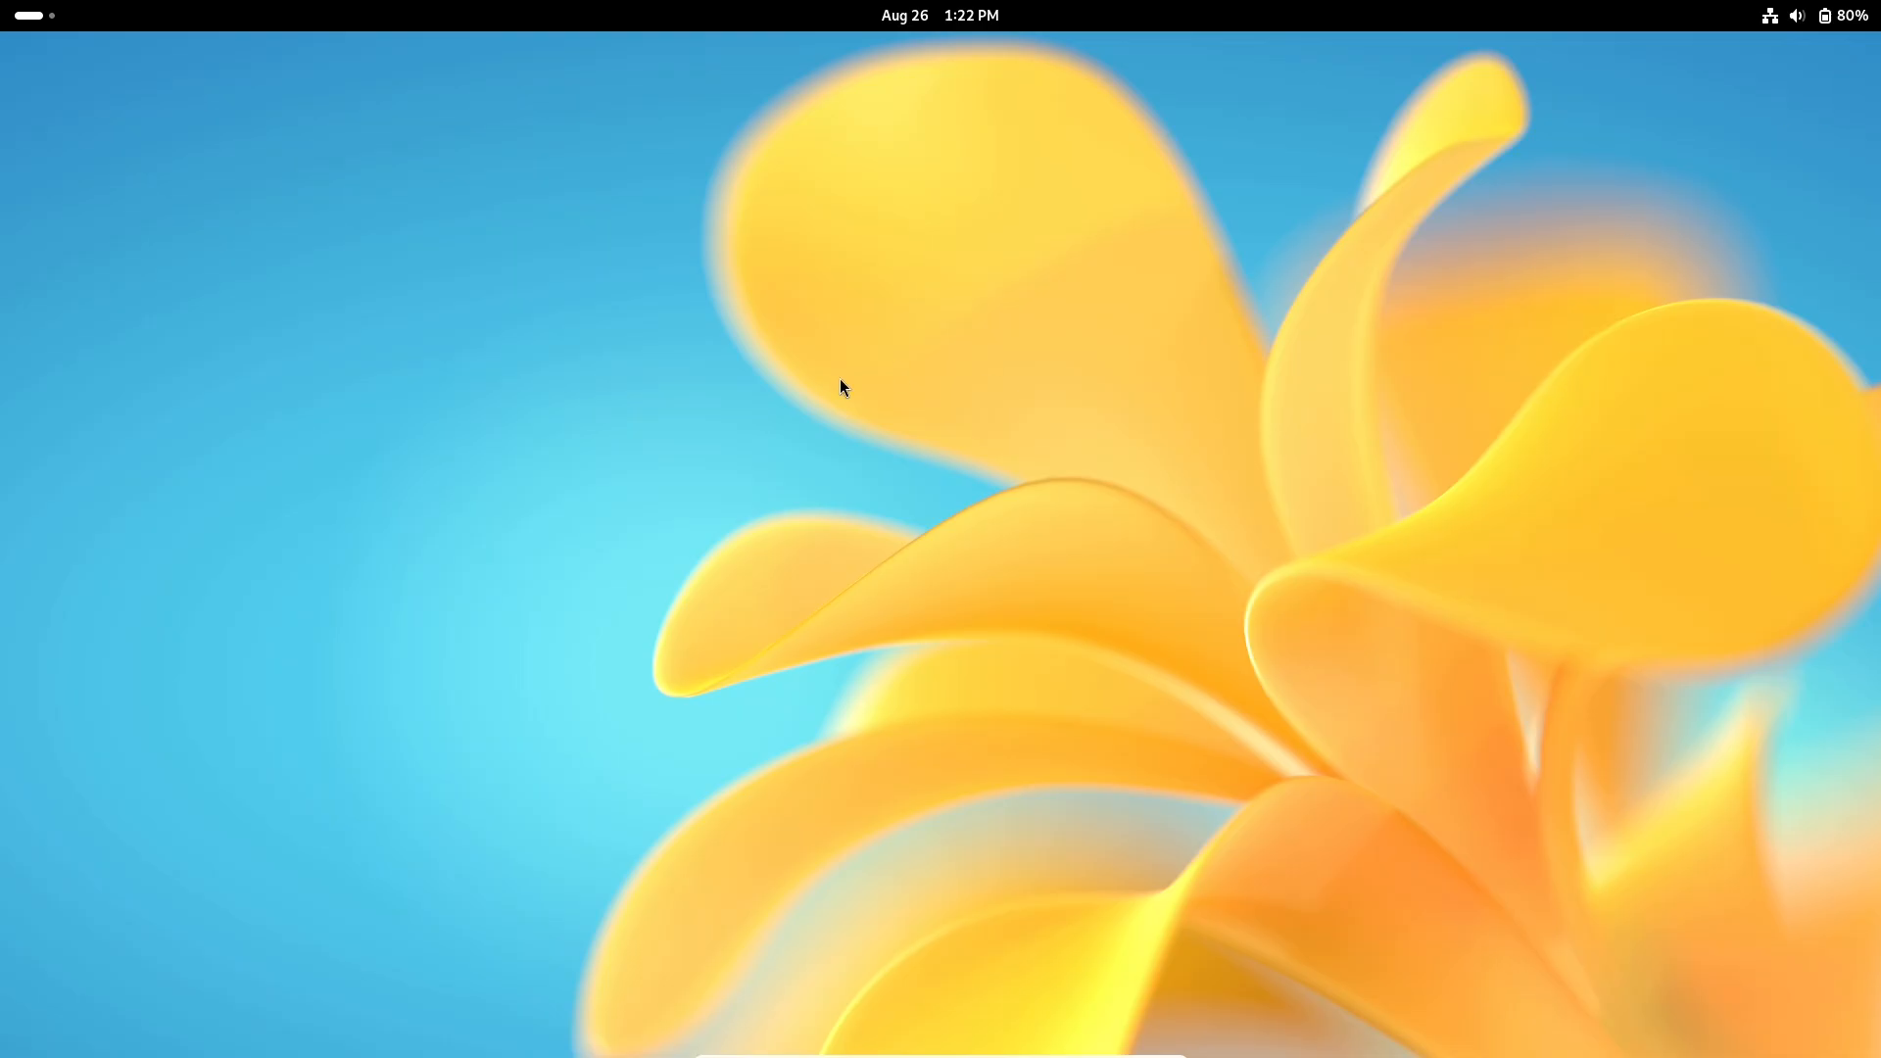
- Launch Vanilla OS Tour from the second page of the app grid
{"action": "left_click", "coordinate": [1094, 994]}
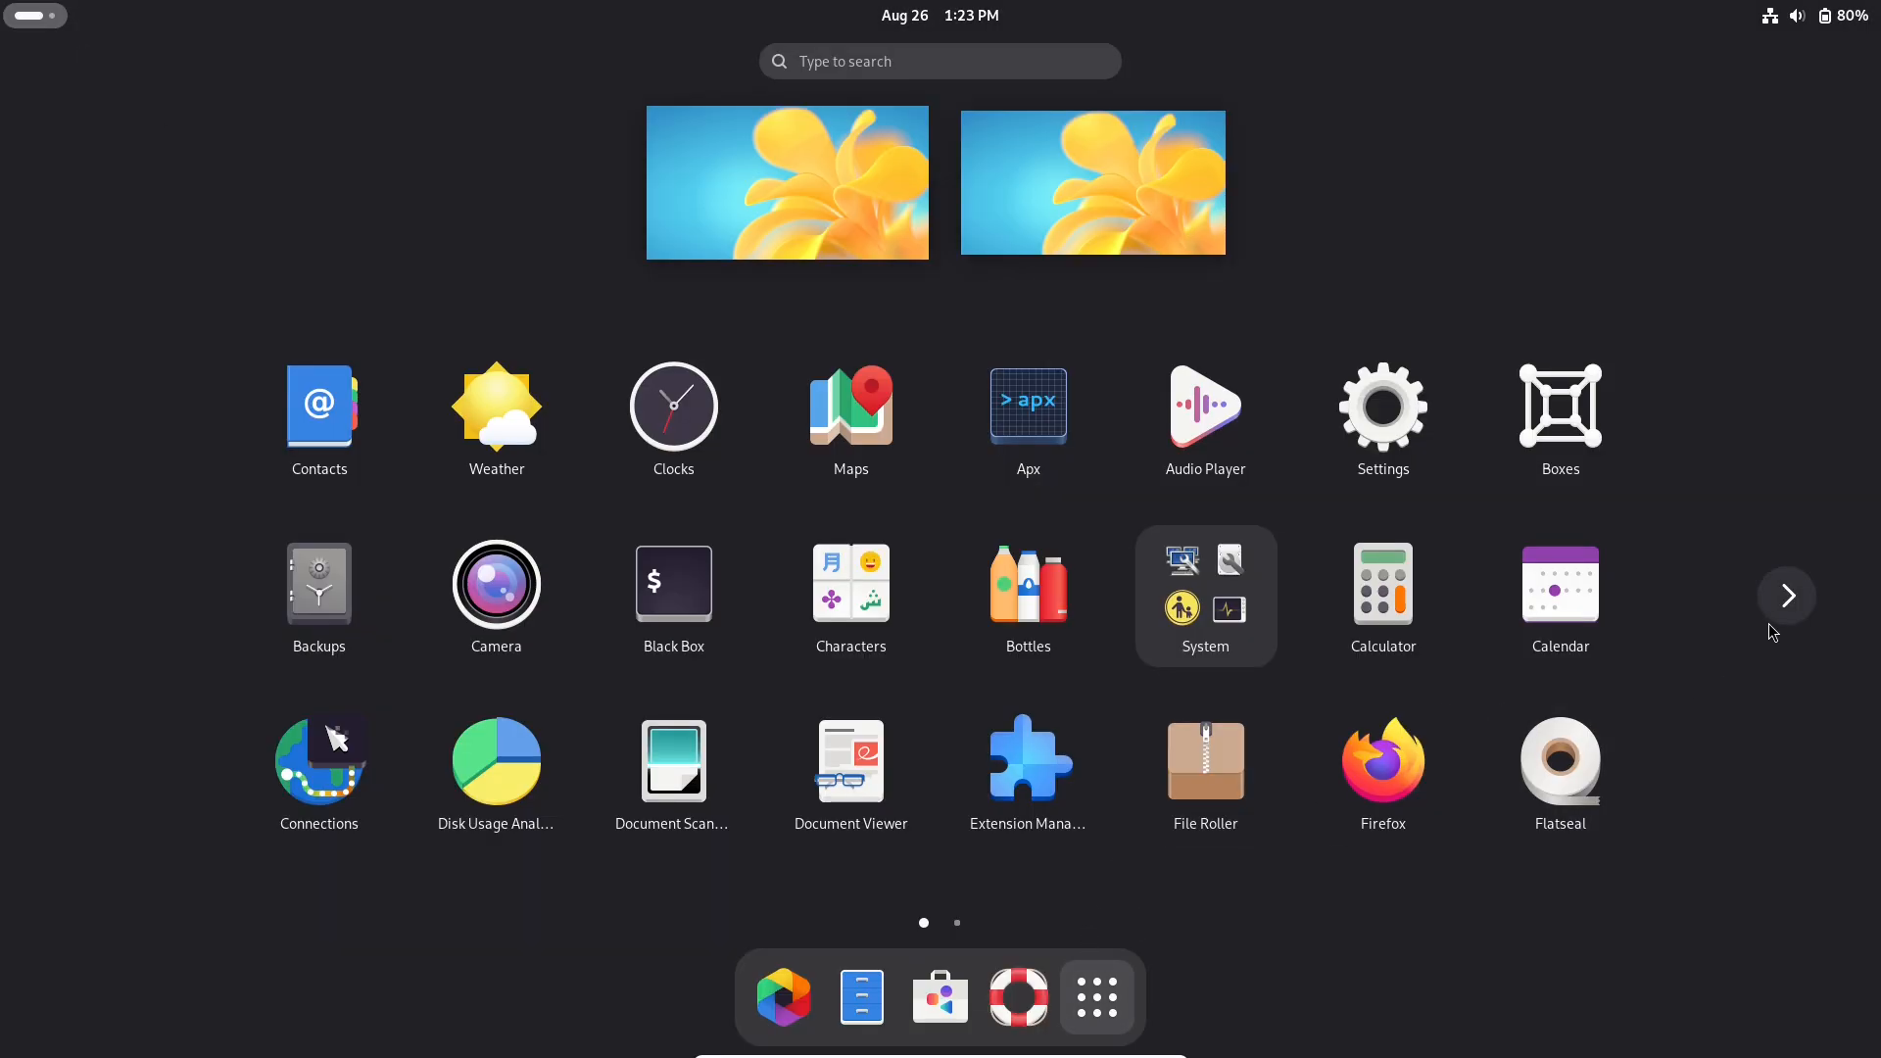
{"action": "left_click", "coordinate": [1786, 594]}
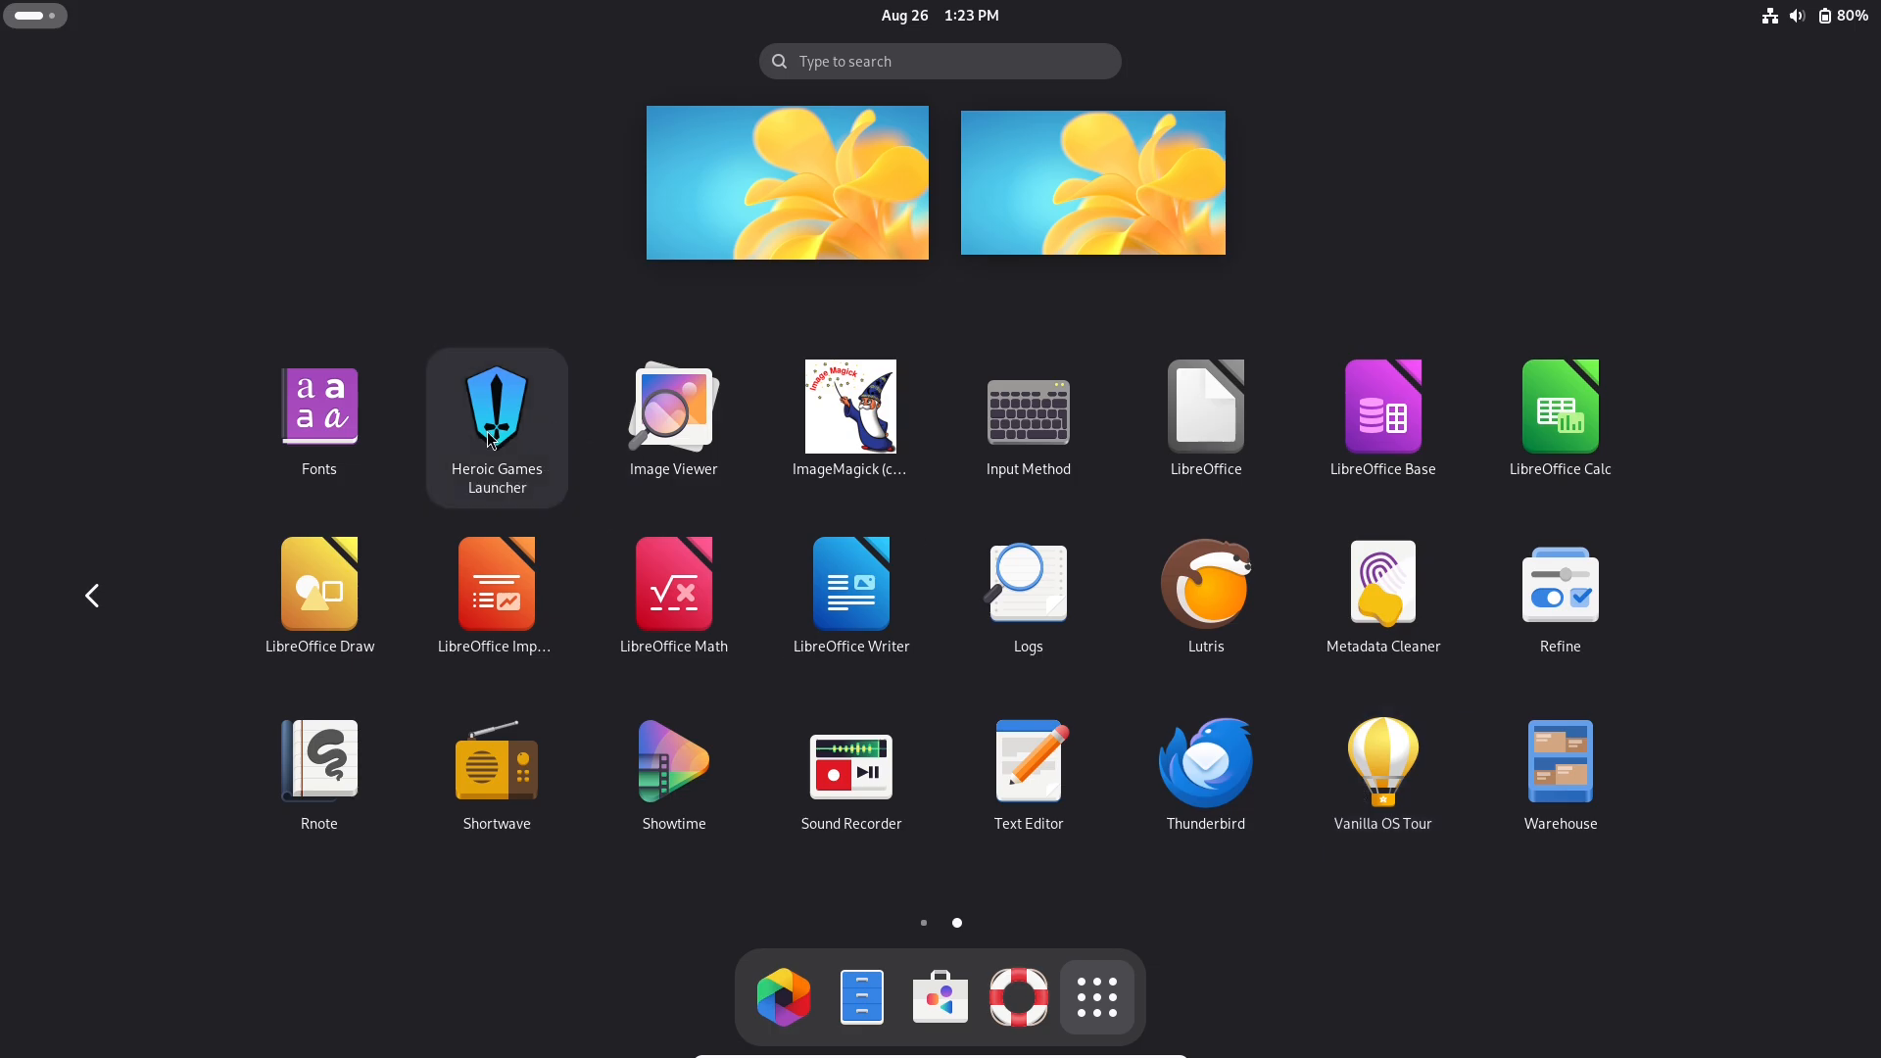
{"action": "mouse_move", "coordinate": [1382, 771]}
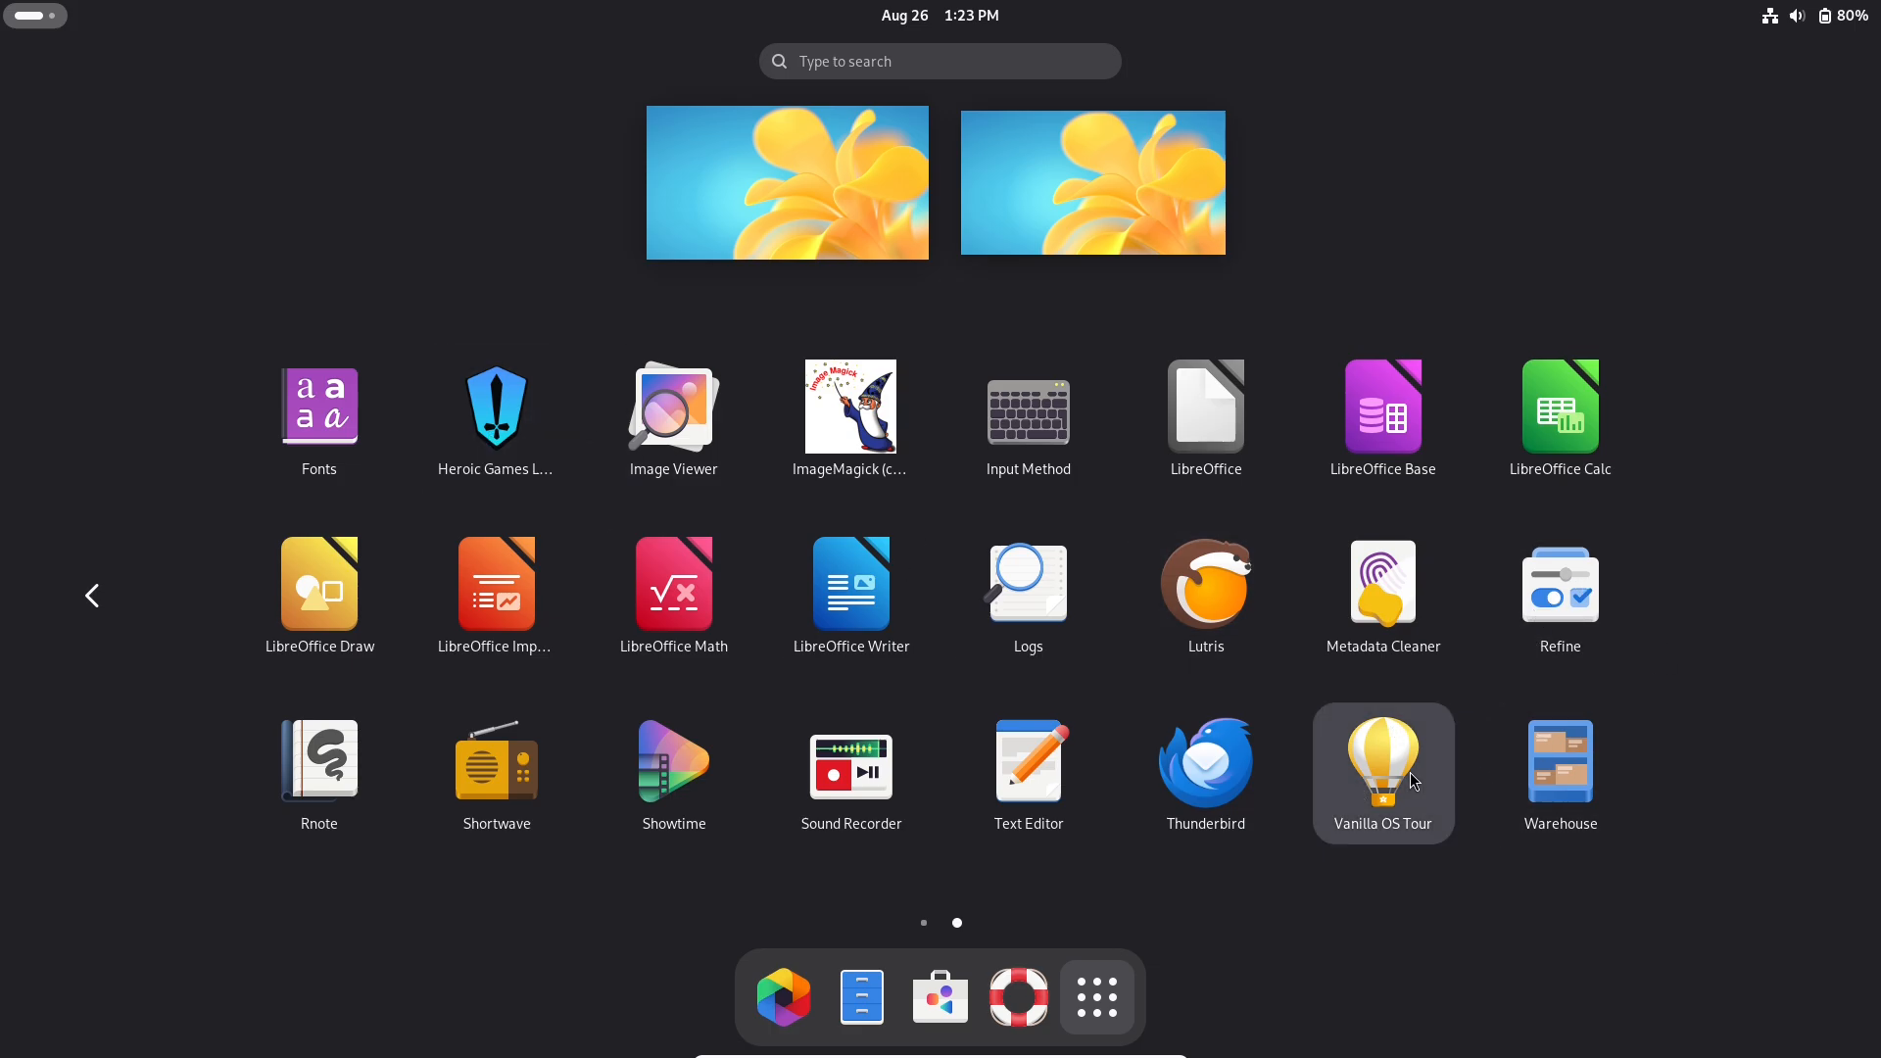
{"action": "left_click", "coordinate": [1382, 759]}
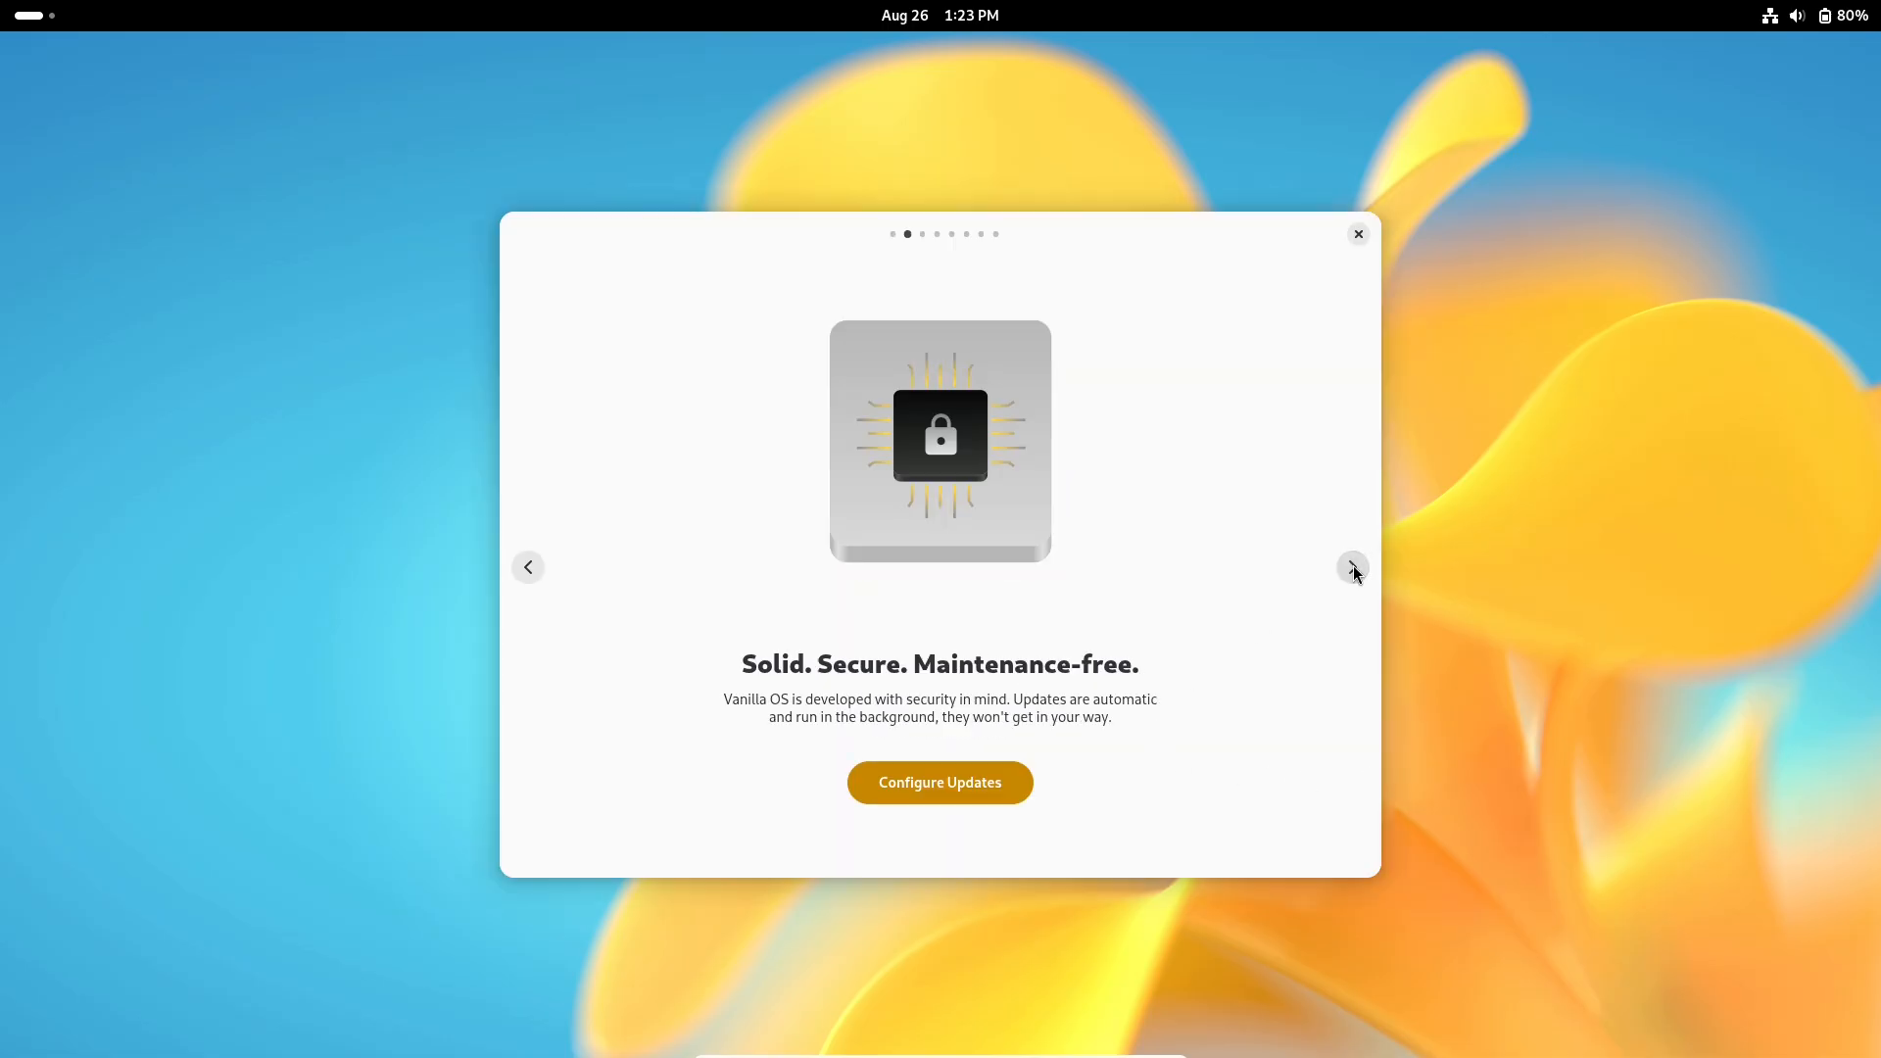
- Page through the tour slides to the final There is More slide
{"action": "left_click", "coordinate": [1353, 567]}
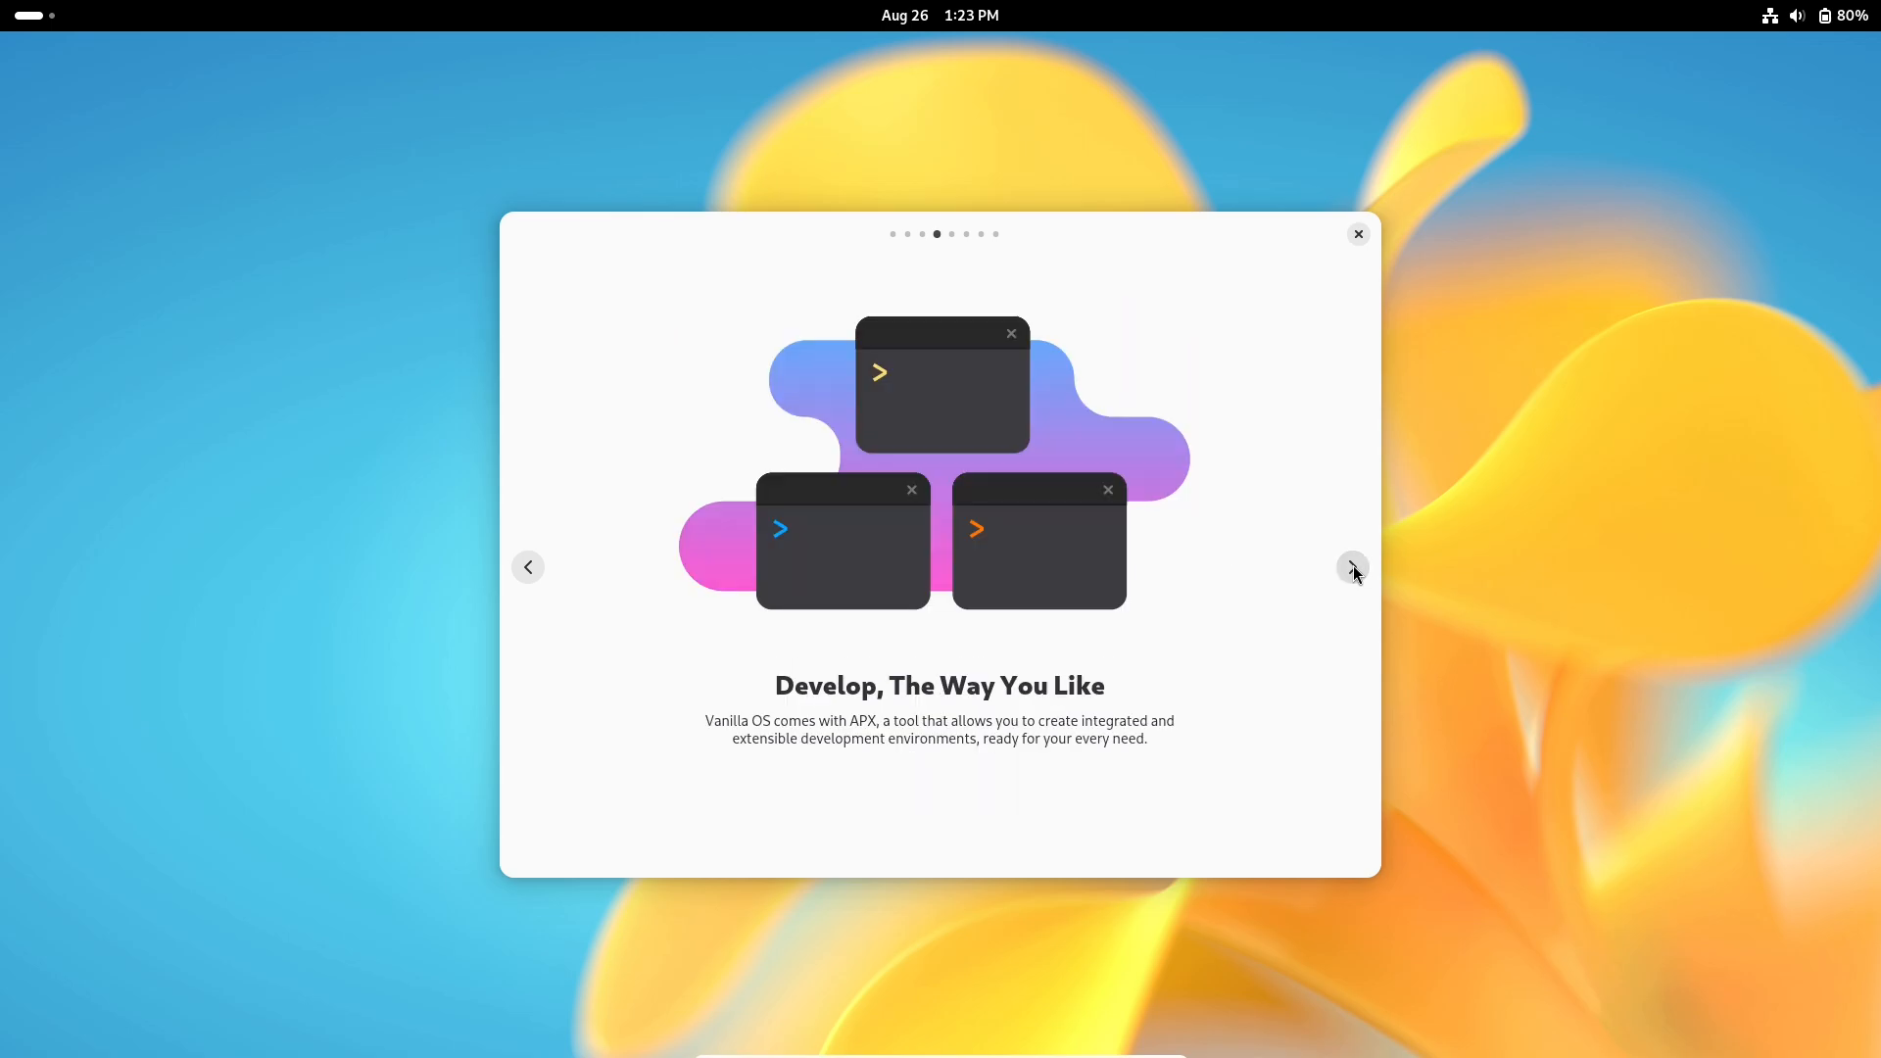
{"action": "left_click", "coordinate": [1352, 566]}
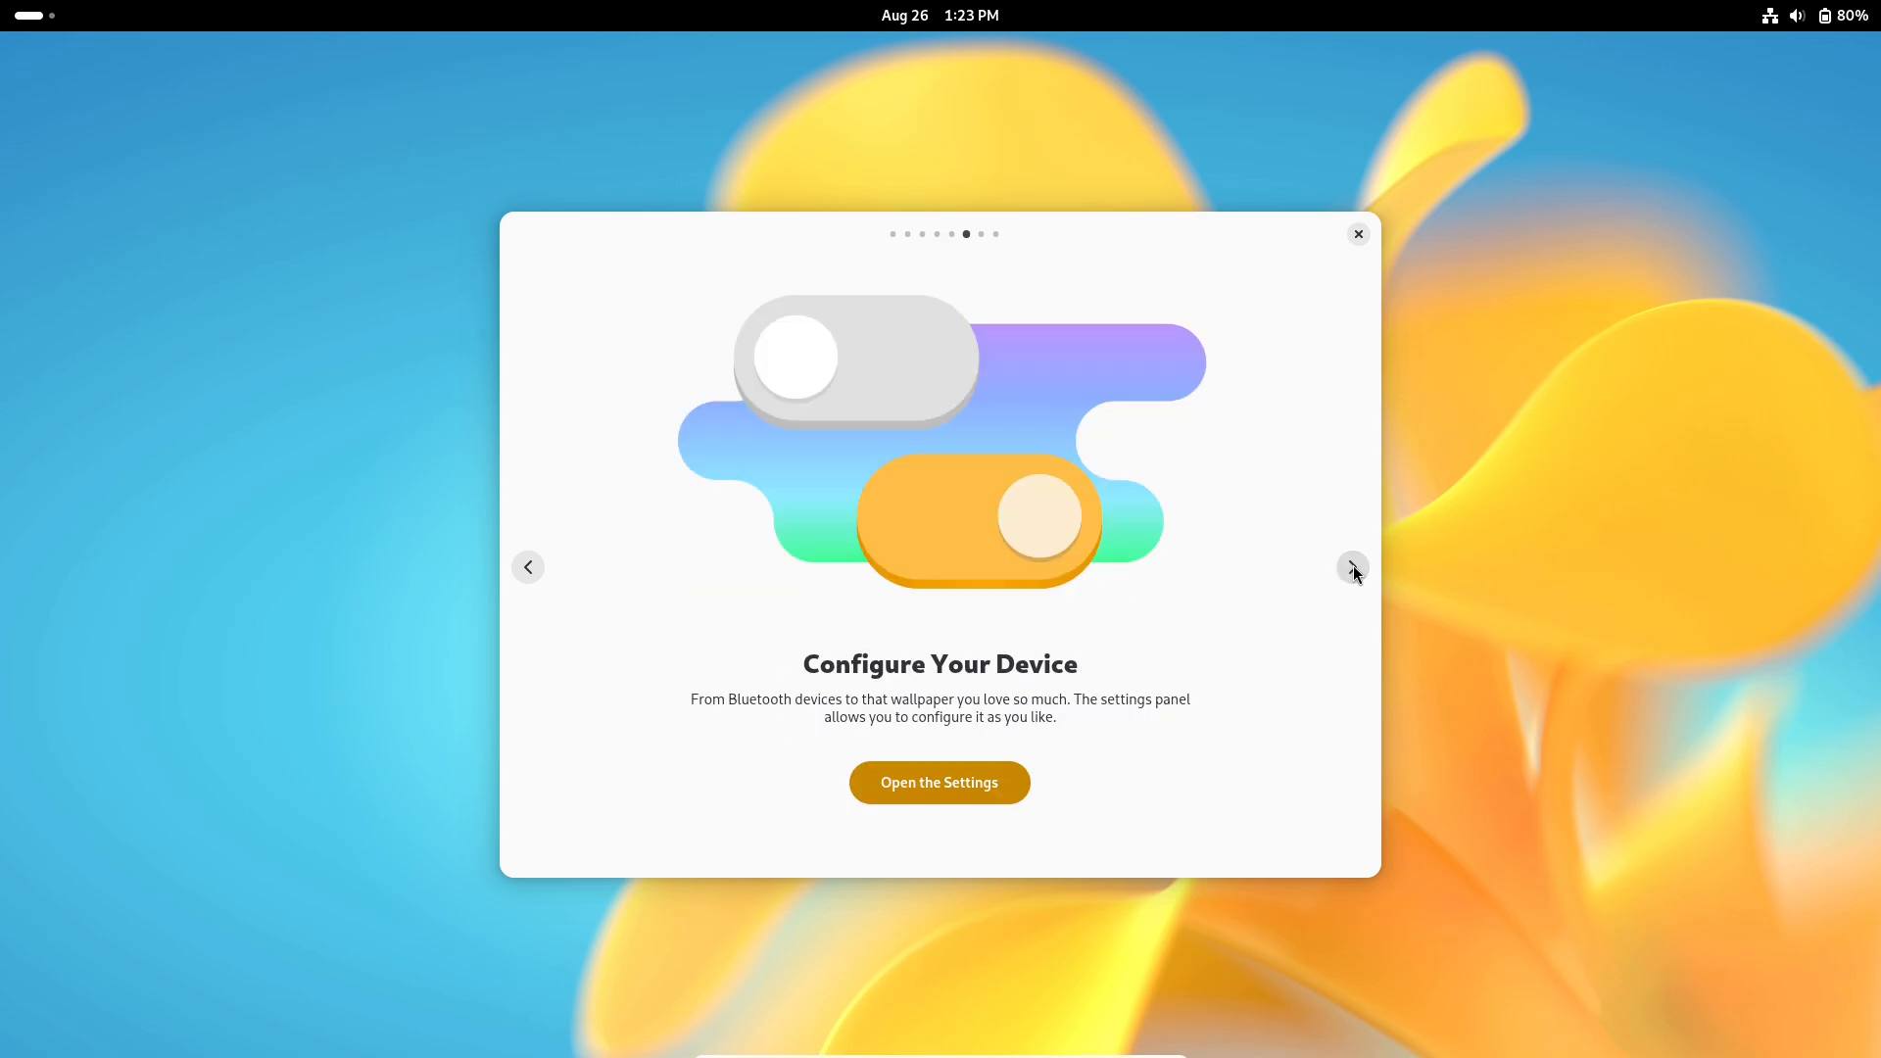
{"action": "left_click", "coordinate": [1352, 567]}
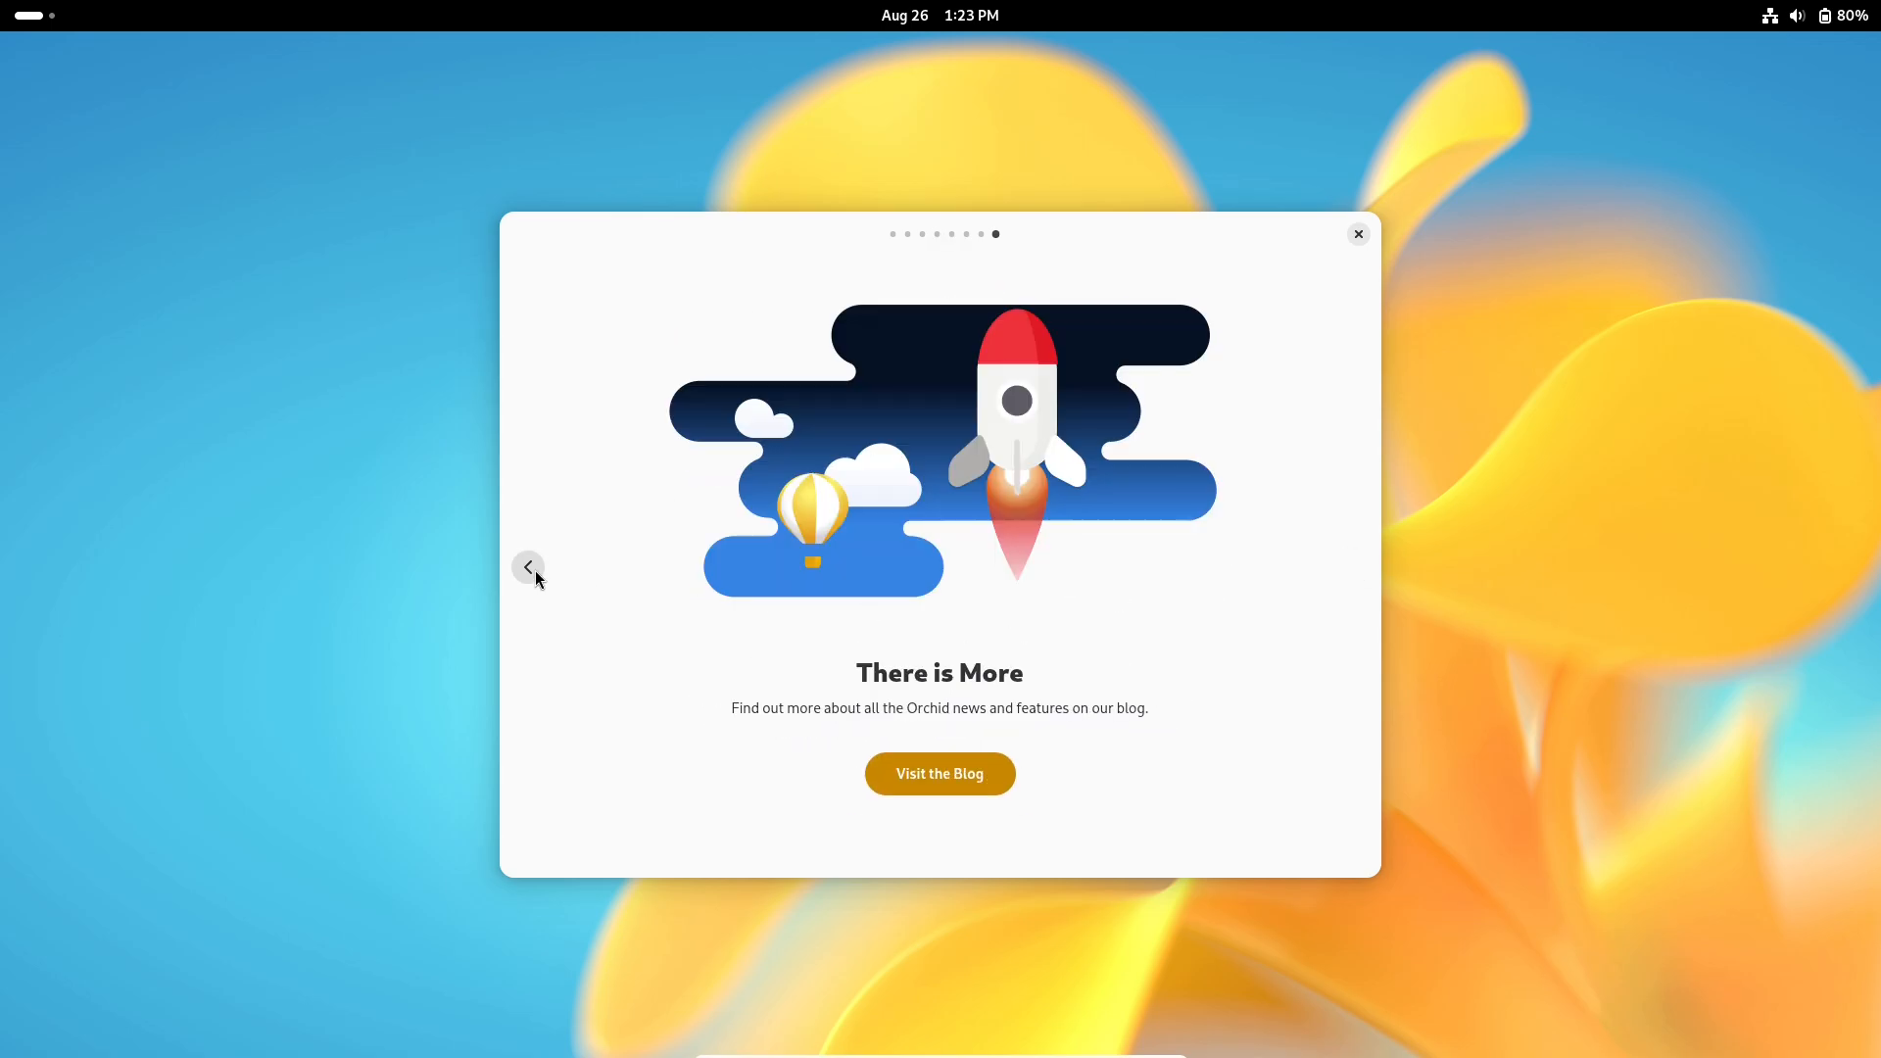
{"action": "left_click", "coordinate": [528, 566]}
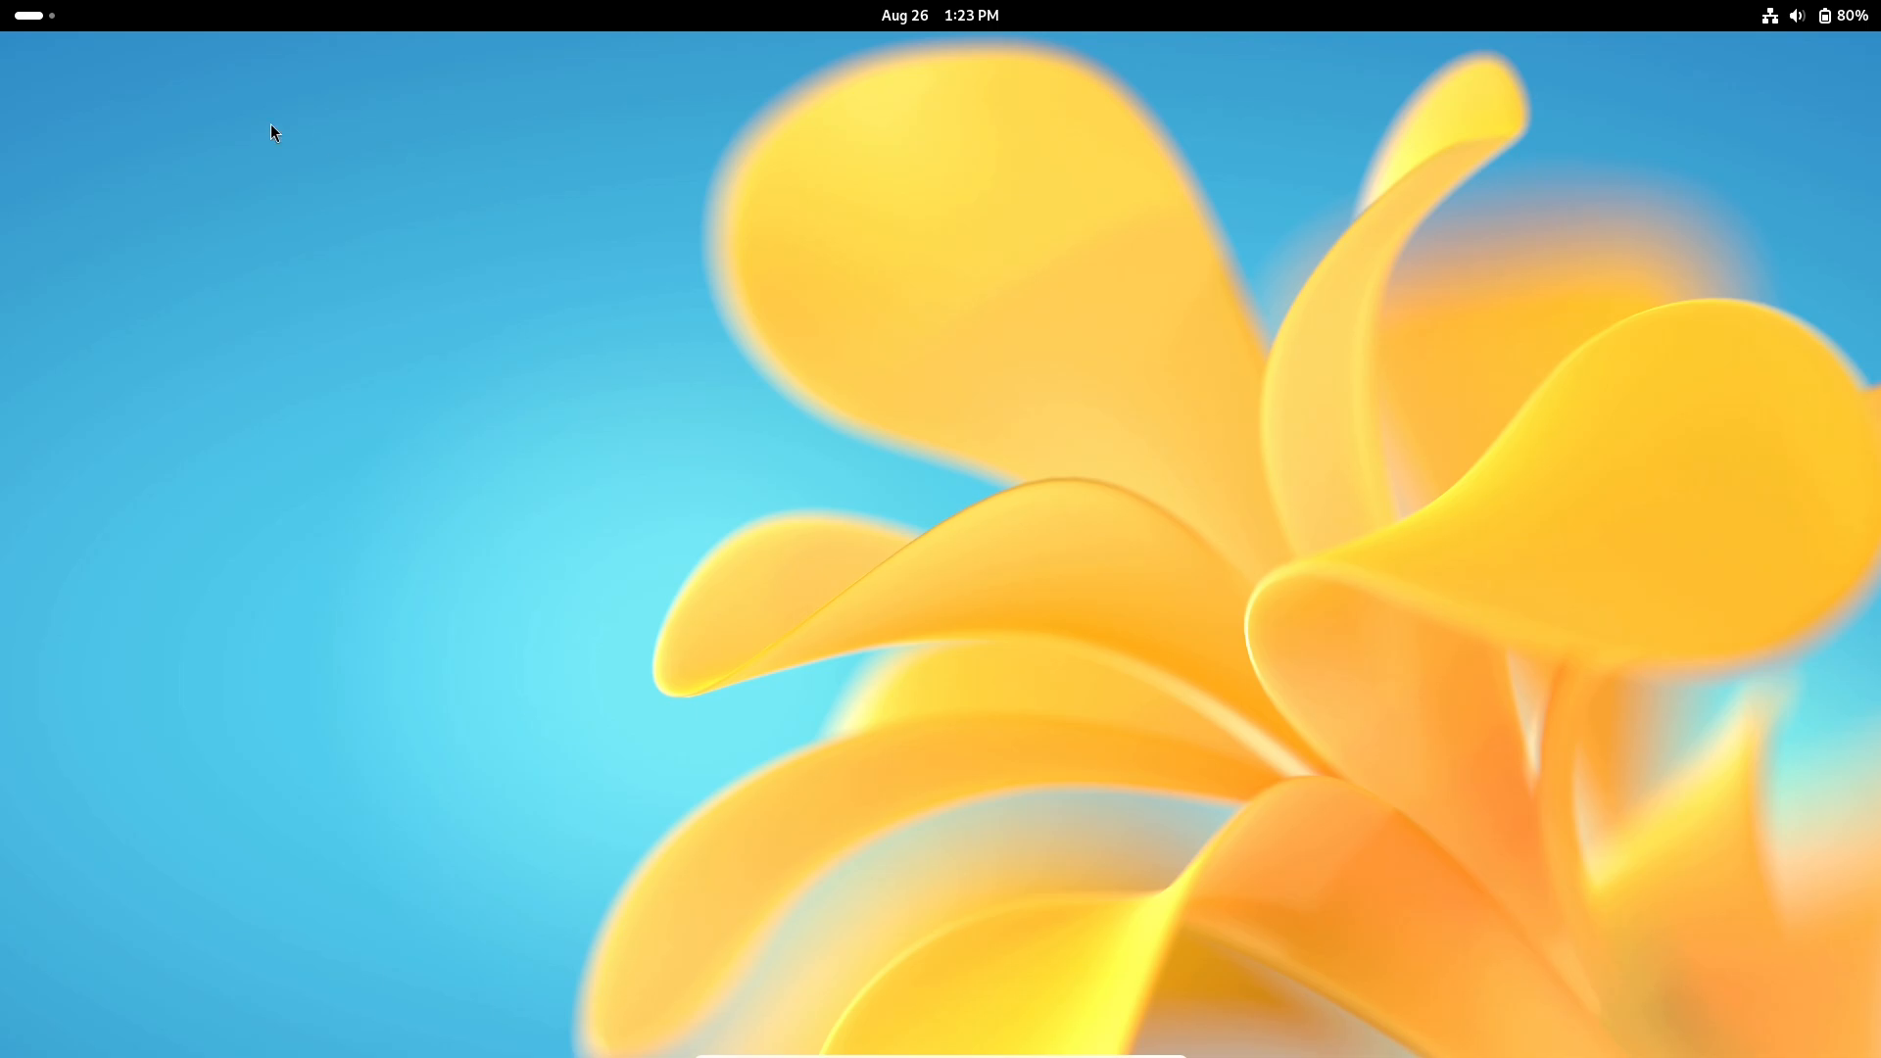
- Launch Black Box and set its terminal font to DejaVu Sans Mono Bold, size 16
{"action": "left_click", "coordinate": [1096, 996]}
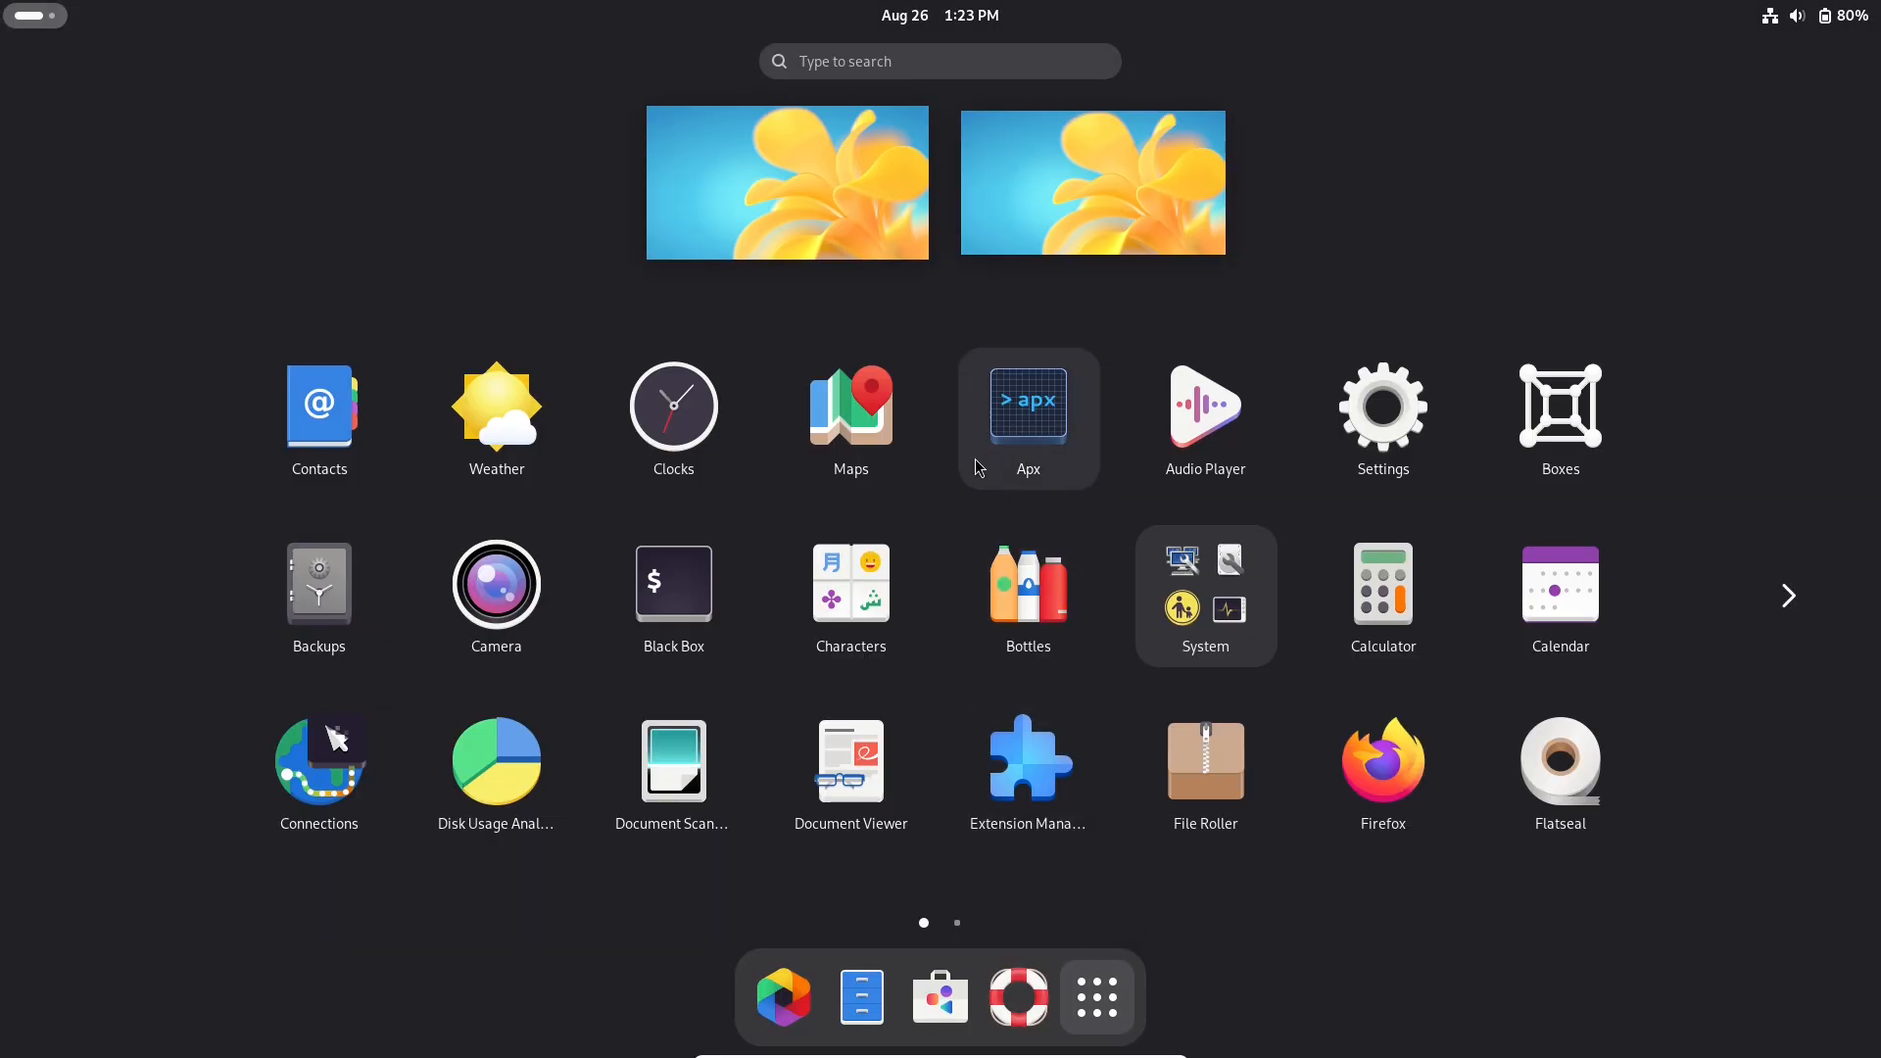
{"action": "left_click", "coordinate": [940, 61]}
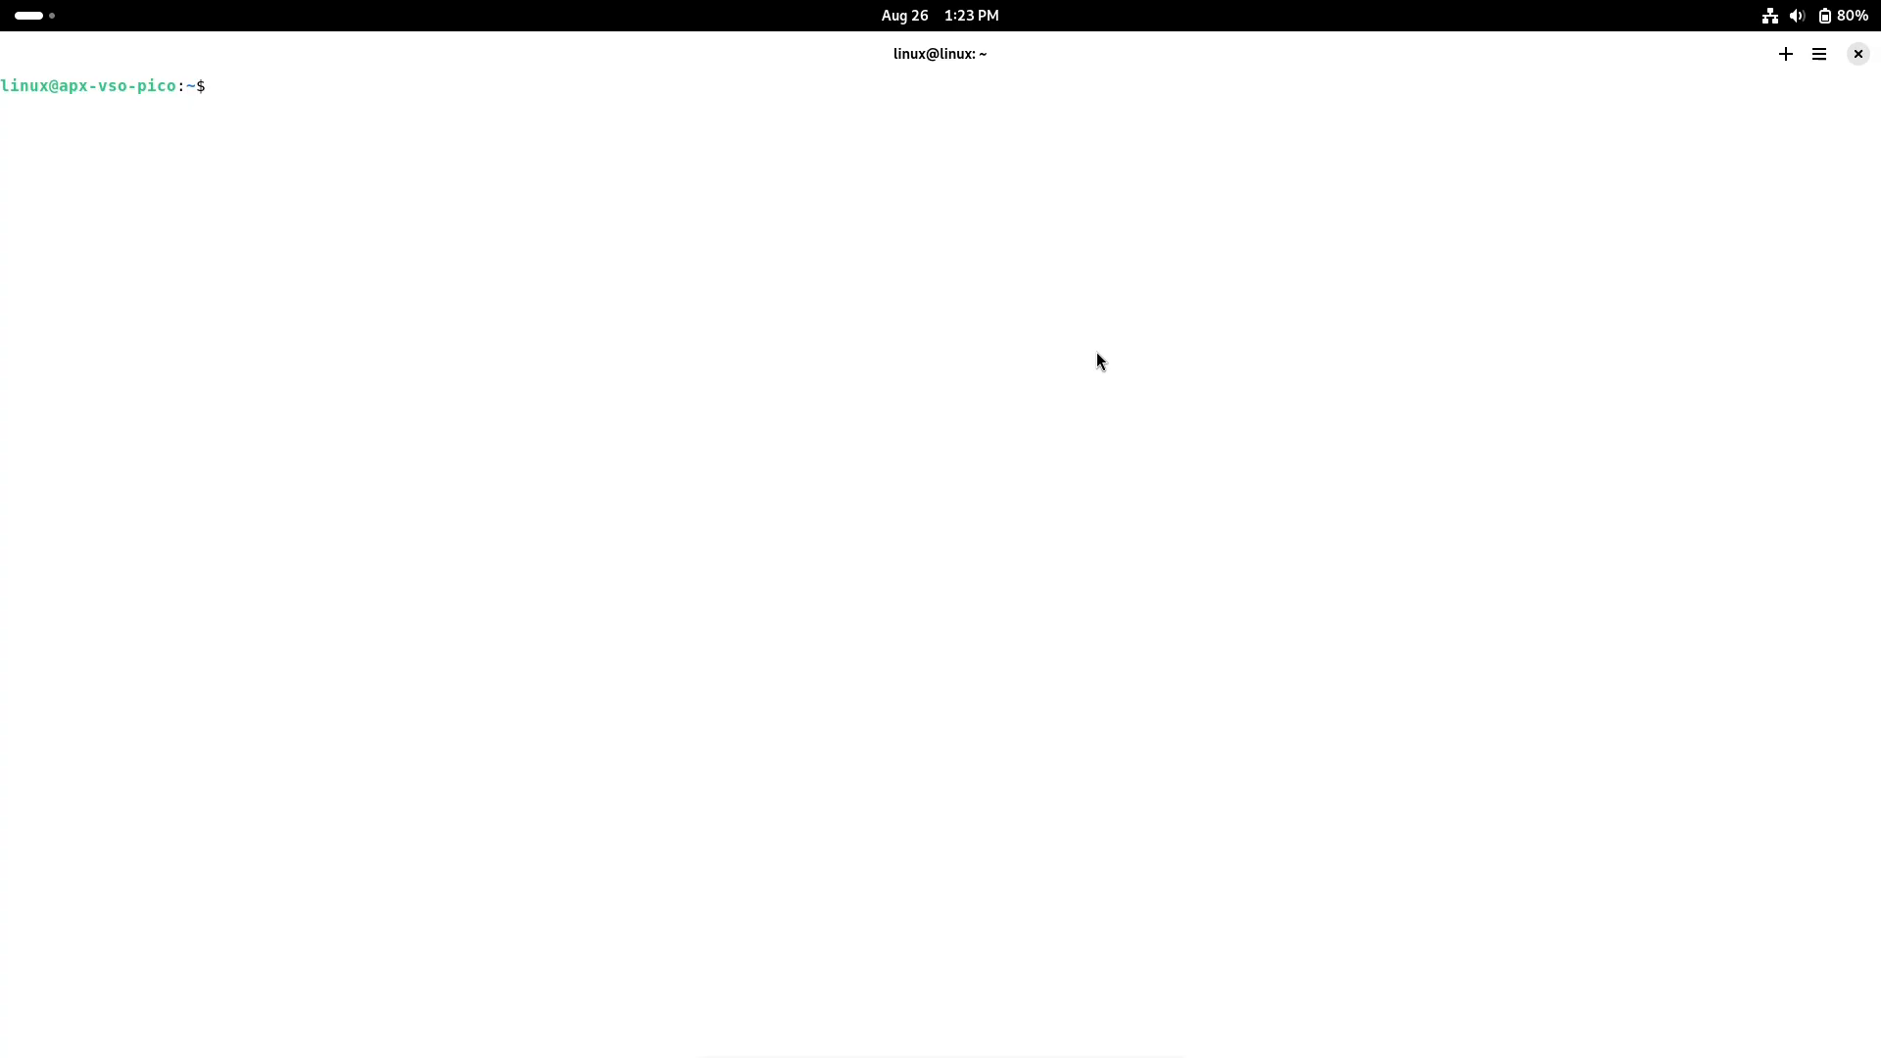
{"action": "left_click", "coordinate": [1818, 54]}
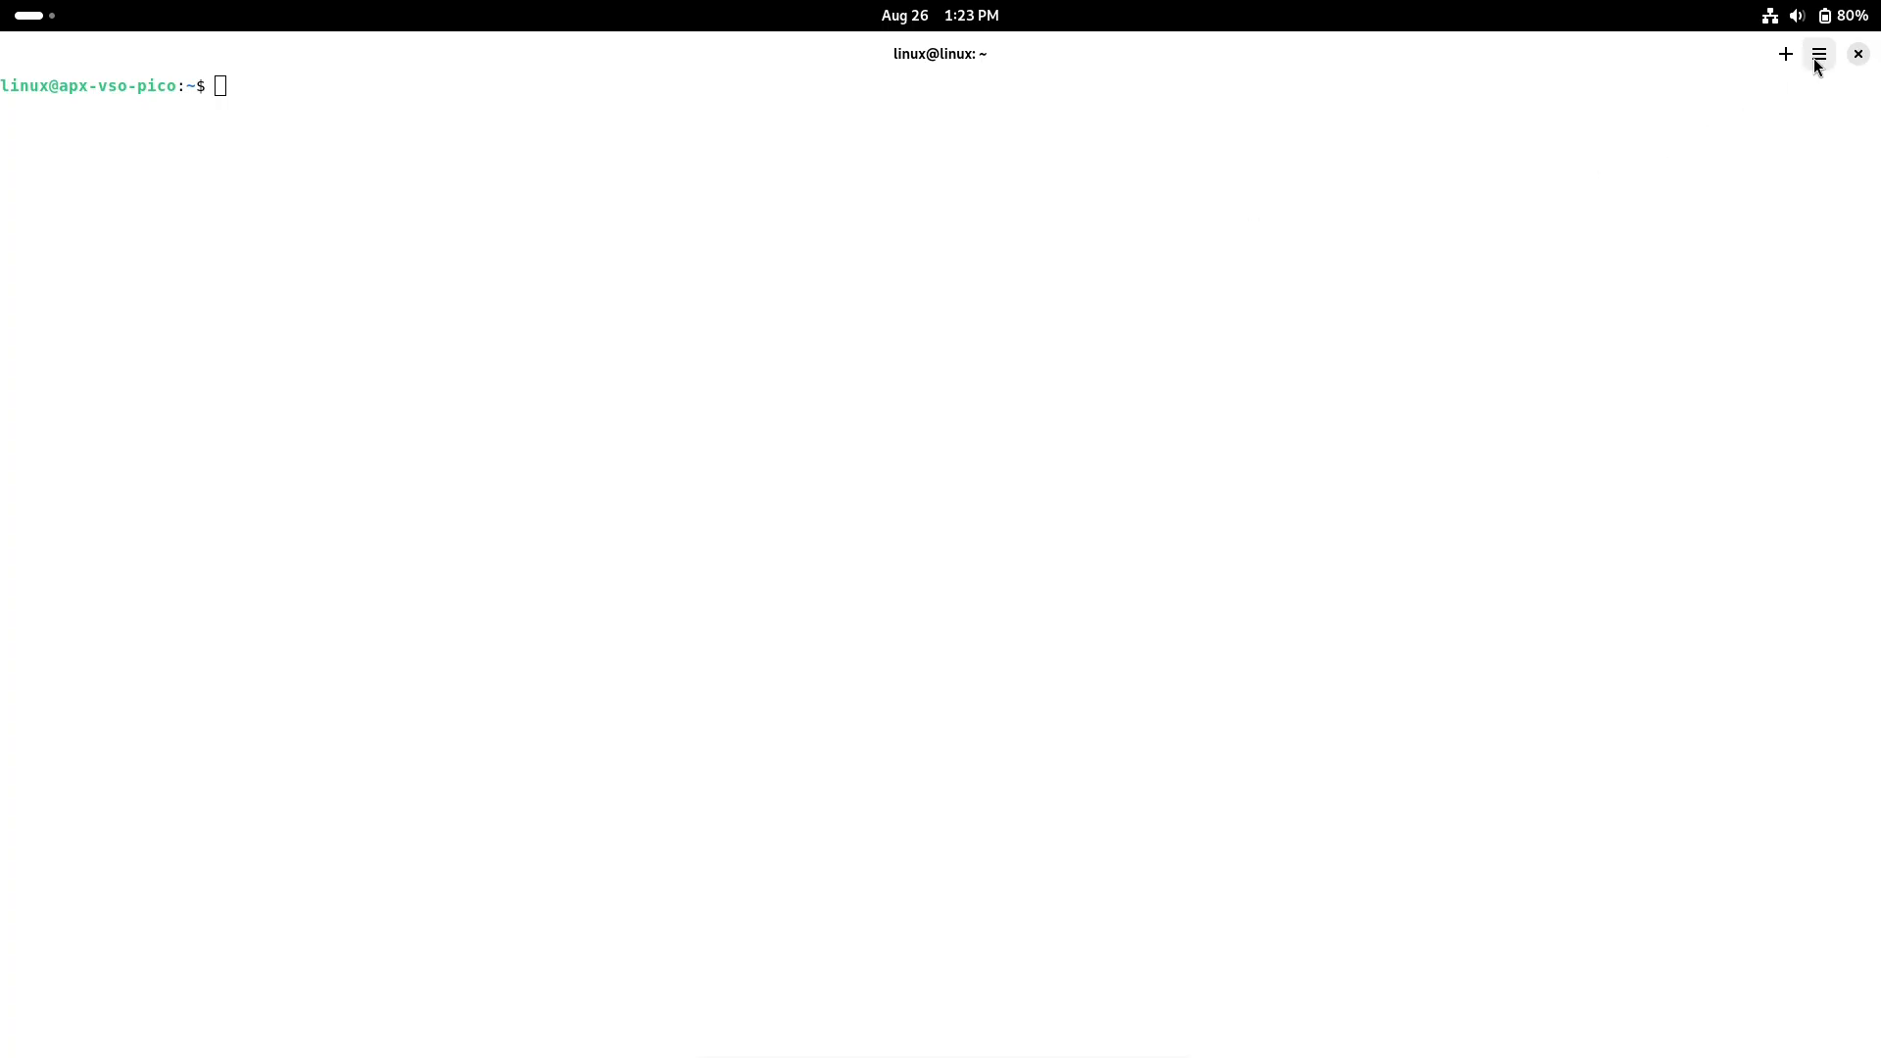
{"action": "left_click", "coordinate": [1819, 54]}
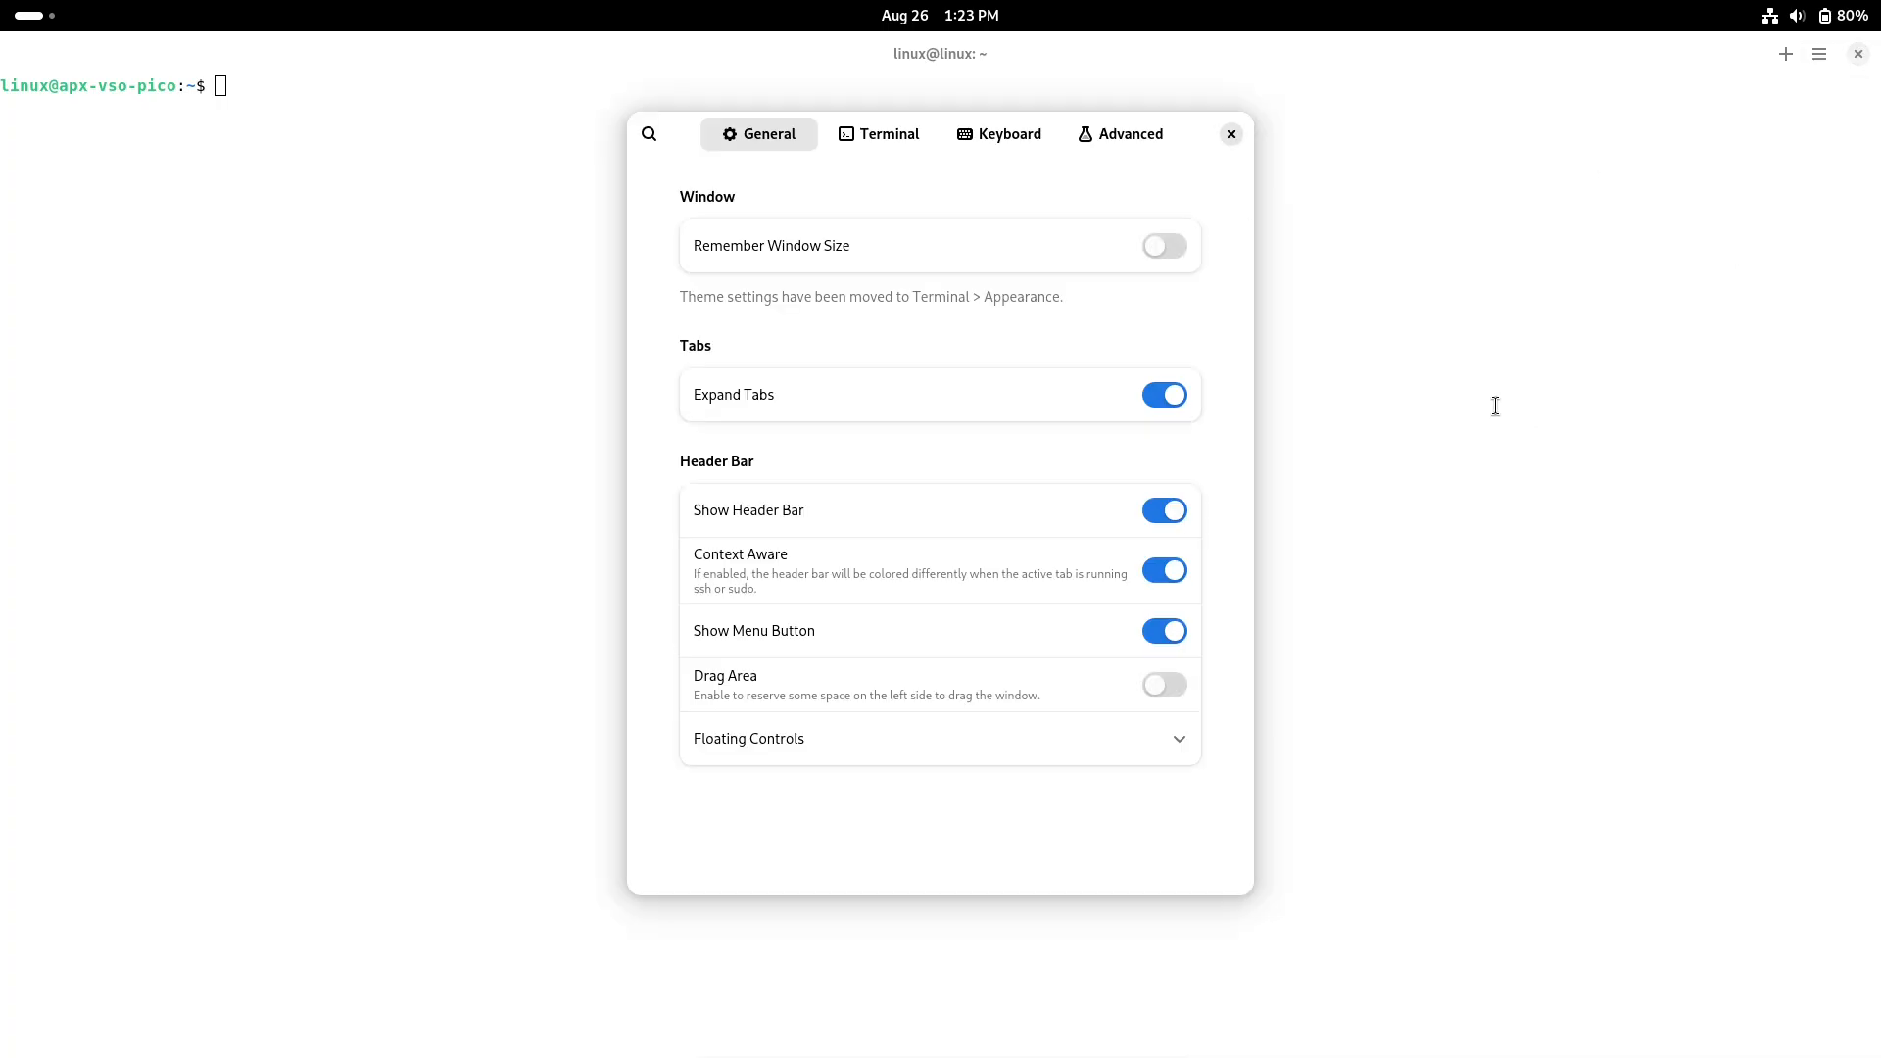
{"action": "mouse_move", "coordinate": [825, 152]}
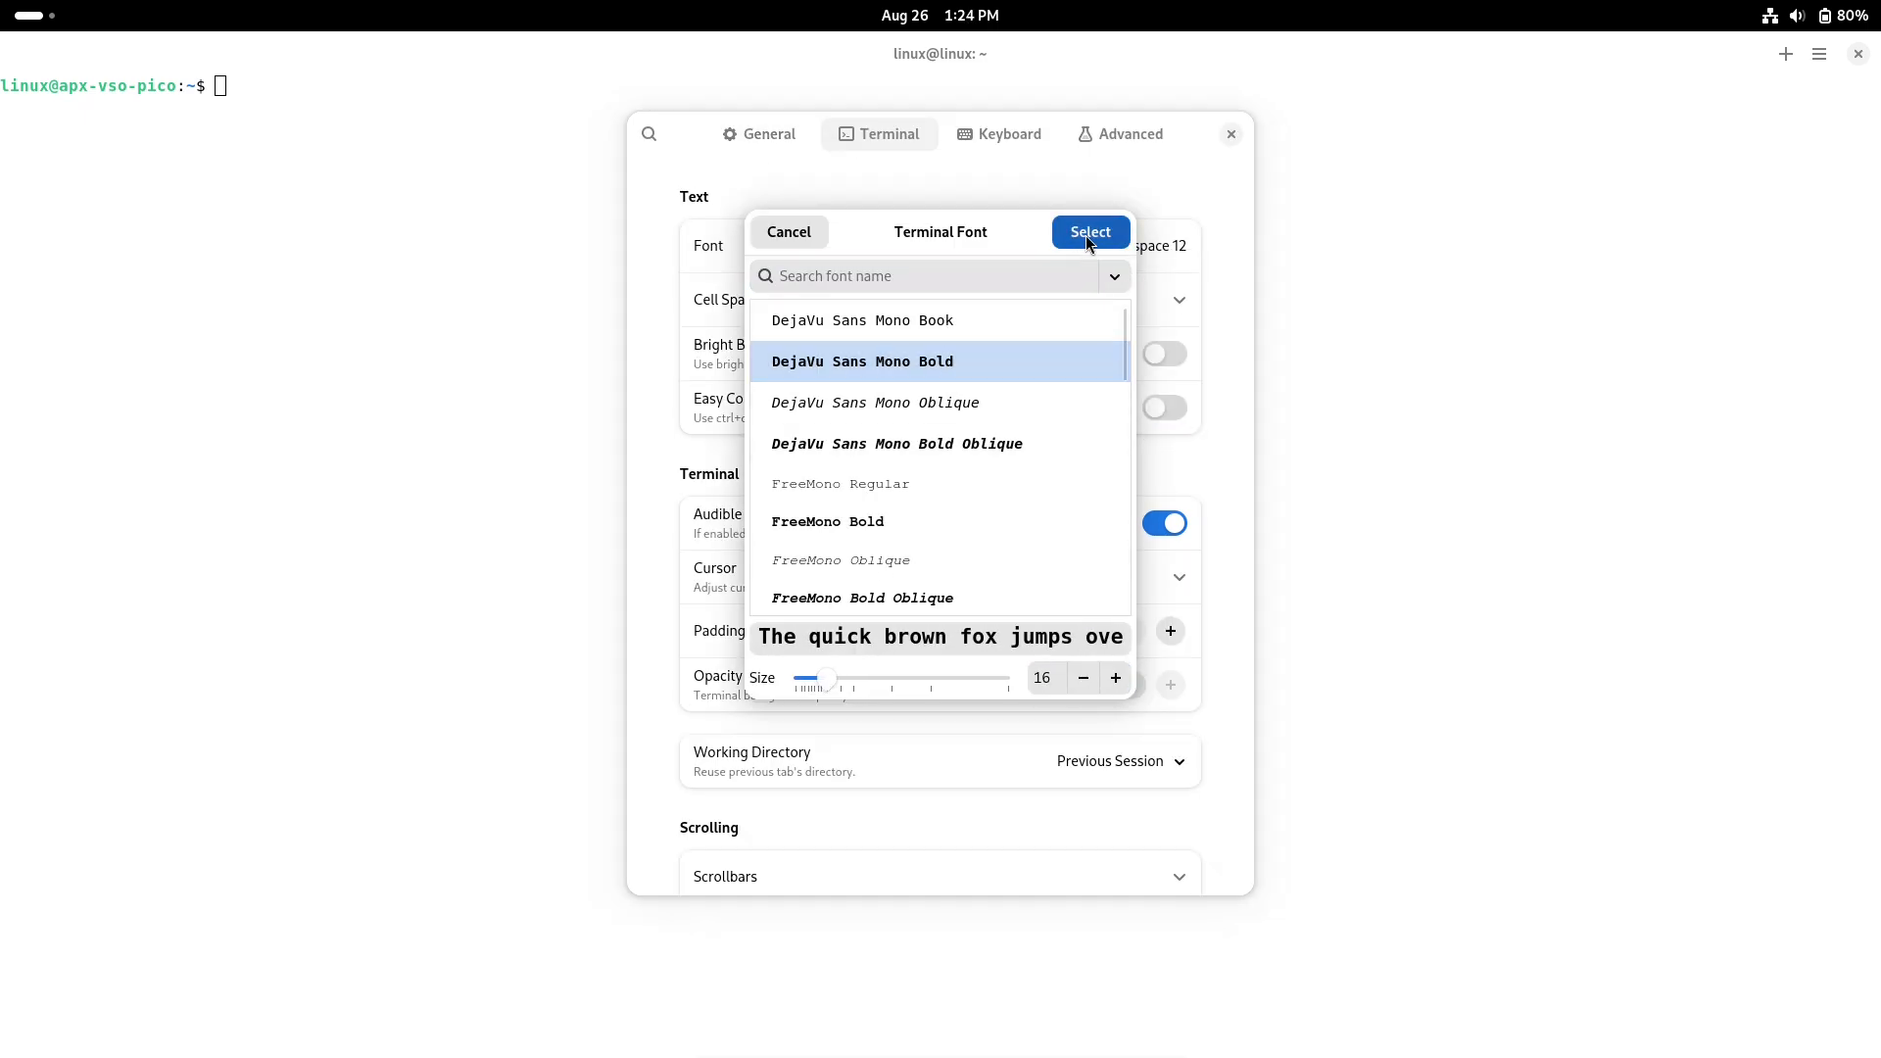
{"action": "left_click", "coordinate": [1089, 232]}
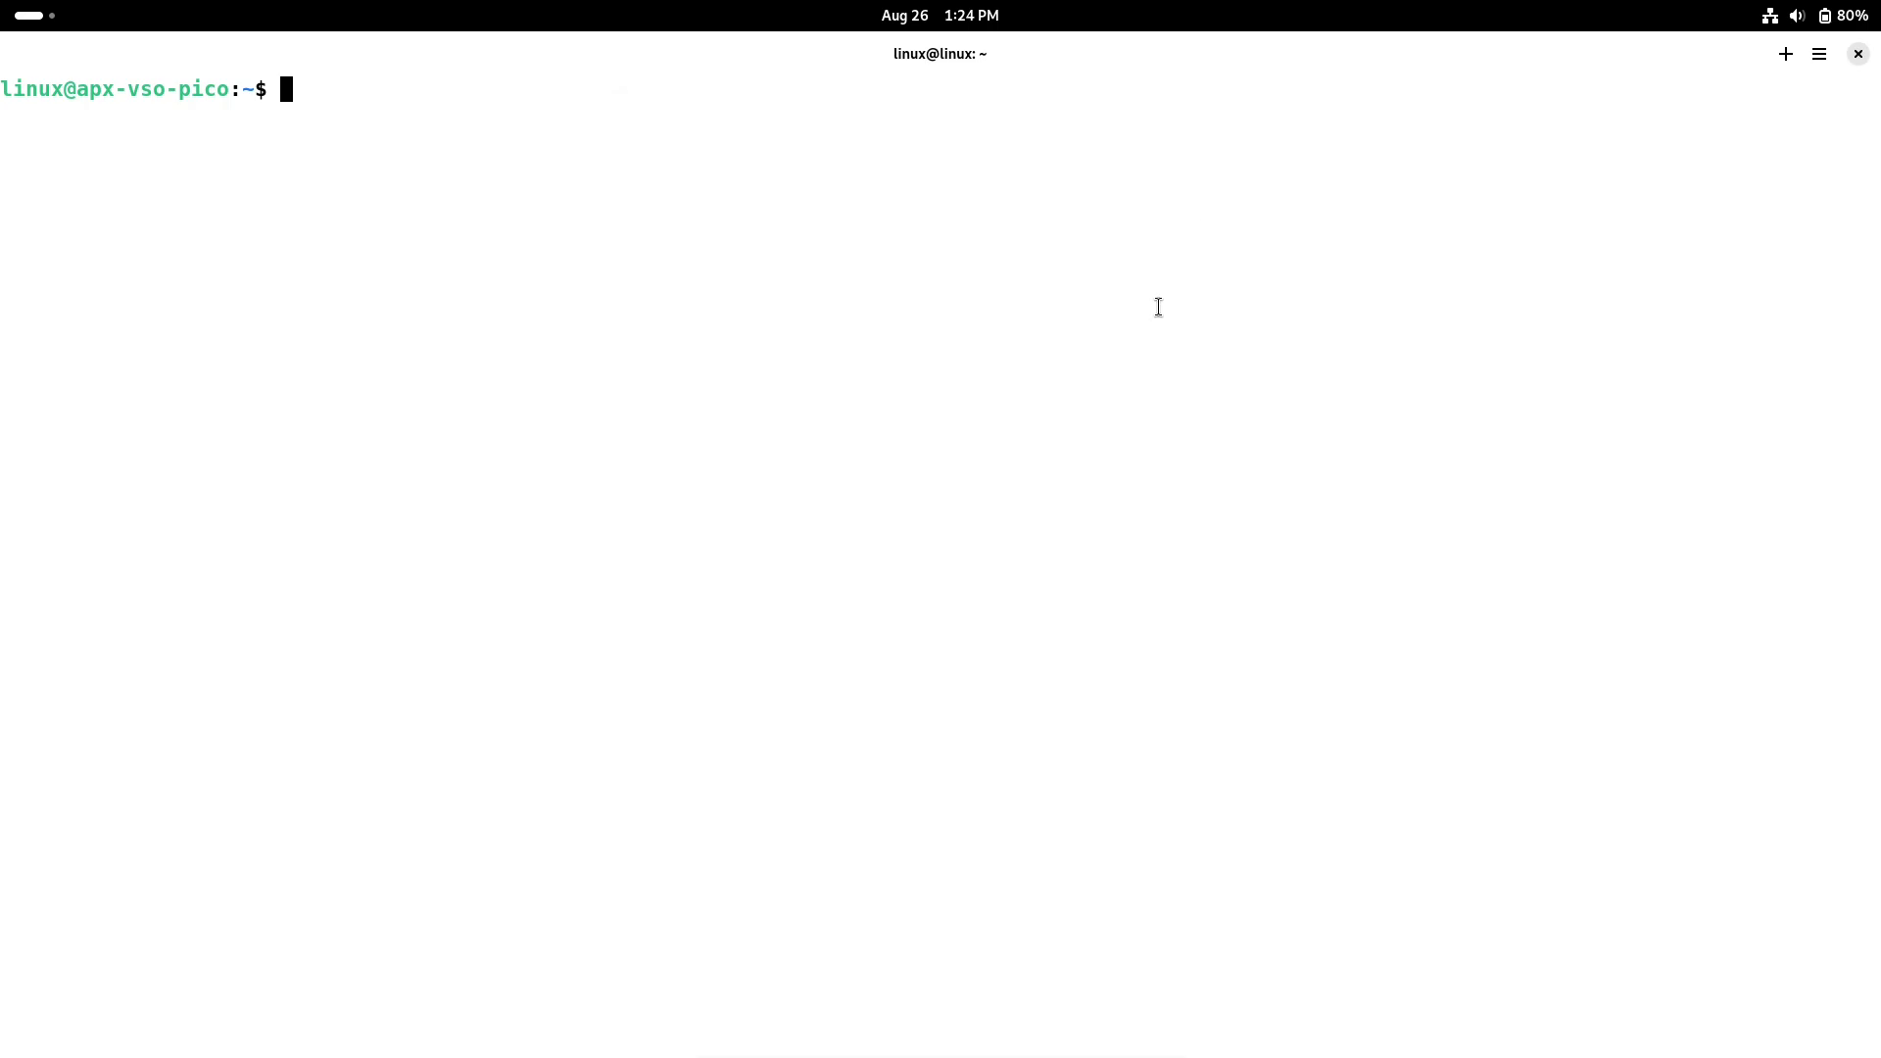
- Run neofetch, then try installing it with sudo apt and vso, all failing
{"action": "type", "text": "neofetch"}
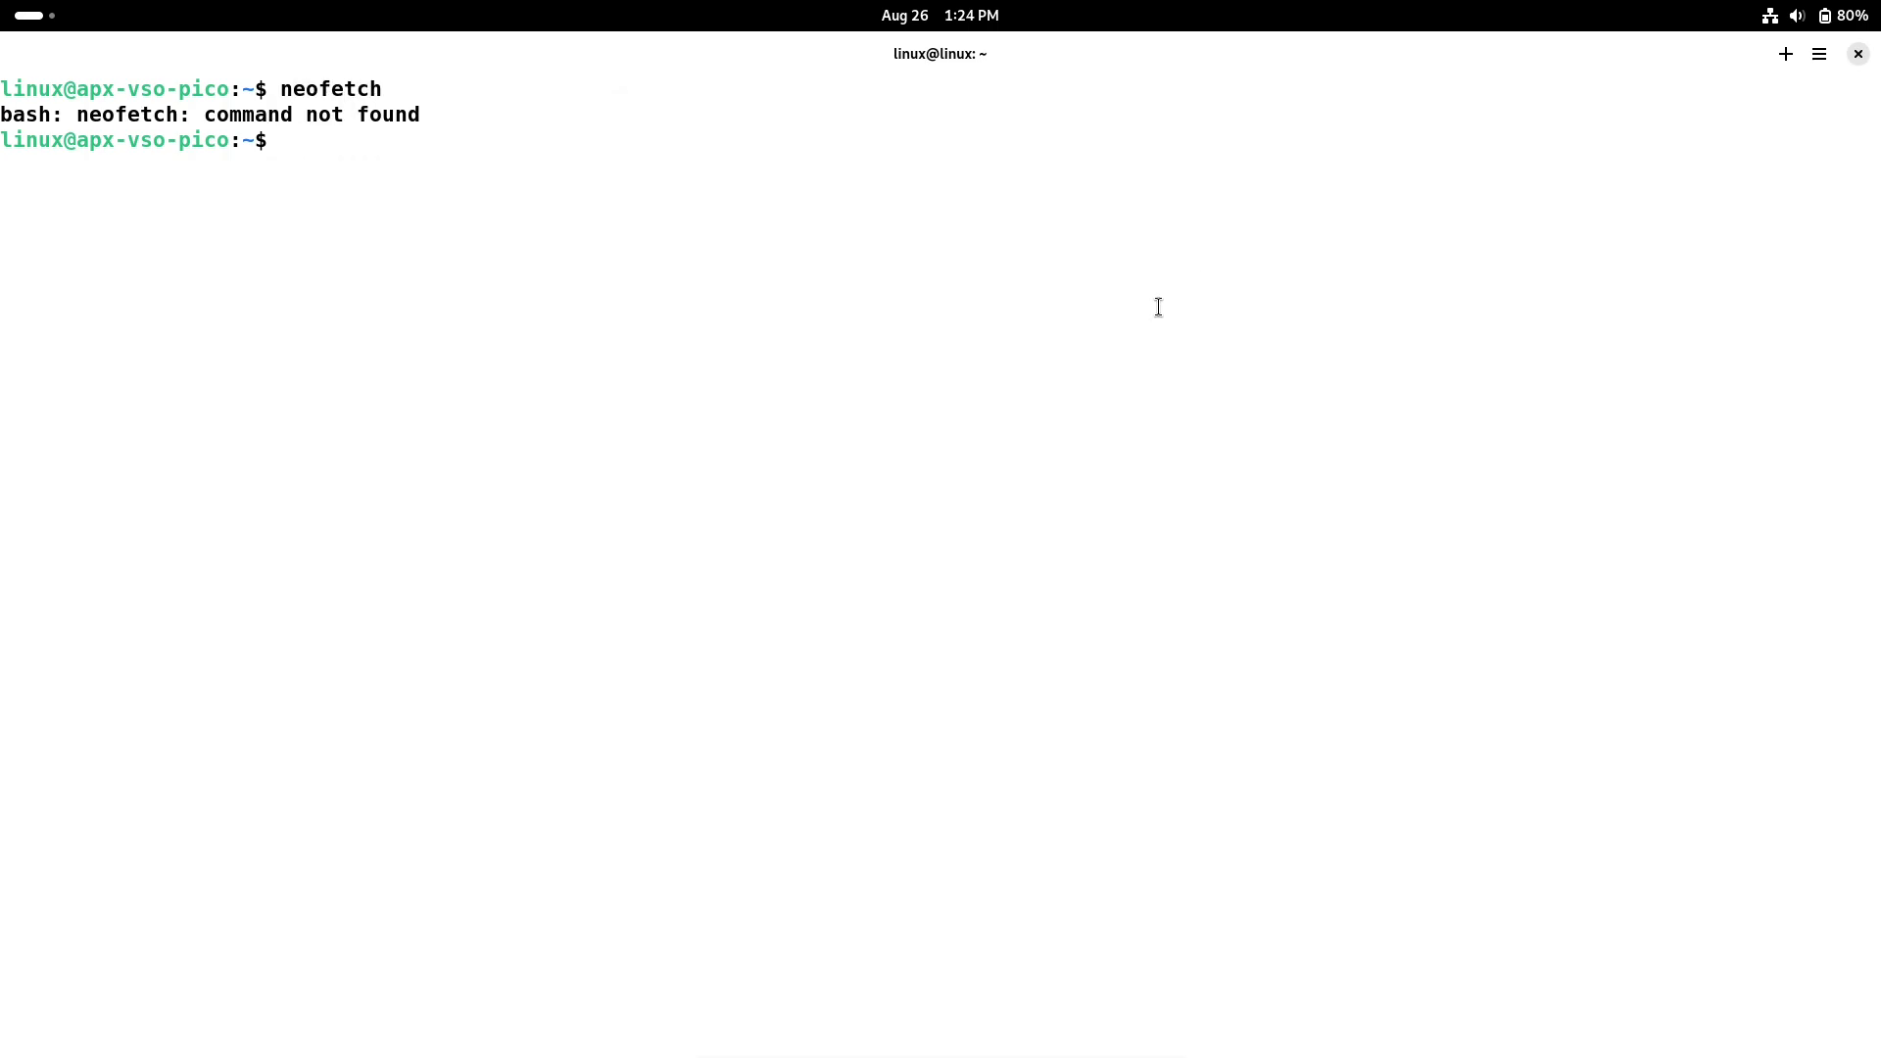
{"action": "type", "text": "sudo apt install neofetch"}
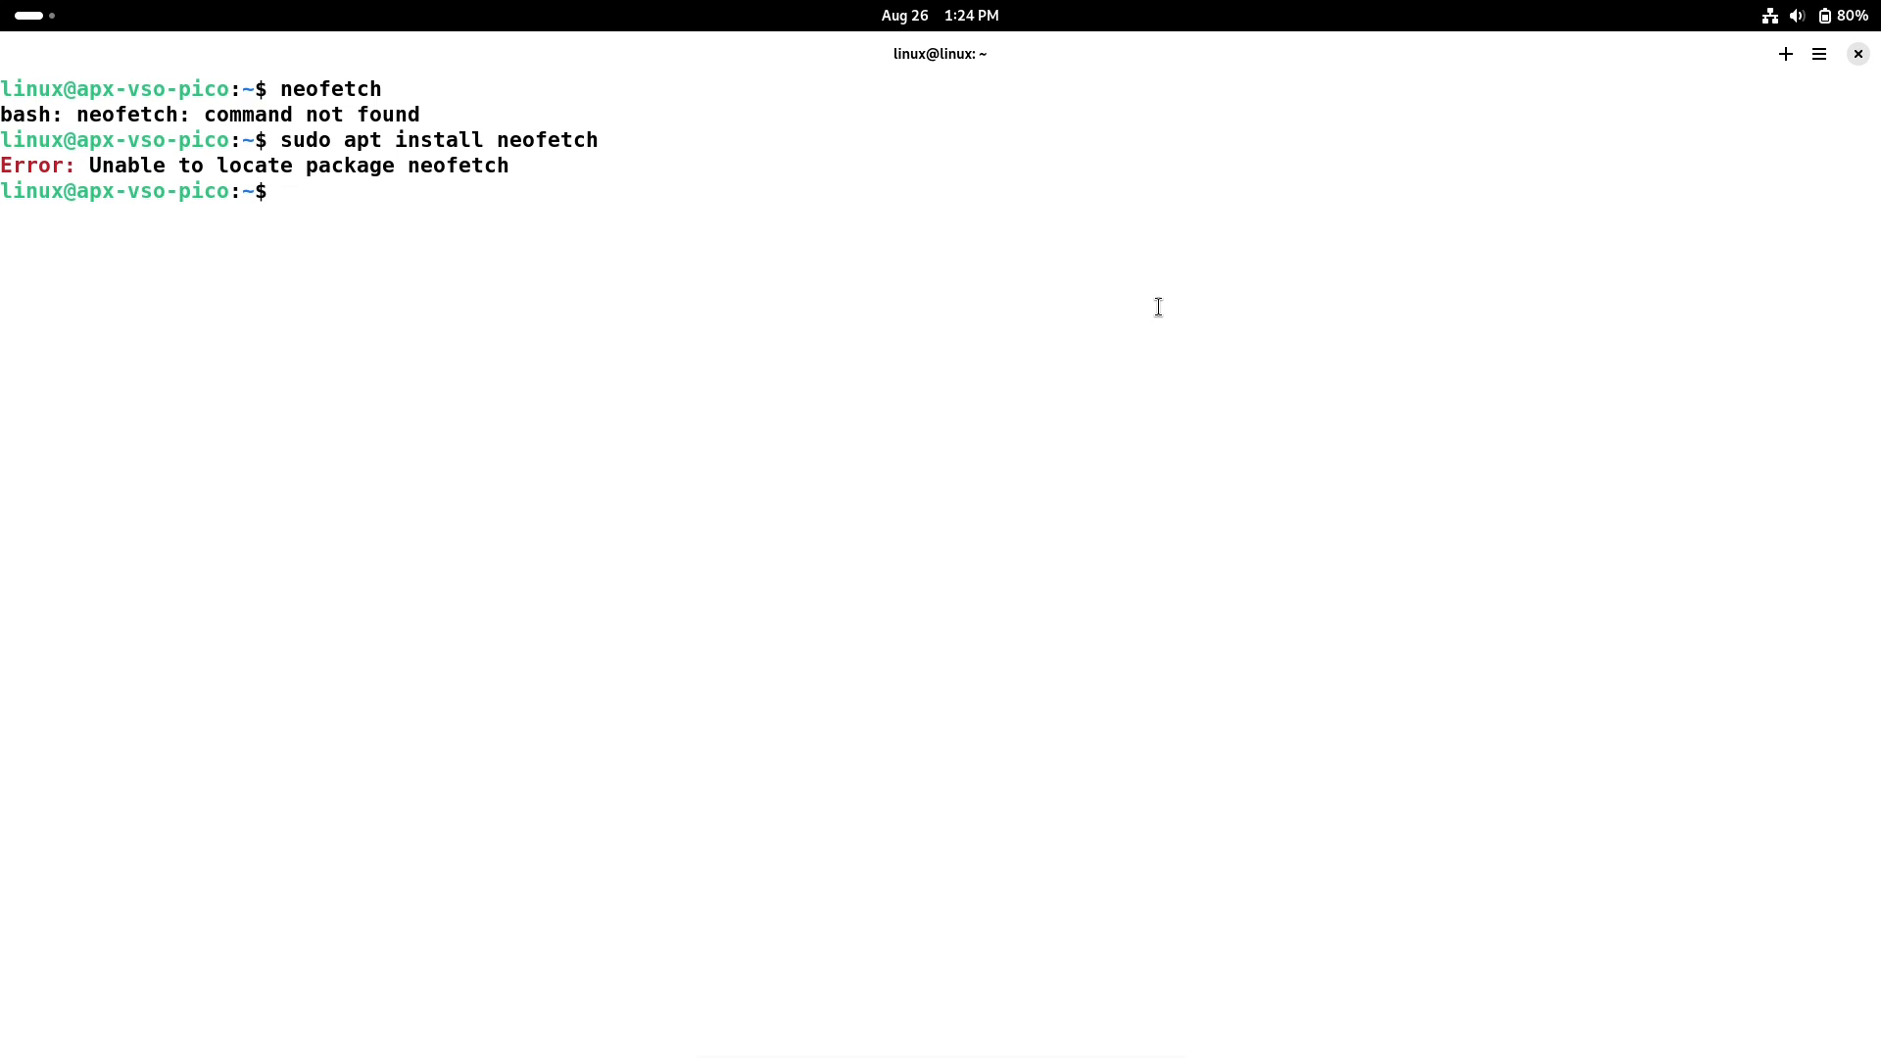
{"action": "type", "text": "vso ins"}
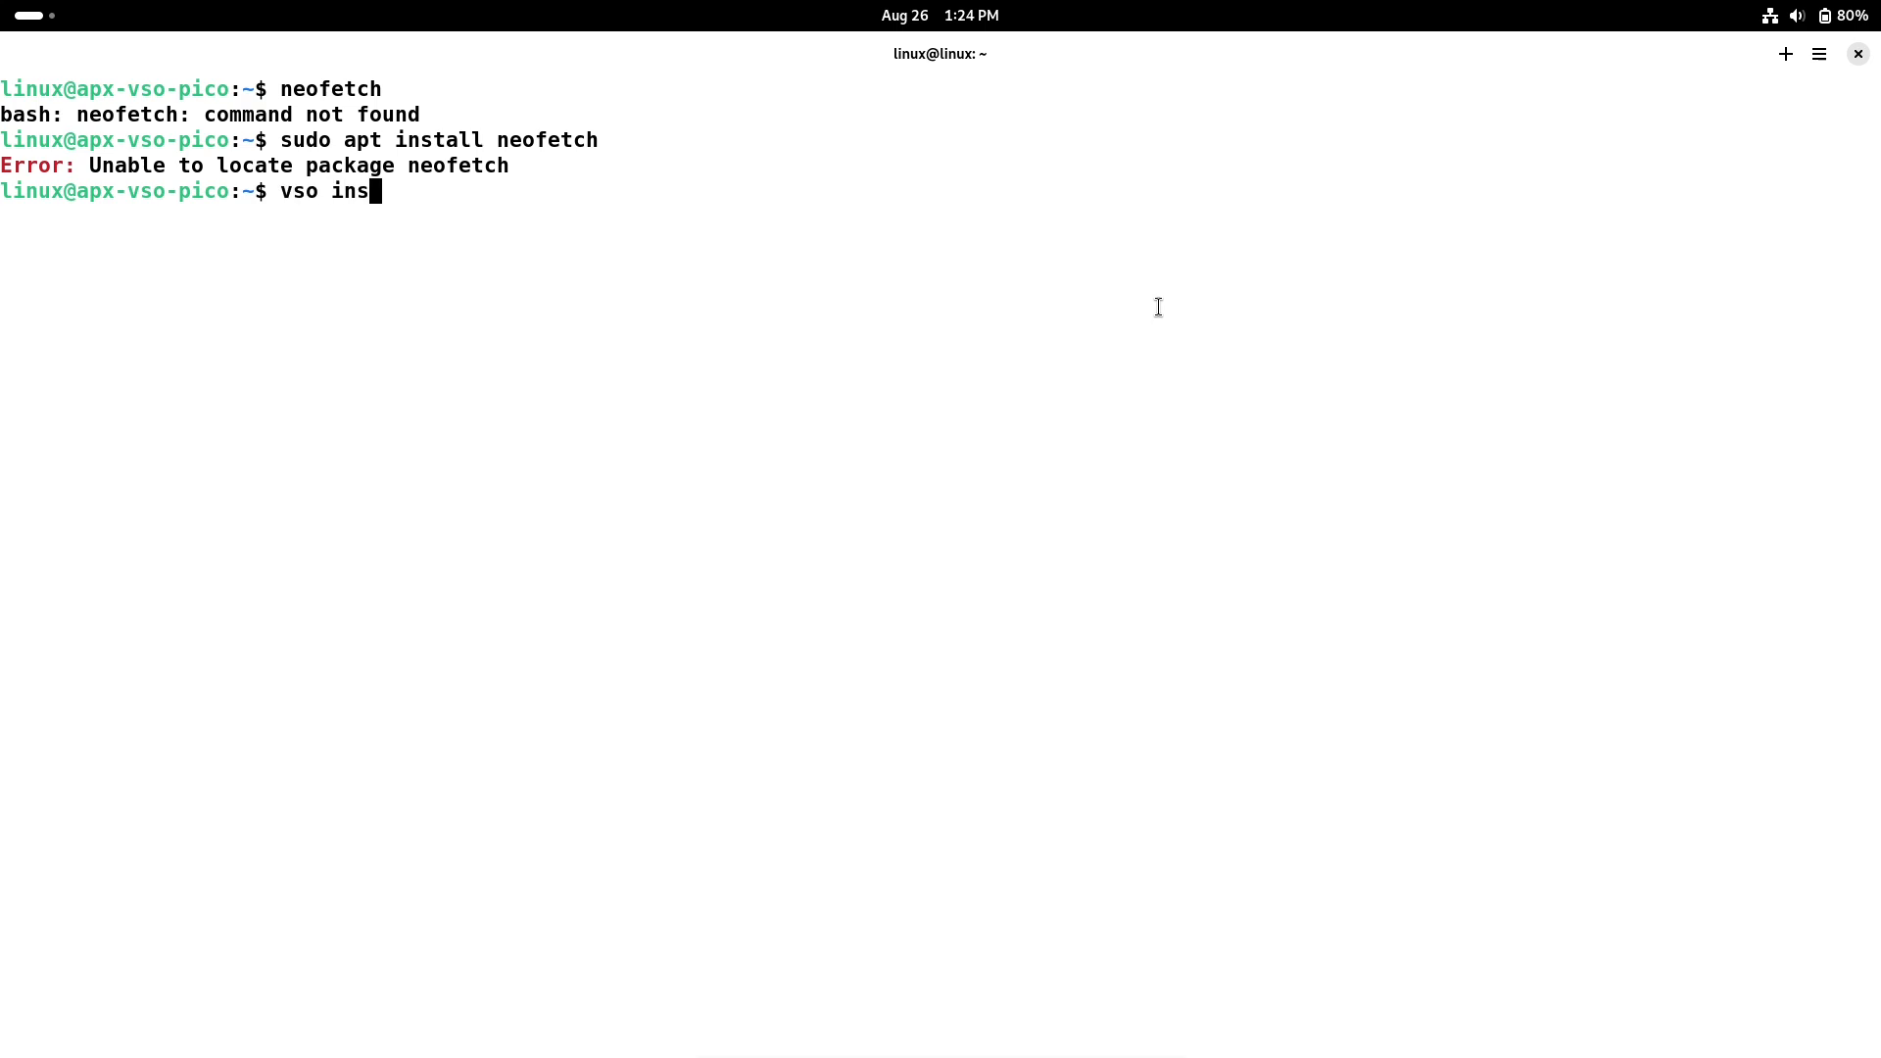
{"action": "type", "text": "tall neofetch"}
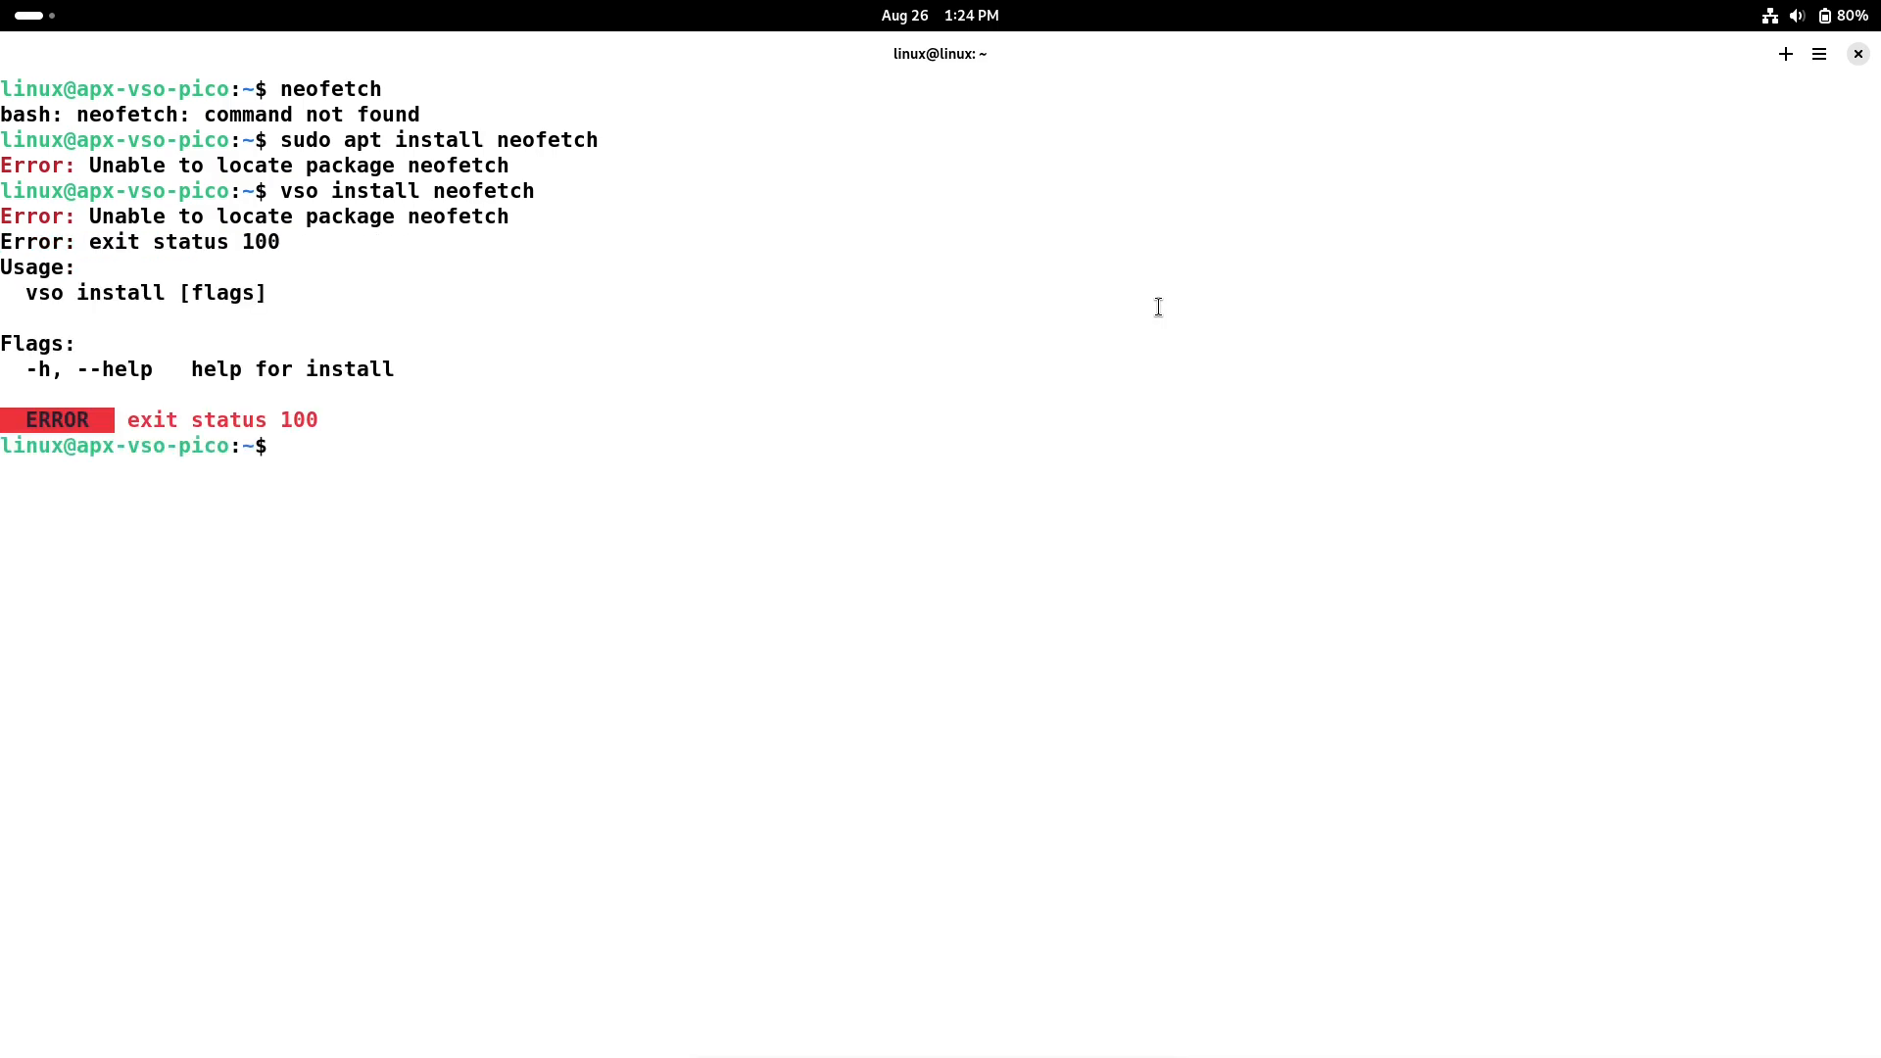
- Try 'apx my-ubuntu install neofetch' and run fastfetch, both failing
{"action": "type", "text": "apx"}
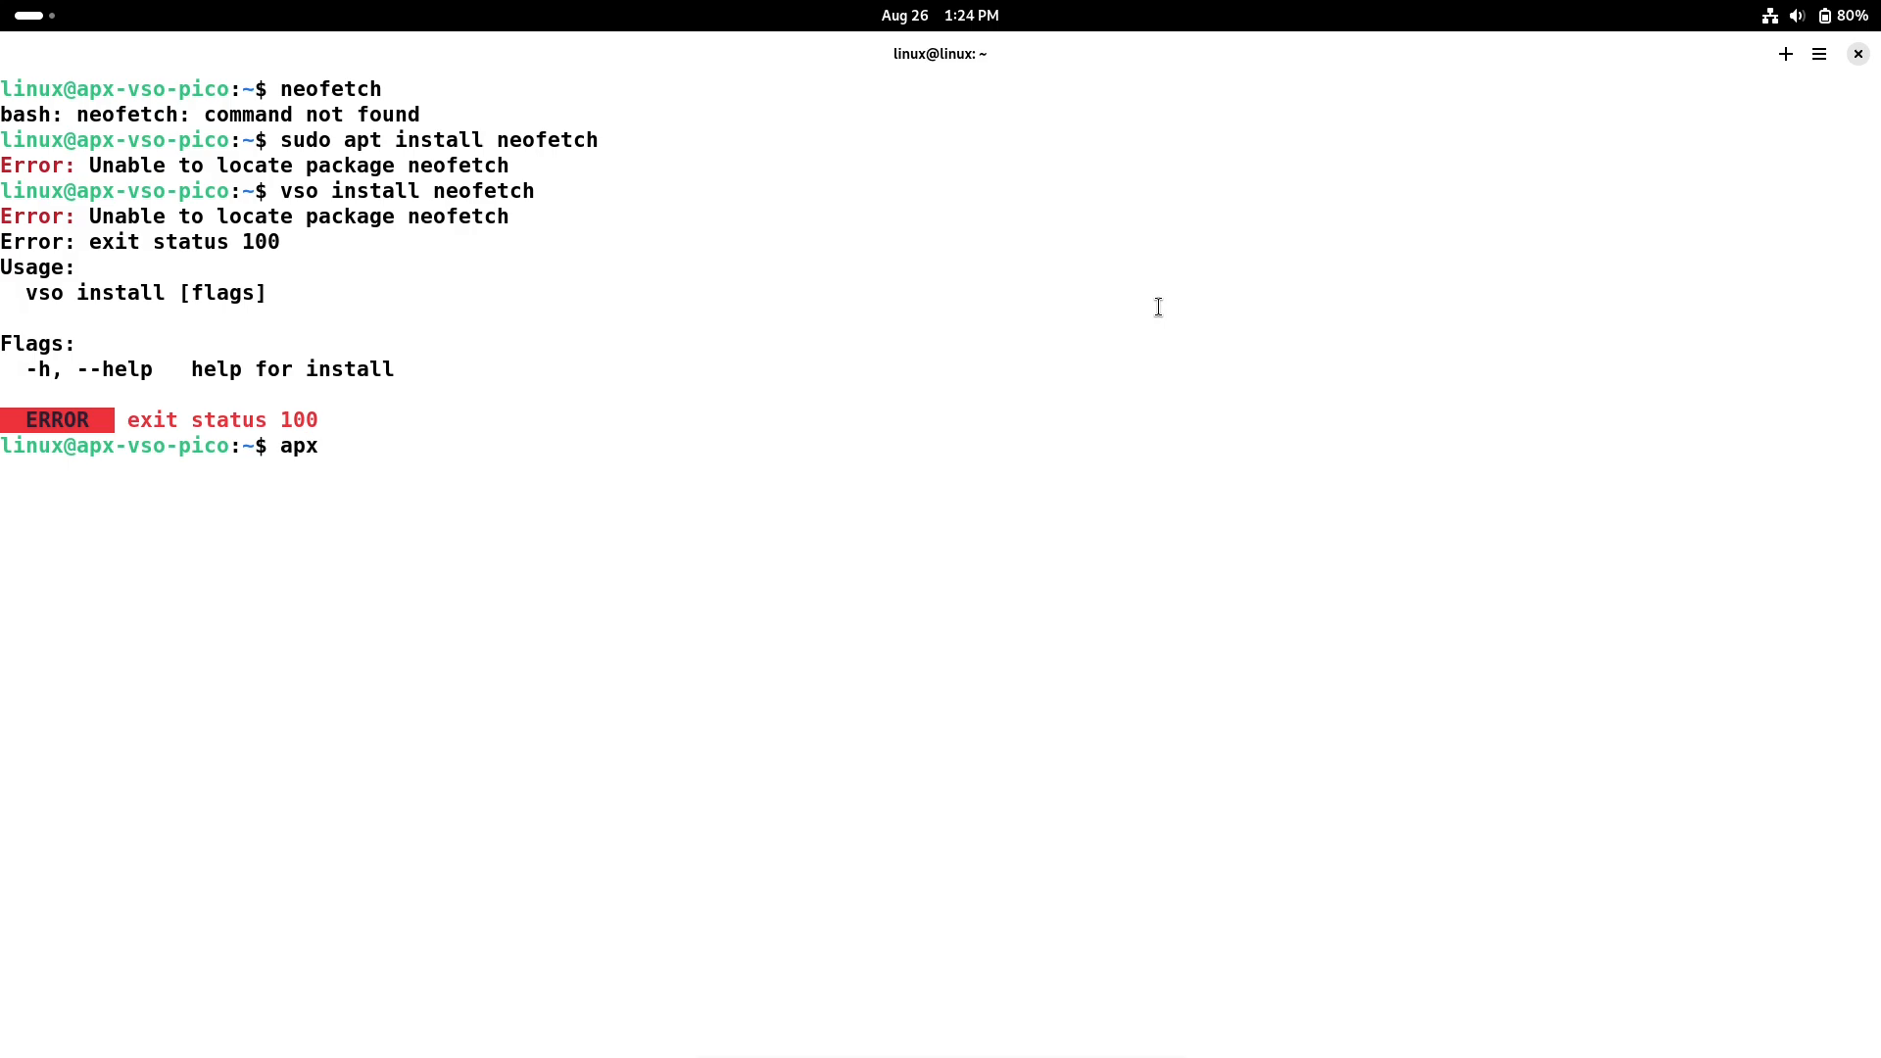
{"action": "type", "text": "my-ubun"}
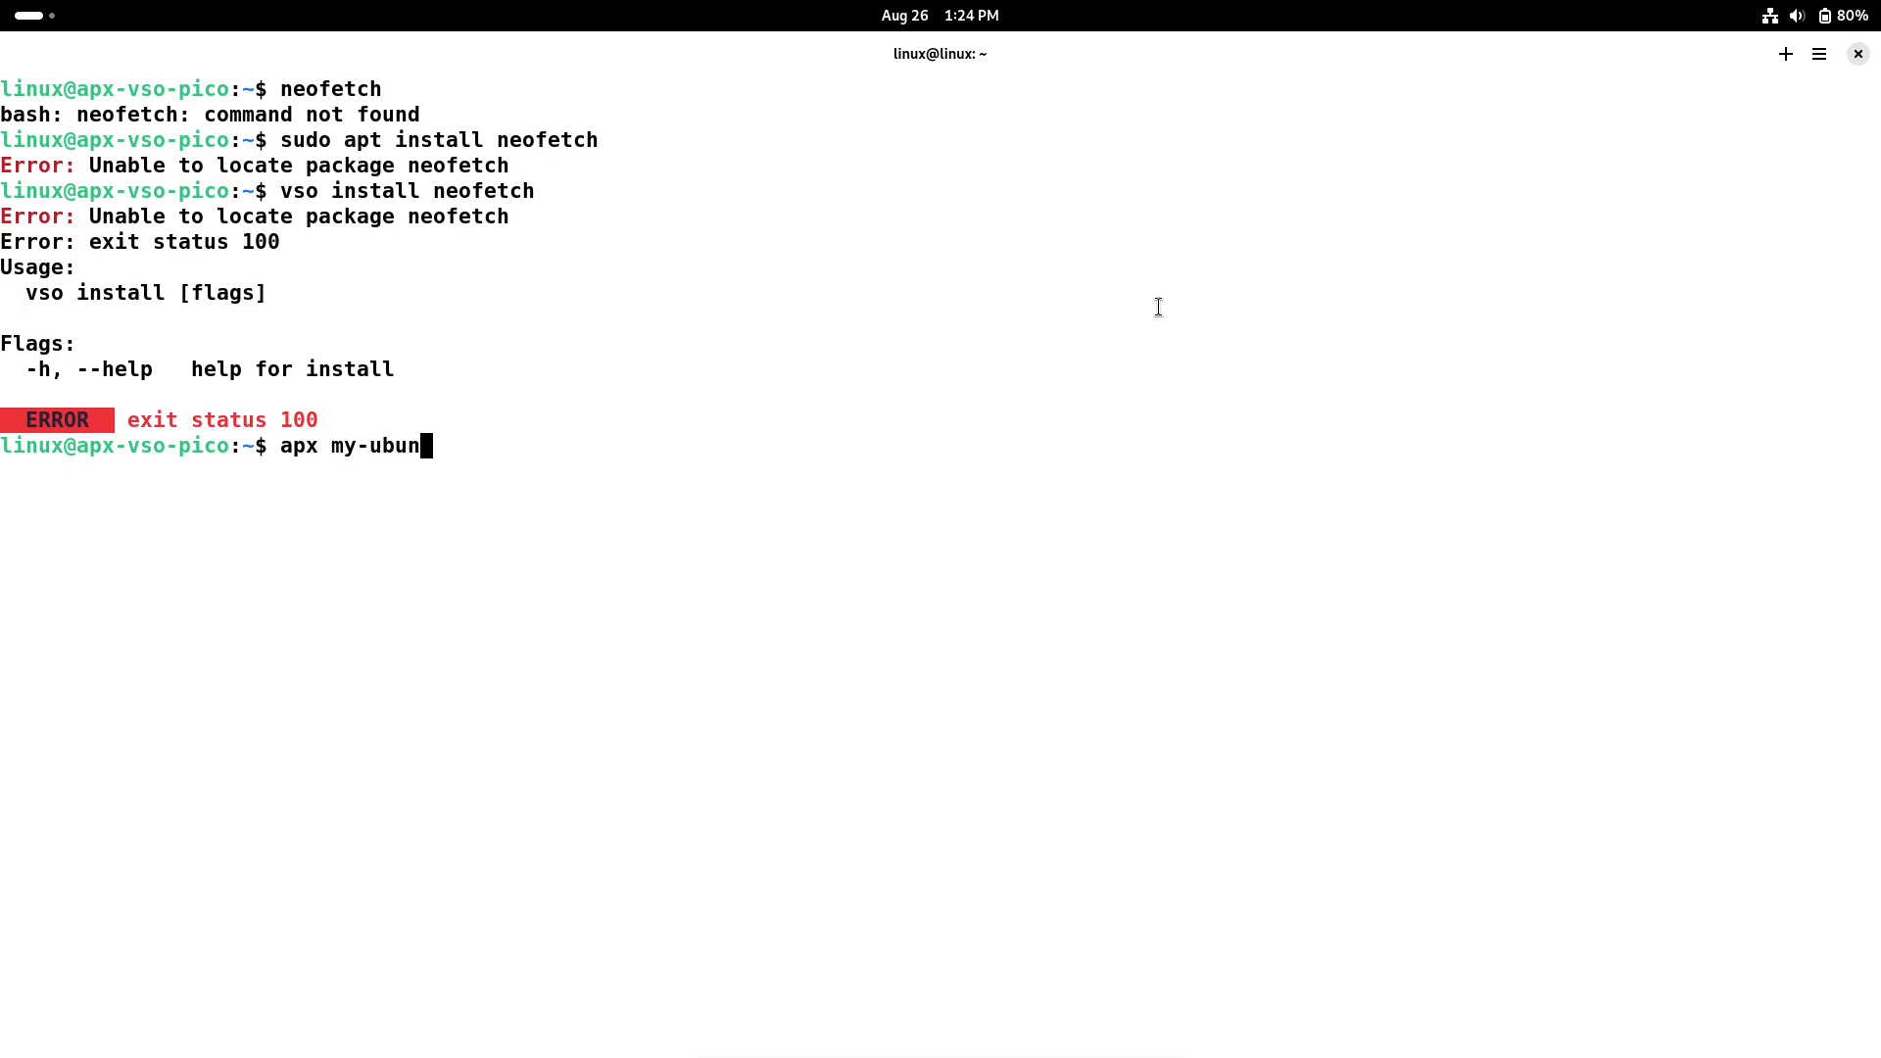
{"action": "type", "text": "tu install neofetch"}
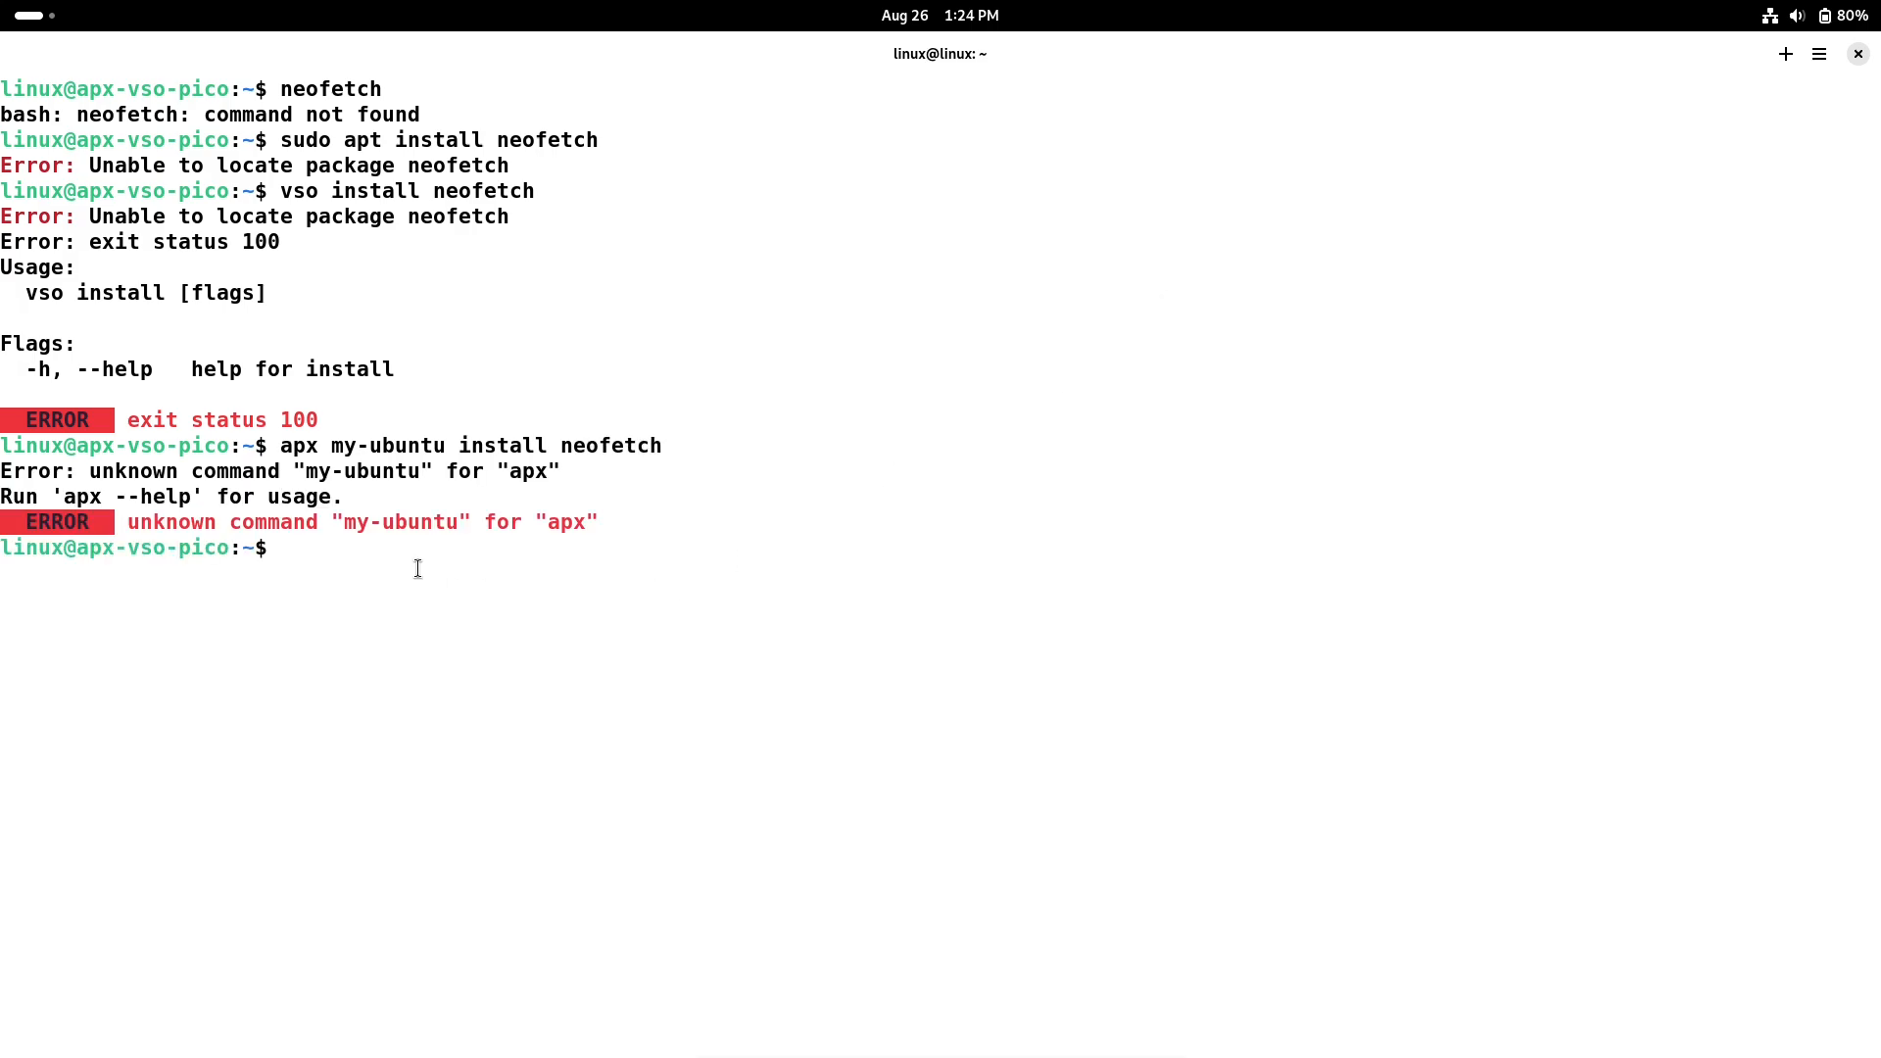
{"action": "type", "text": "fastfetch"}
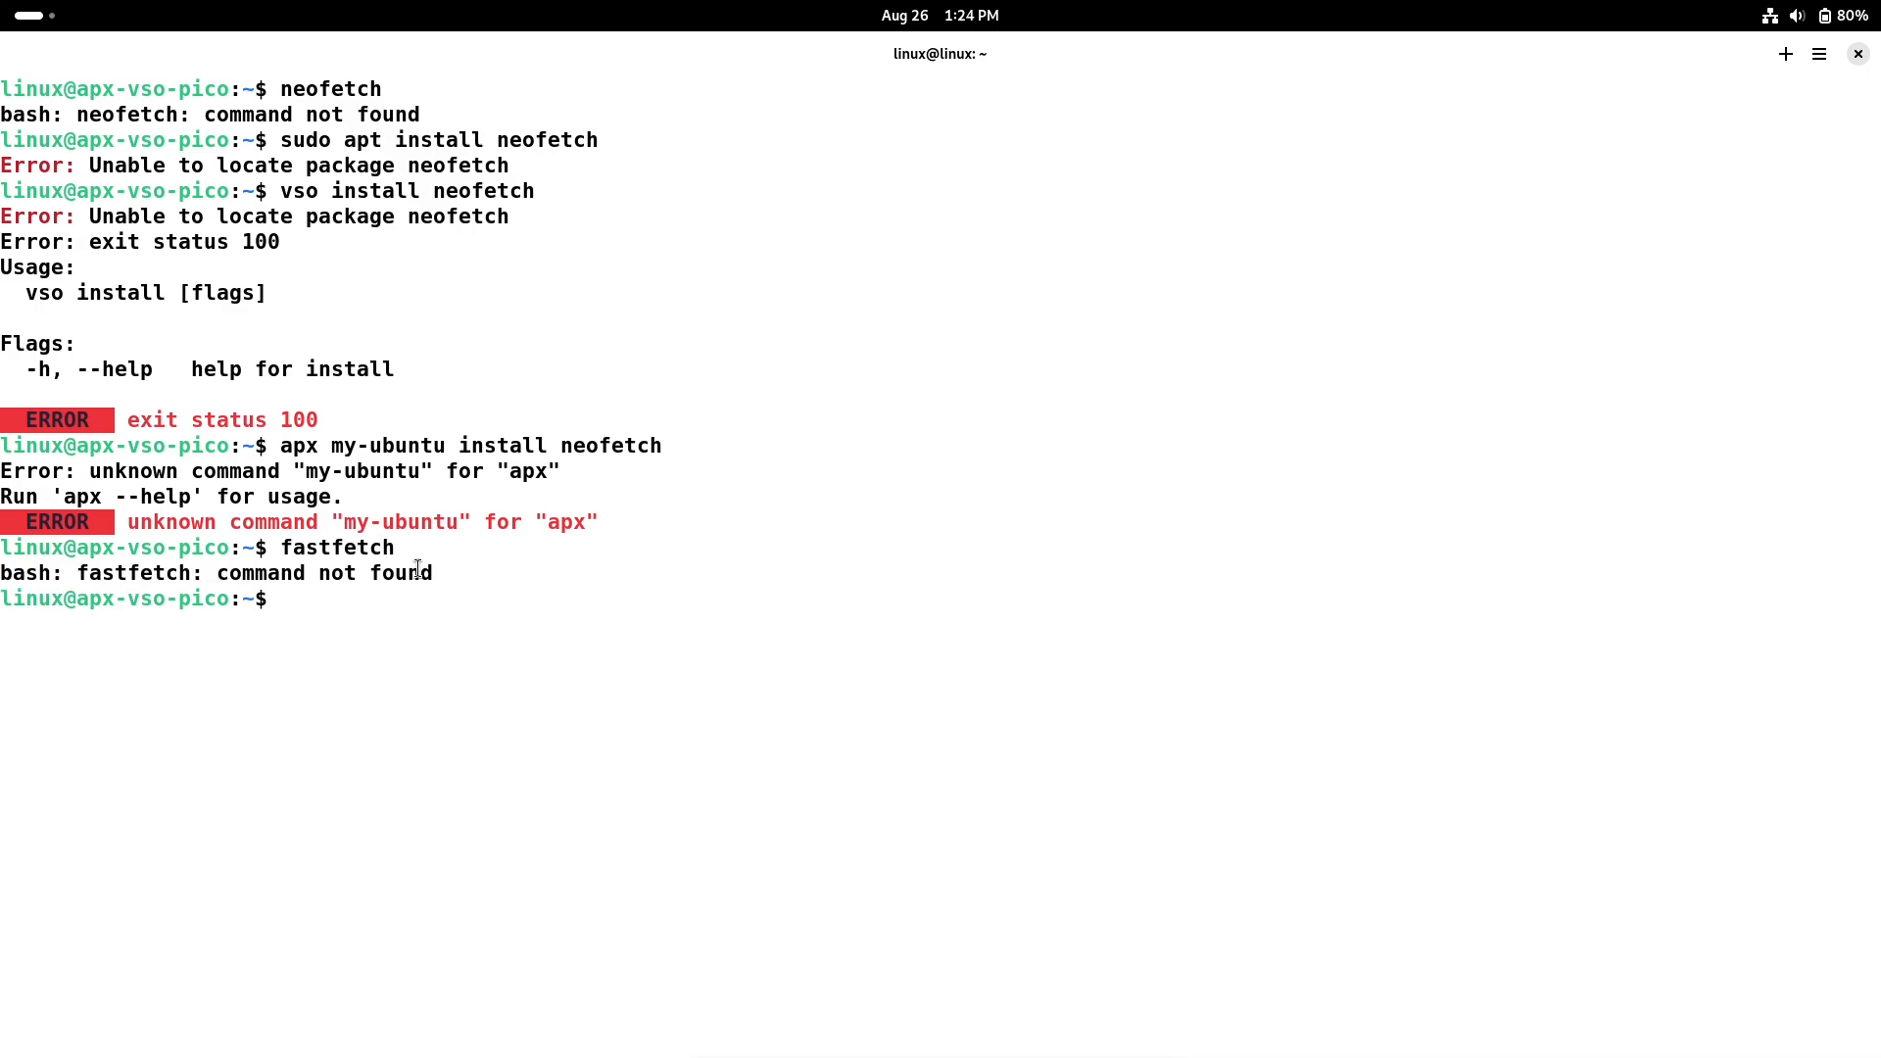
{"action": "type", "text": "sudo"}
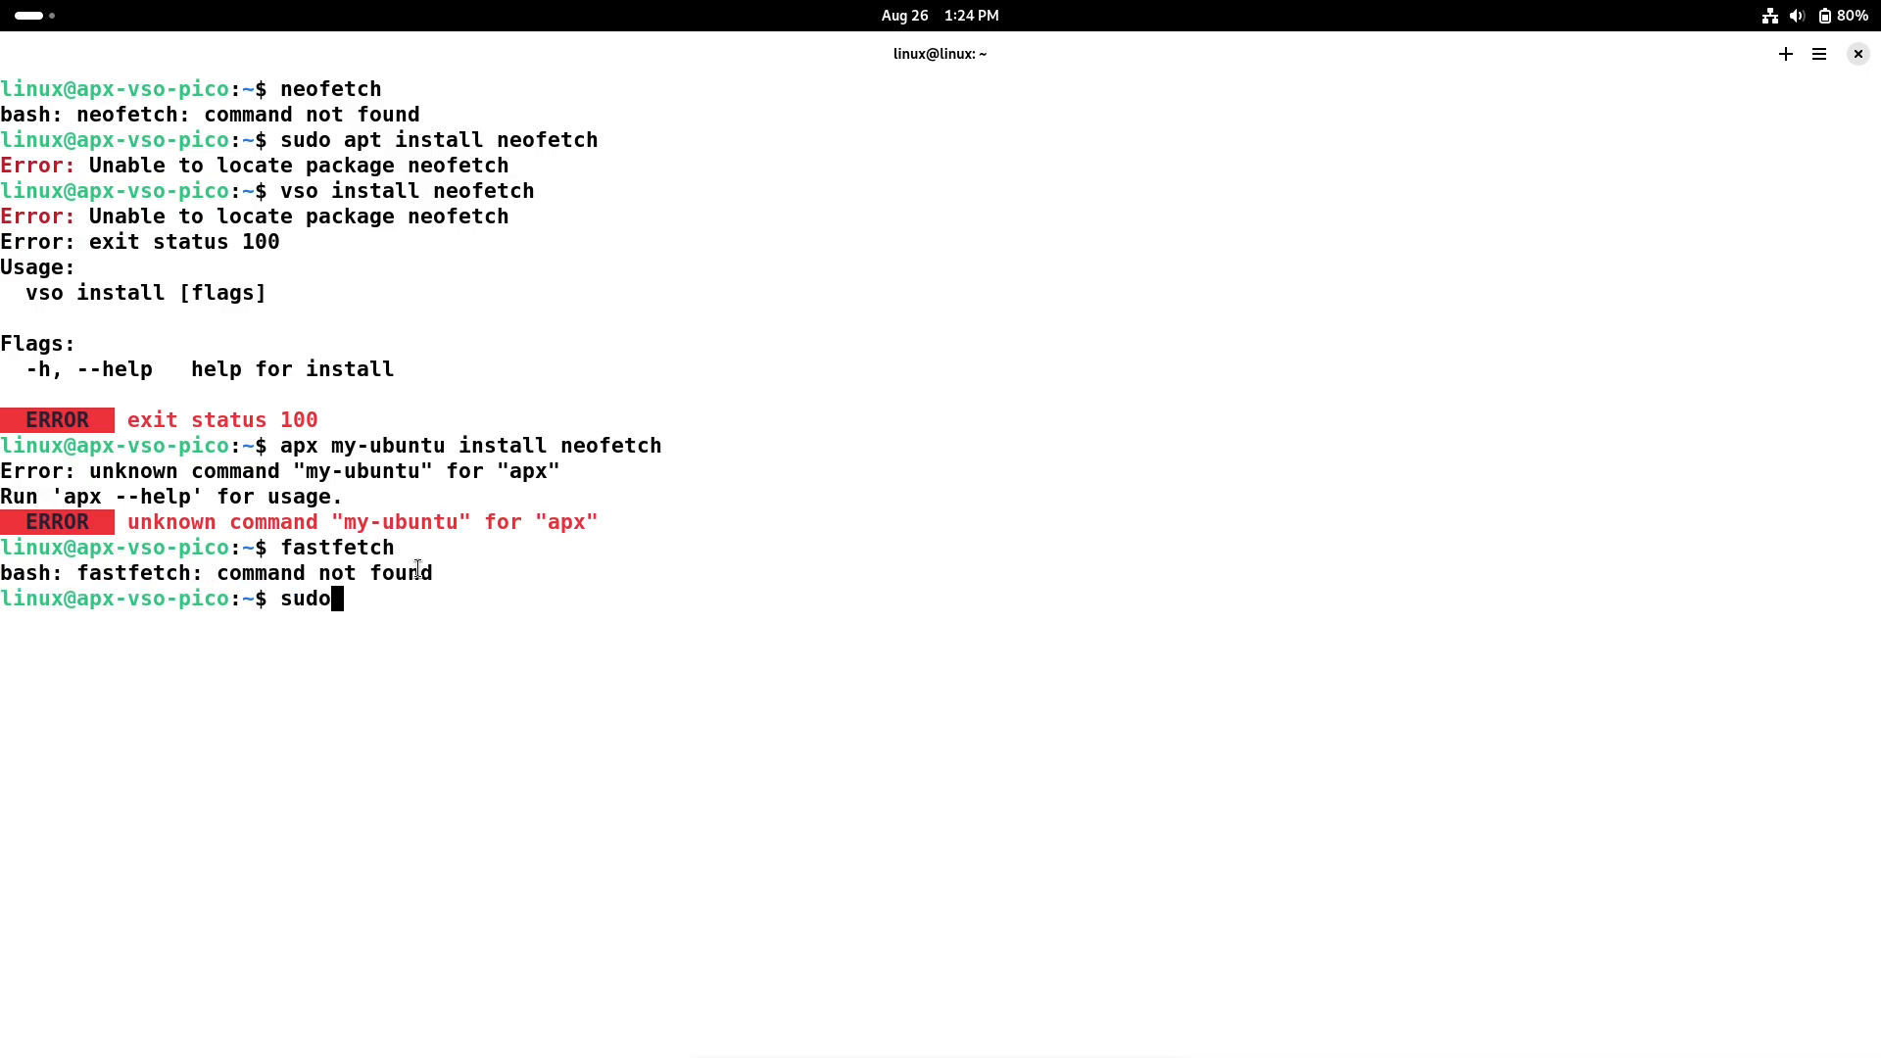
- Install and run fastfetch, then install inxi, clear the screen and run inxi
{"action": "type", "text": "apt install"}
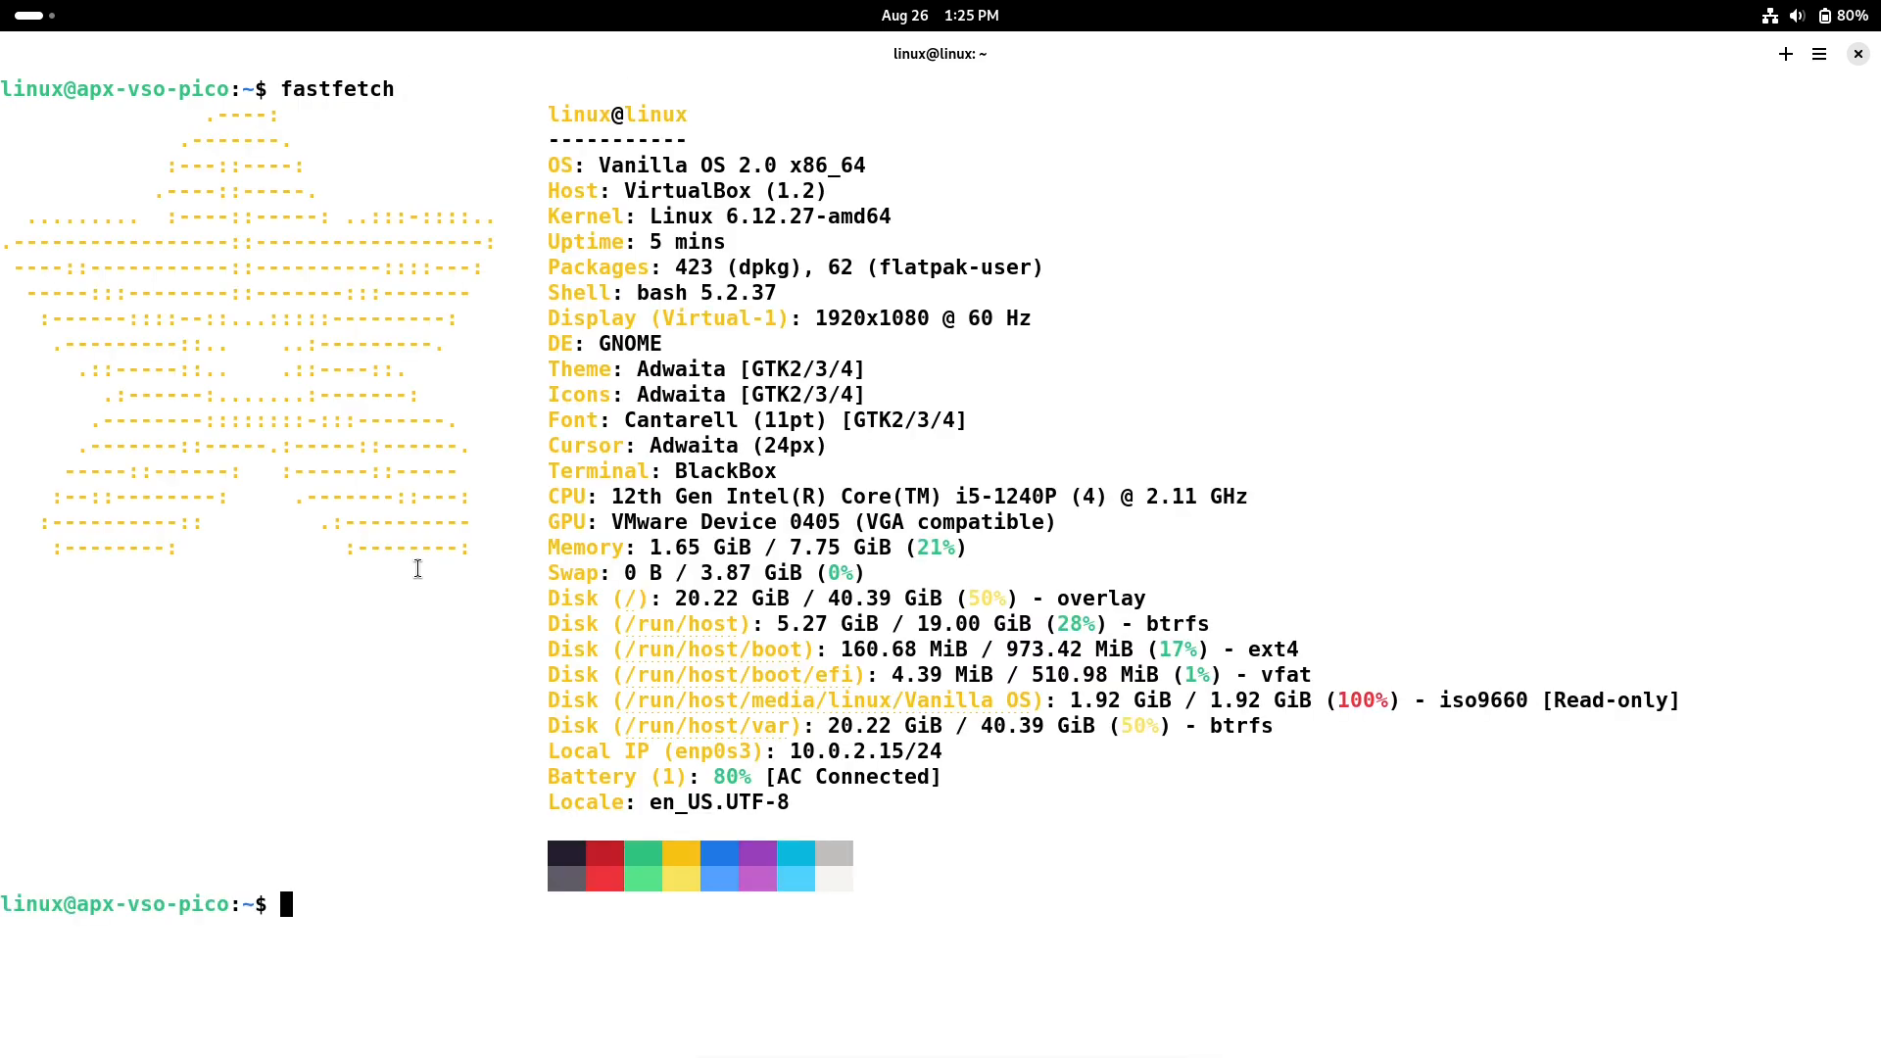
{"action": "type", "text": "inxi"}
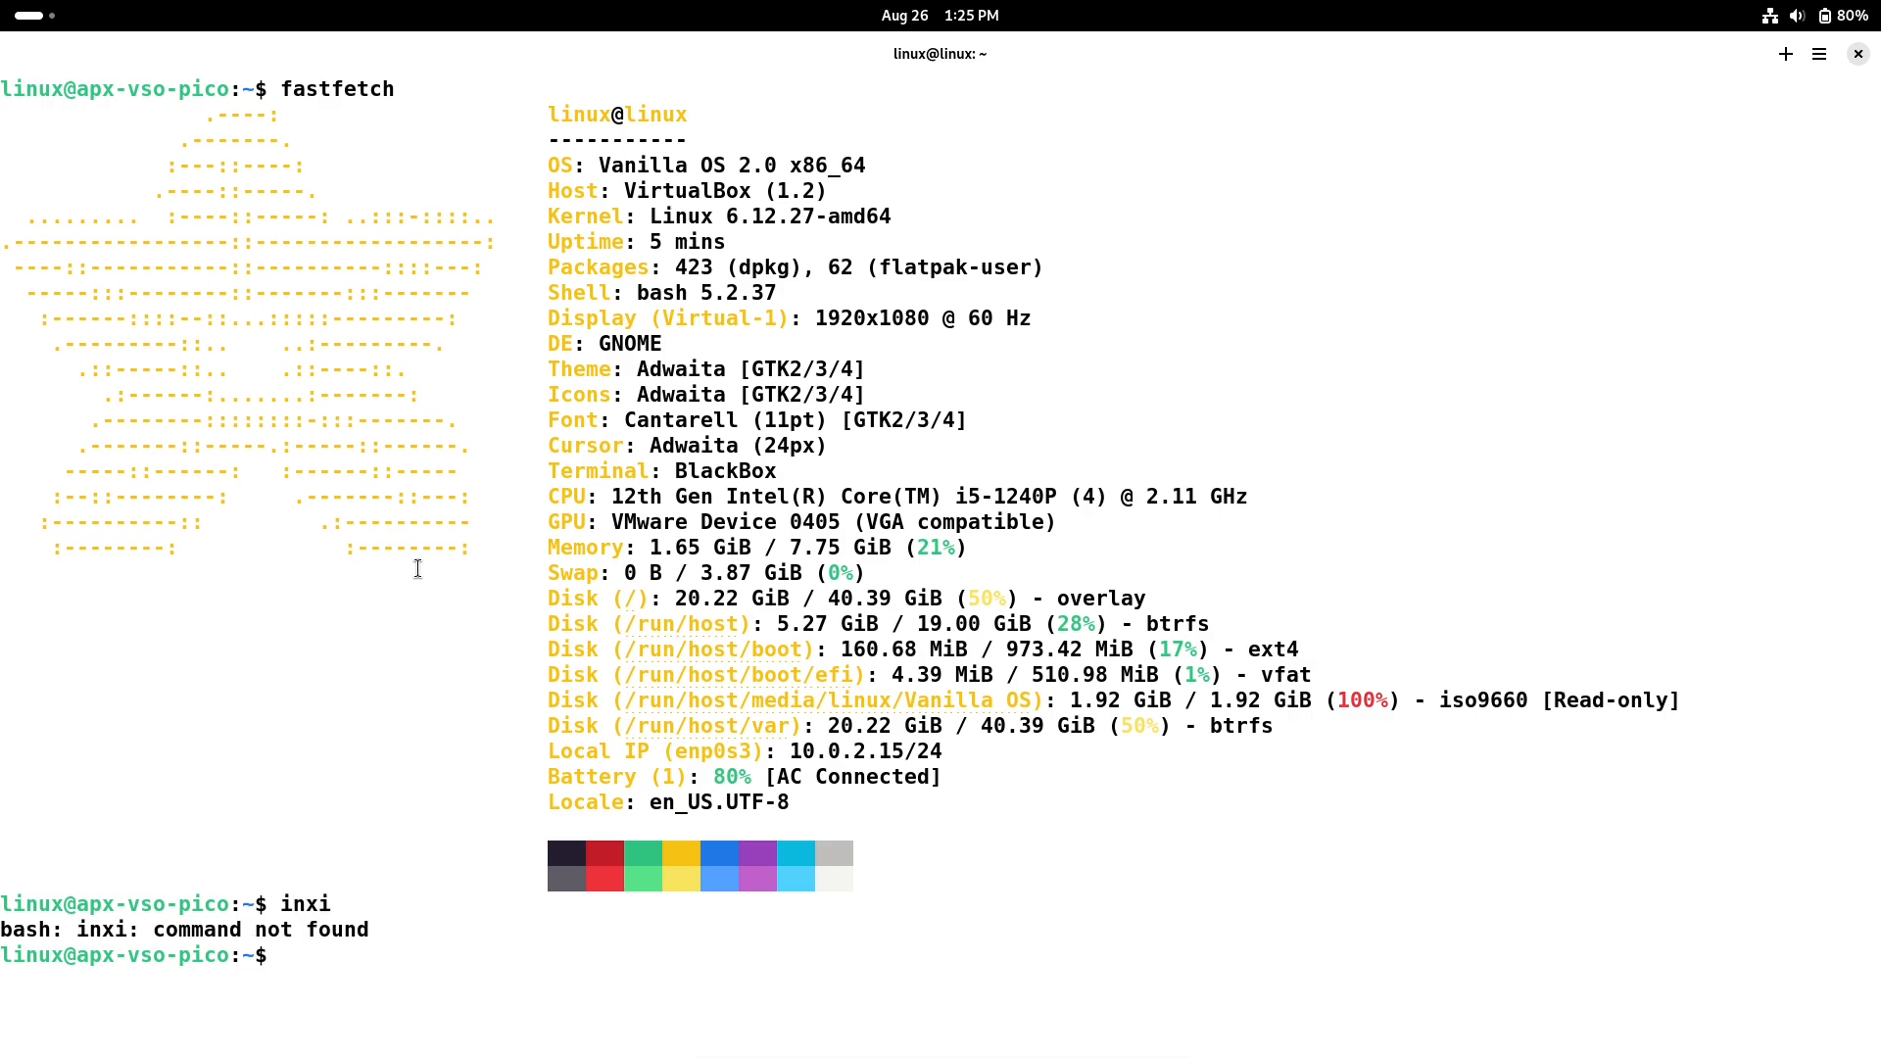
{"action": "type", "text": "sudo apt install"}
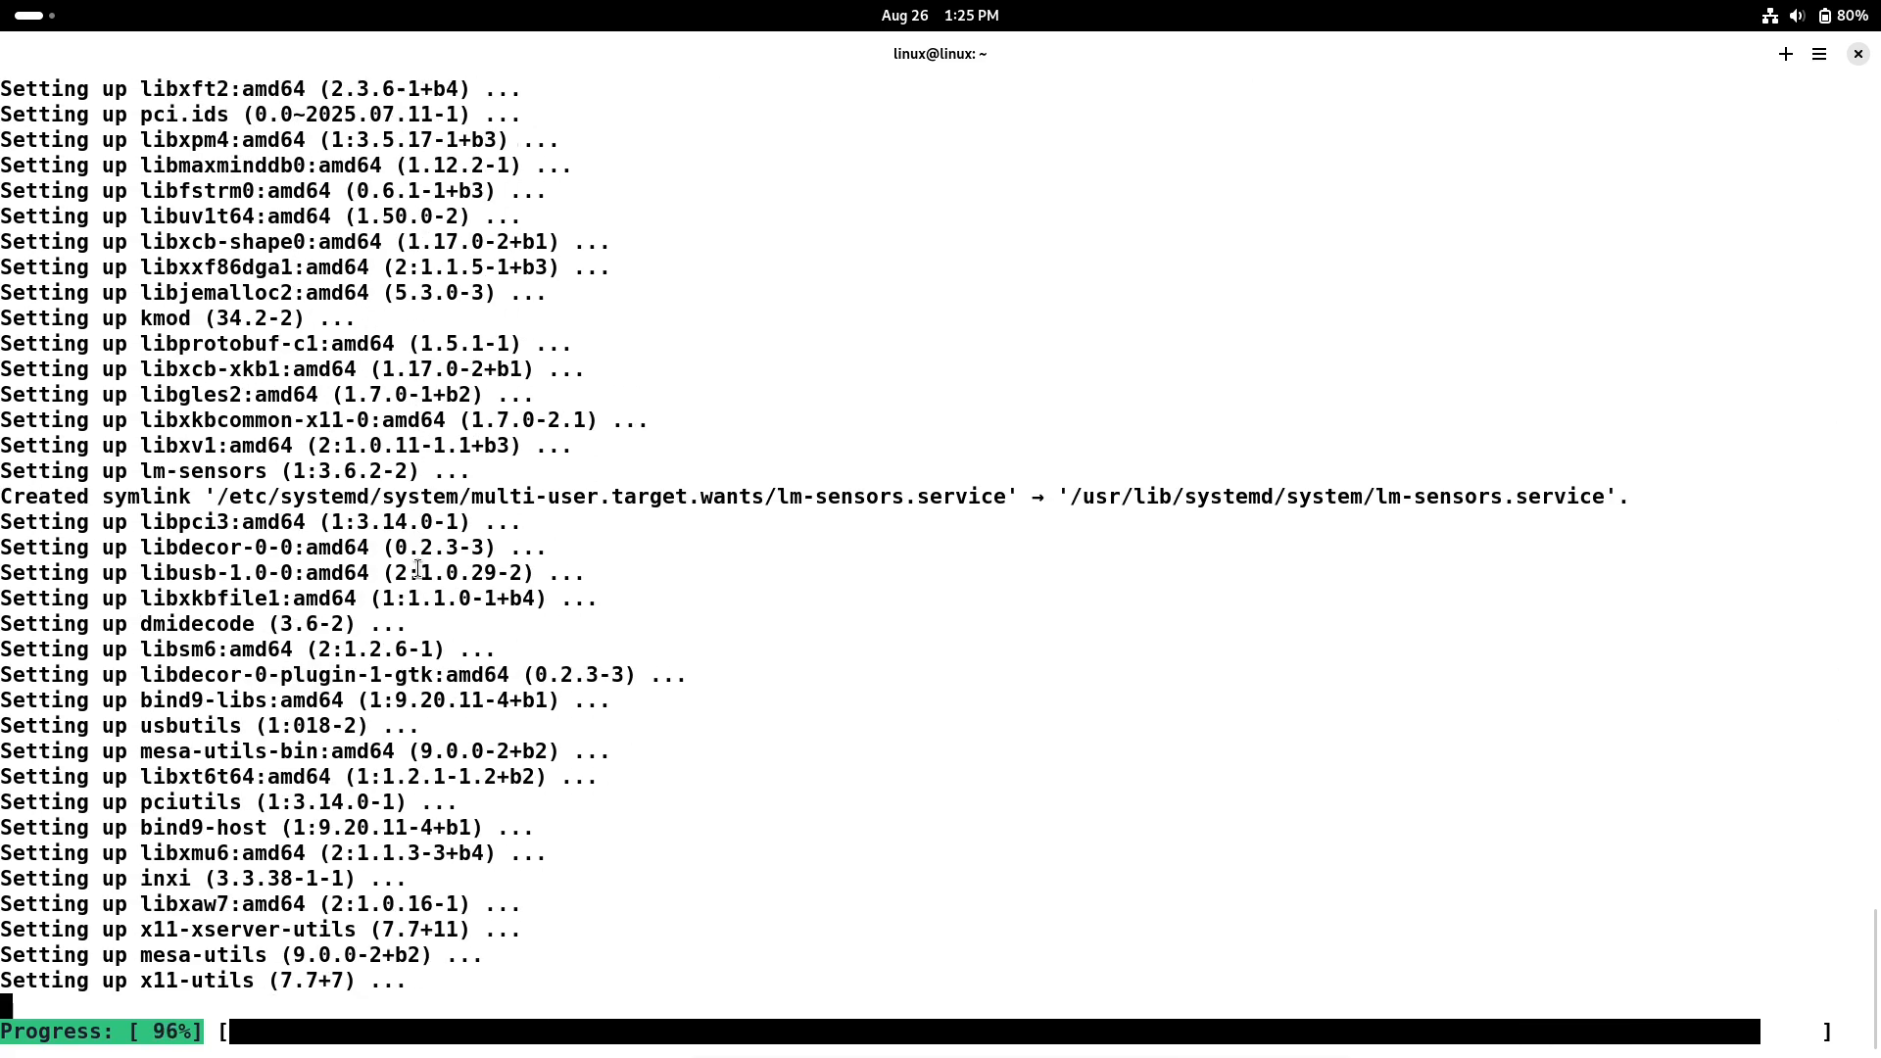
{"action": "type", "text": "clear"}
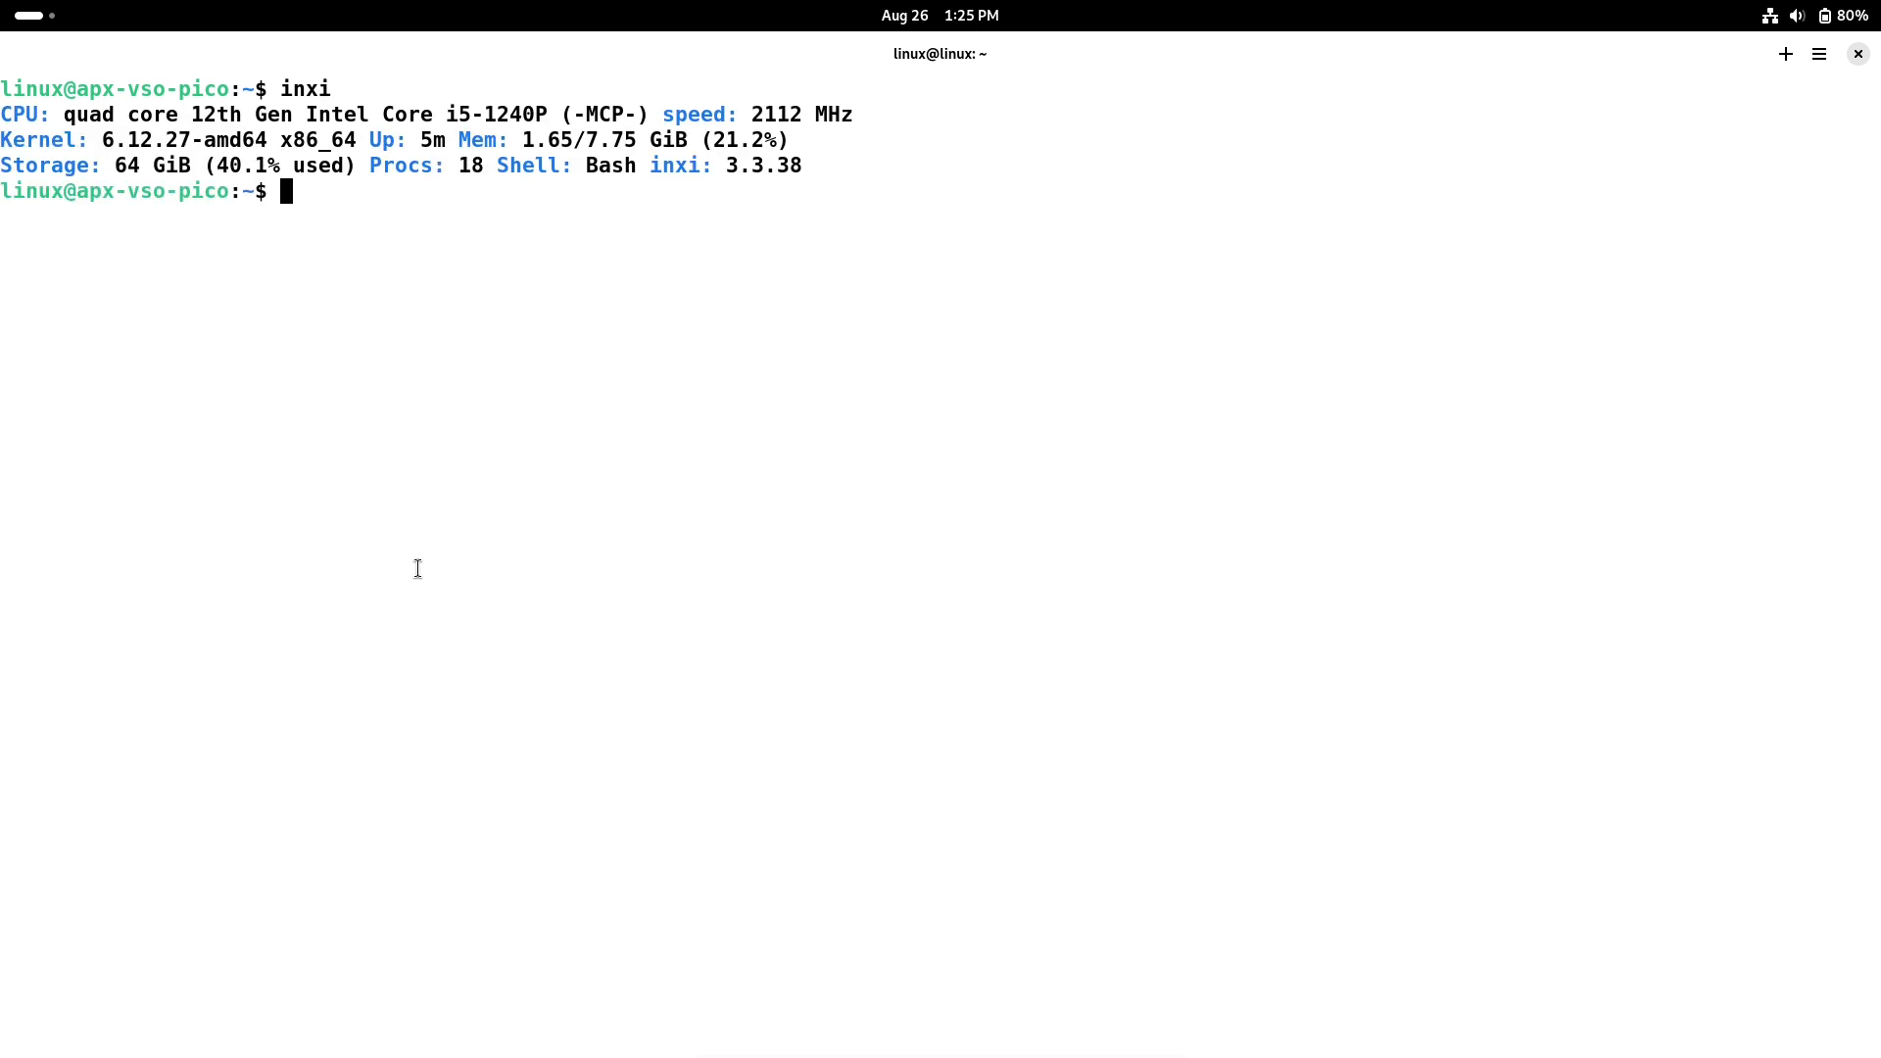
- Show inxi's basic, full and graphics reports with -b, -F and -G
{"action": "type", "text": "inxi -b"}
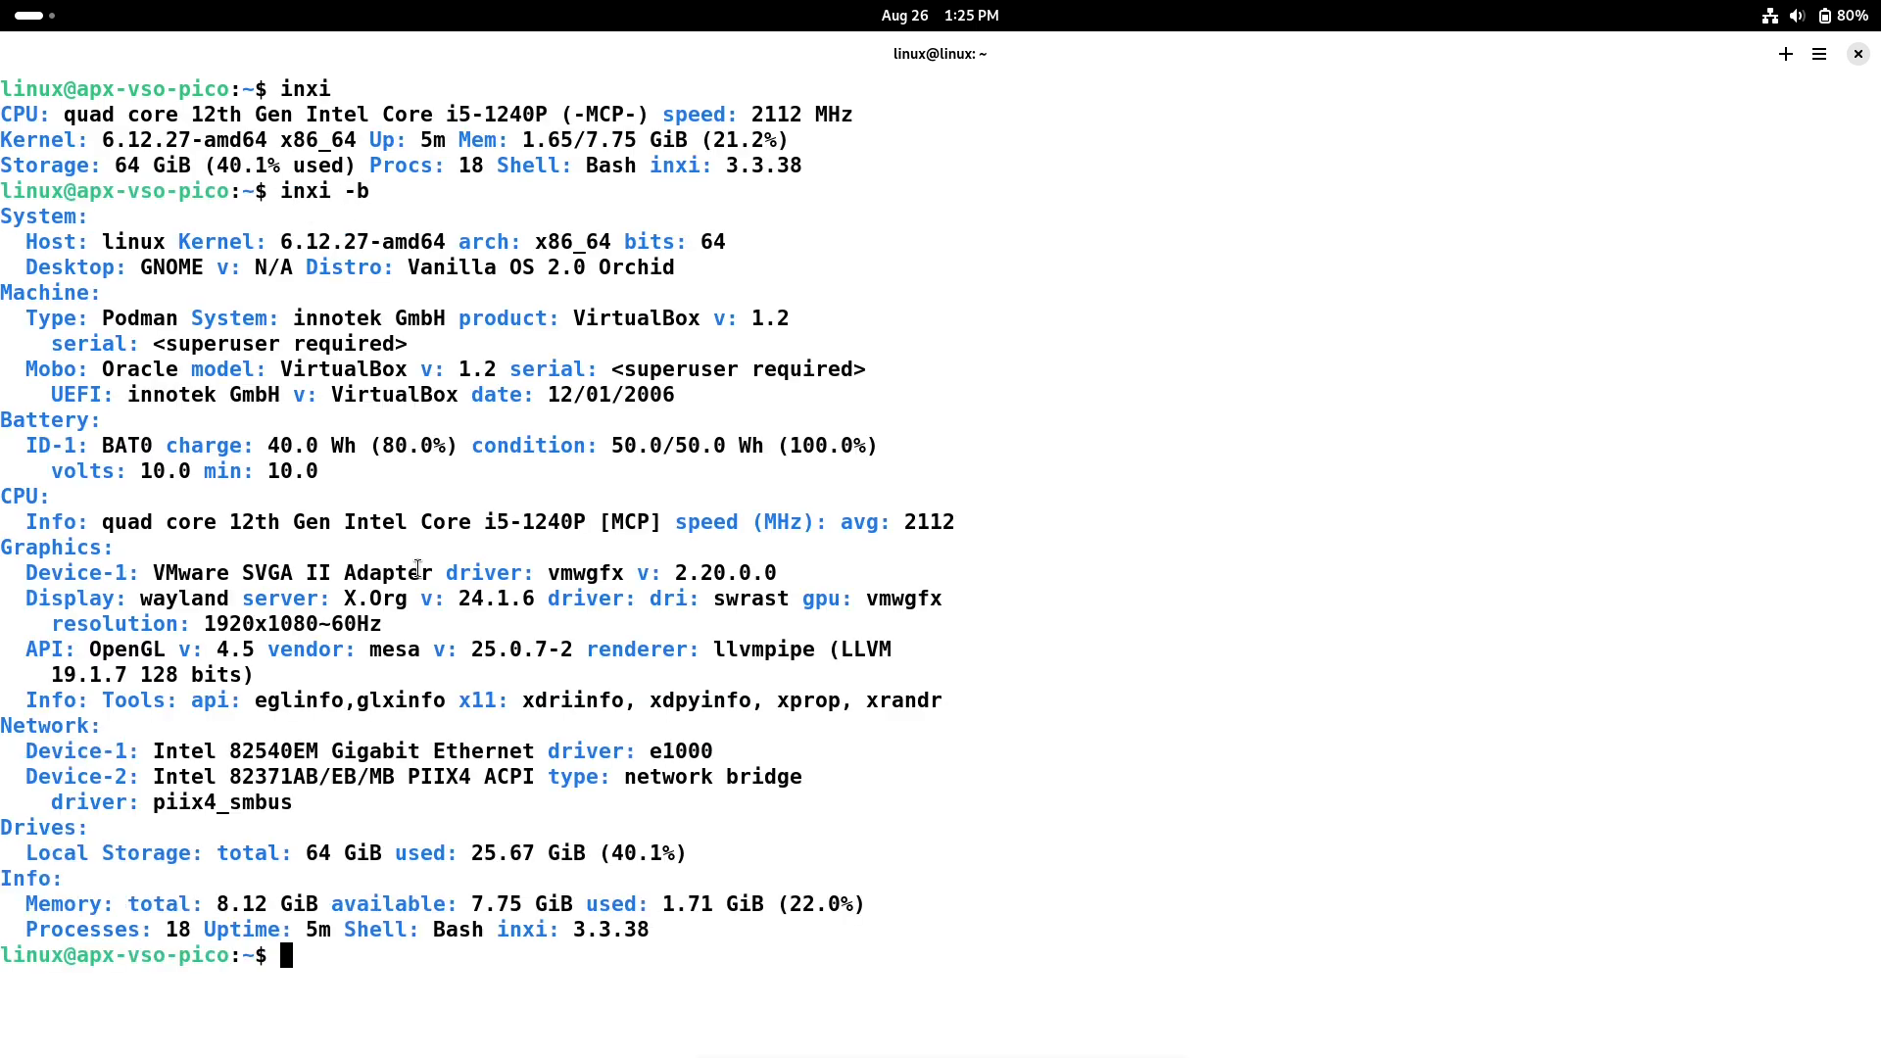
{"action": "type", "text": "inxi -F"}
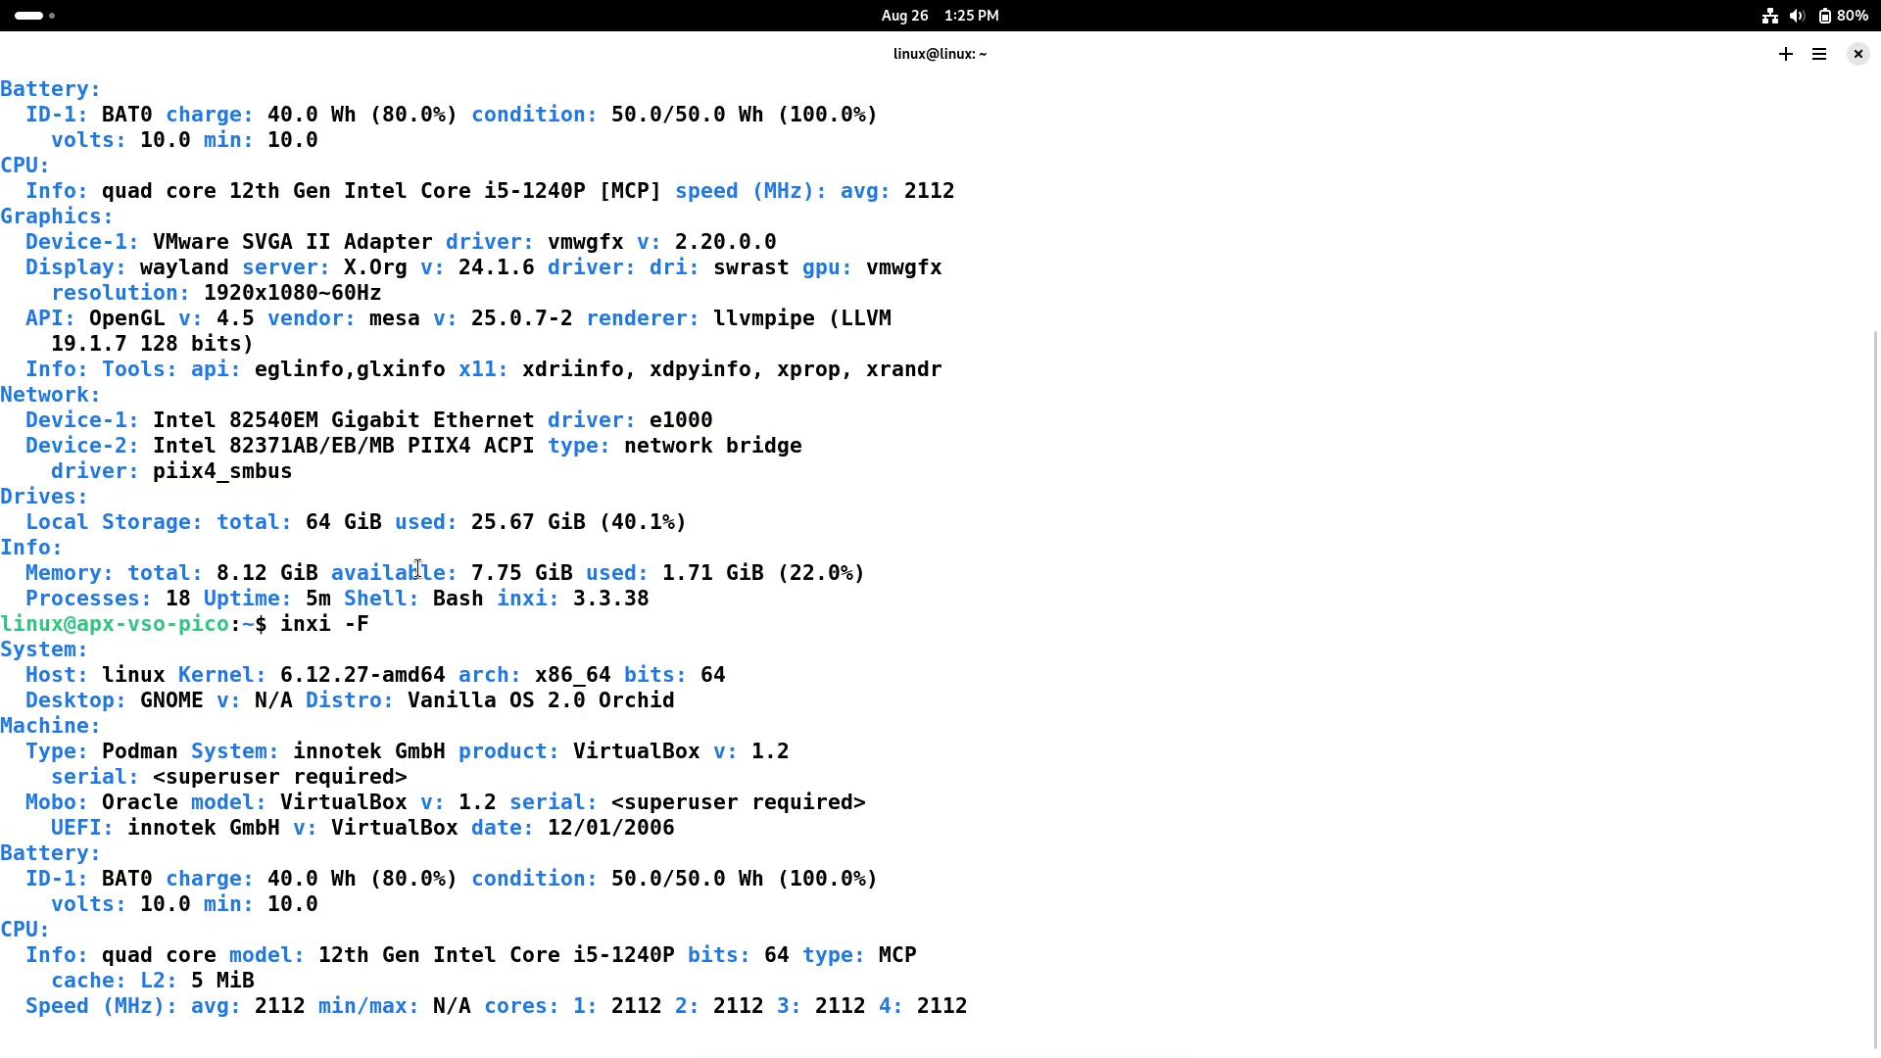
{"action": "type", "text": "inxi -G"}
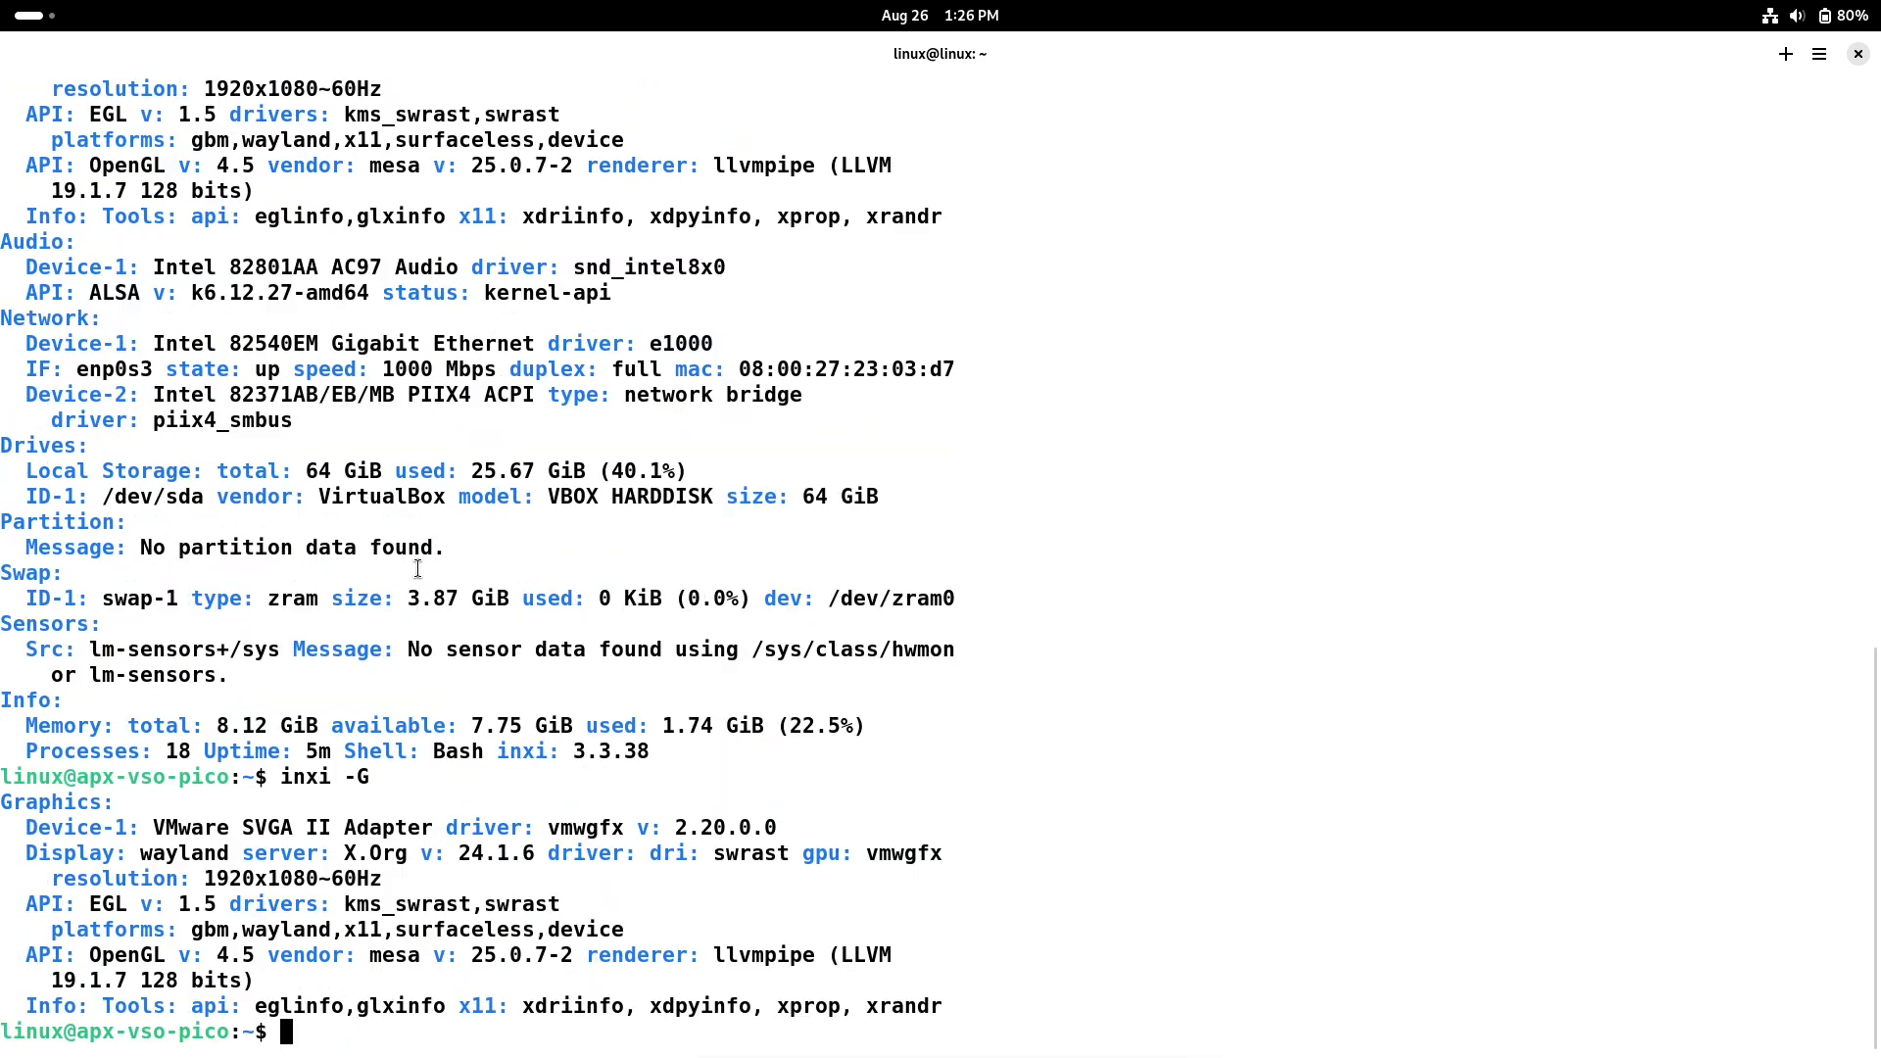
- Try python3 version checks and htop, finding neither command installed
{"action": "type", "text": "python3  -version"}
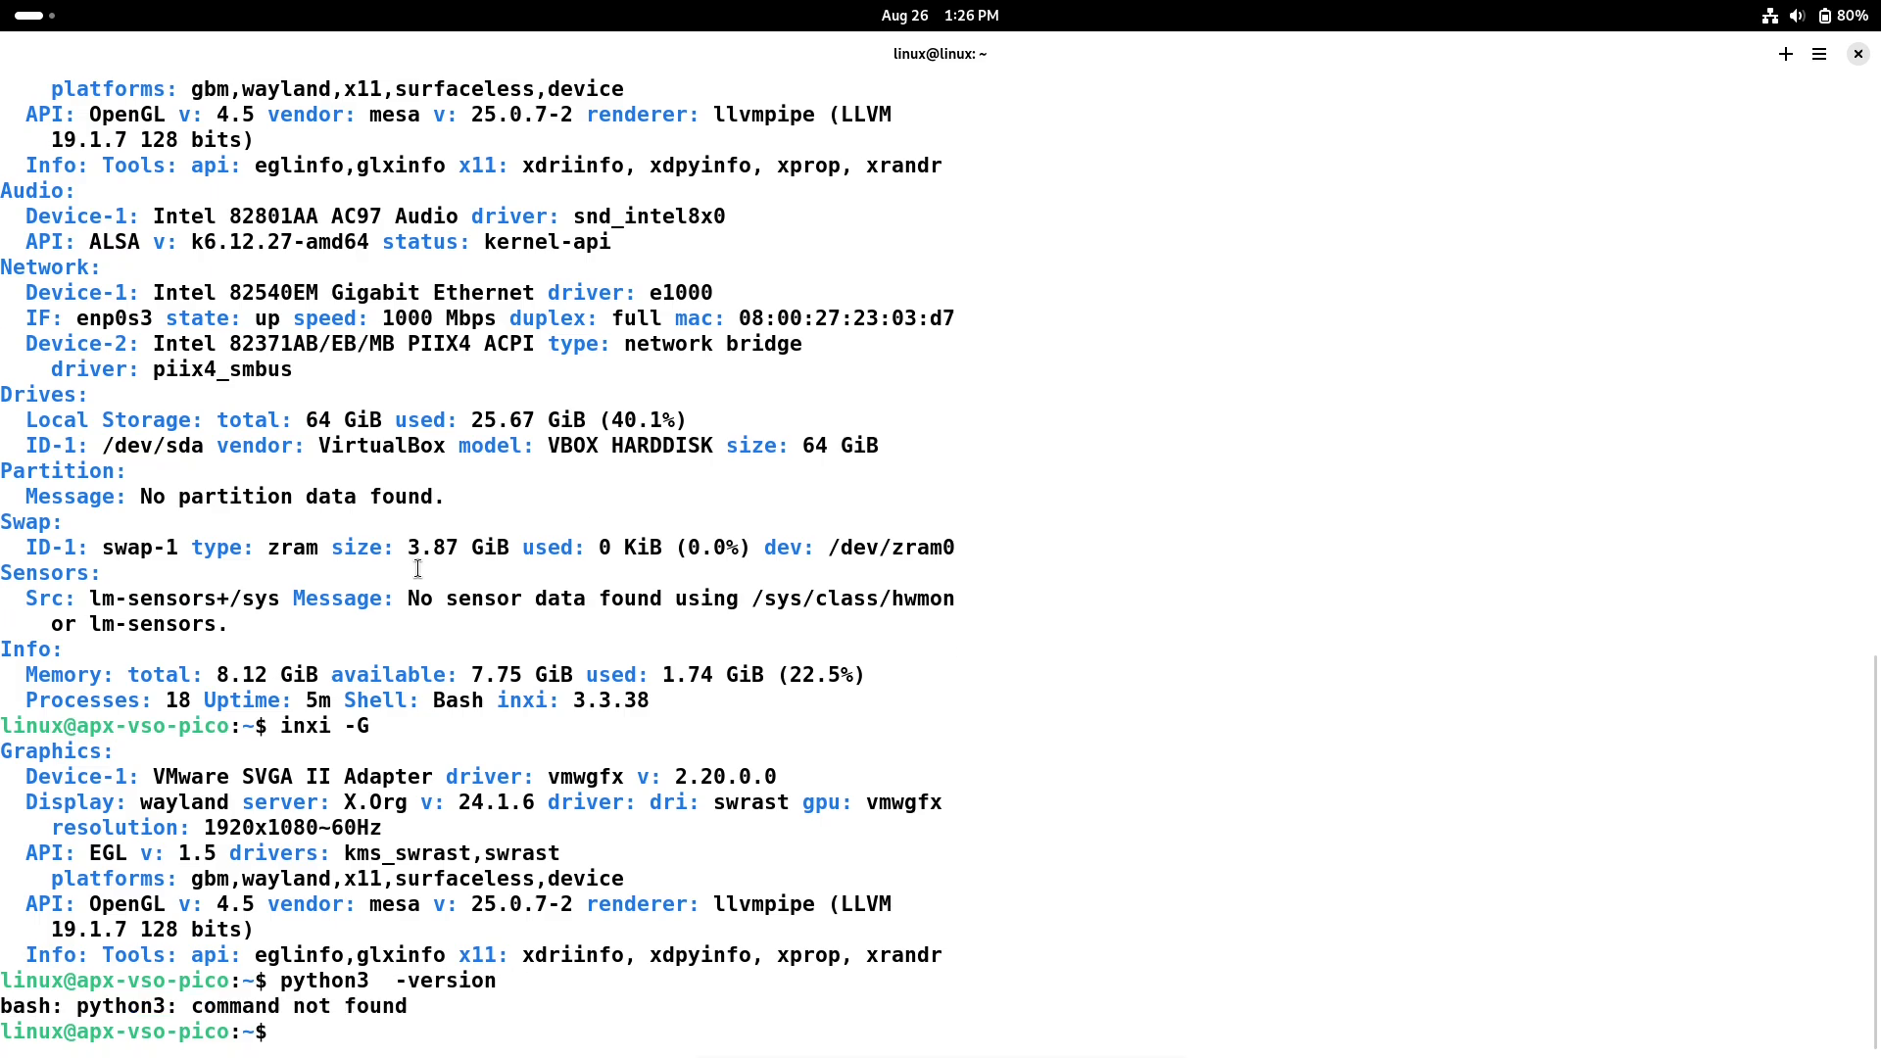
{"action": "type", "text": "python3 --version"}
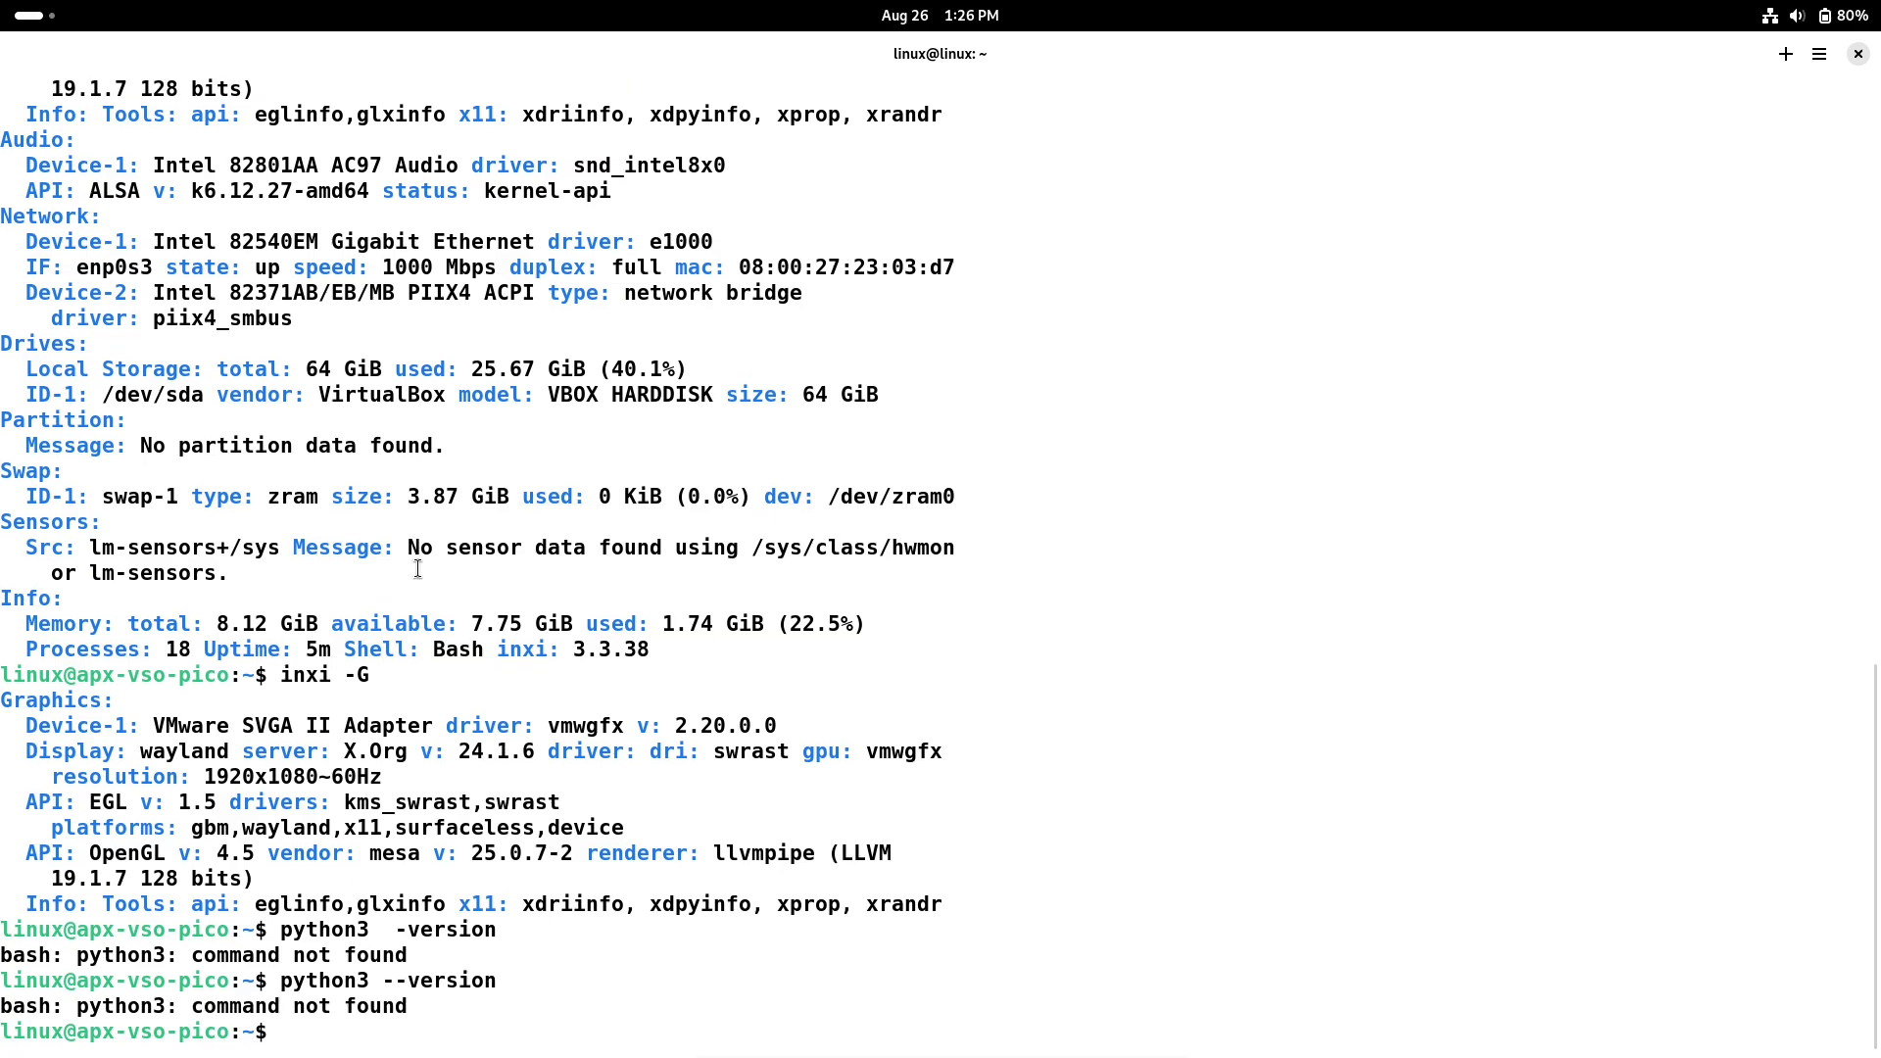
{"action": "type", "text": "htop"}
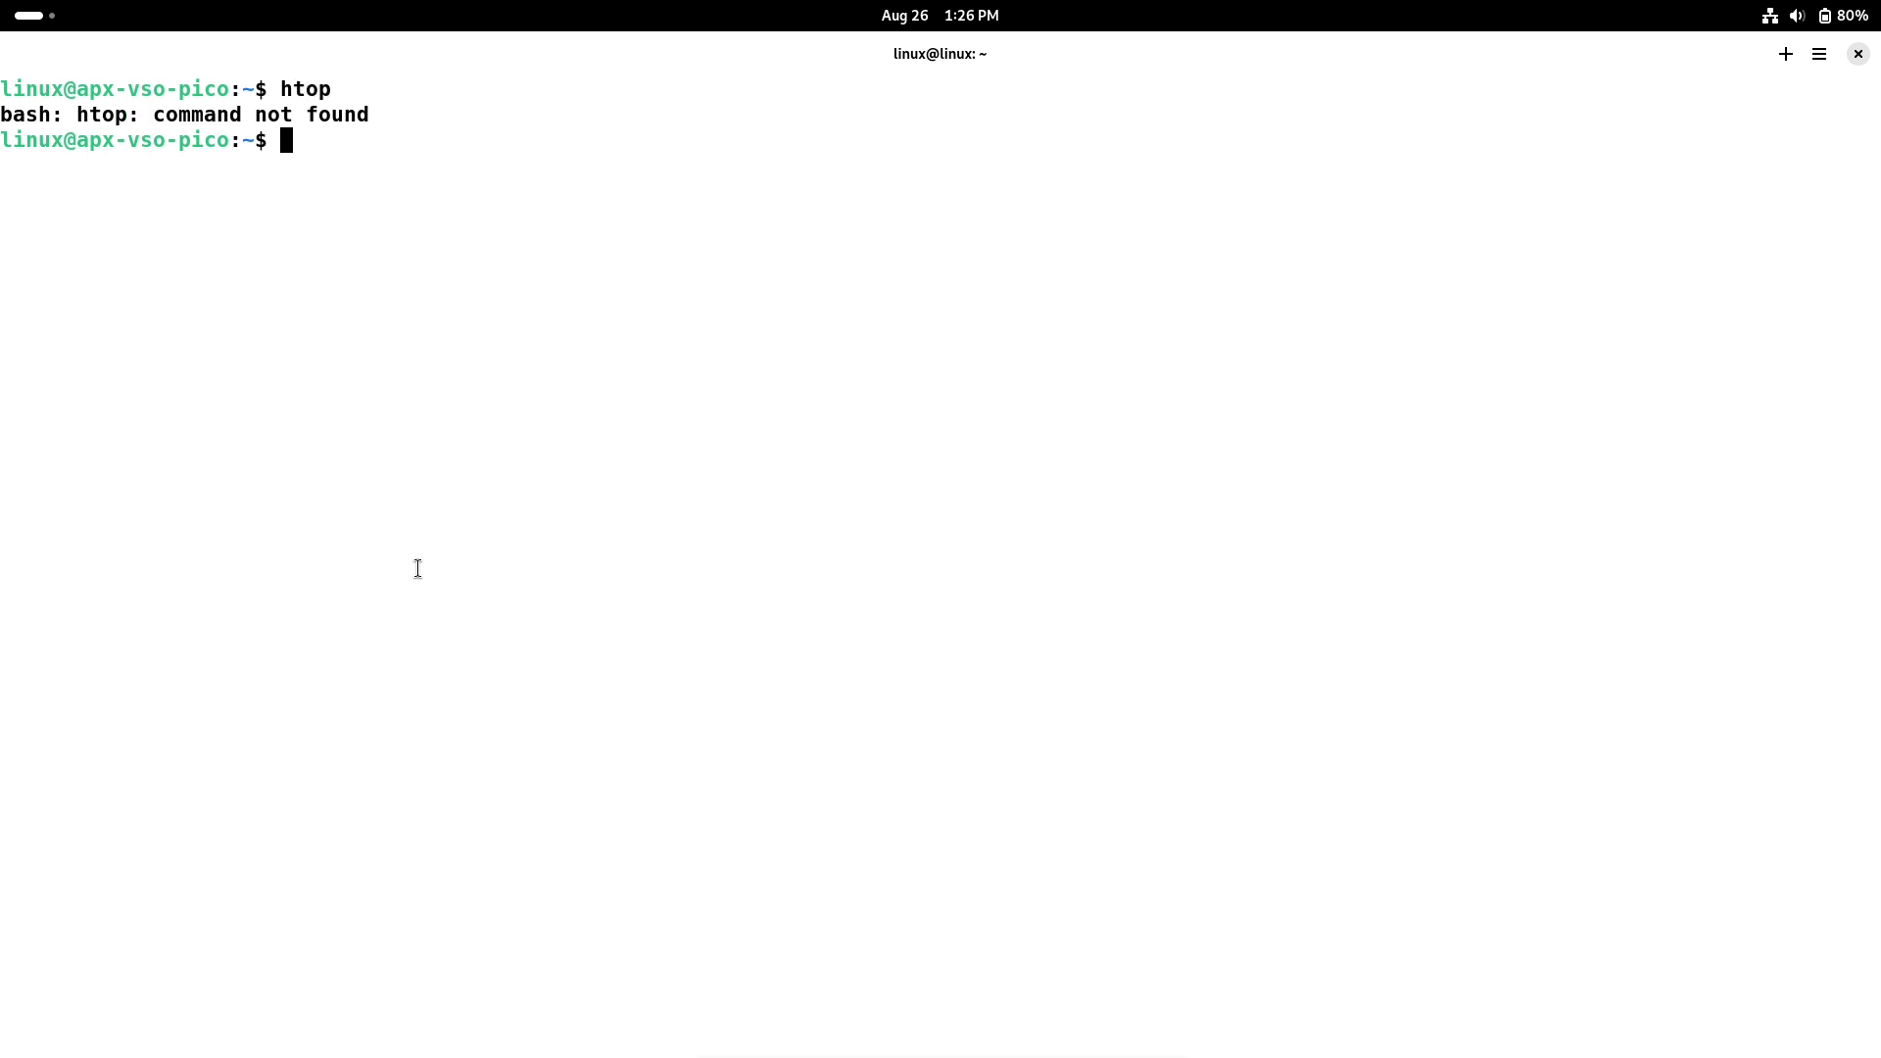
- Start 'sudo apt install htop' and bring up GNOME Software's Installed tab
{"action": "type", "text": "sudo"}
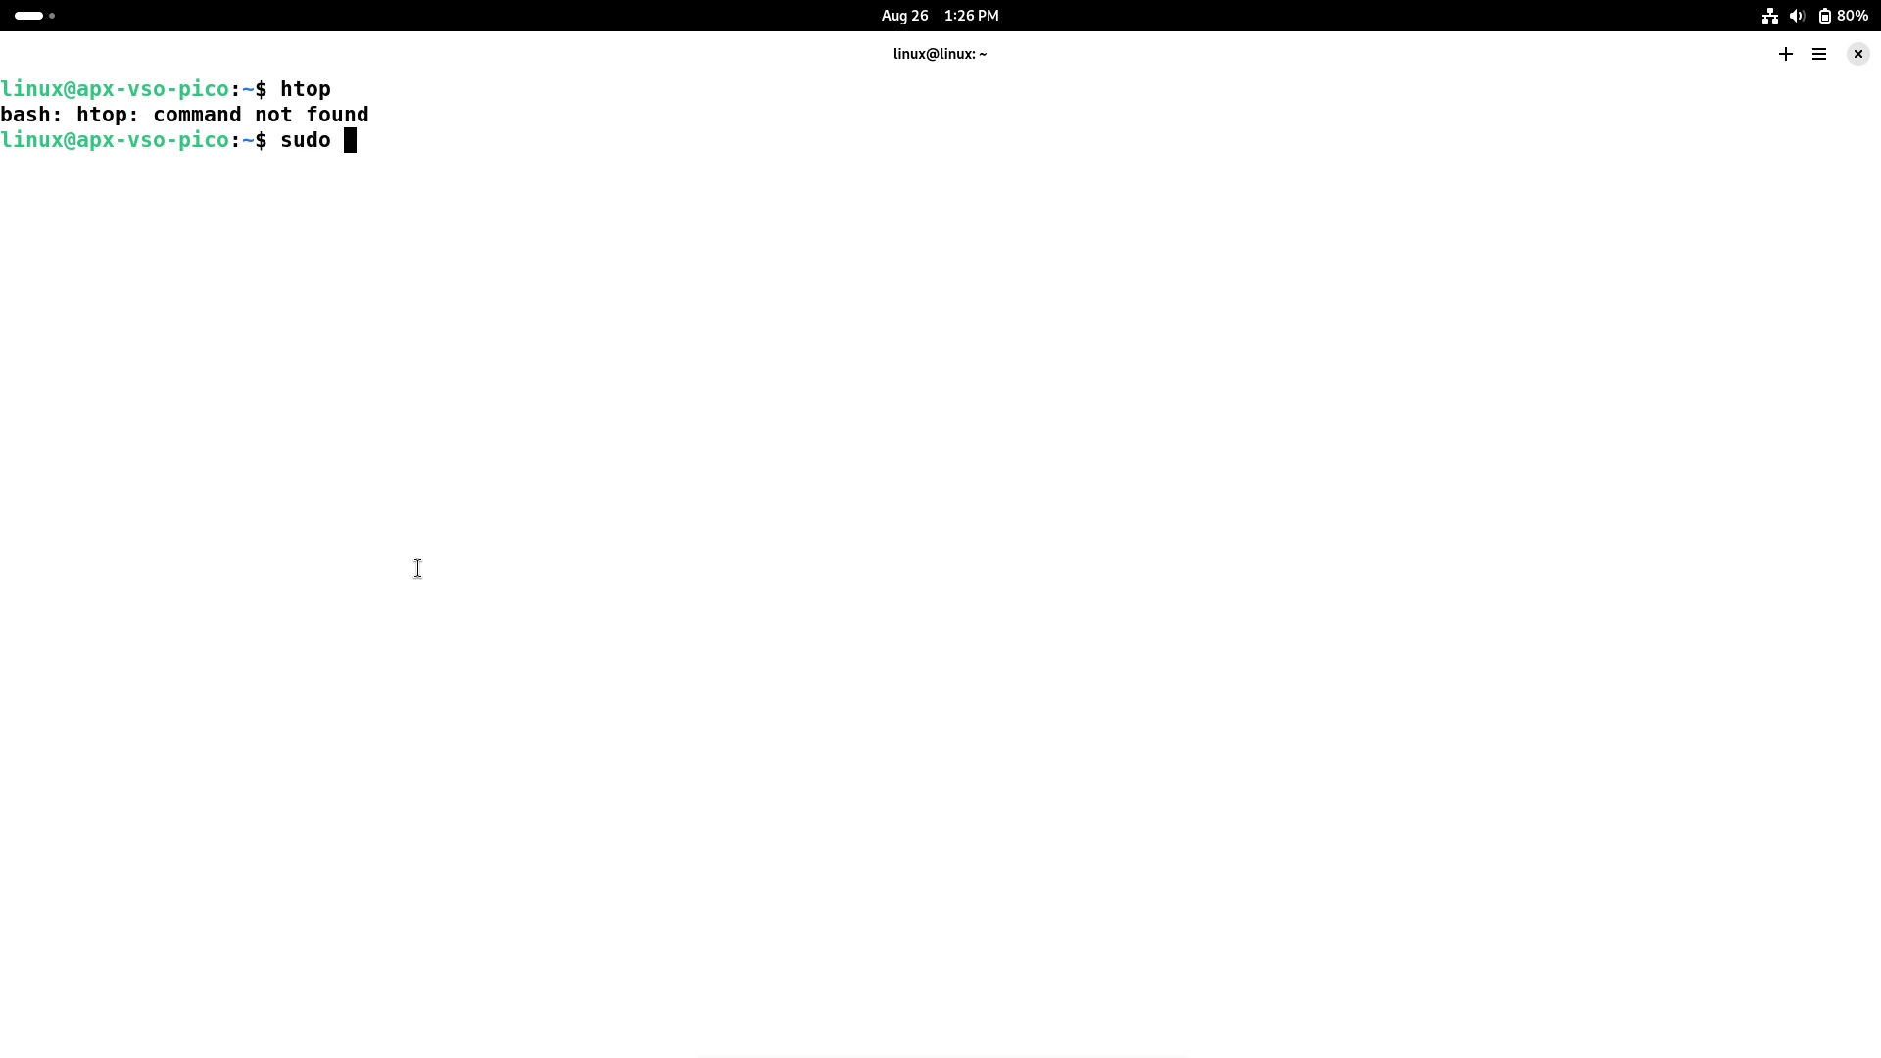
{"action": "type", "text": "apt install htop"}
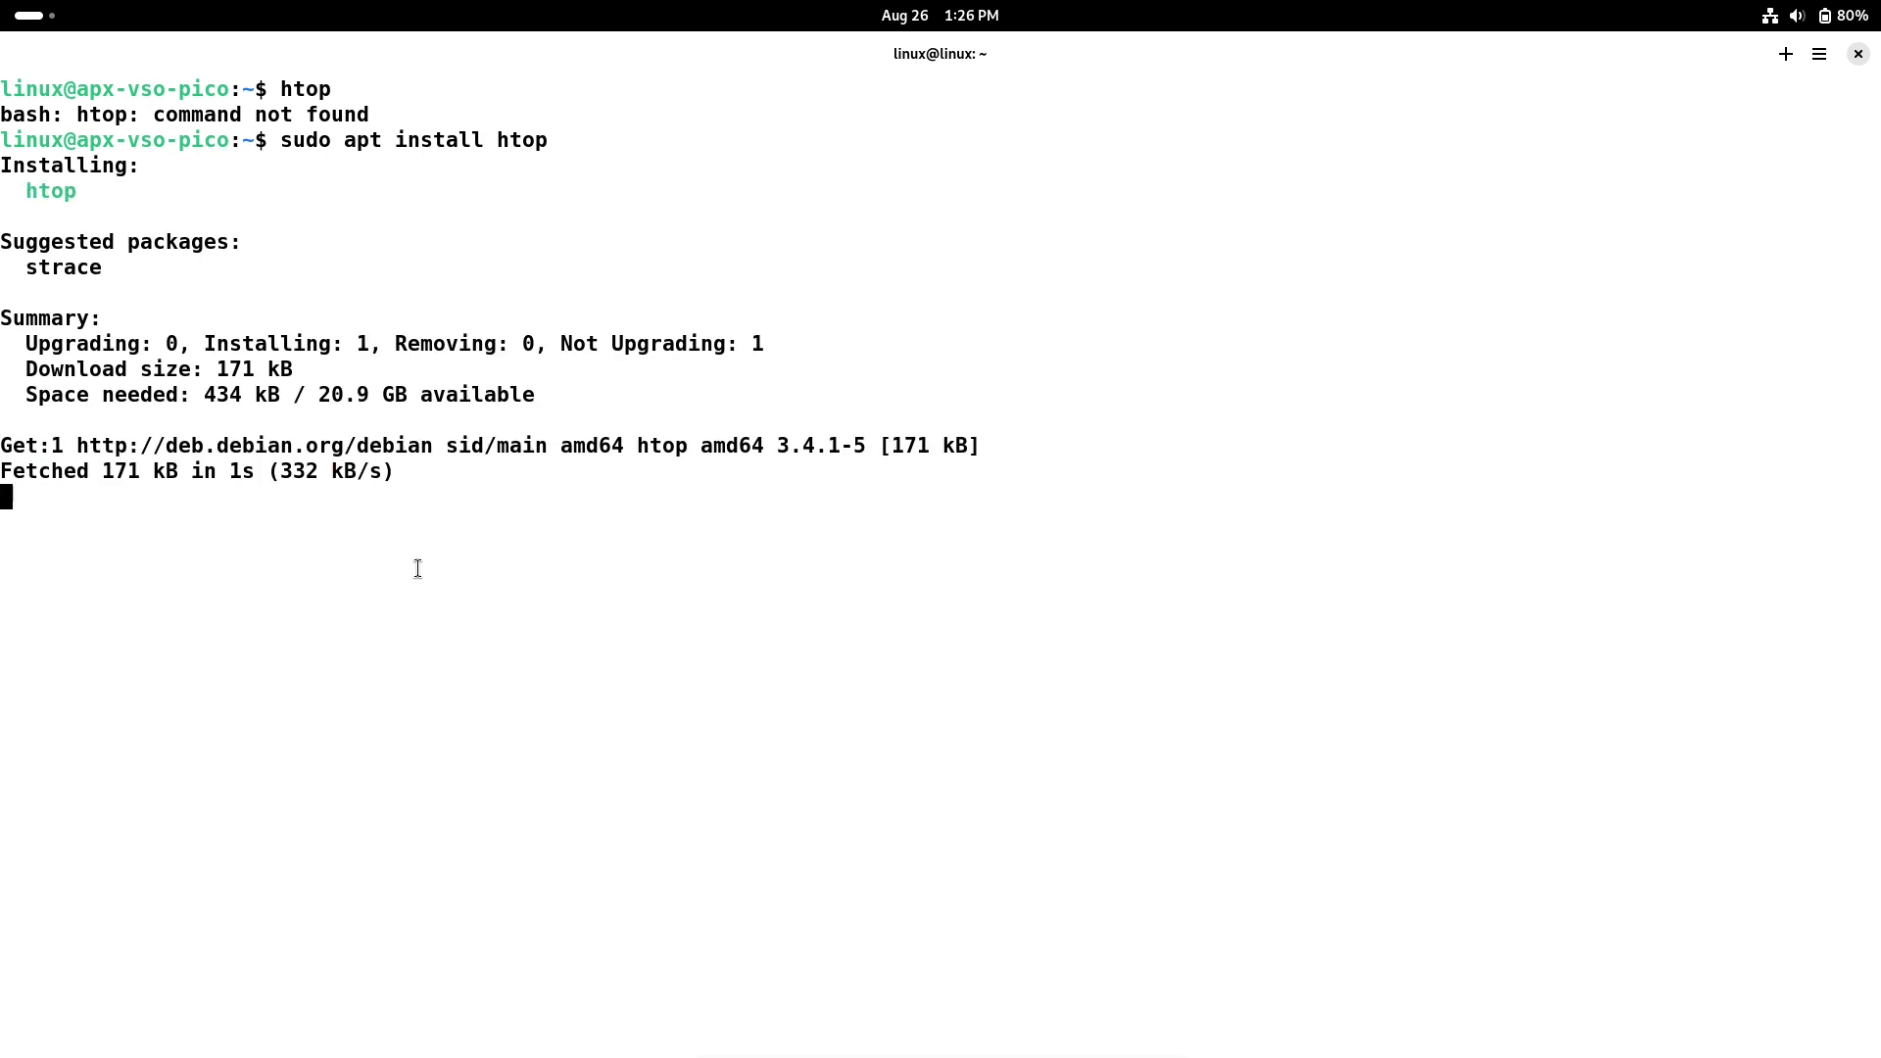
{"action": "type", "text": "h"}
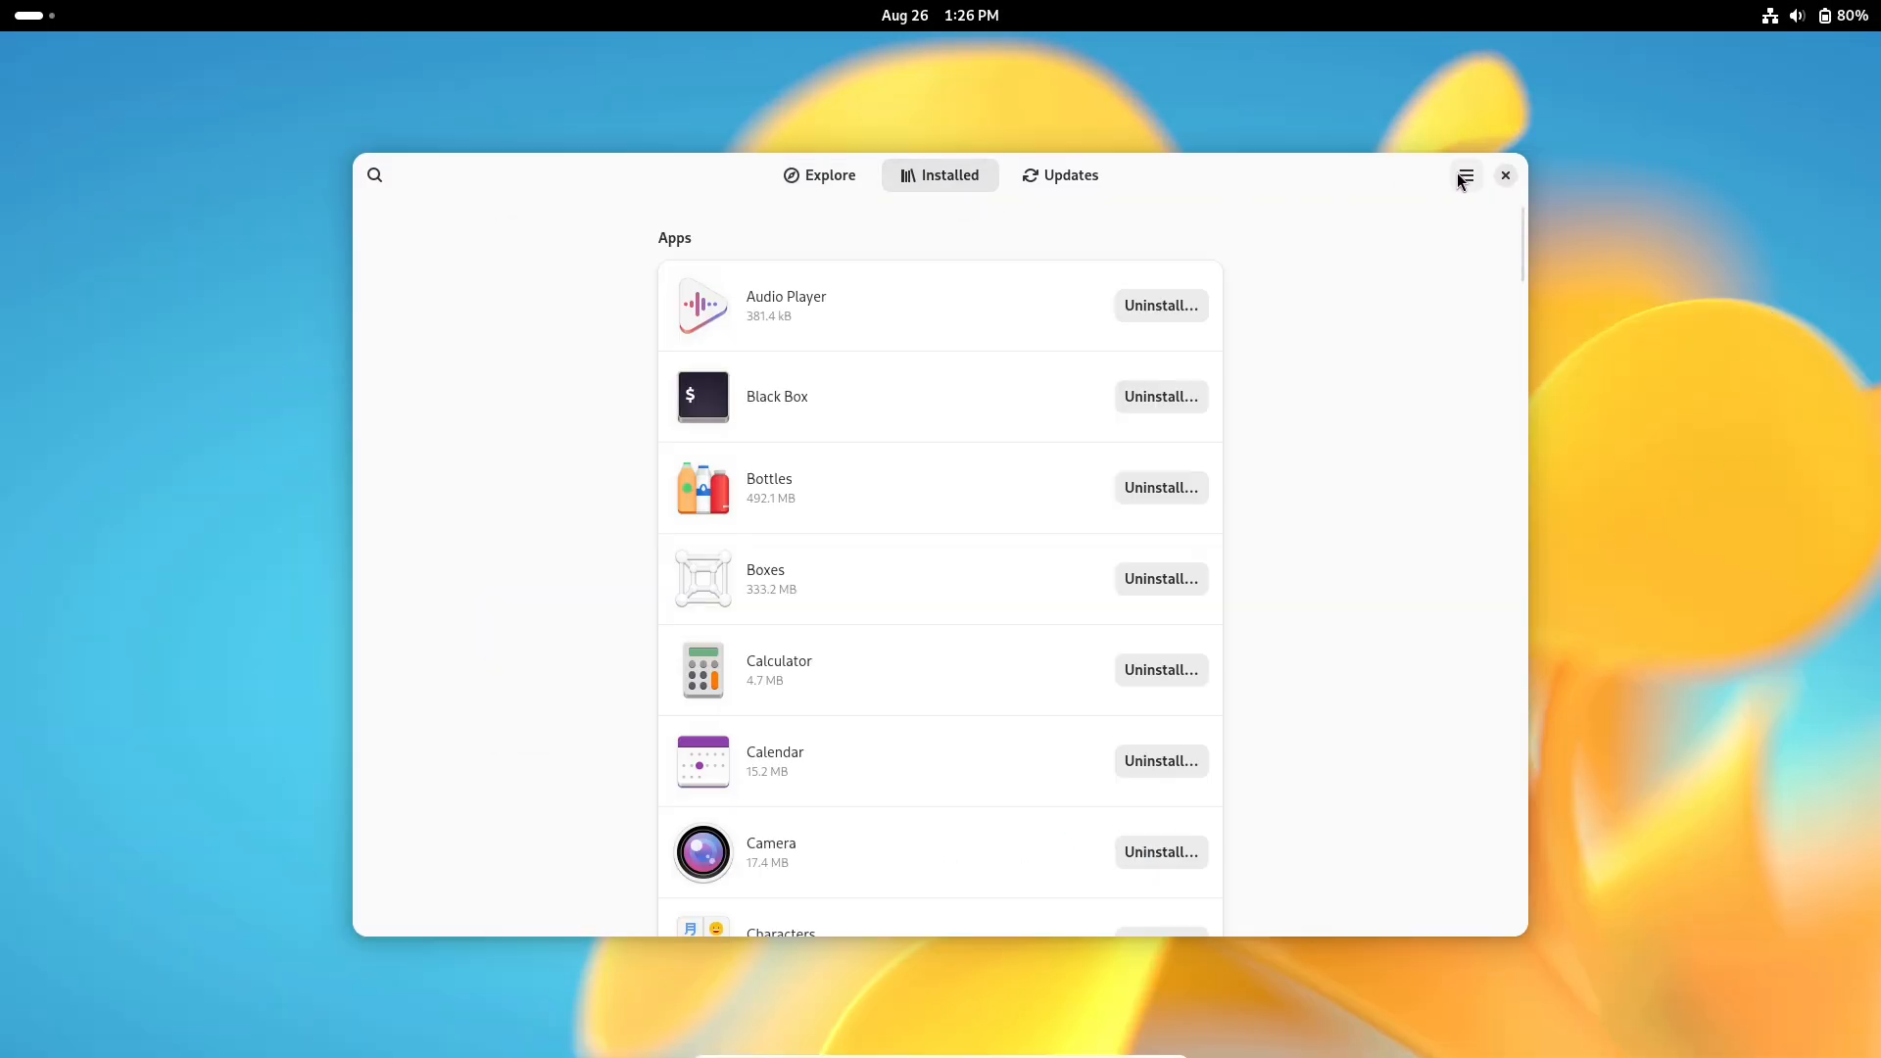
- Review GNOME Software's update preferences, then confirm the Updates page shows Up to Date
{"action": "left_click", "coordinate": [1465, 175]}
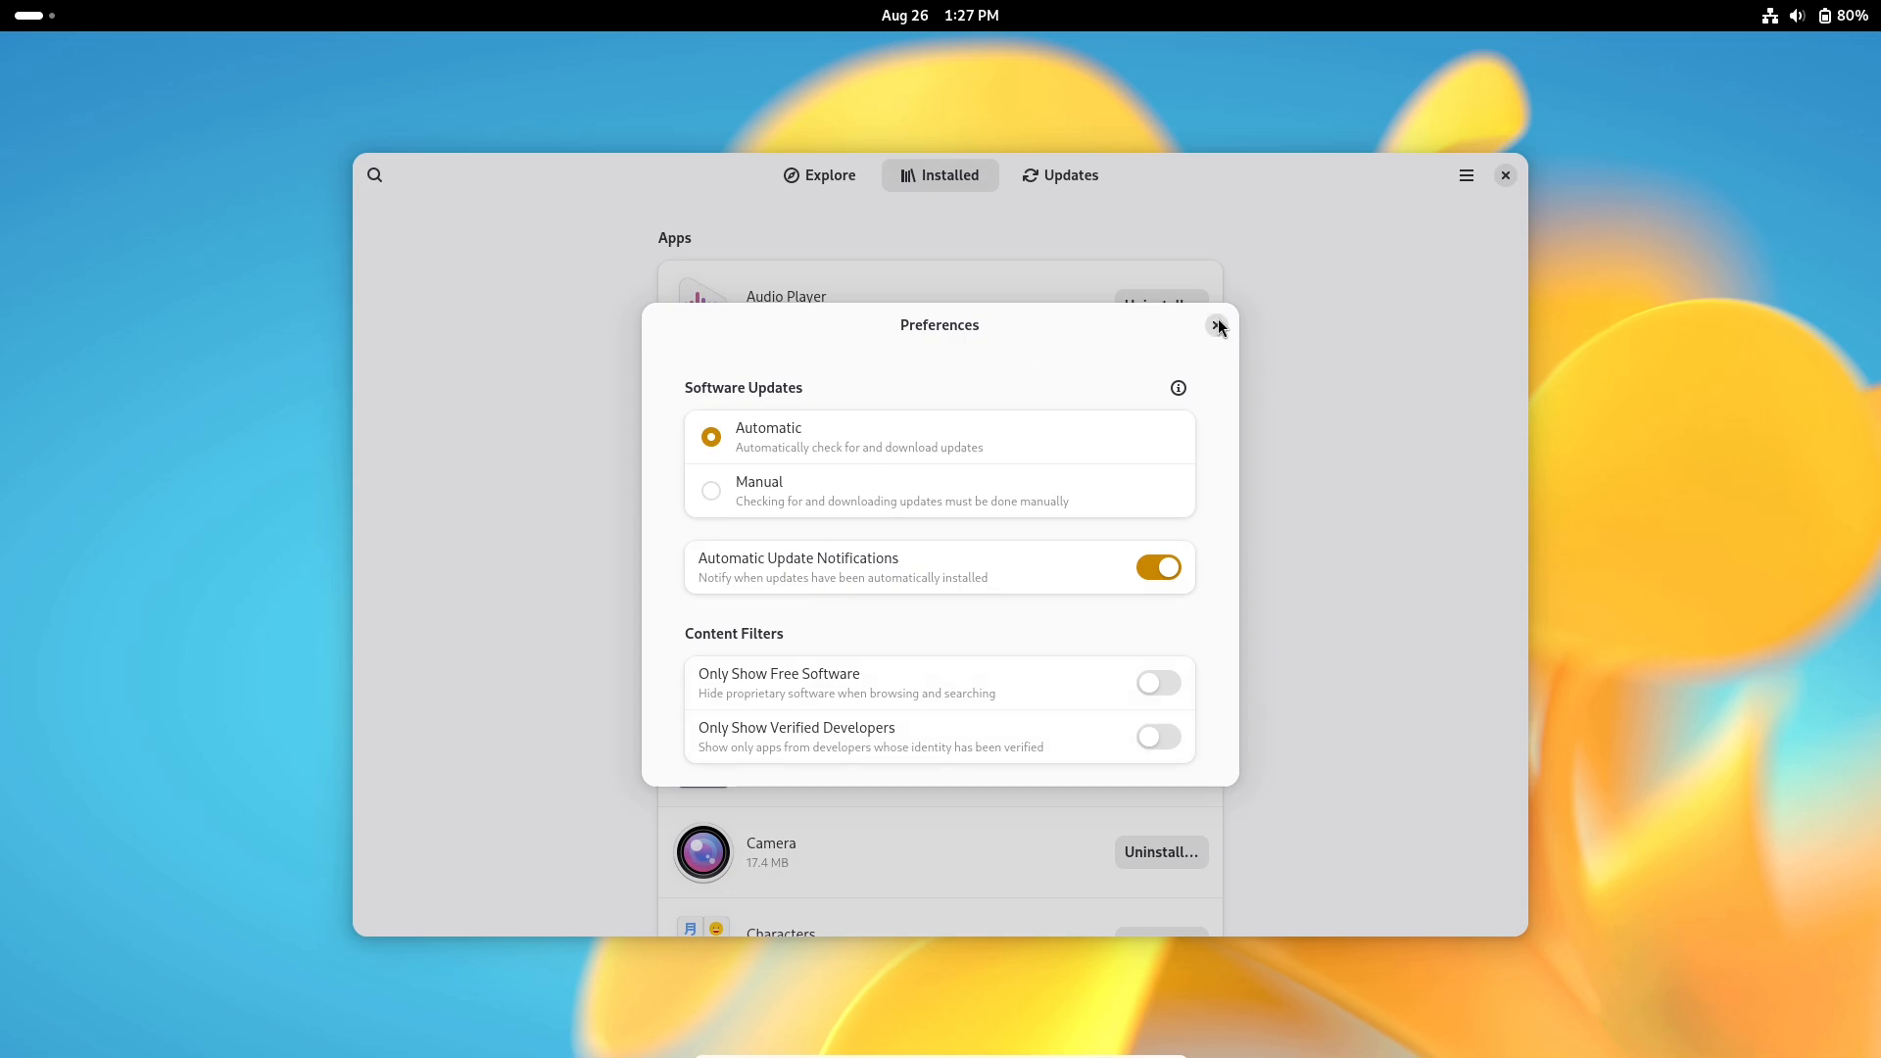
{"action": "left_click", "coordinate": [1219, 325]}
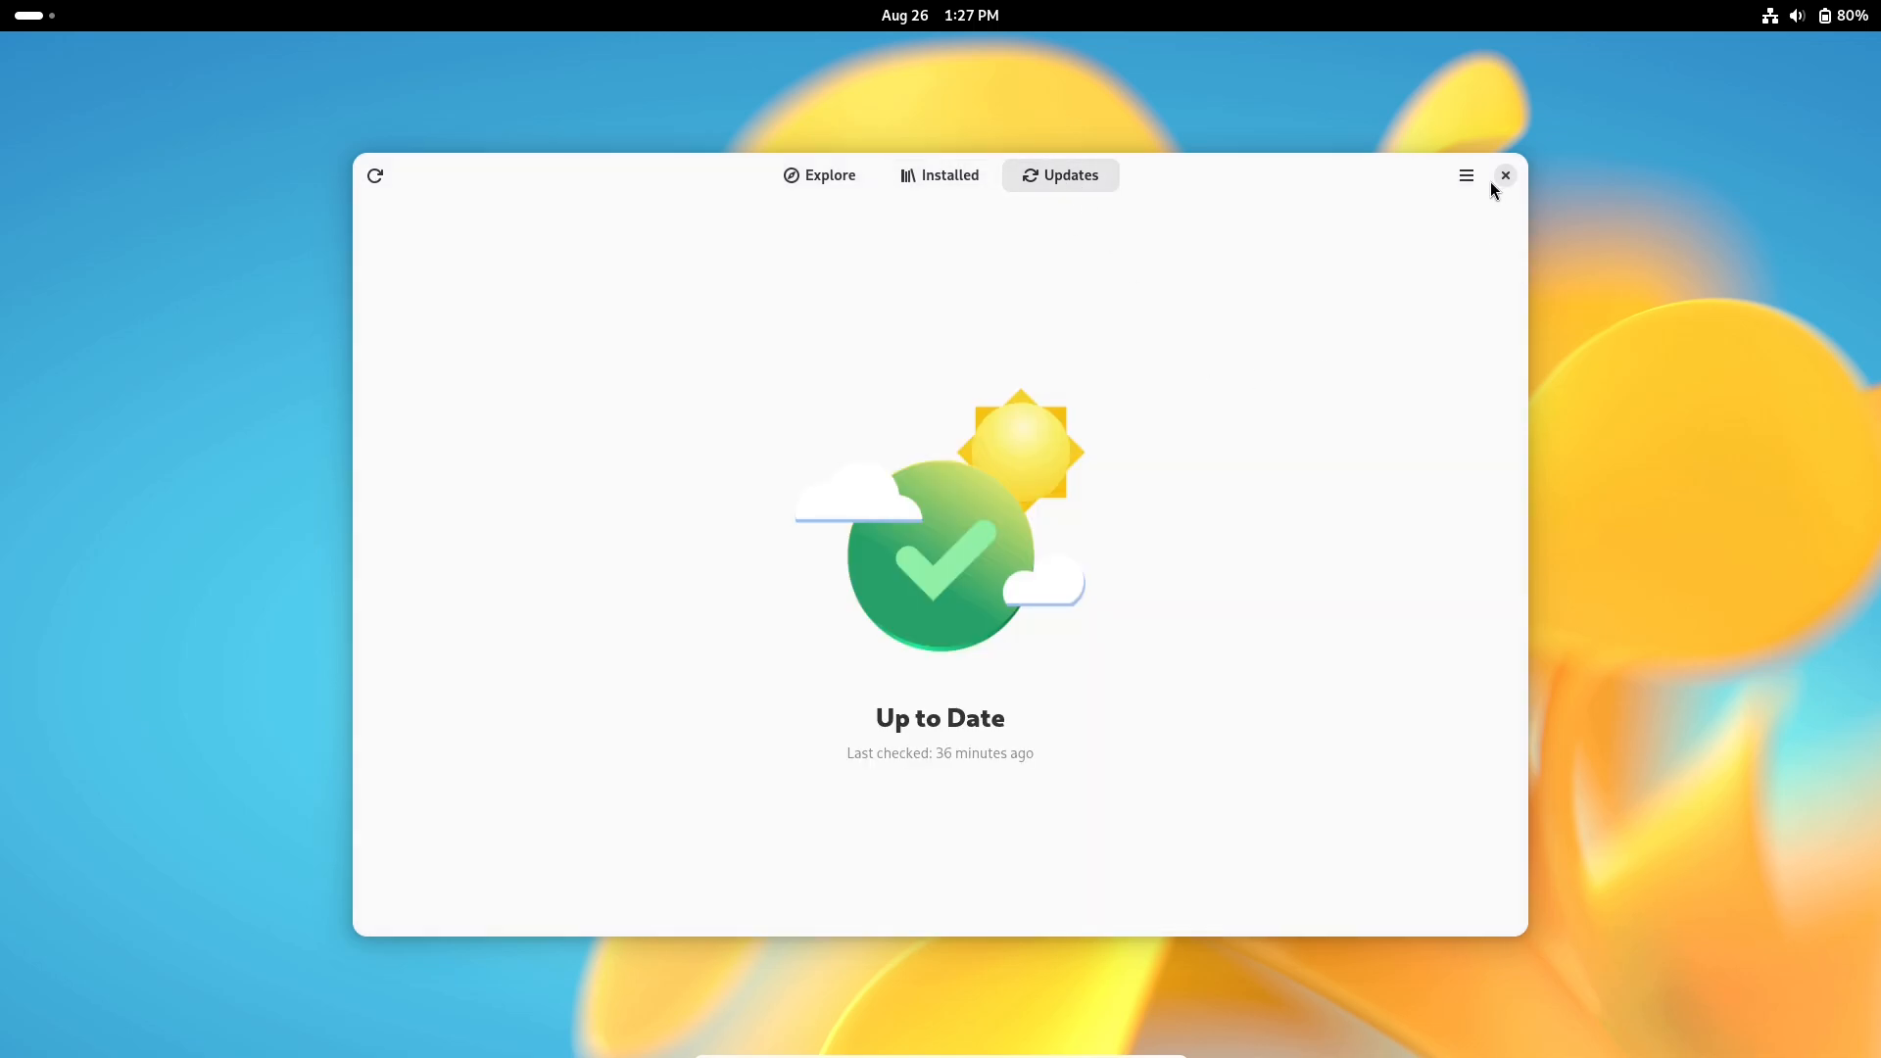
{"action": "left_click", "coordinate": [1506, 175]}
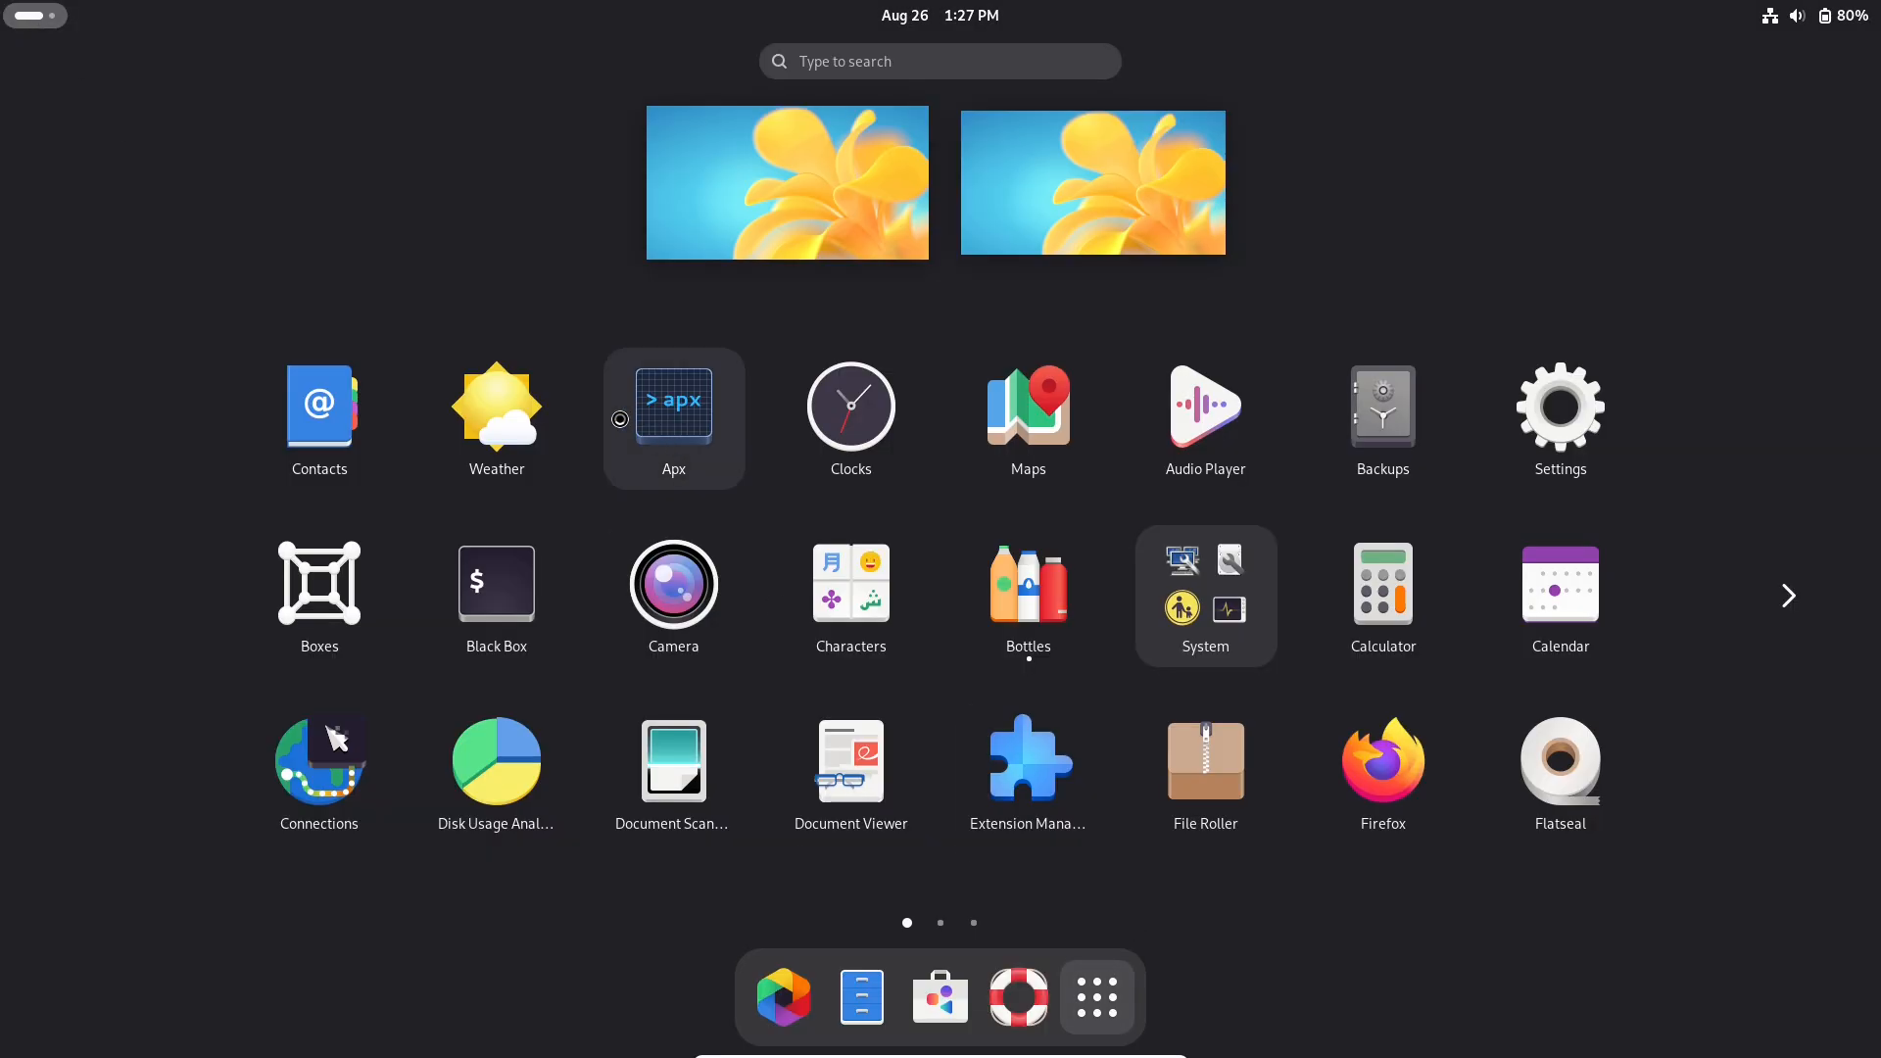
- Open Apx from the app grid, return to the grid, and launch System Monitor
{"action": "left_click", "coordinate": [673, 401]}
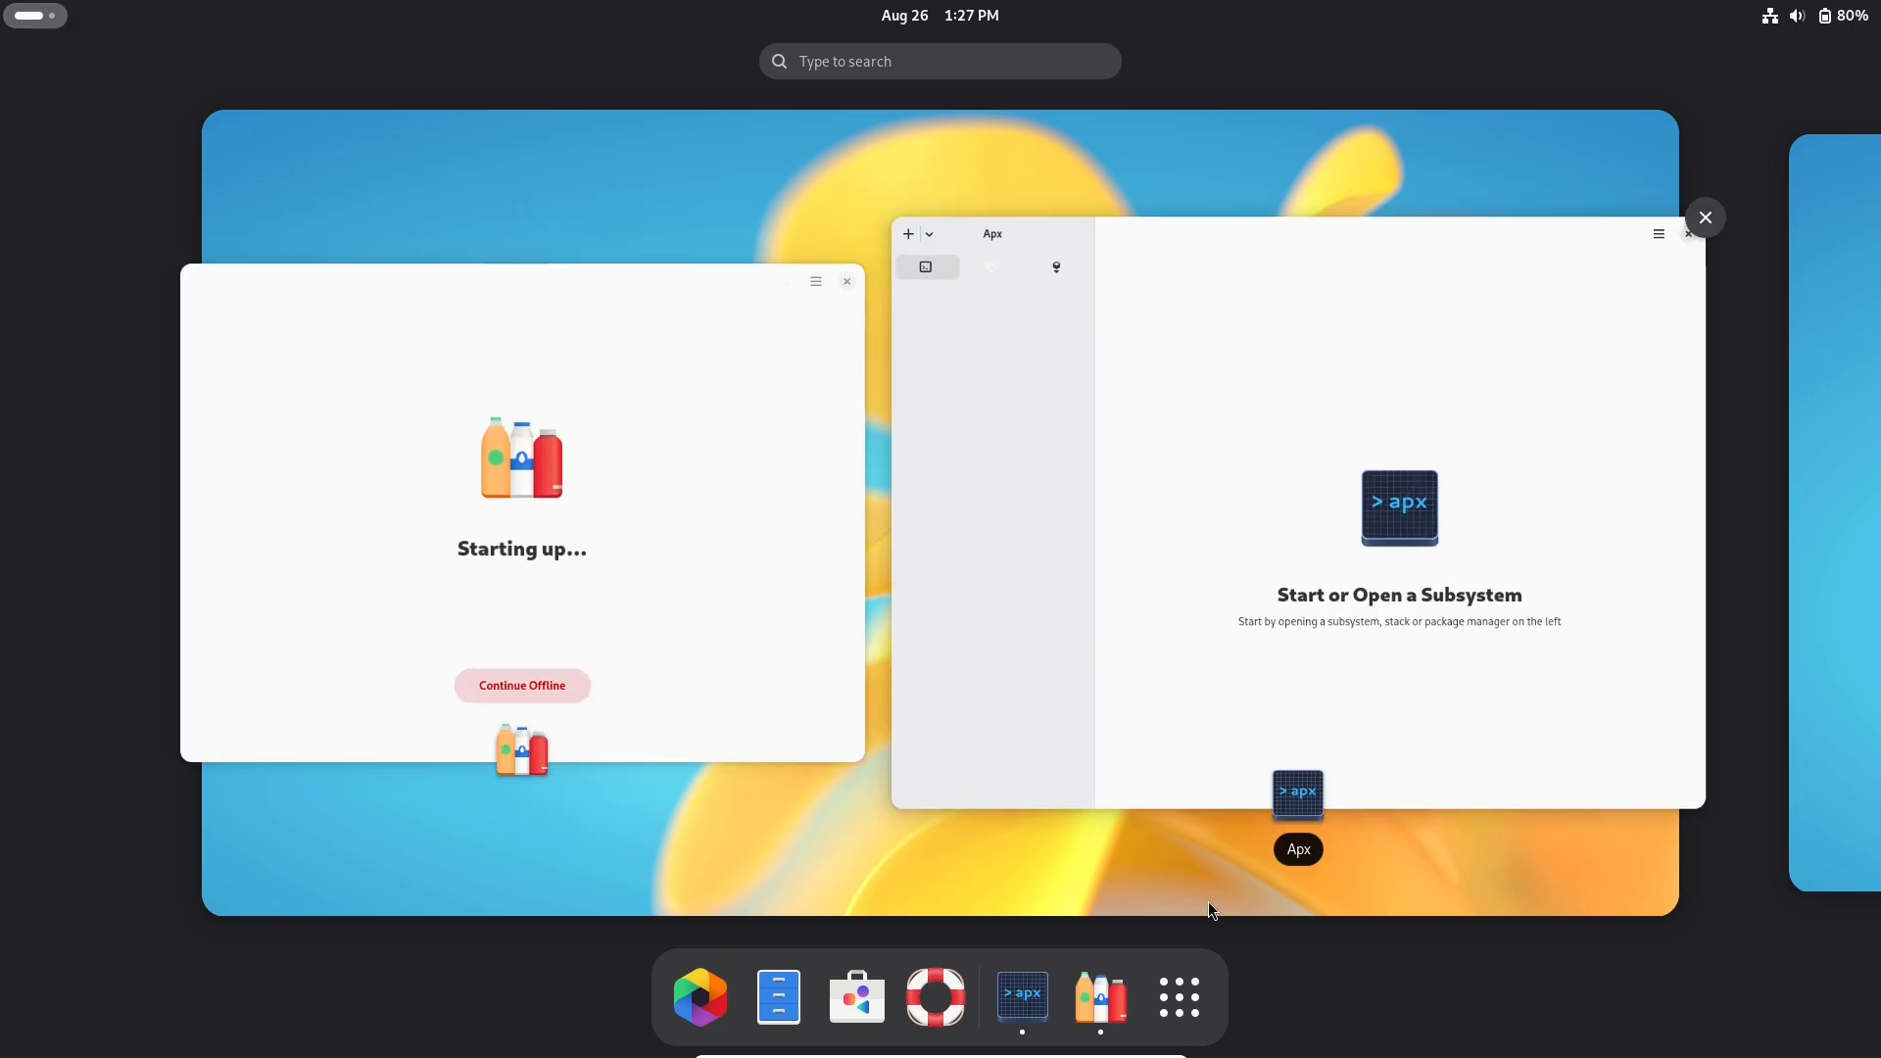
{"action": "left_click", "coordinate": [1178, 998]}
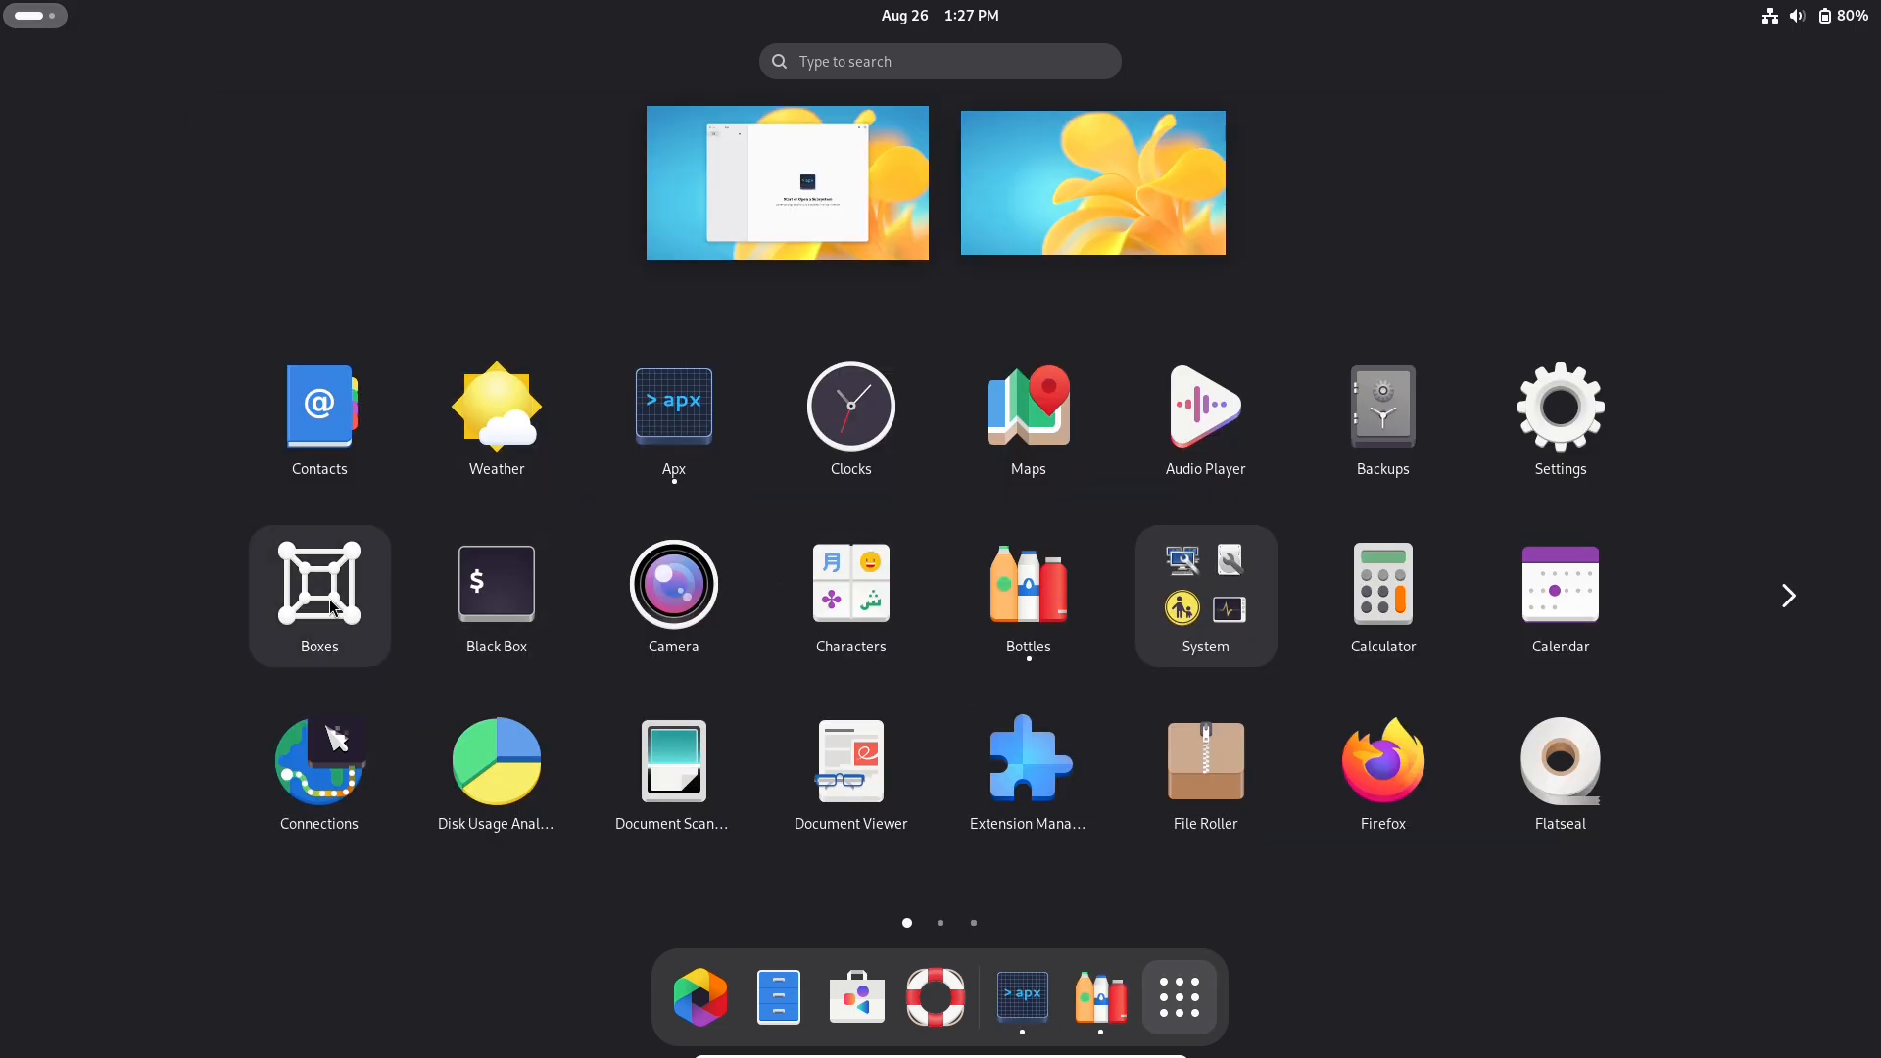
{"action": "left_click", "coordinate": [317, 582]}
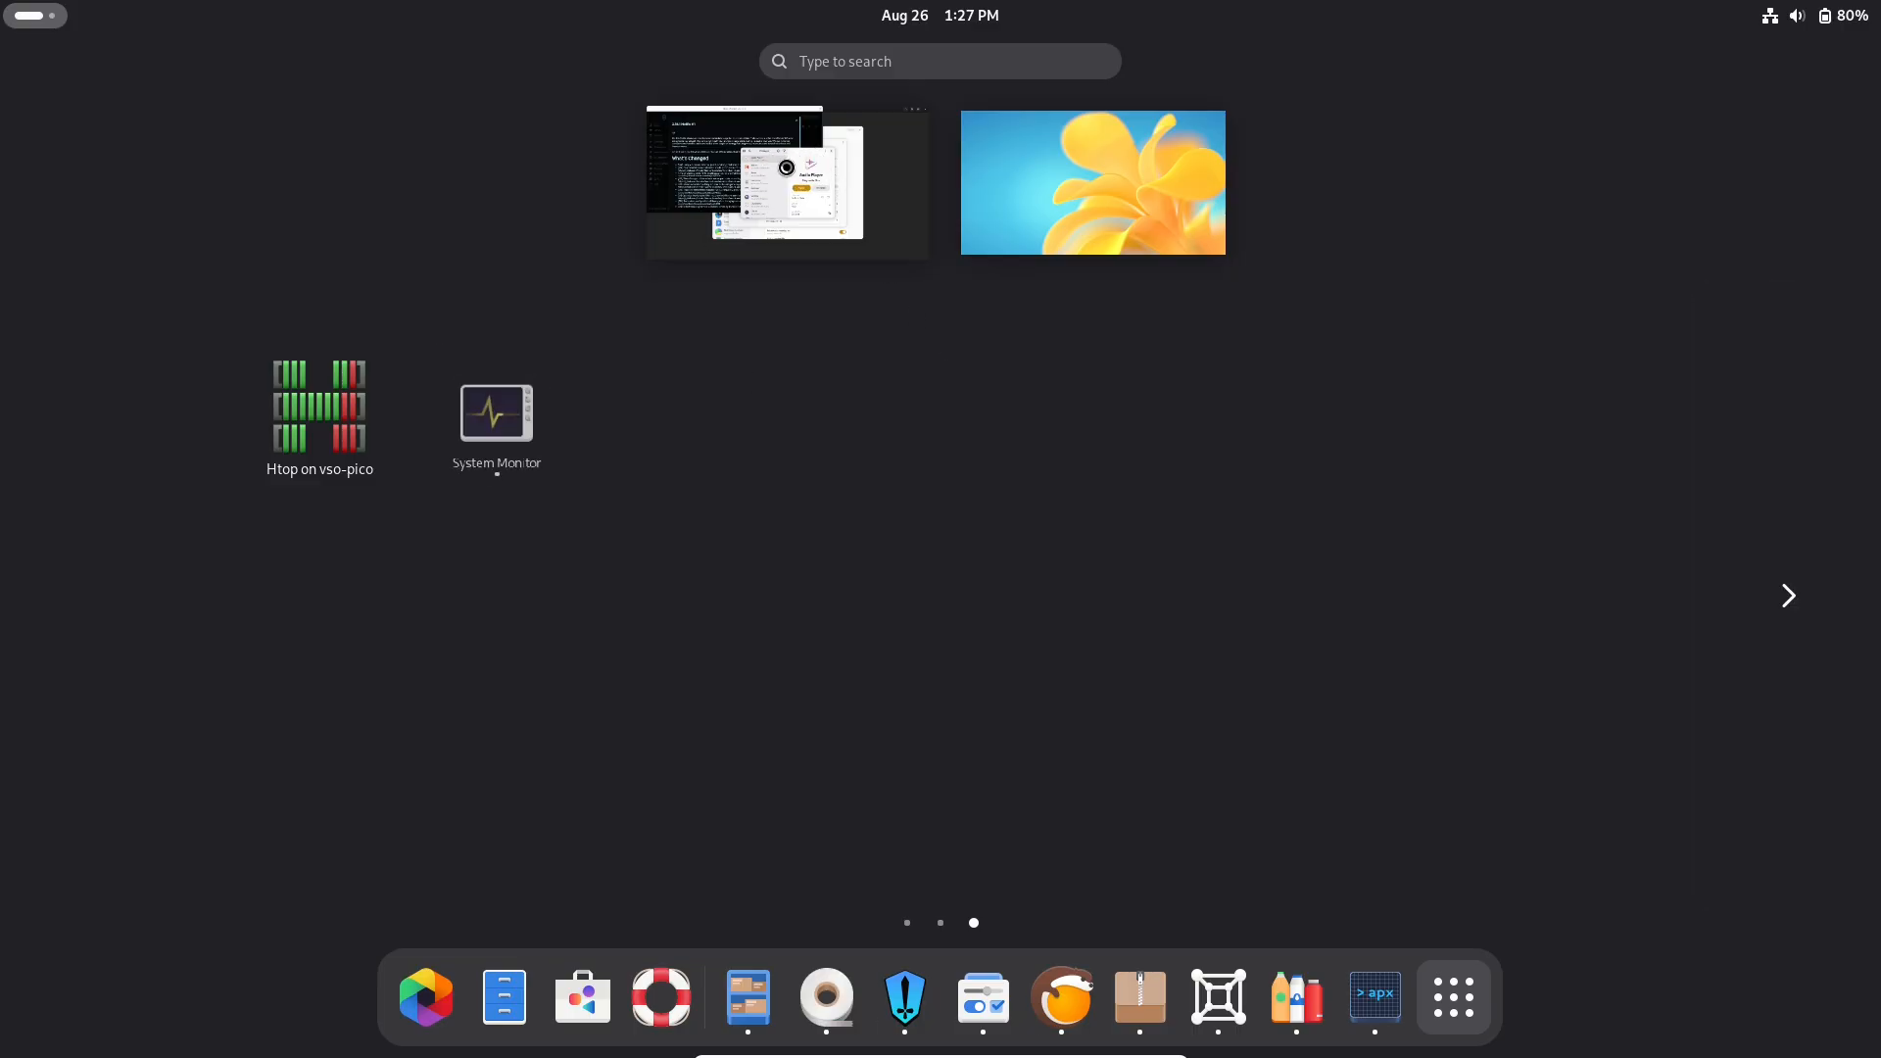
{"action": "left_click", "coordinate": [495, 407]}
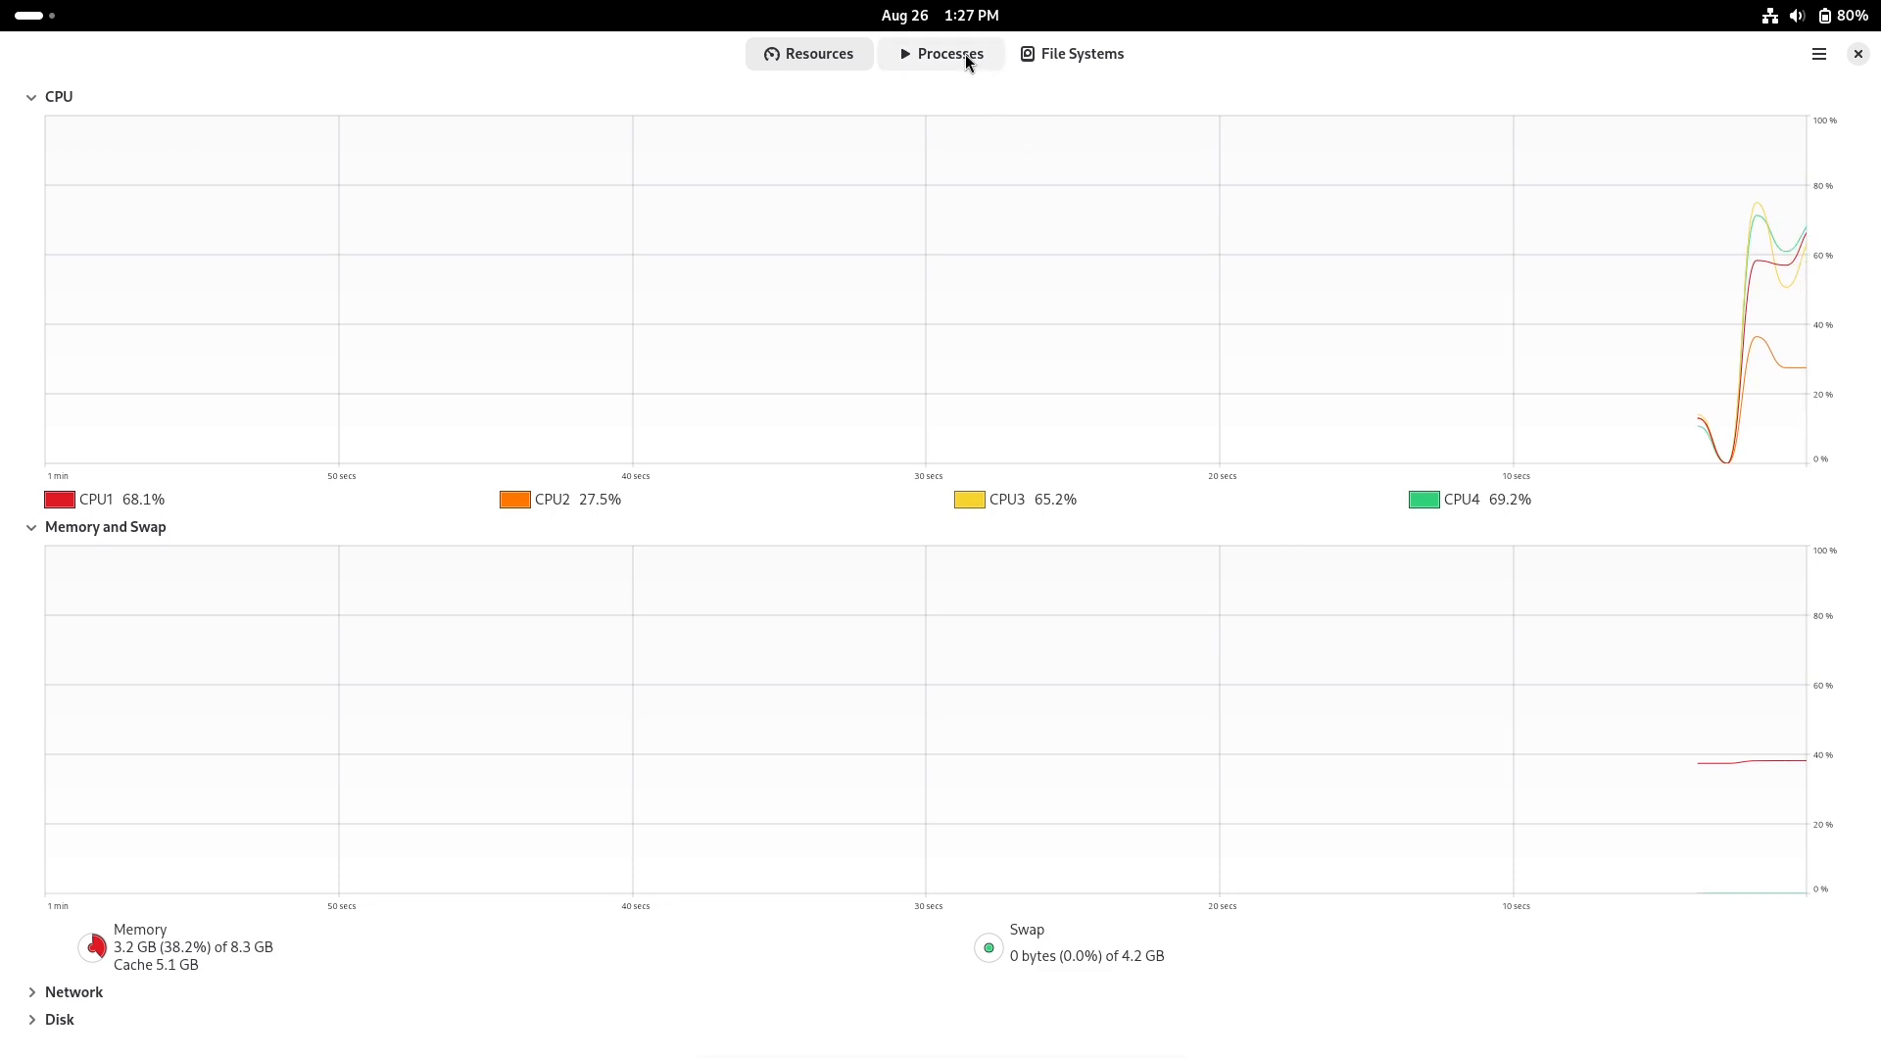
- Scroll through the running processes list, then return to the CPU and memory graphs
{"action": "left_click", "coordinate": [941, 53]}
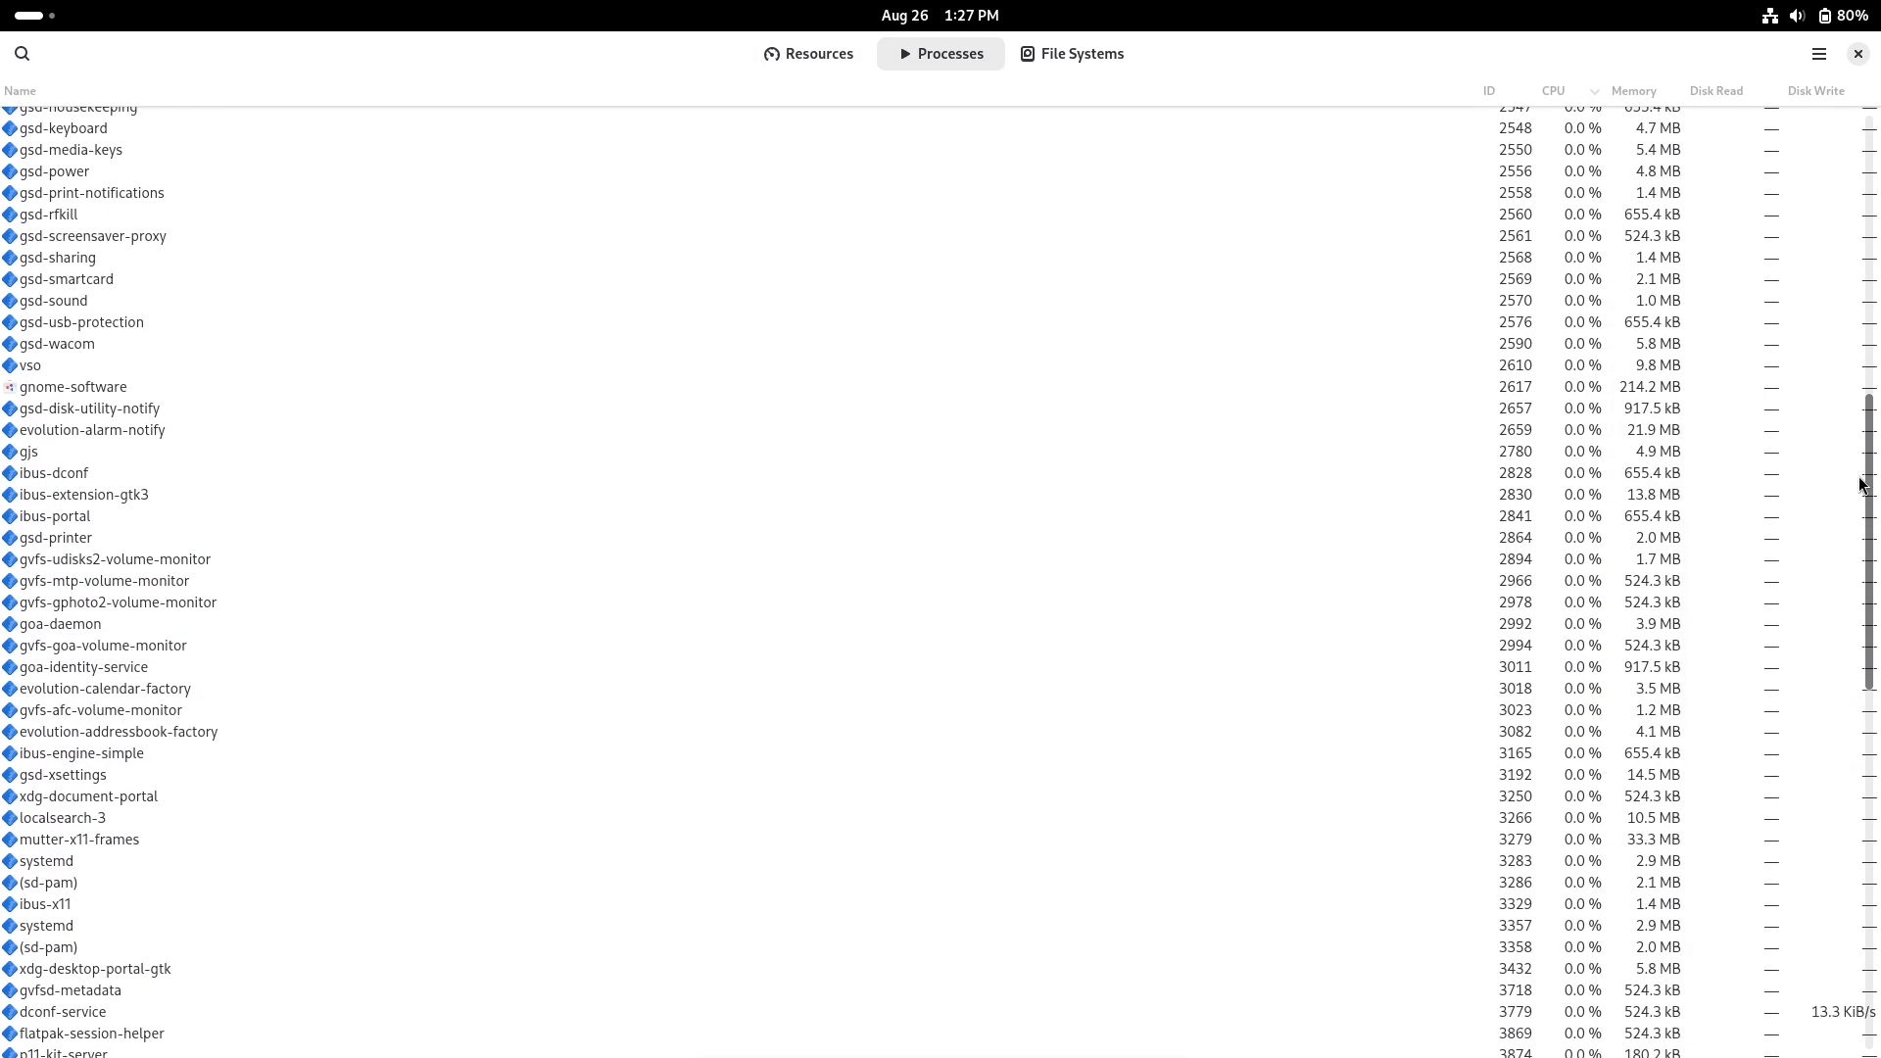
{"action": "scroll", "scroll_direction": "down", "scroll_amount": 3}
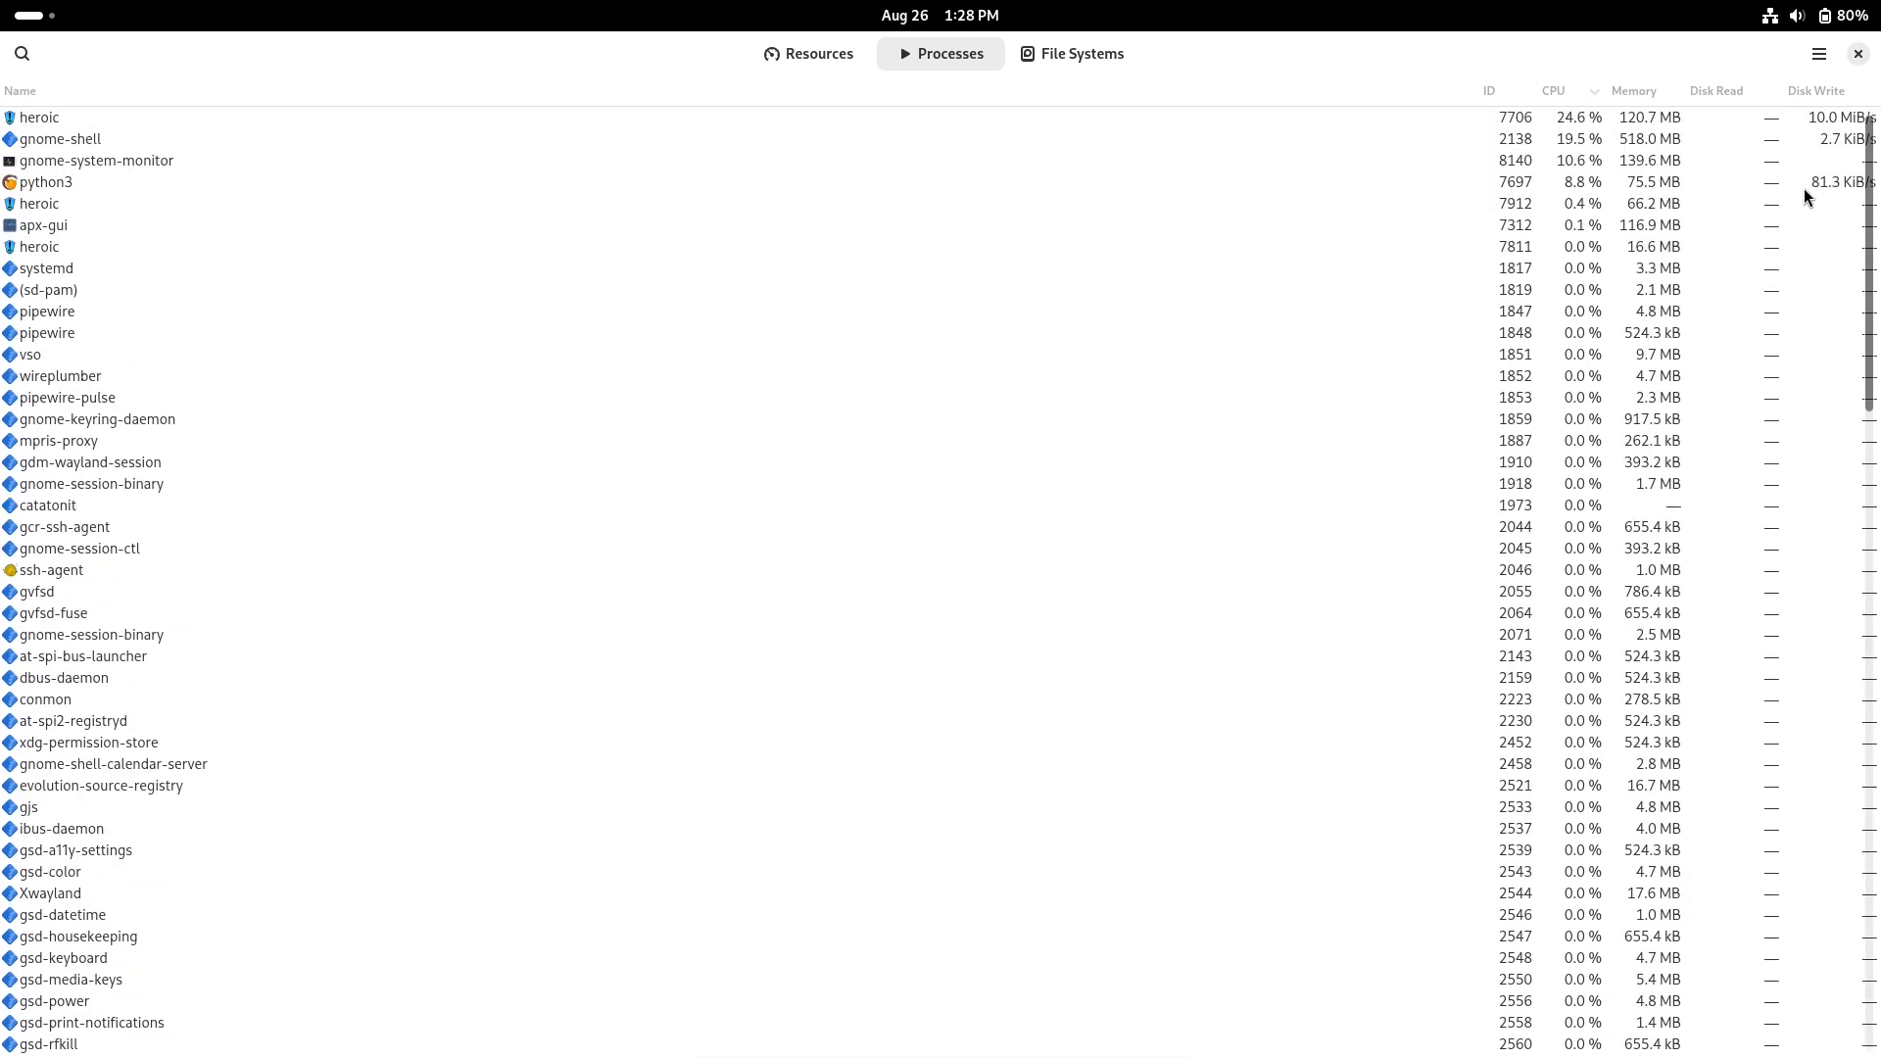
{"action": "scroll", "scroll_direction": "down", "scroll_amount": 3}
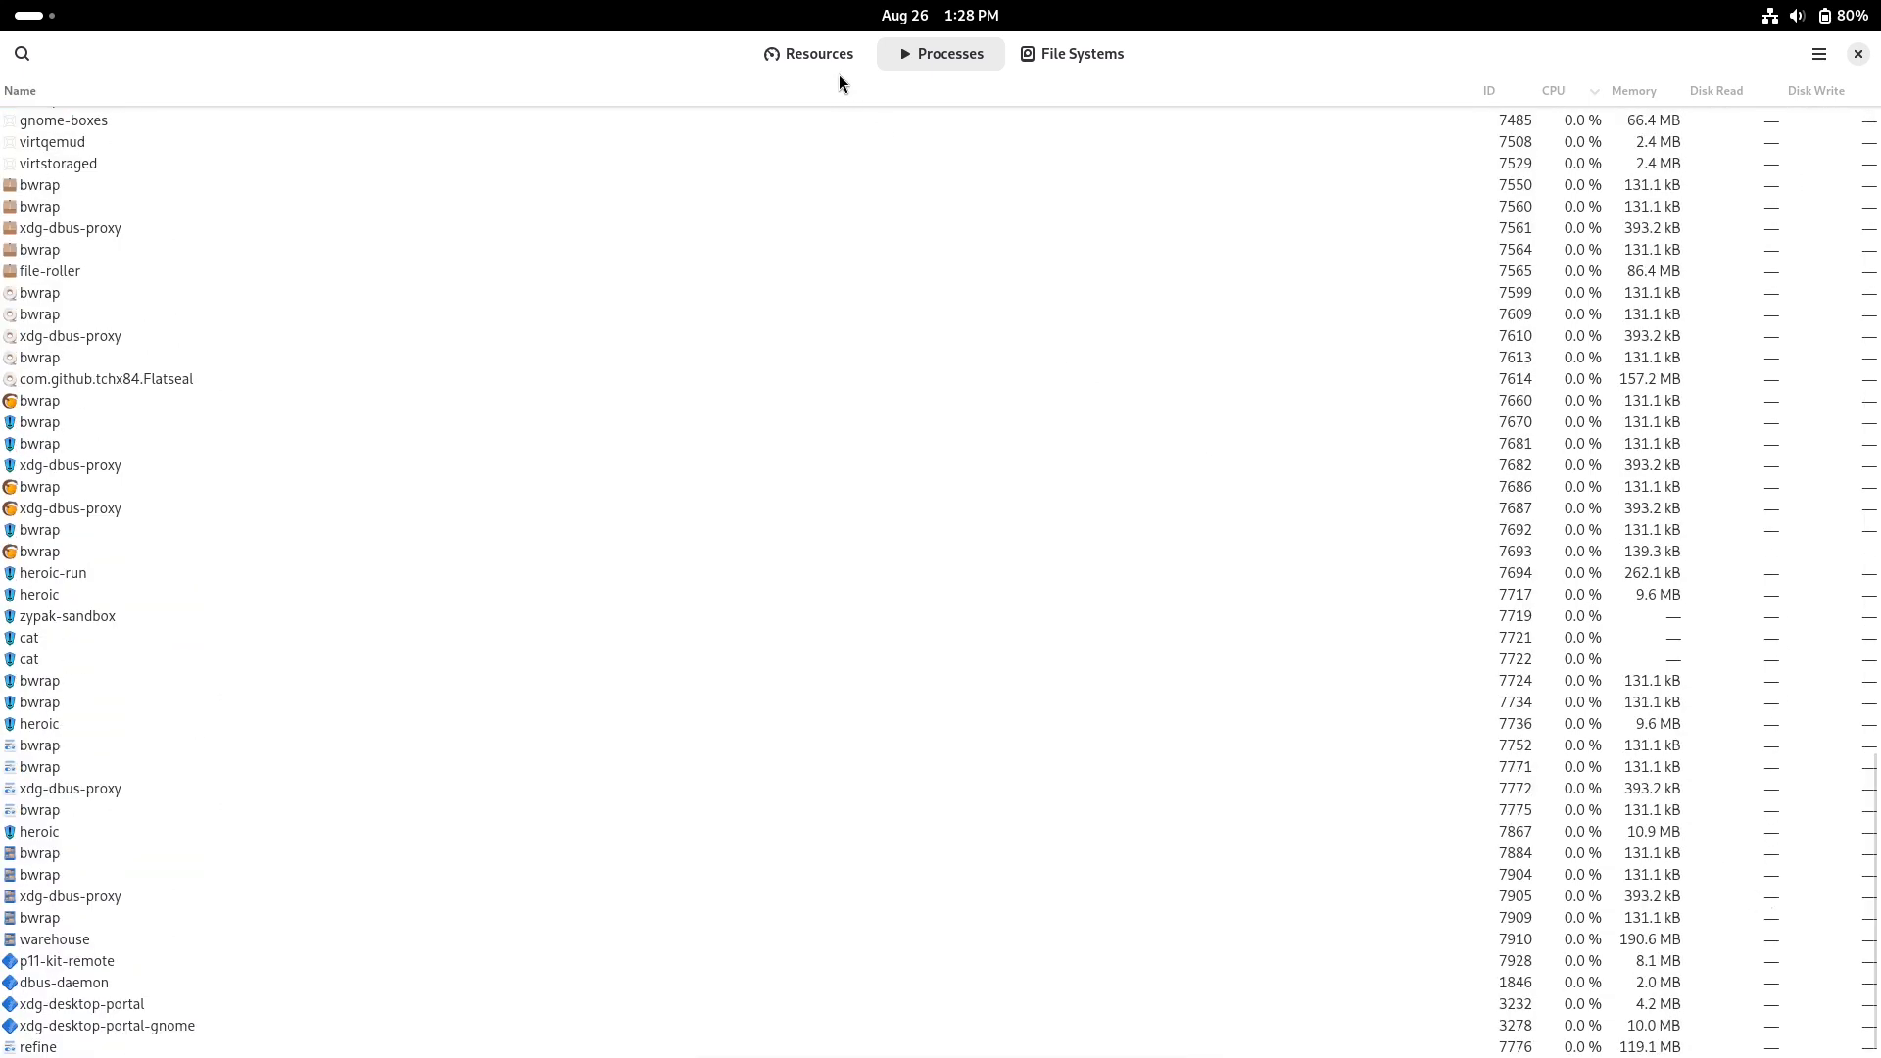
{"action": "left_click", "coordinate": [808, 52]}
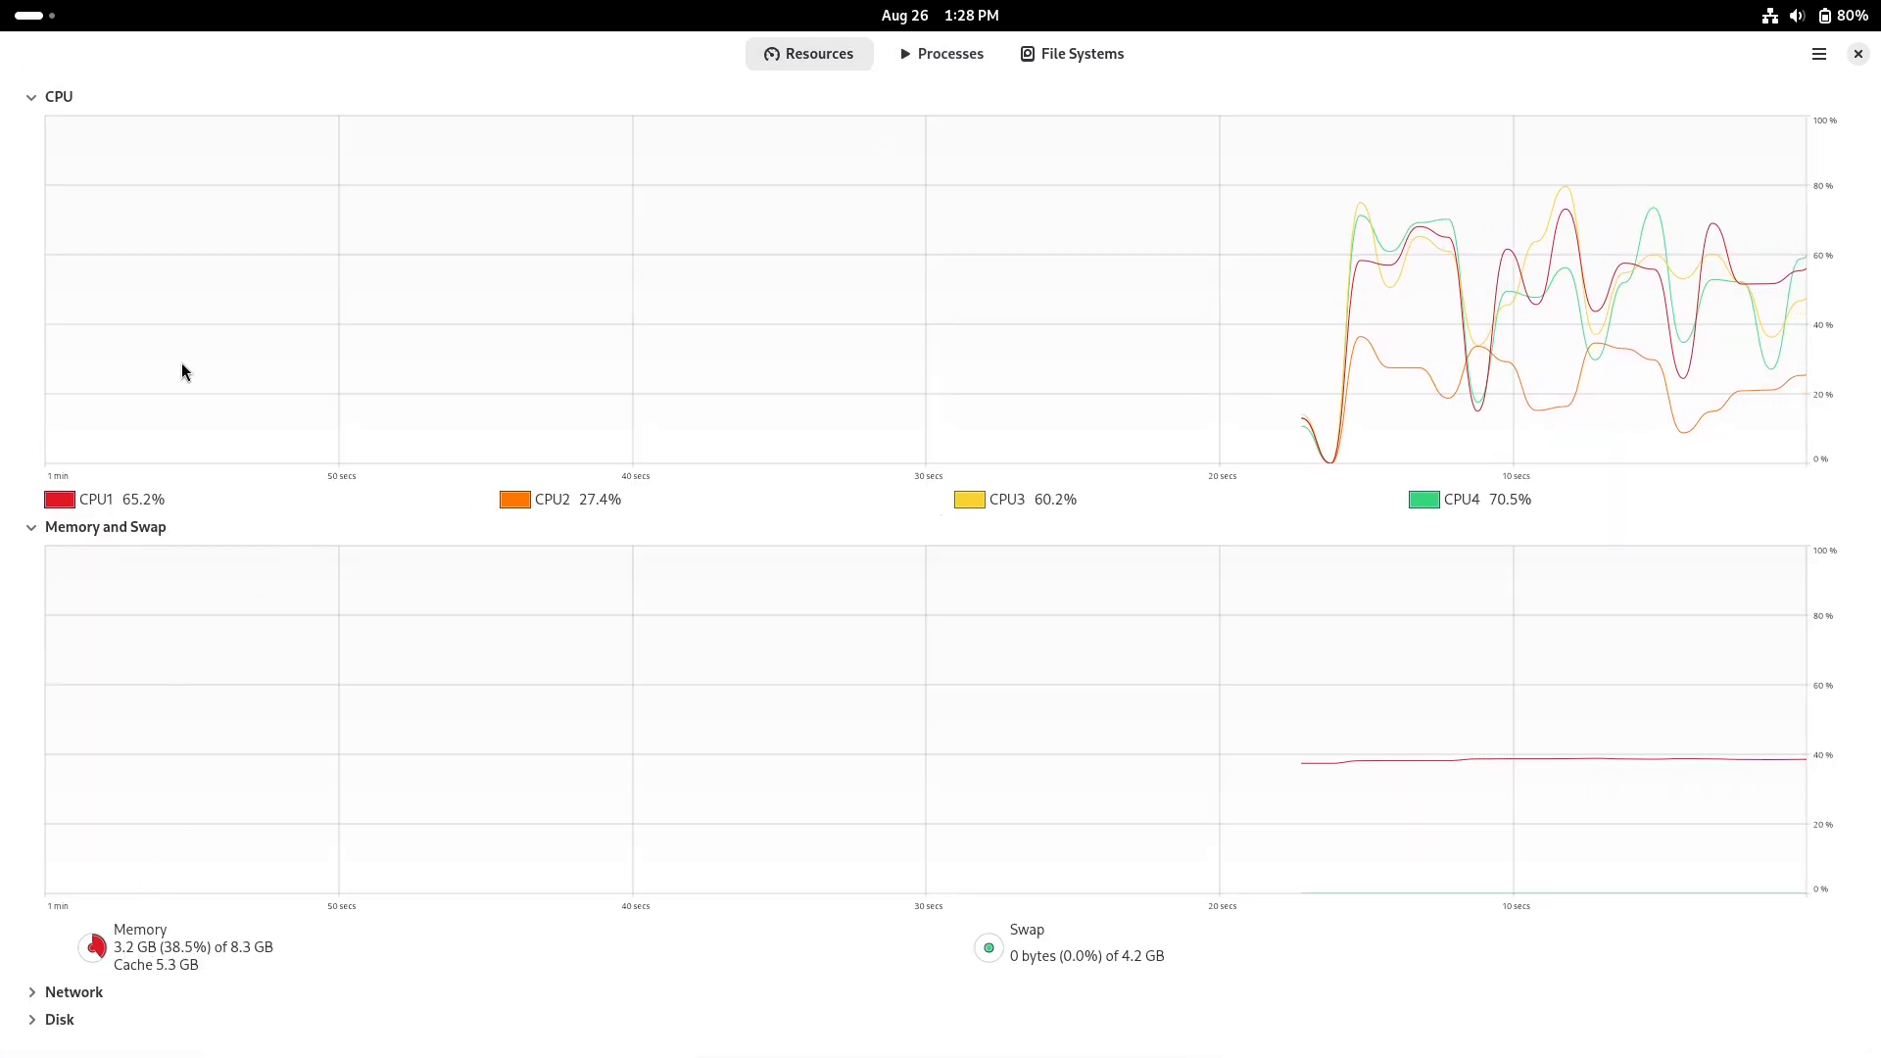
{"action": "key", "text": "Super"}
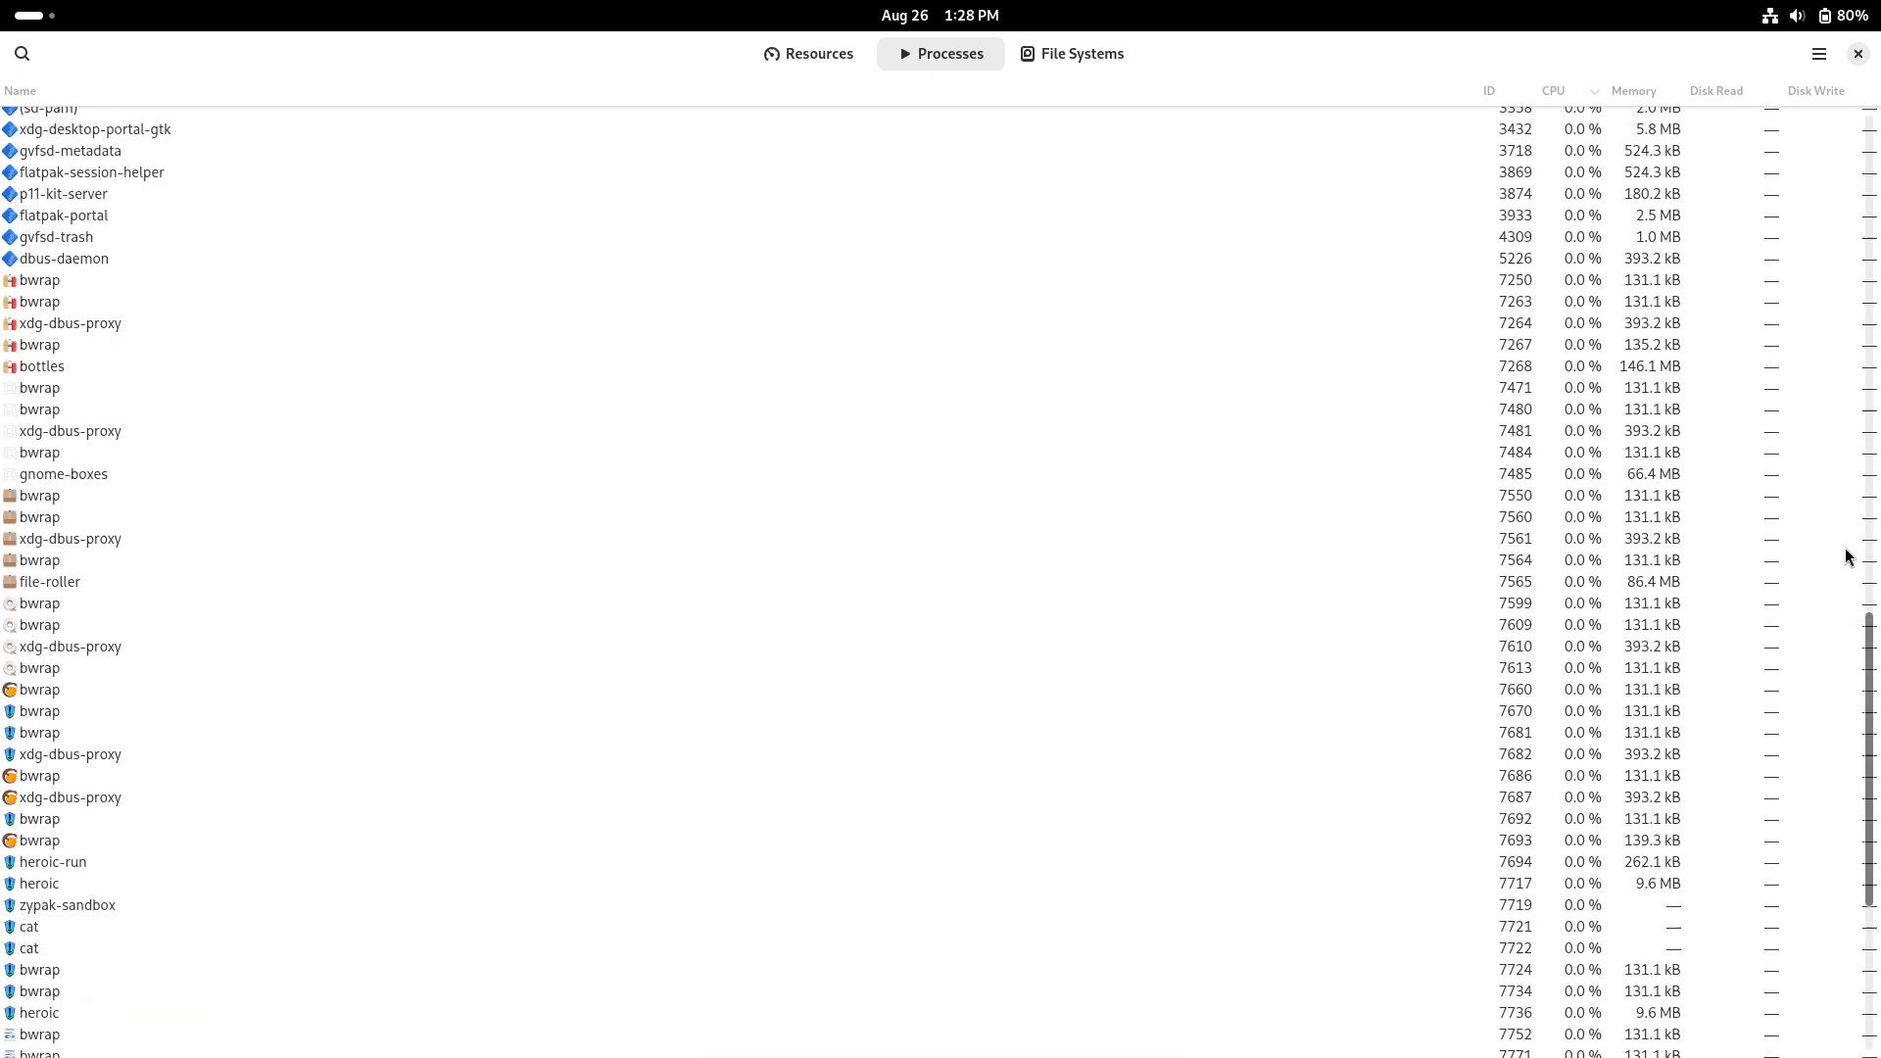
{"action": "left_click", "coordinate": [808, 53]}
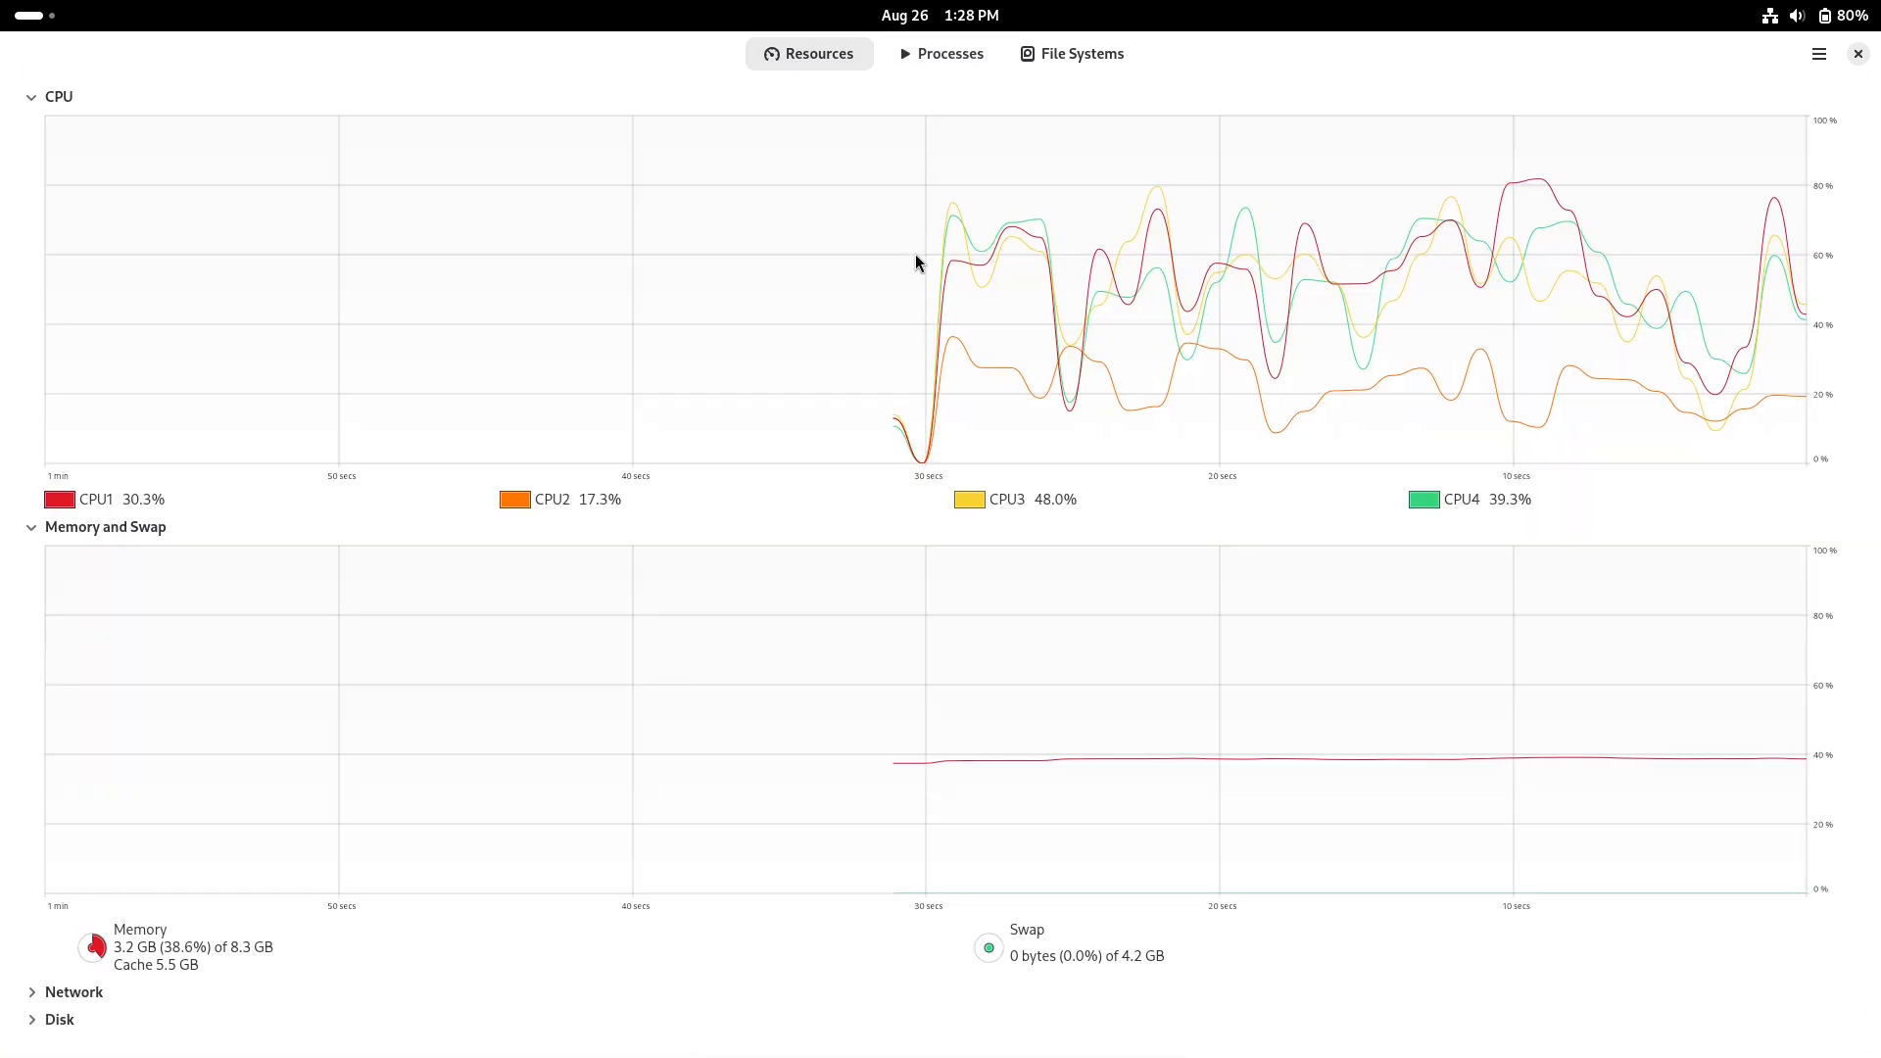
- View and close About System Monitor, then check mounted file systems and disk usage
{"action": "left_click", "coordinate": [1819, 53]}
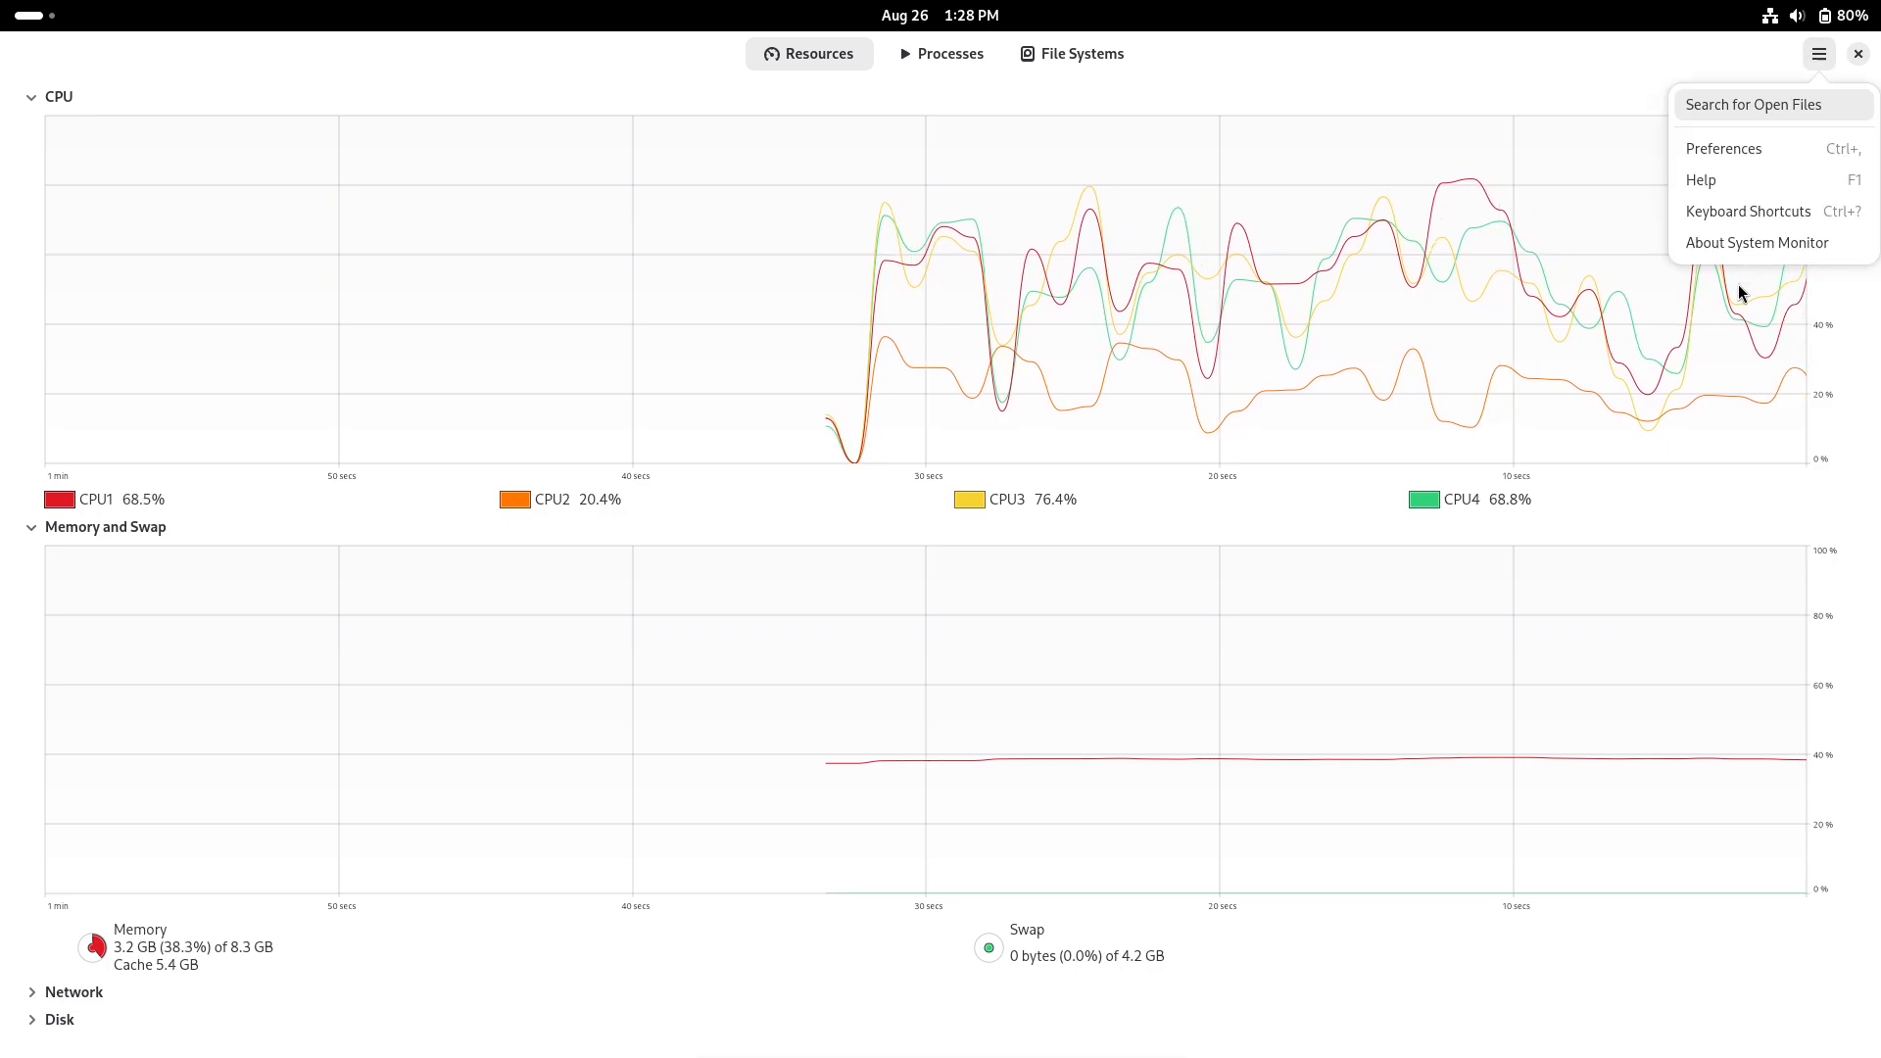
{"action": "left_click", "coordinate": [1758, 242]}
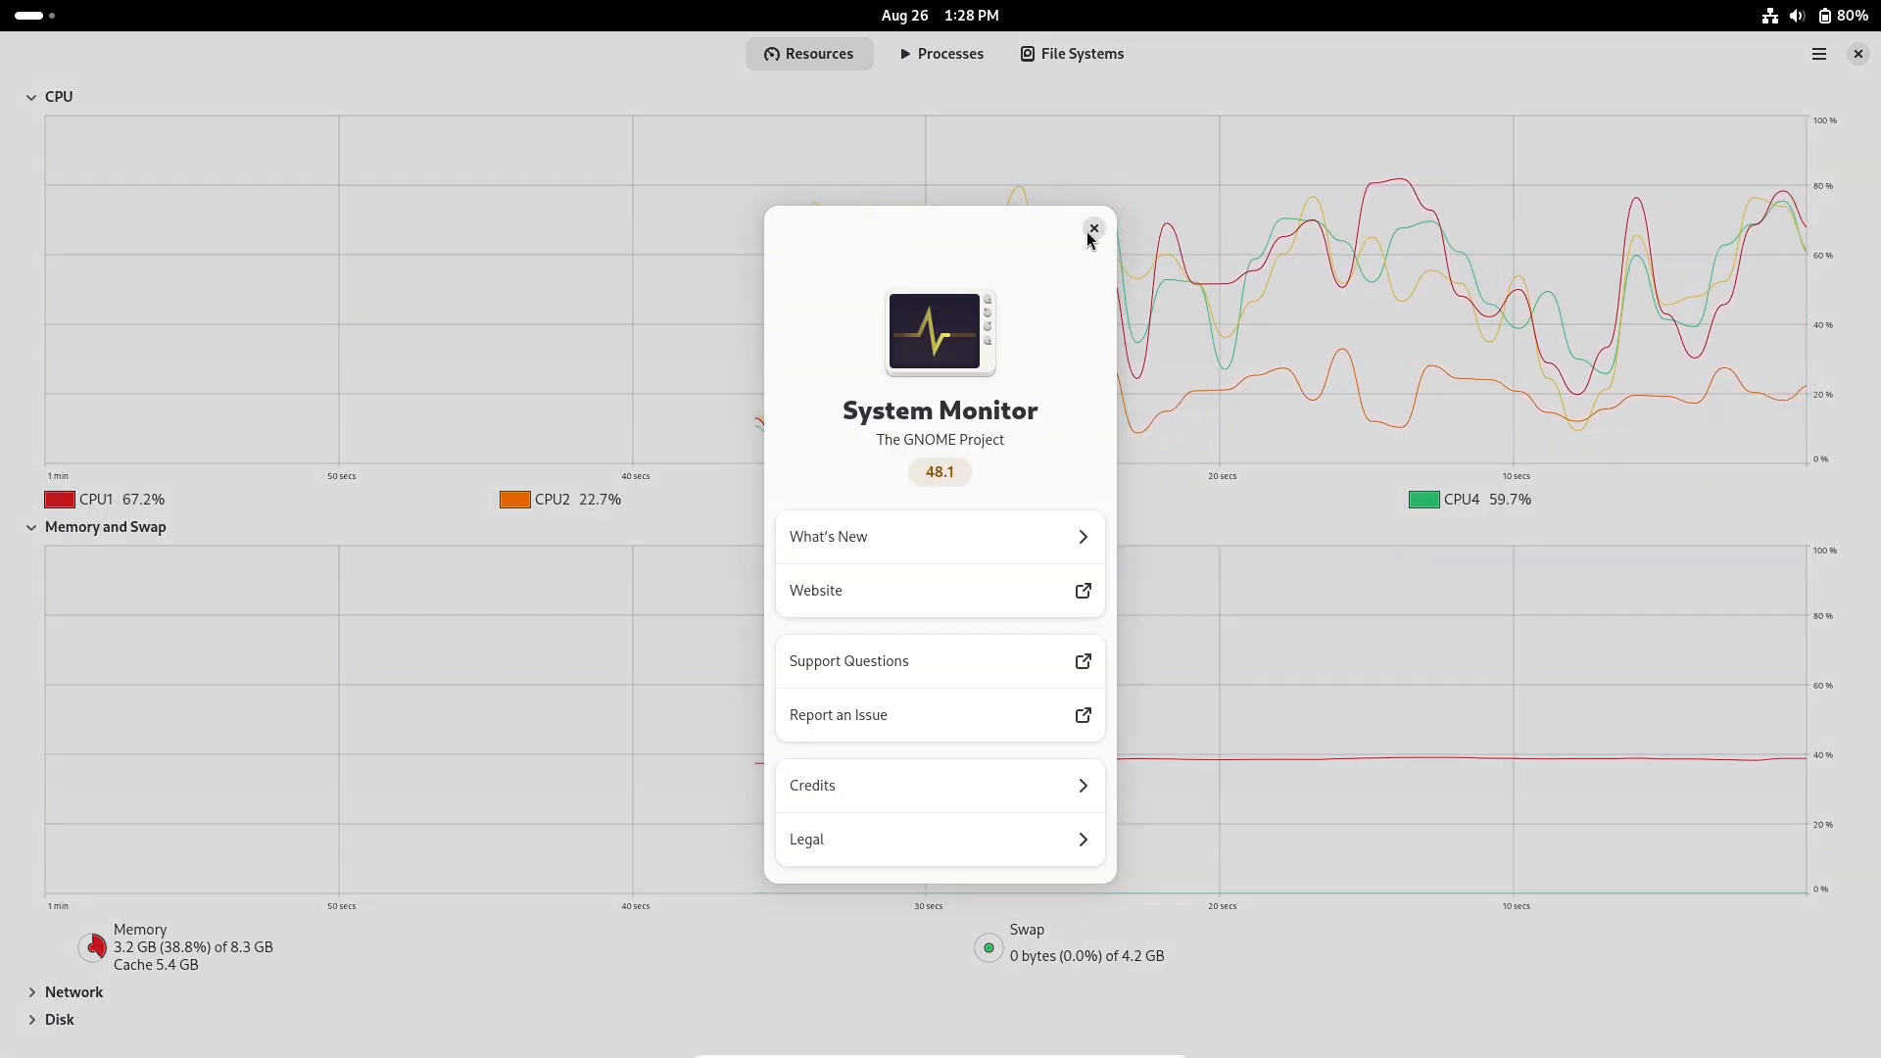
{"action": "left_click", "coordinate": [1093, 229]}
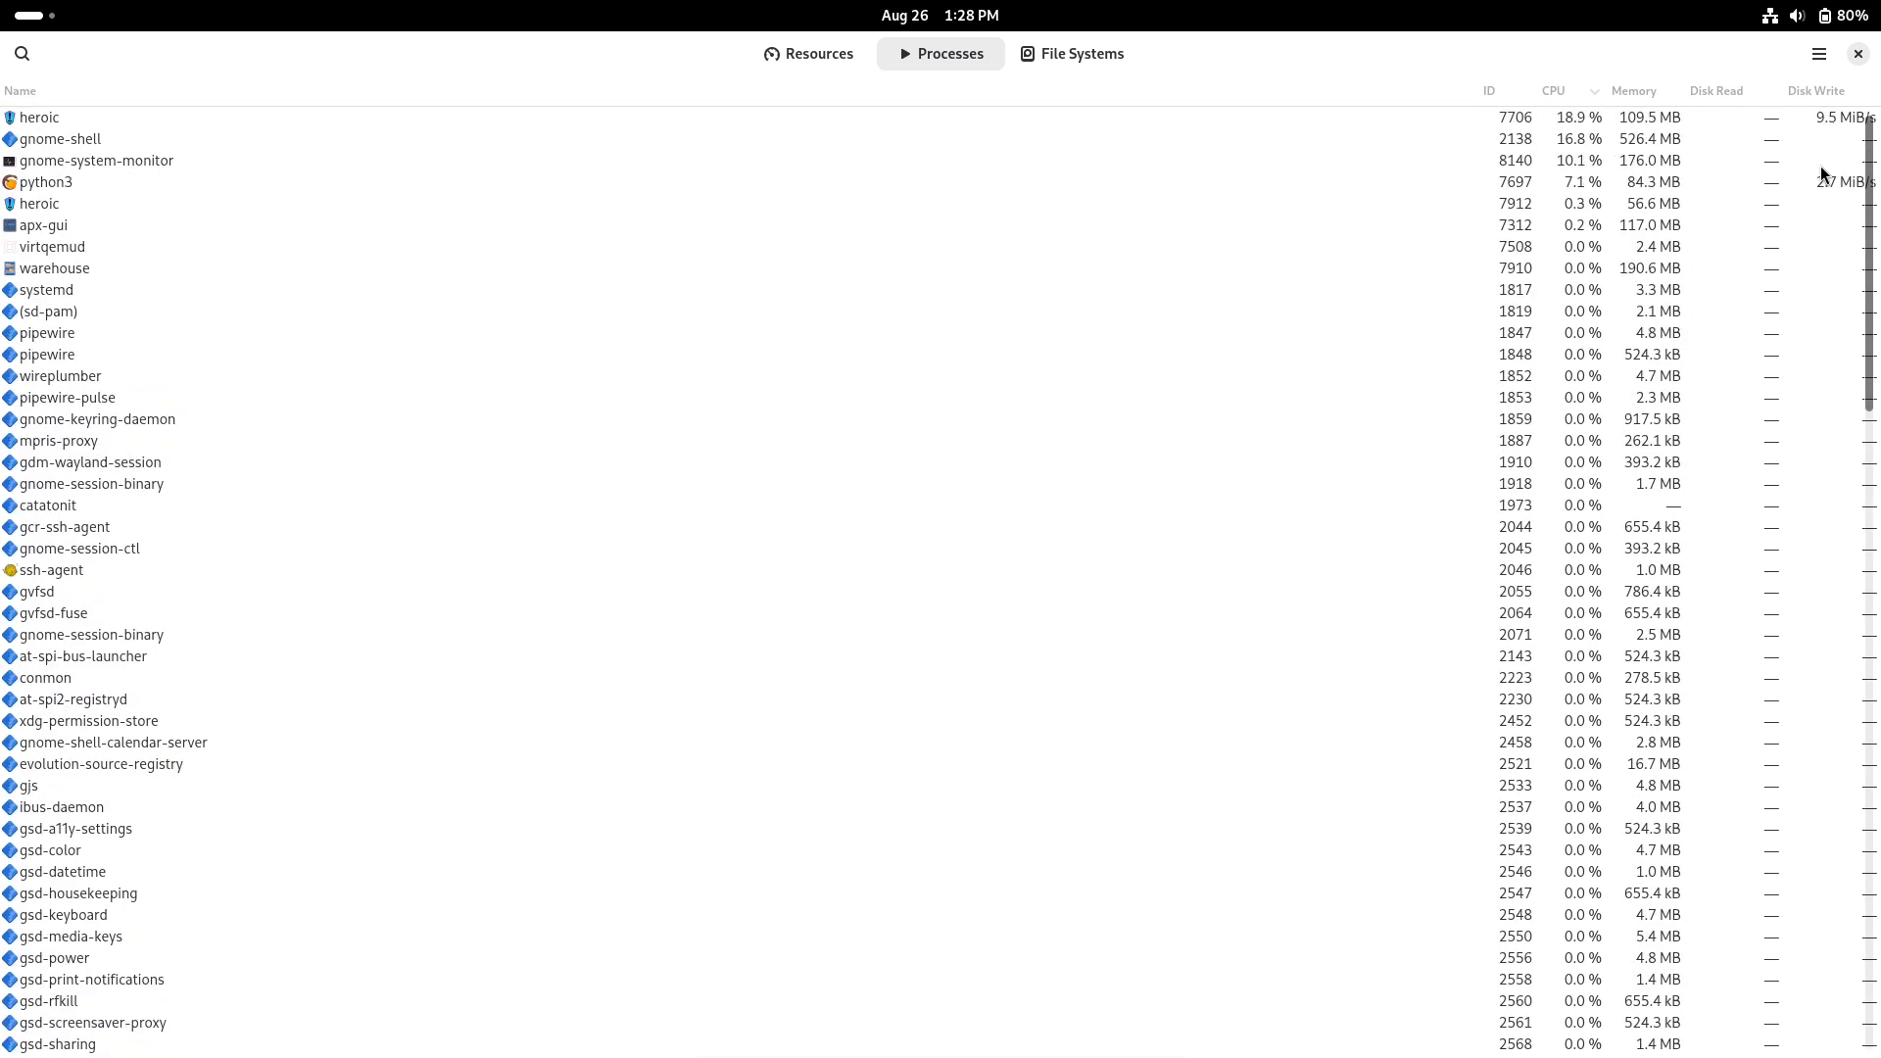
{"action": "left_click", "coordinate": [809, 53]}
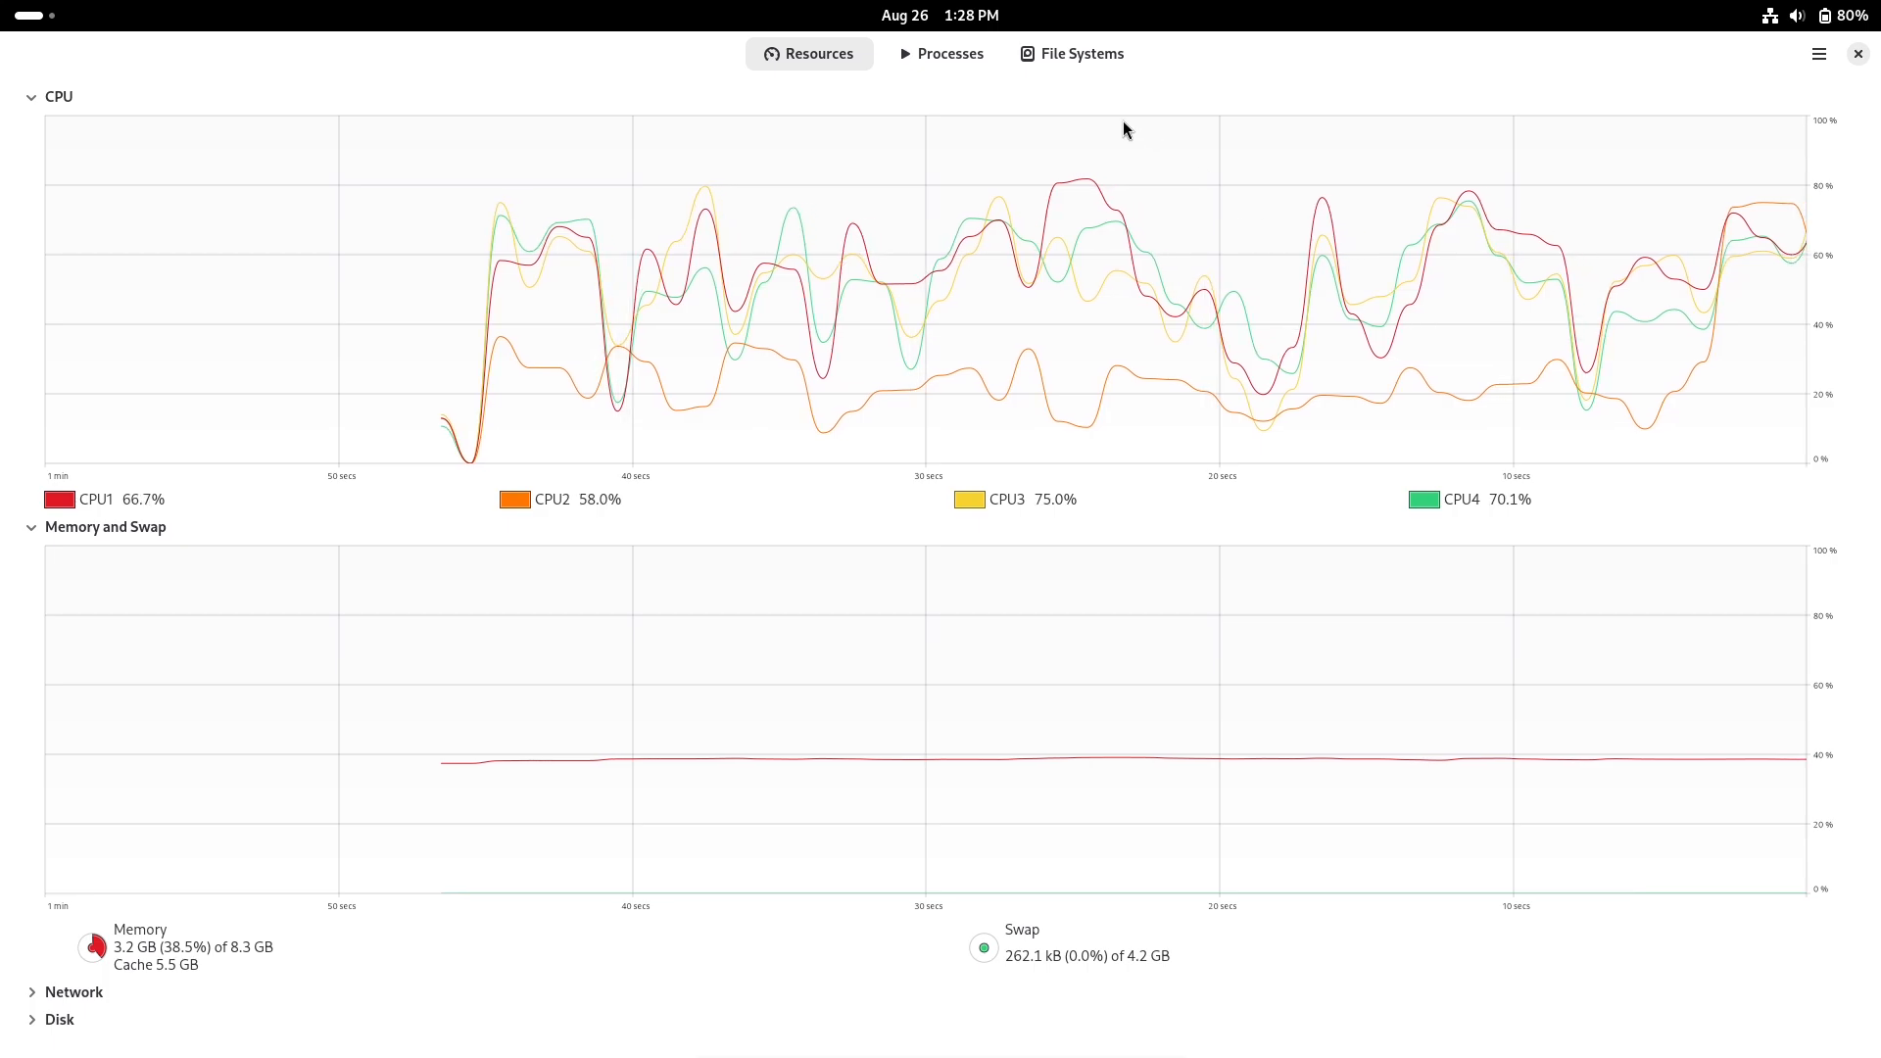
{"action": "left_click", "coordinate": [1071, 53]}
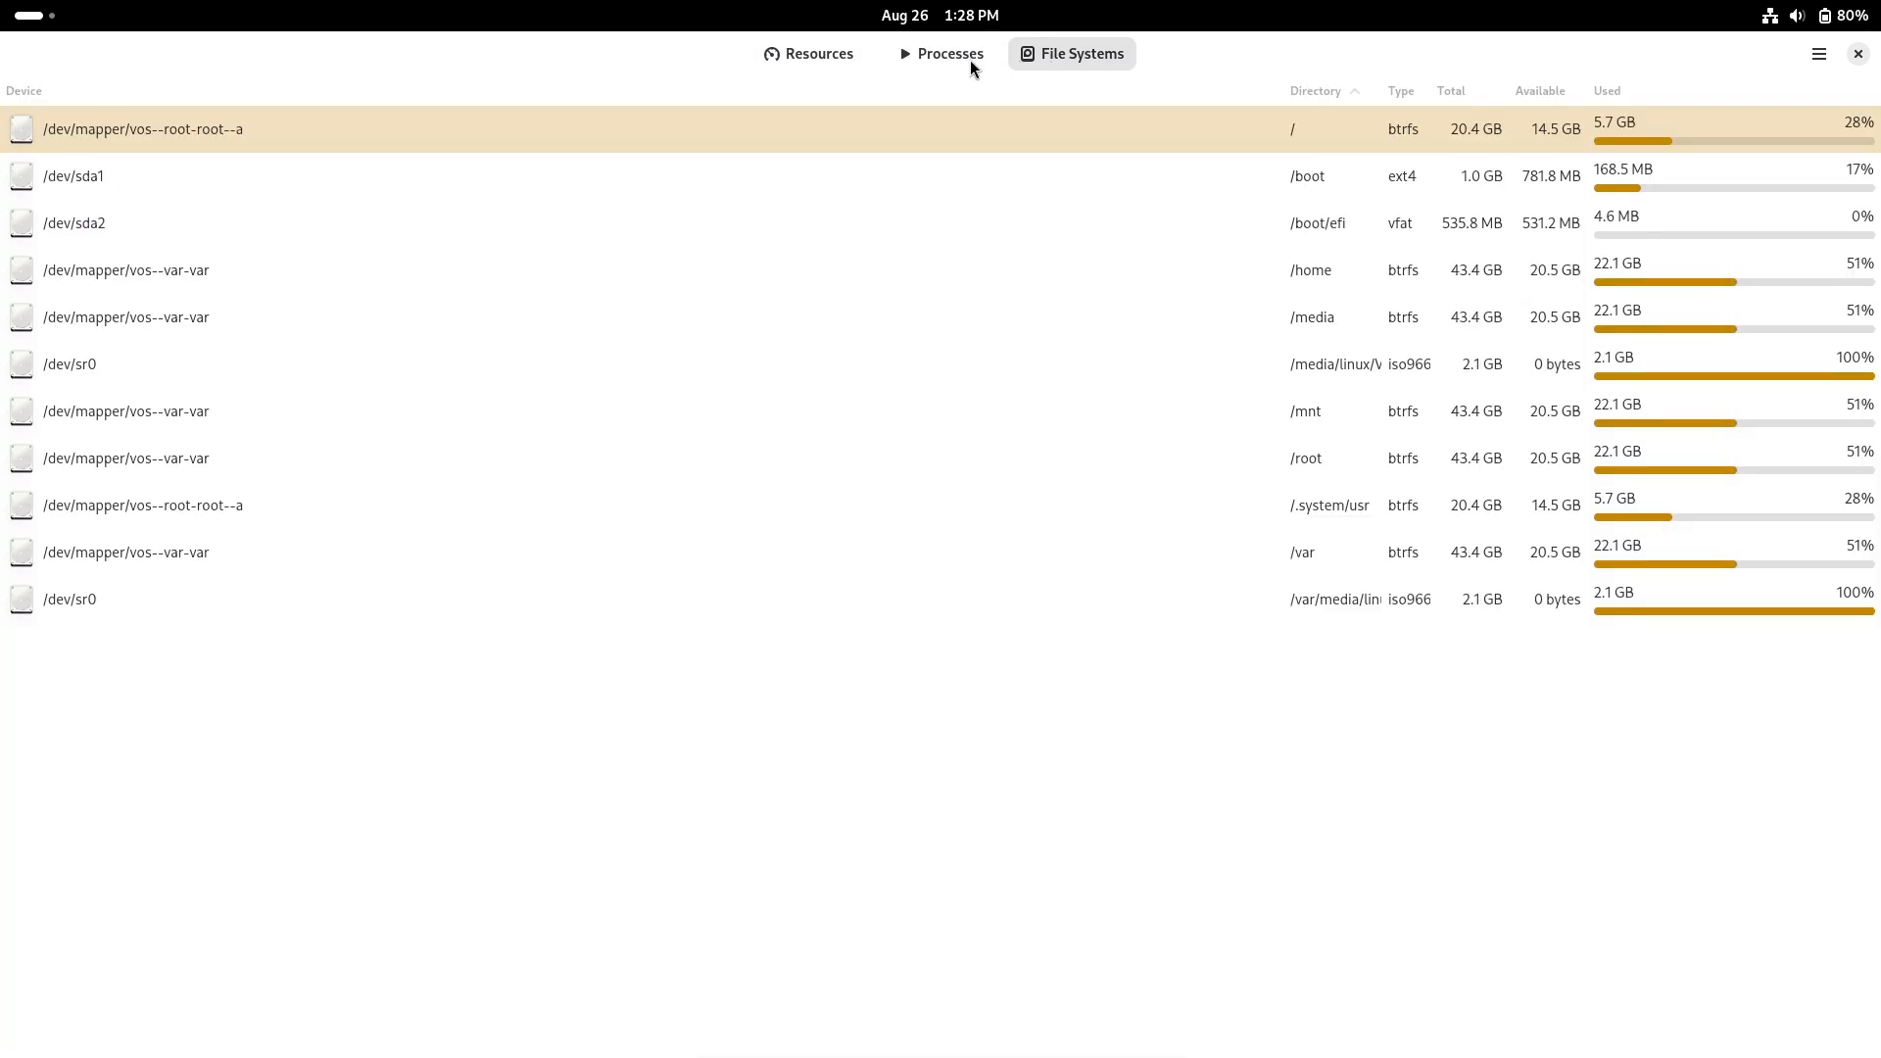
{"action": "left_click", "coordinate": [810, 53]}
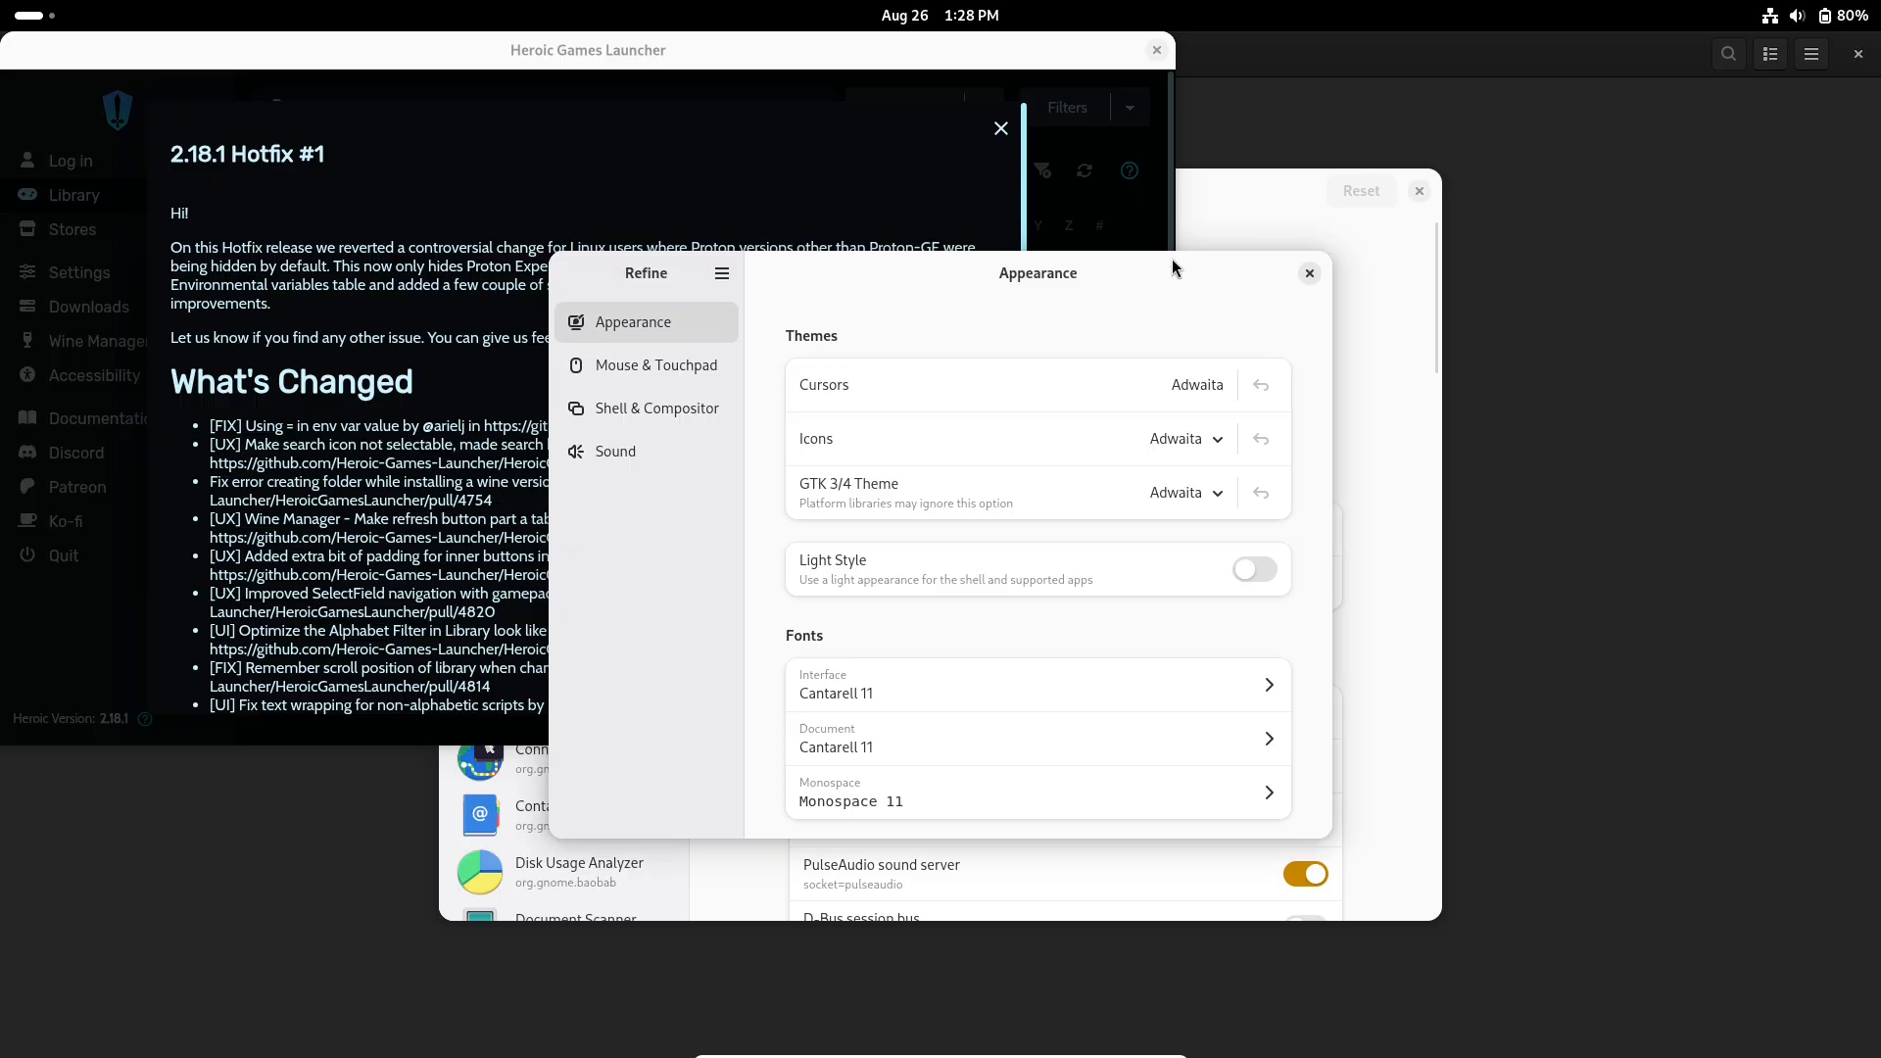
- View Refine's Mouse & Touchpad and Sound tweaks, then switch to the Warehouse window
{"action": "left_click", "coordinate": [656, 364]}
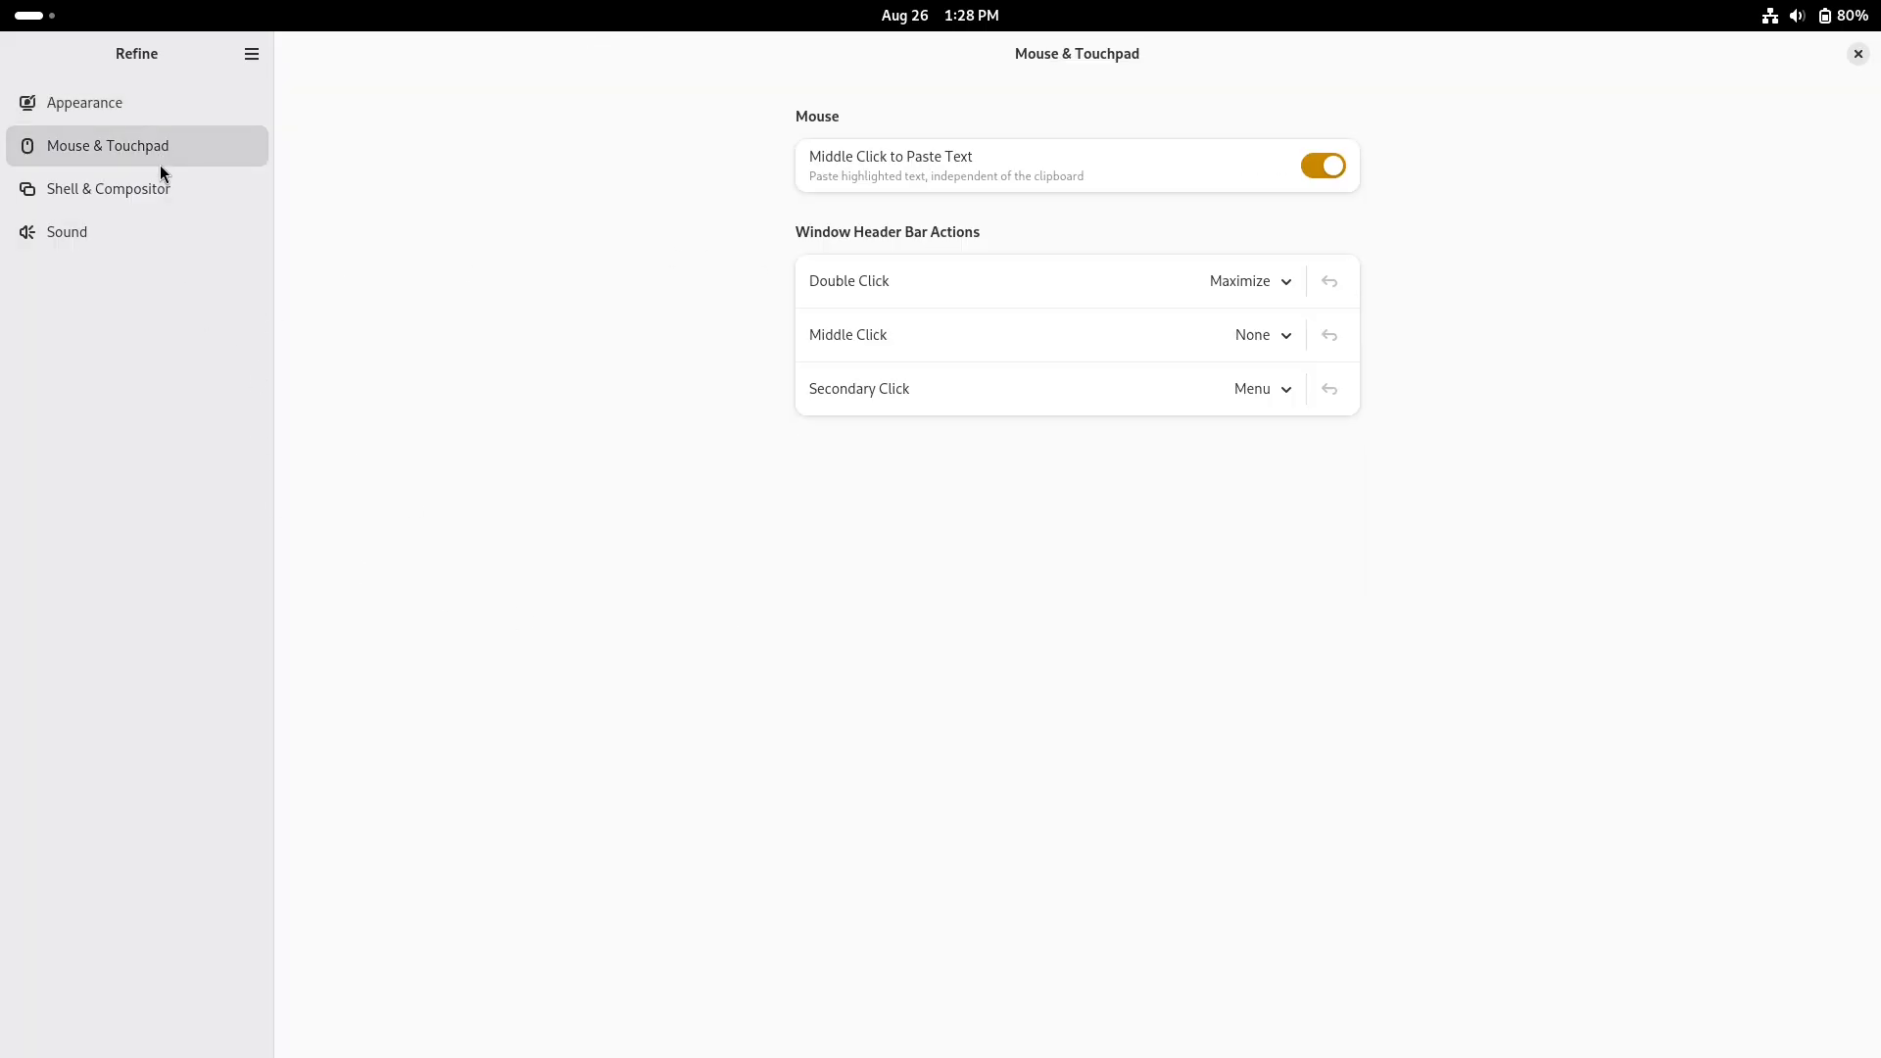
{"action": "left_click", "coordinate": [68, 231]}
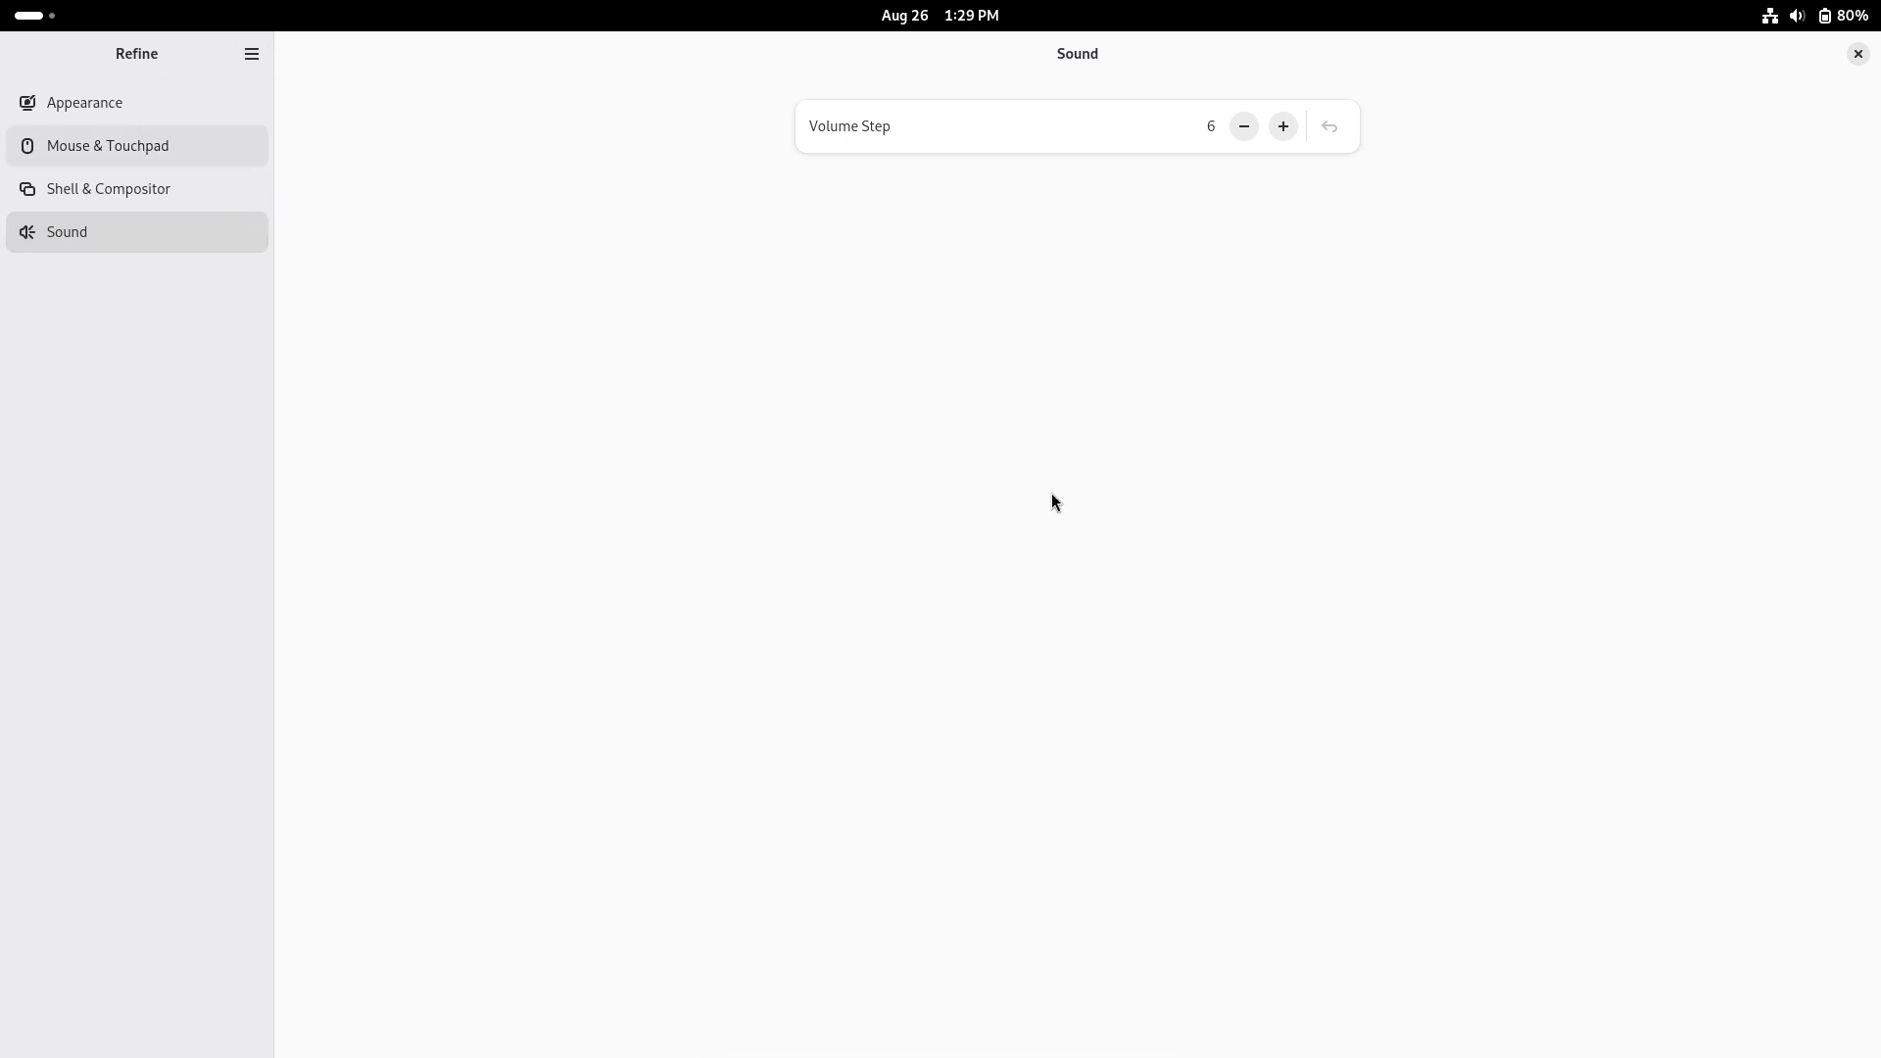
{"action": "left_click", "coordinate": [252, 53]}
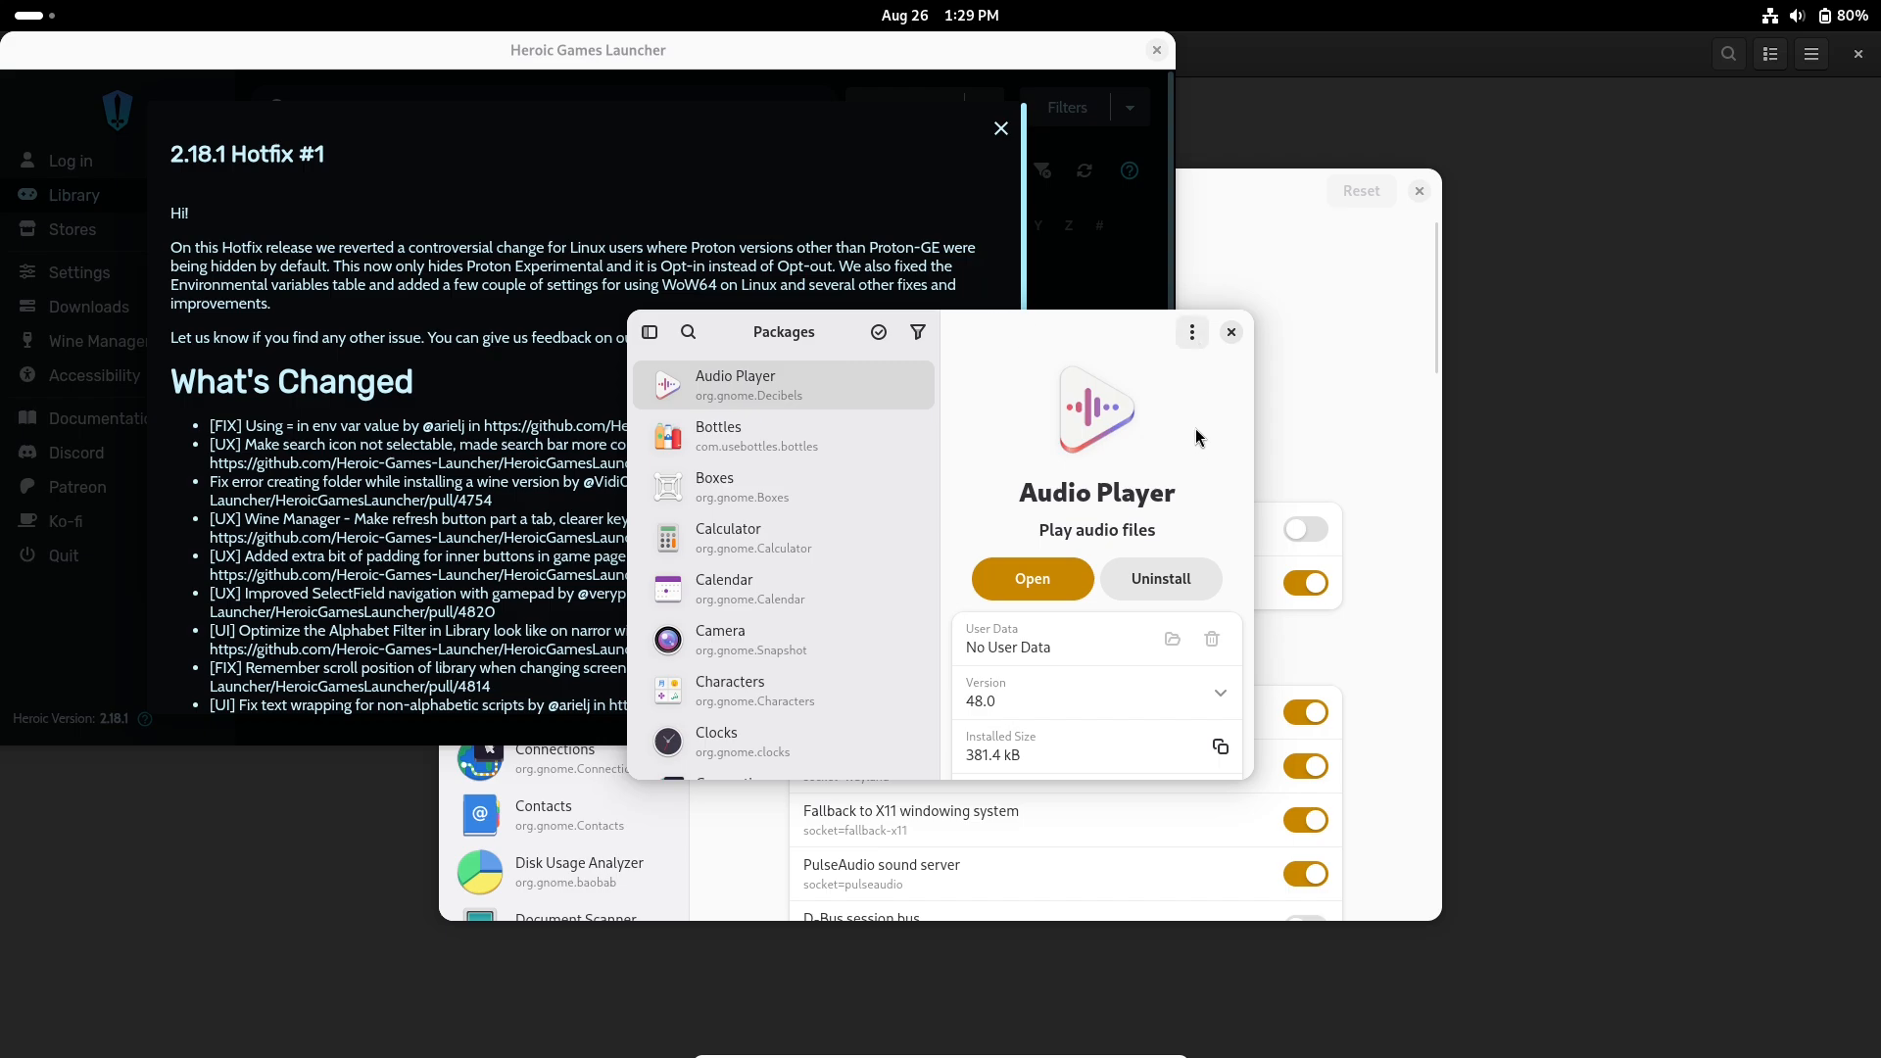
{"action": "mouse_move", "coordinate": [1041, 331]}
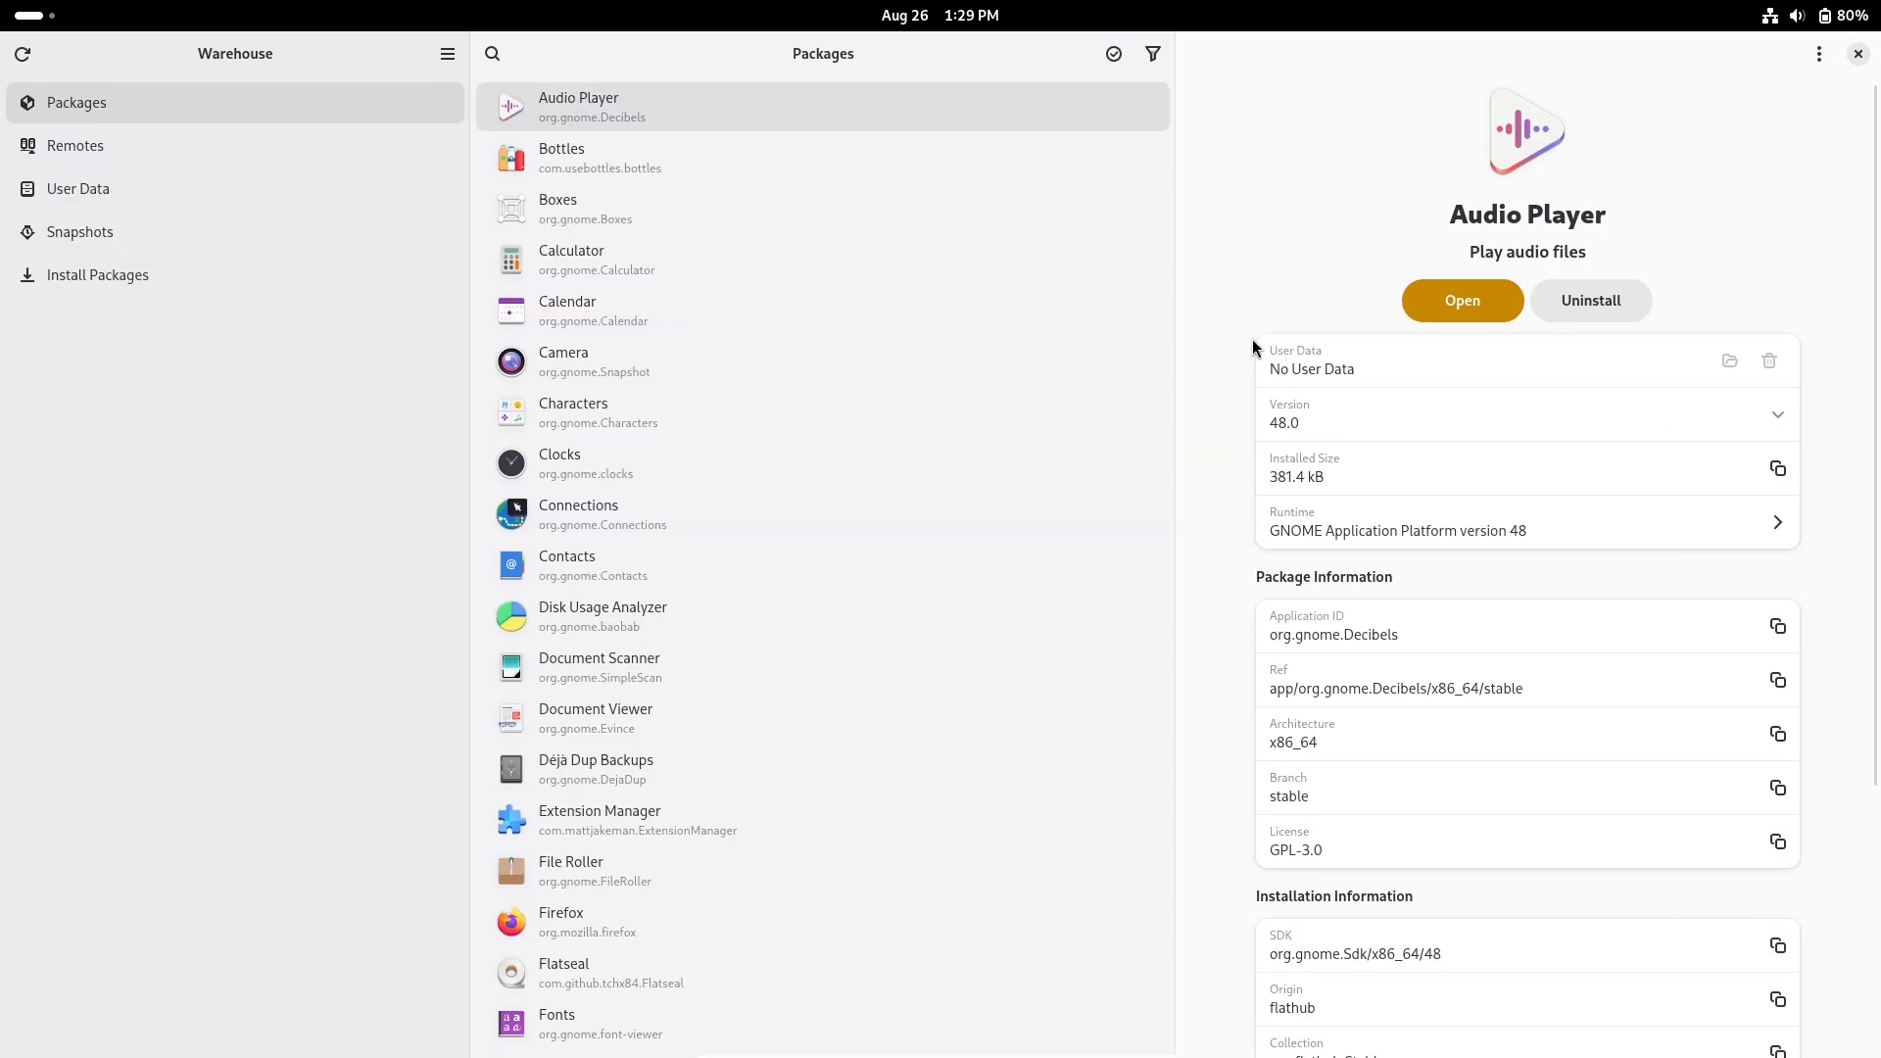
- Browse Warehouse's Install Packages and User Data pages, then view and close its info window
{"action": "left_click", "coordinate": [97, 275]}
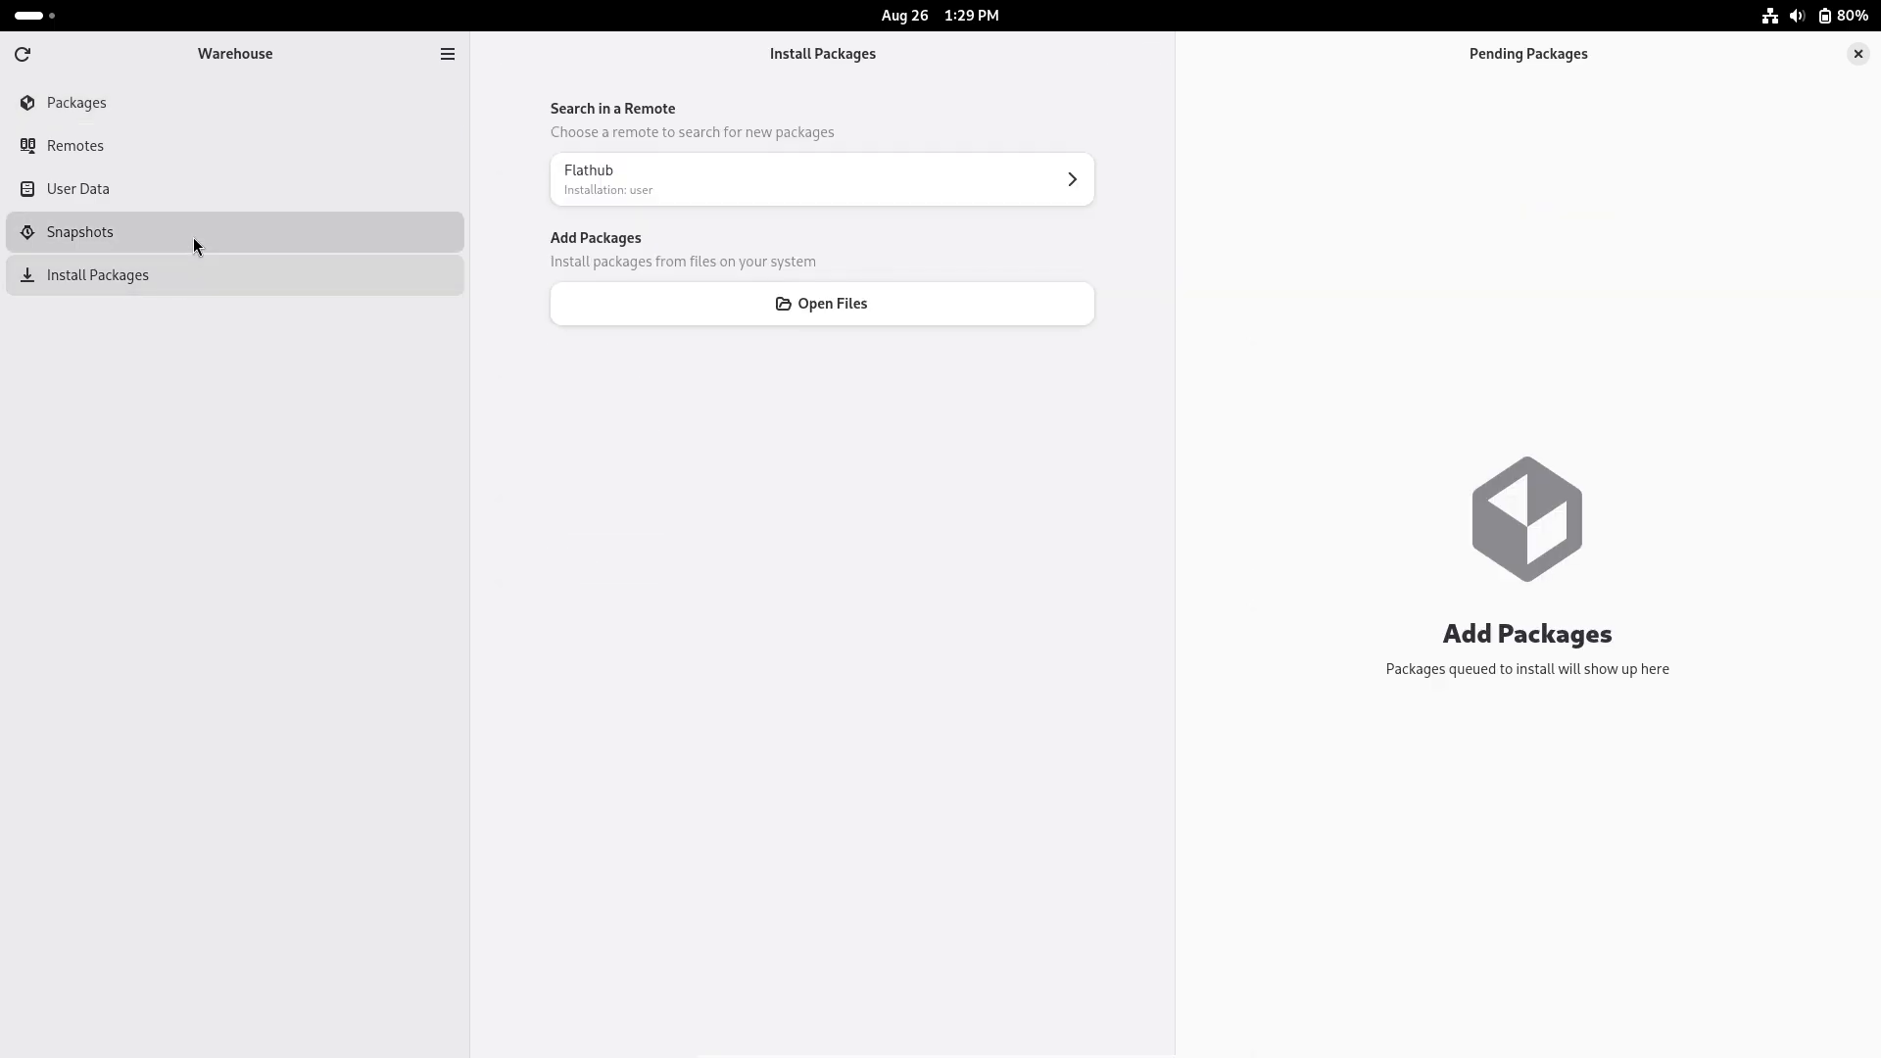
{"action": "left_click", "coordinate": [78, 188]}
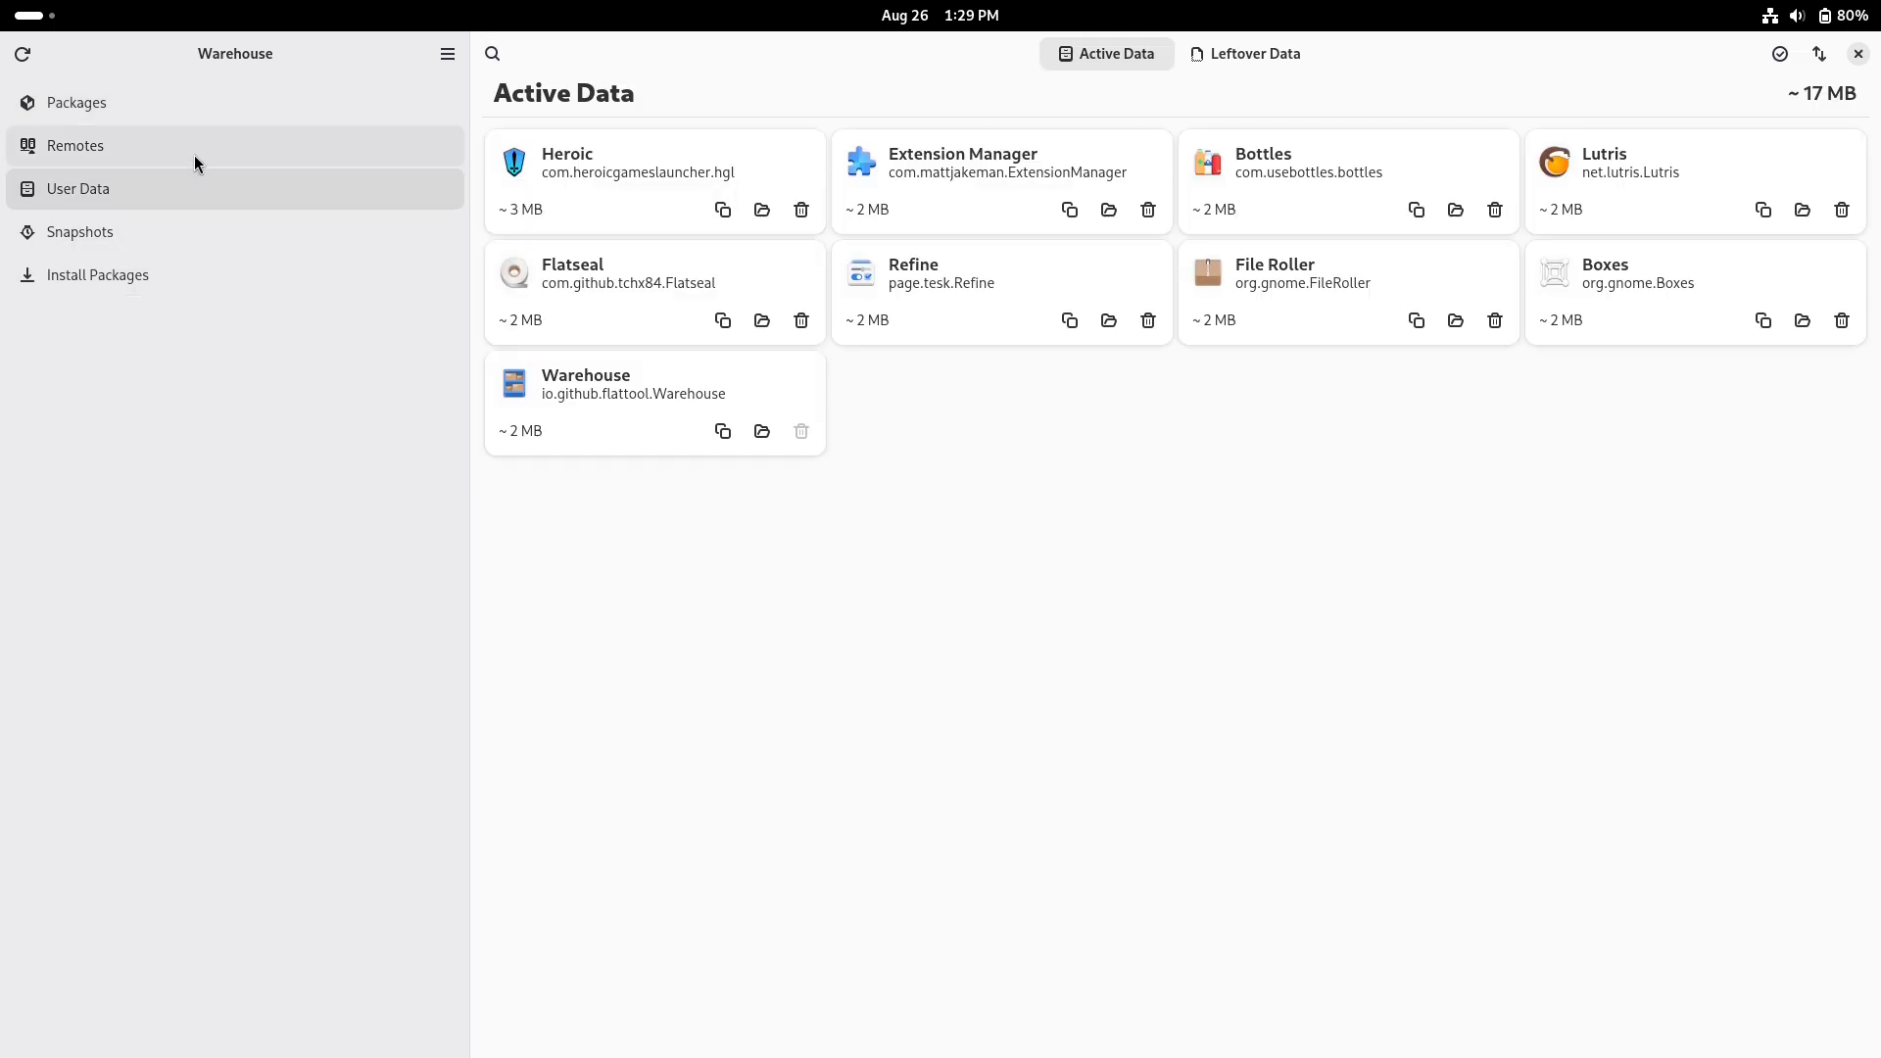
{"action": "left_click", "coordinate": [77, 102]}
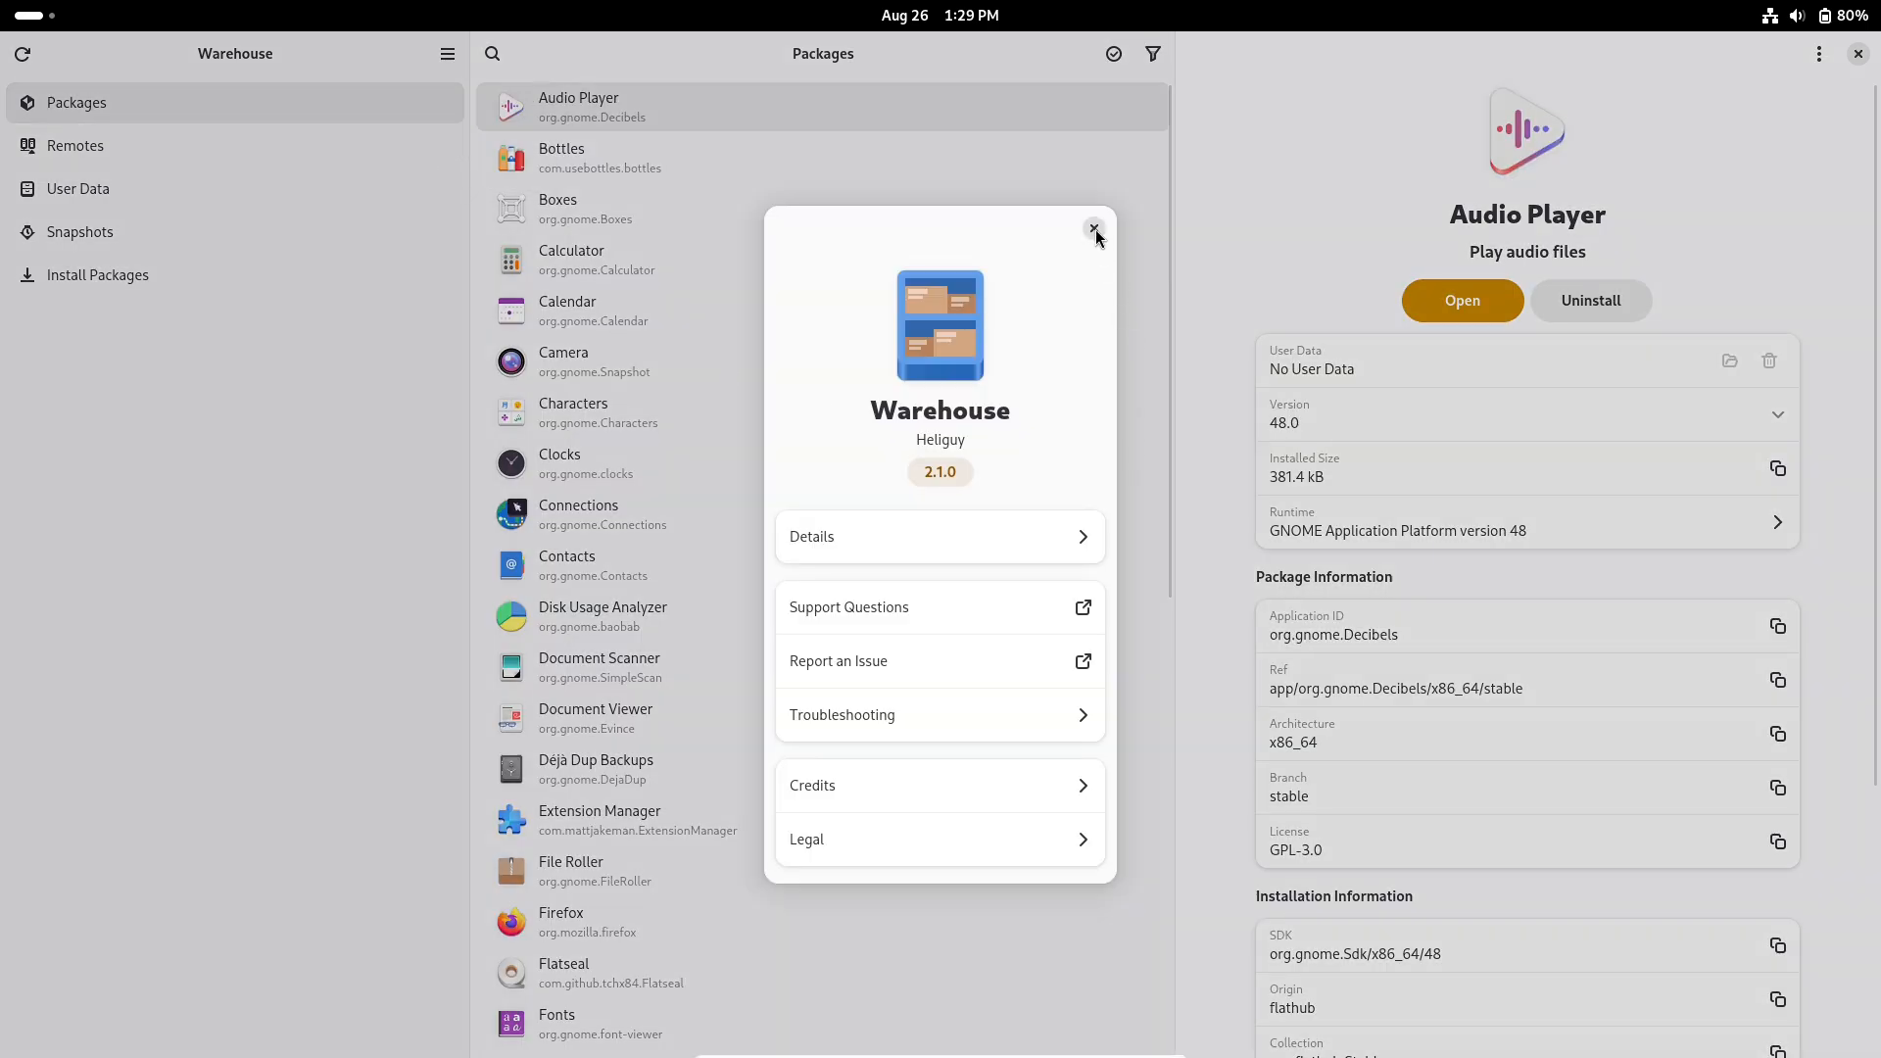
{"action": "left_click", "coordinate": [1819, 54]}
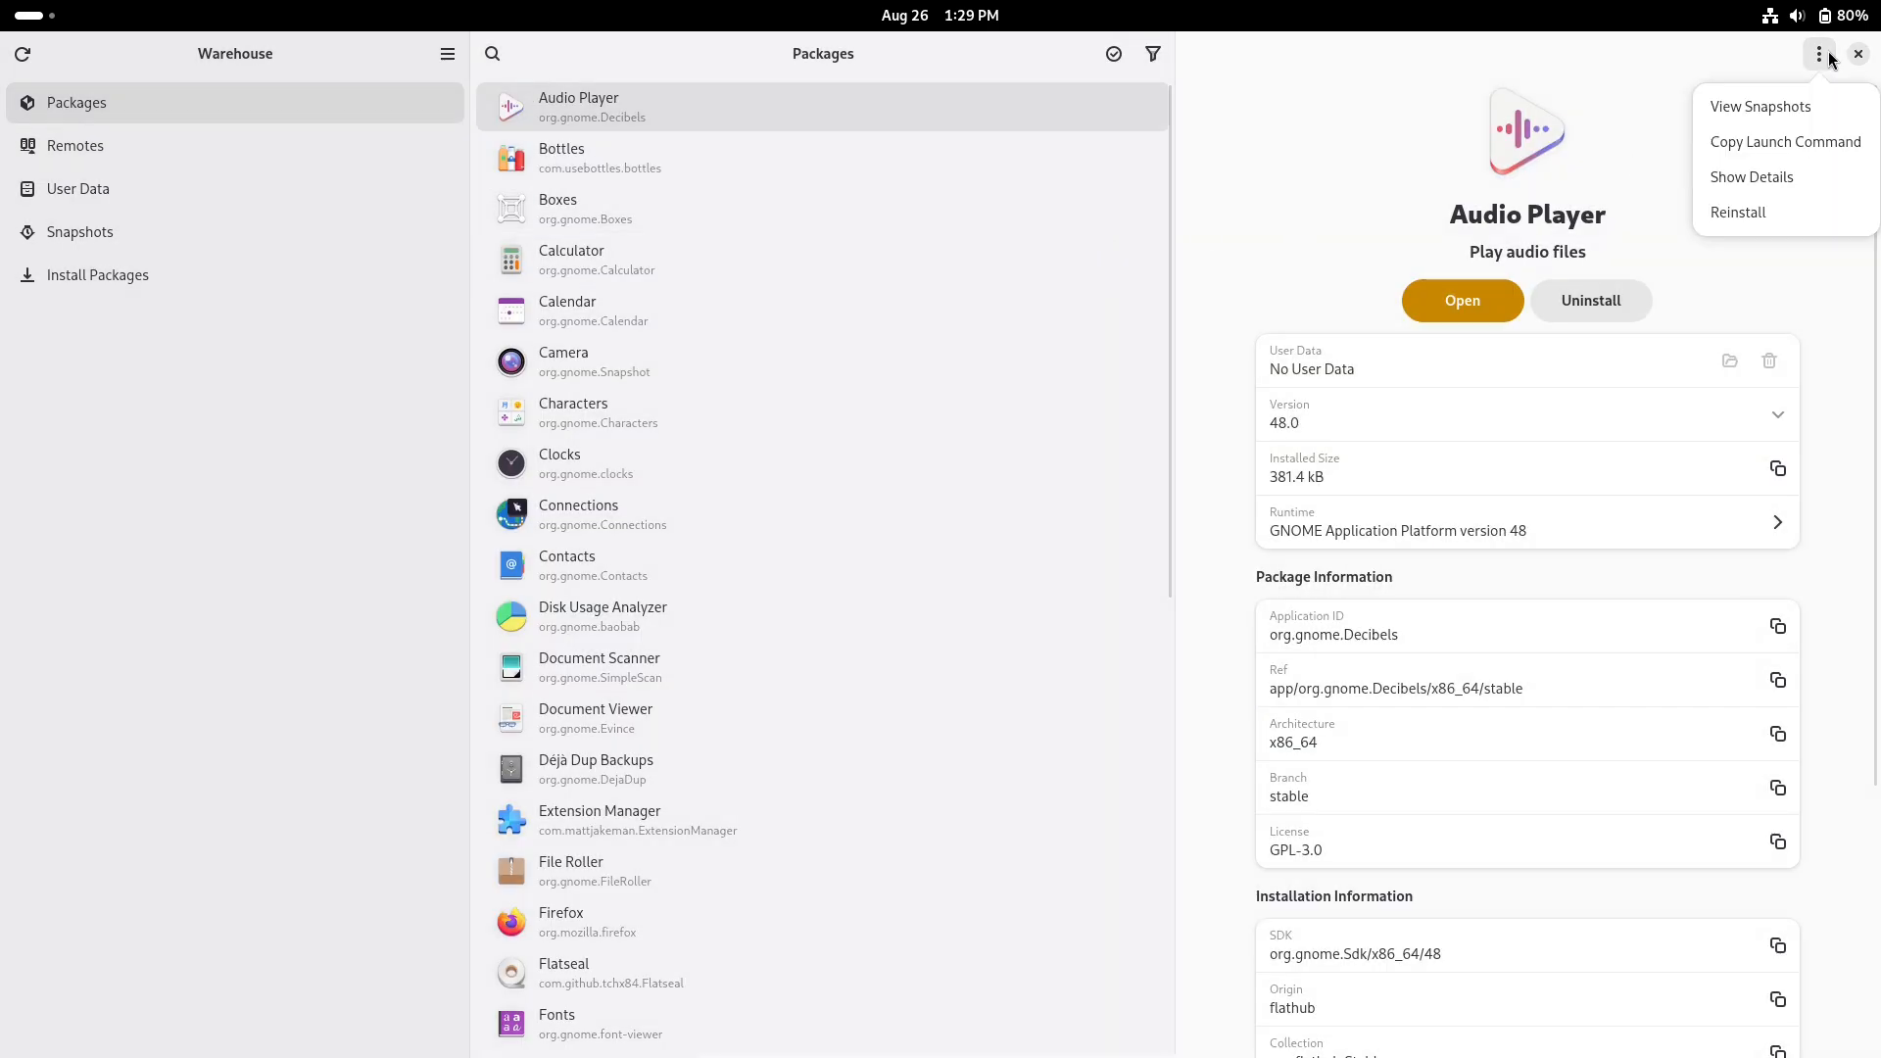